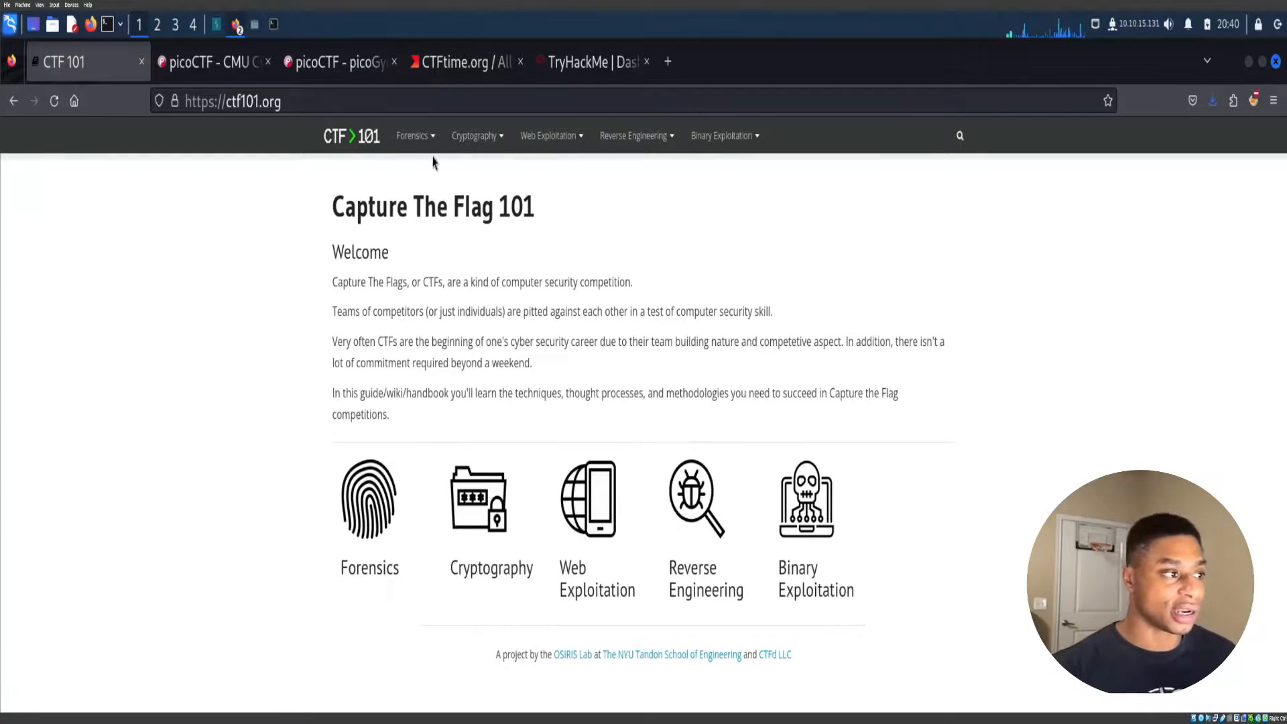
pyautogui.moveTo(724, 151)
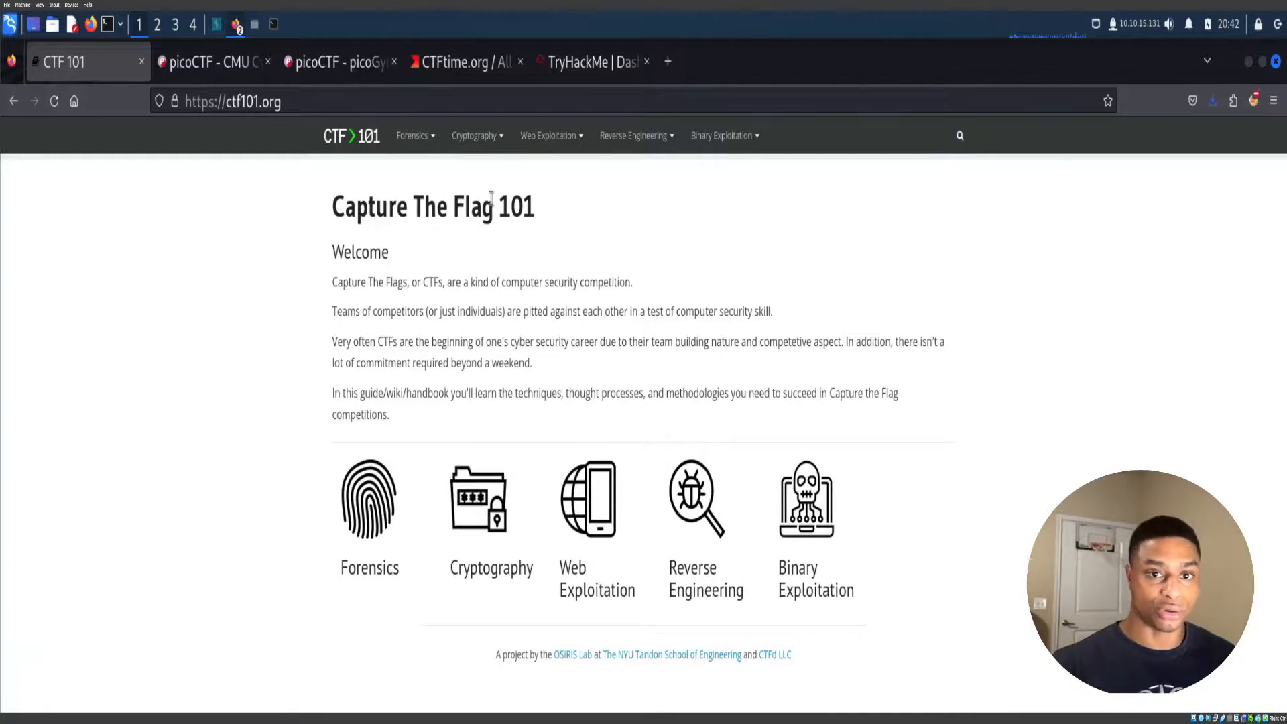
pyautogui.moveTo(555, 350)
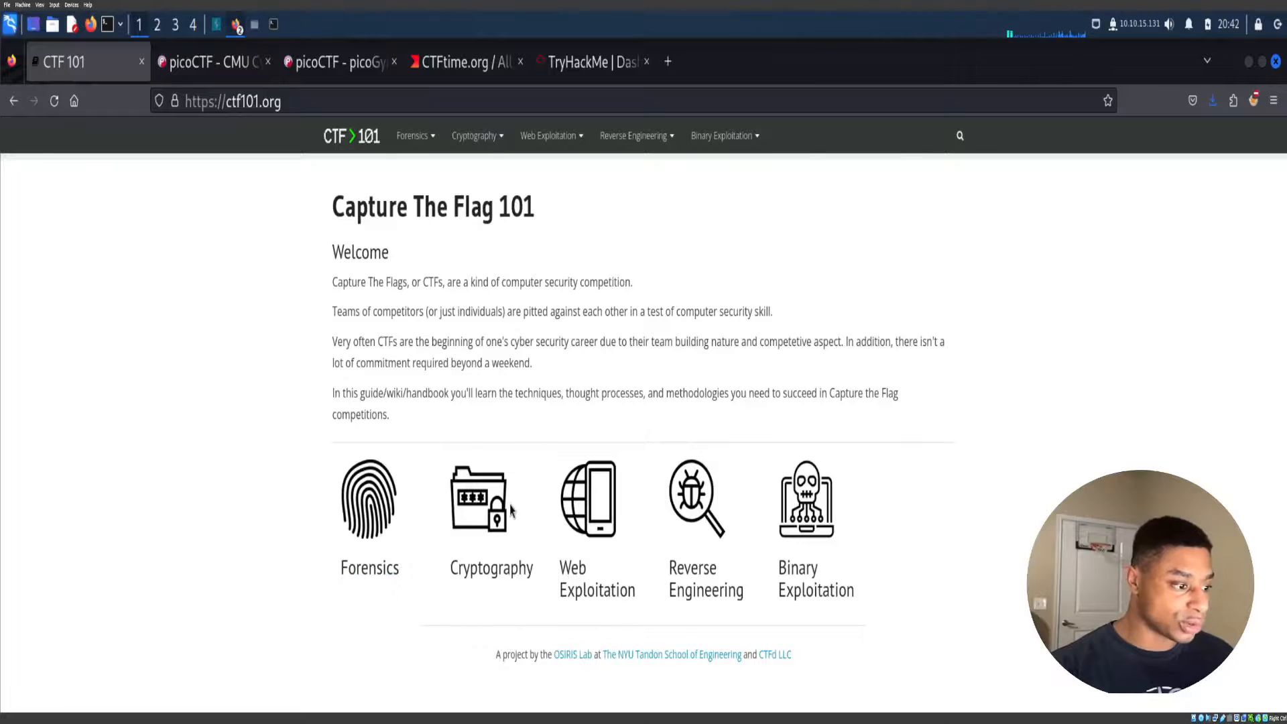
pyautogui.moveTo(454, 537)
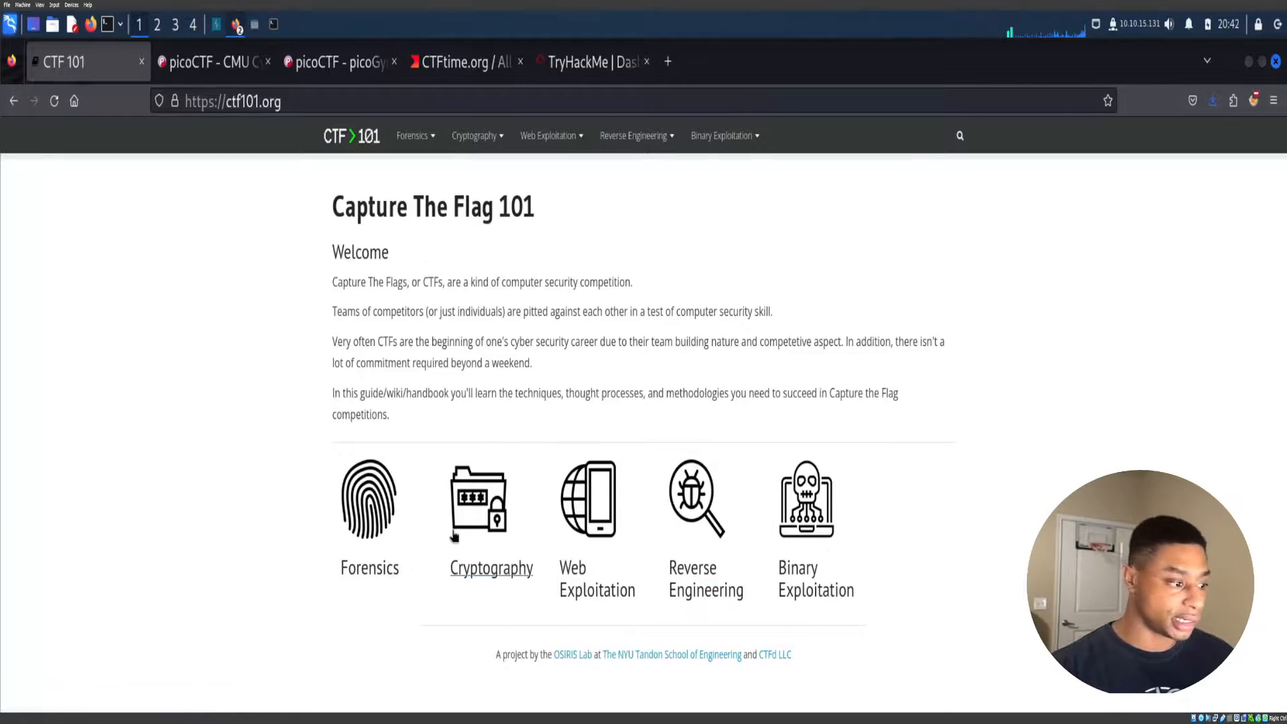
pyautogui.moveTo(595, 528)
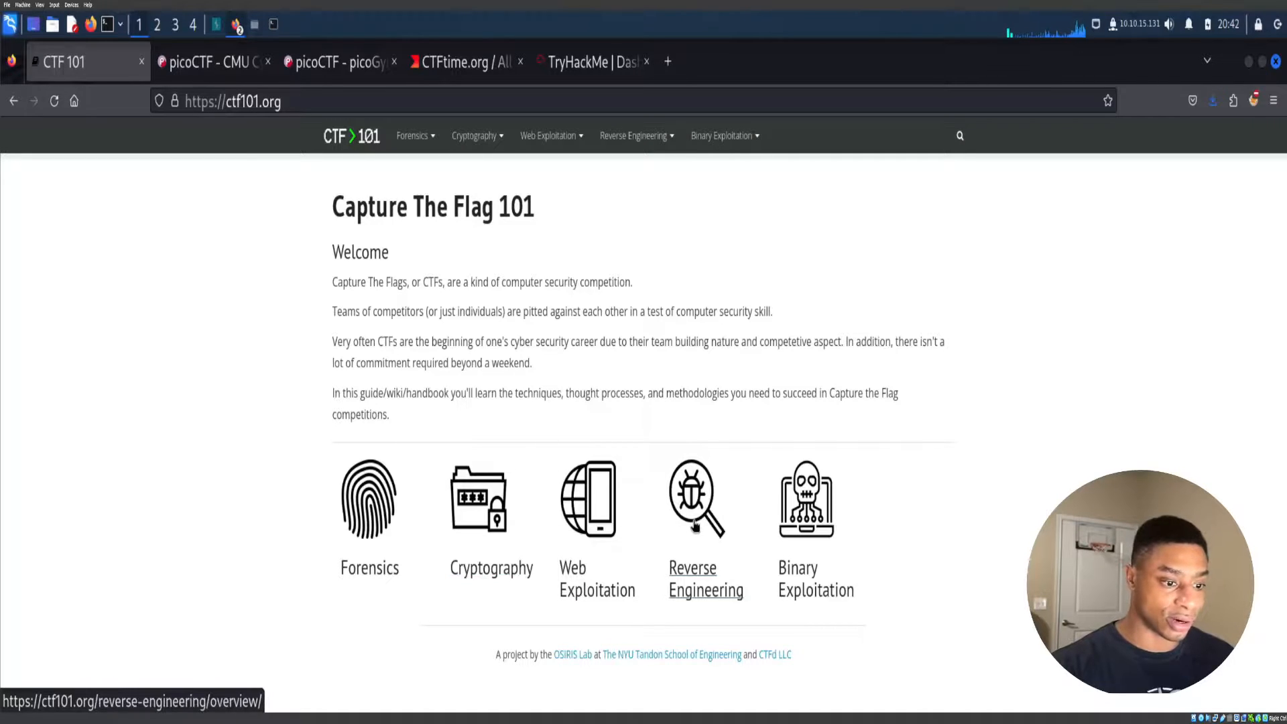
# Open CTF101's Binary Exploitation overview and scroll to its common pwn topics list.
pyautogui.click(806, 518)
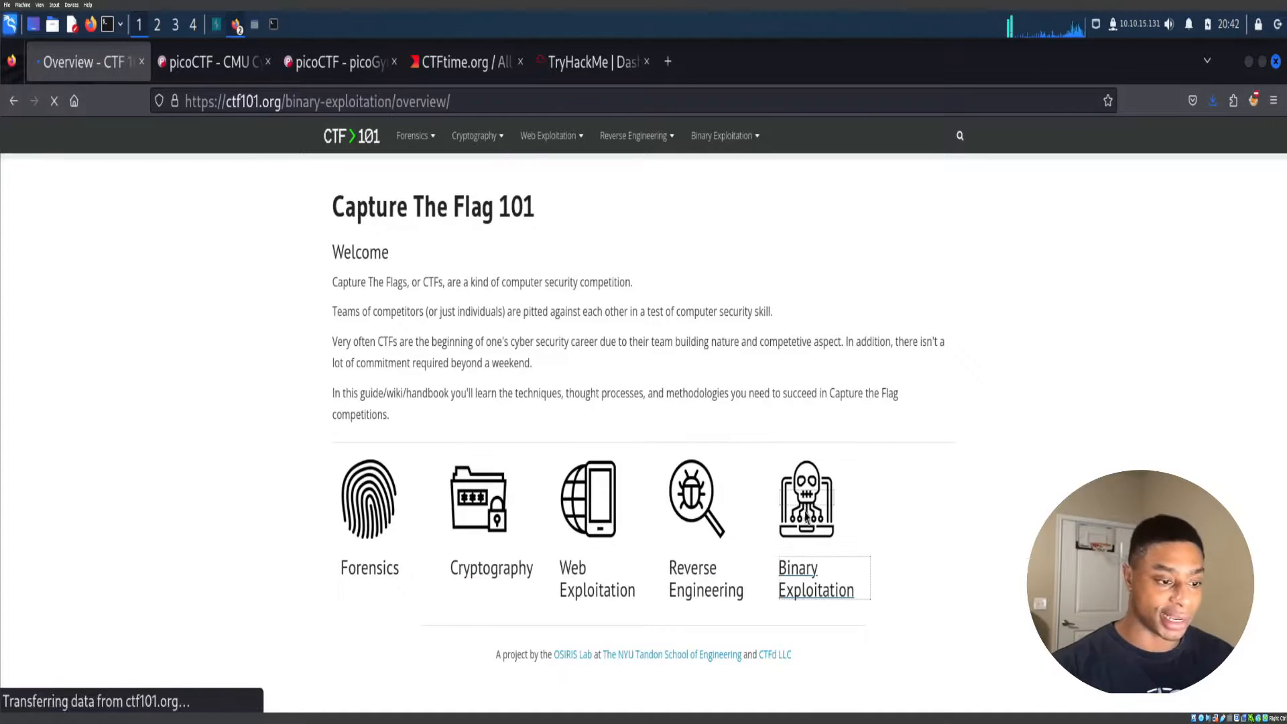
pyautogui.click(815, 579)
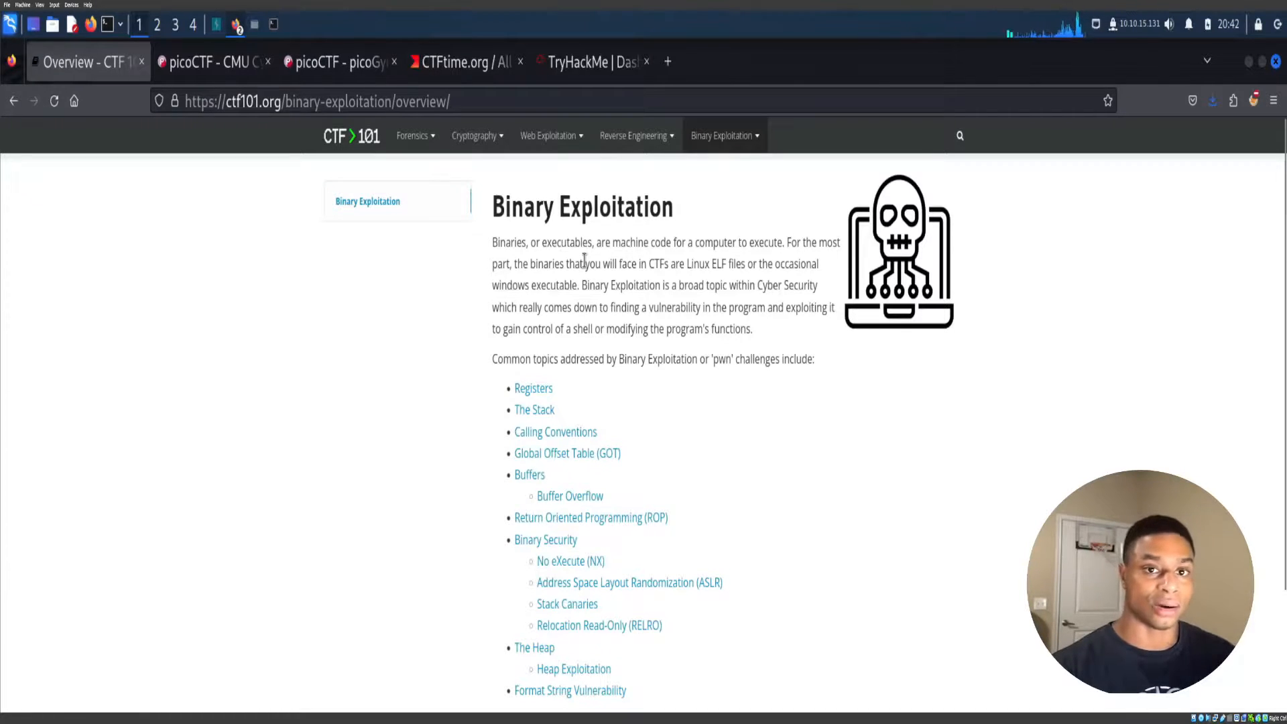
pyautogui.scroll(-3)
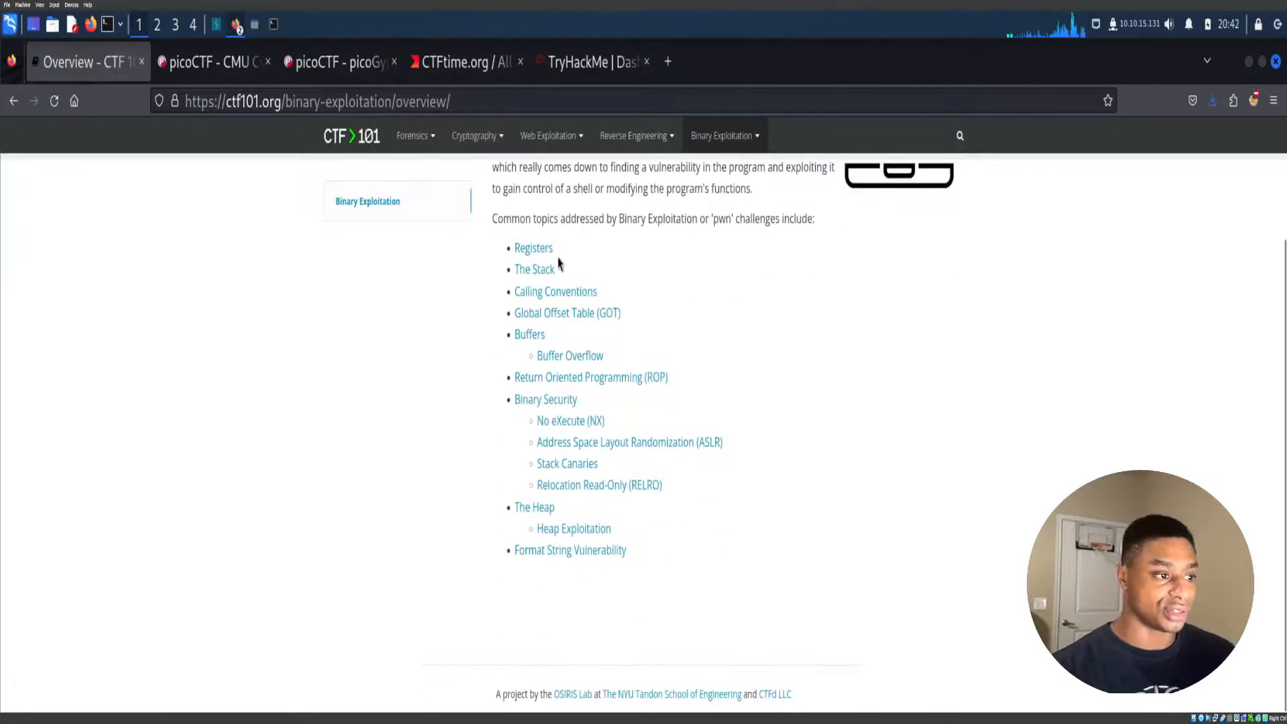
pyautogui.scroll(3)
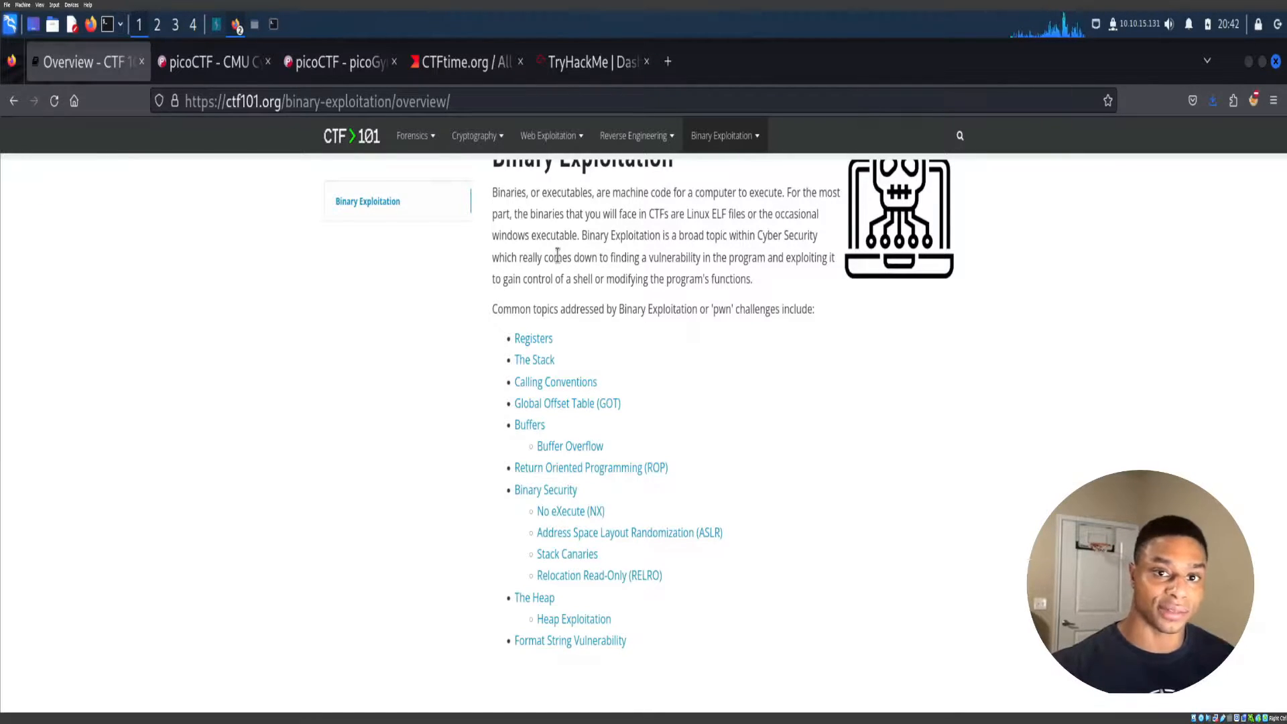
pyautogui.moveTo(527, 348)
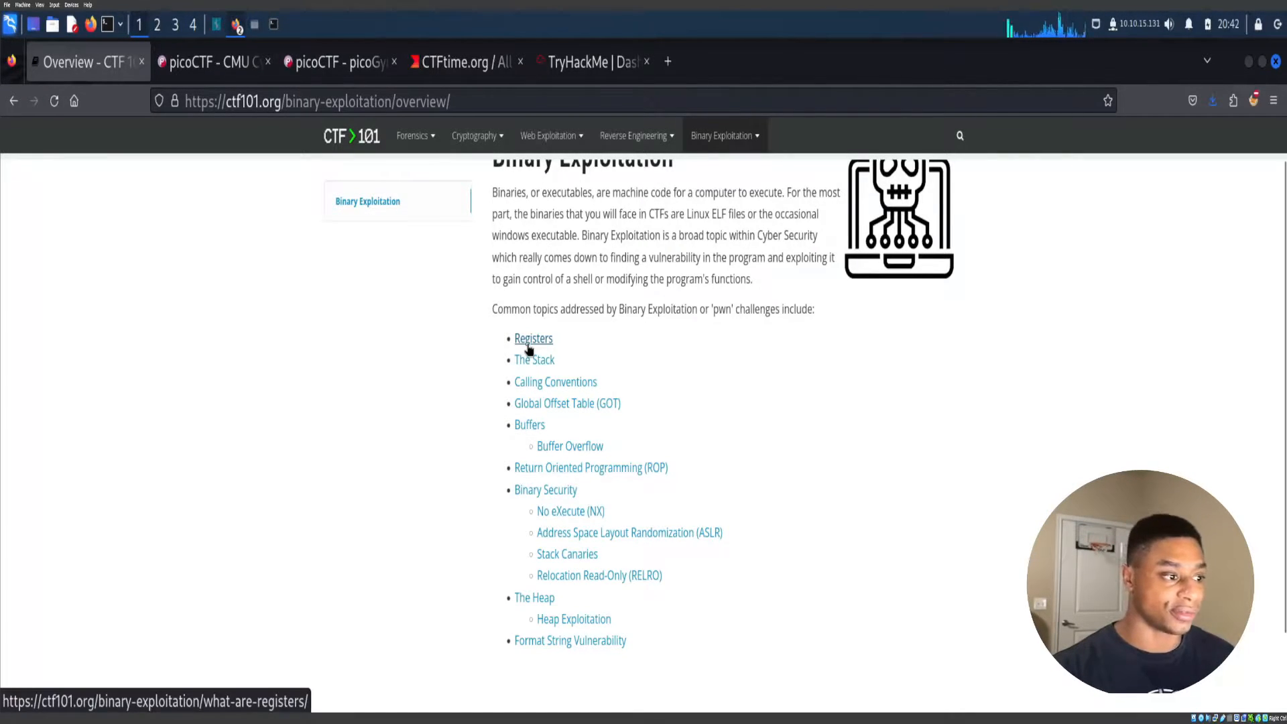
pyautogui.moveTo(532, 364)
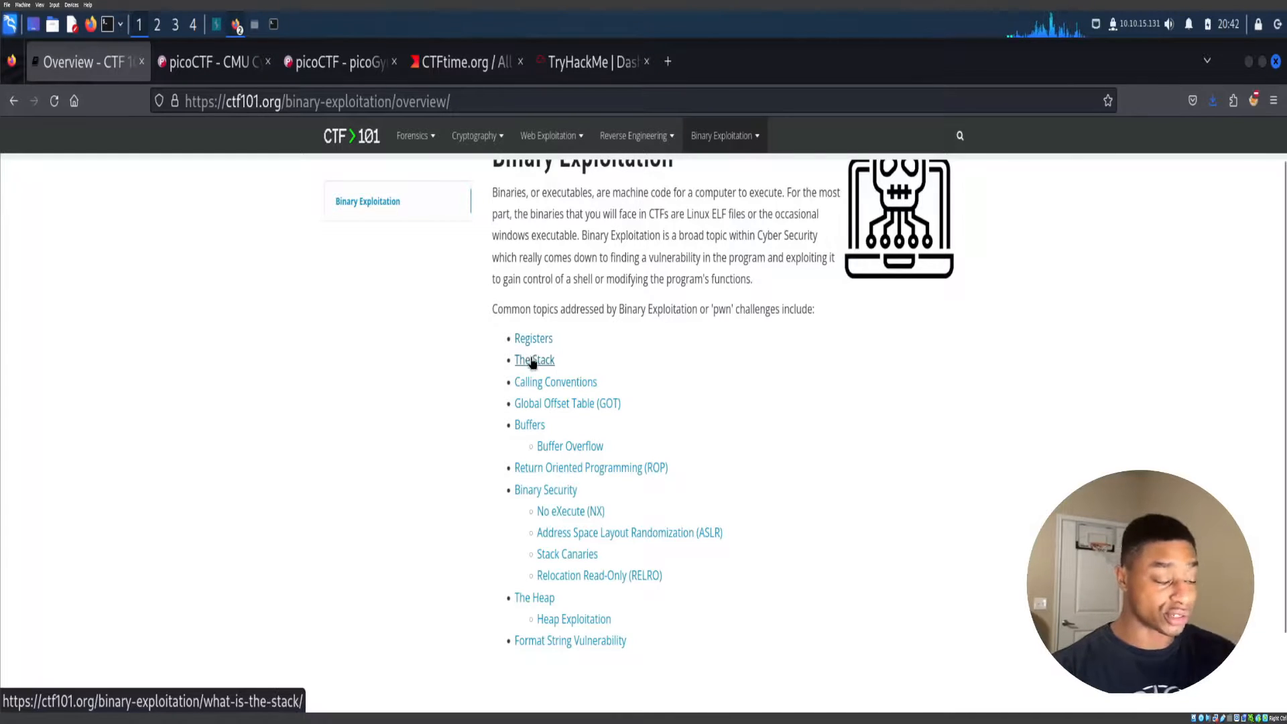
pyautogui.moveTo(560, 449)
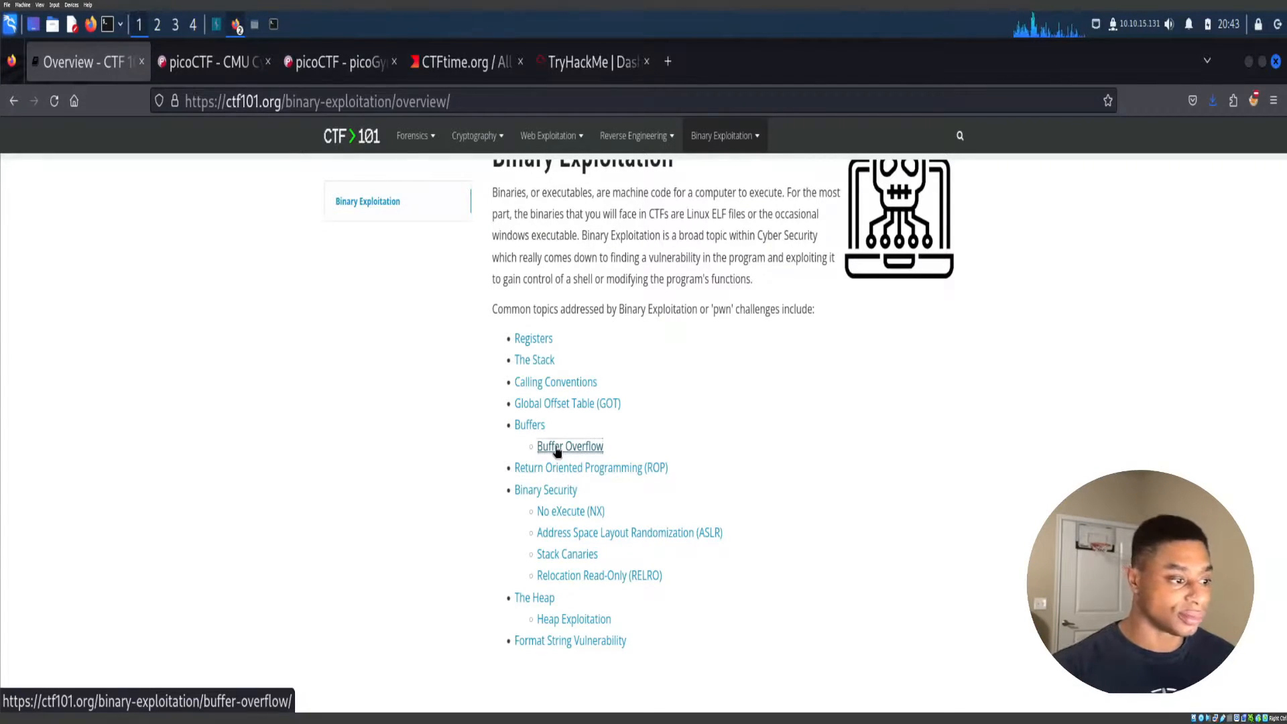
# Read the Buffer Overflow article in a new tab, then show Web Exploitation topics.
pyautogui.click(569, 446)
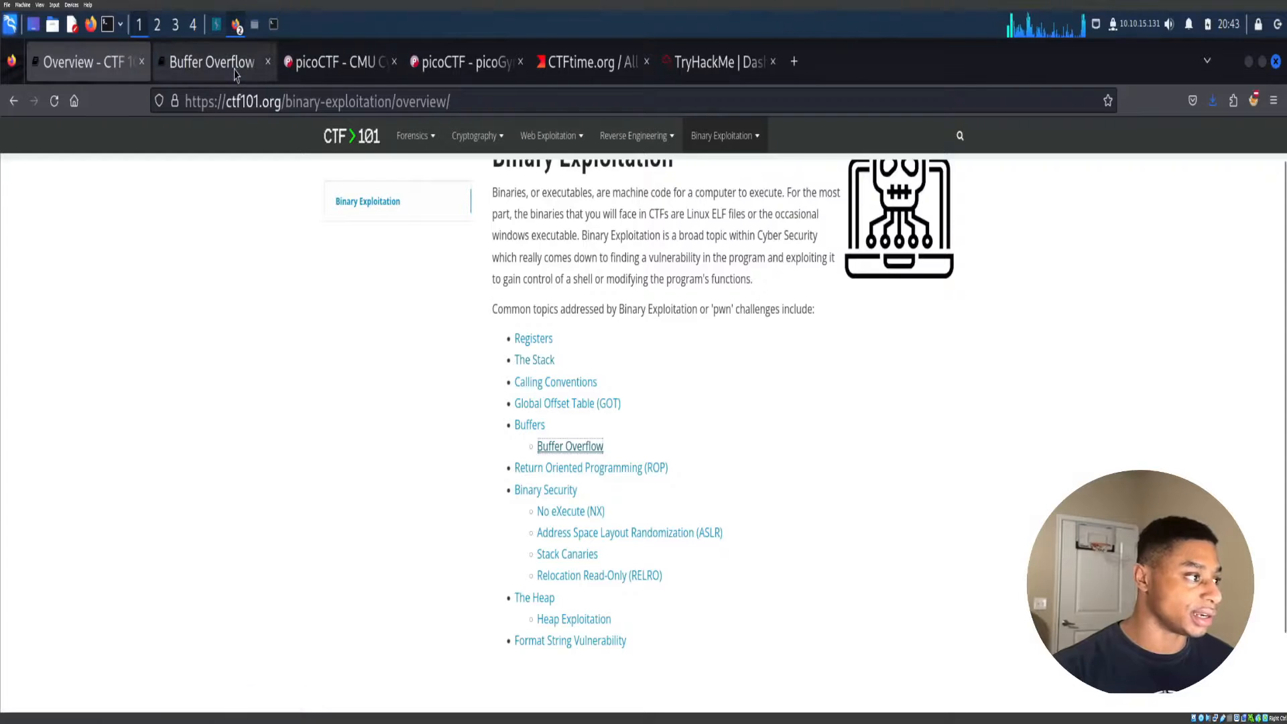
pyautogui.click(569, 446)
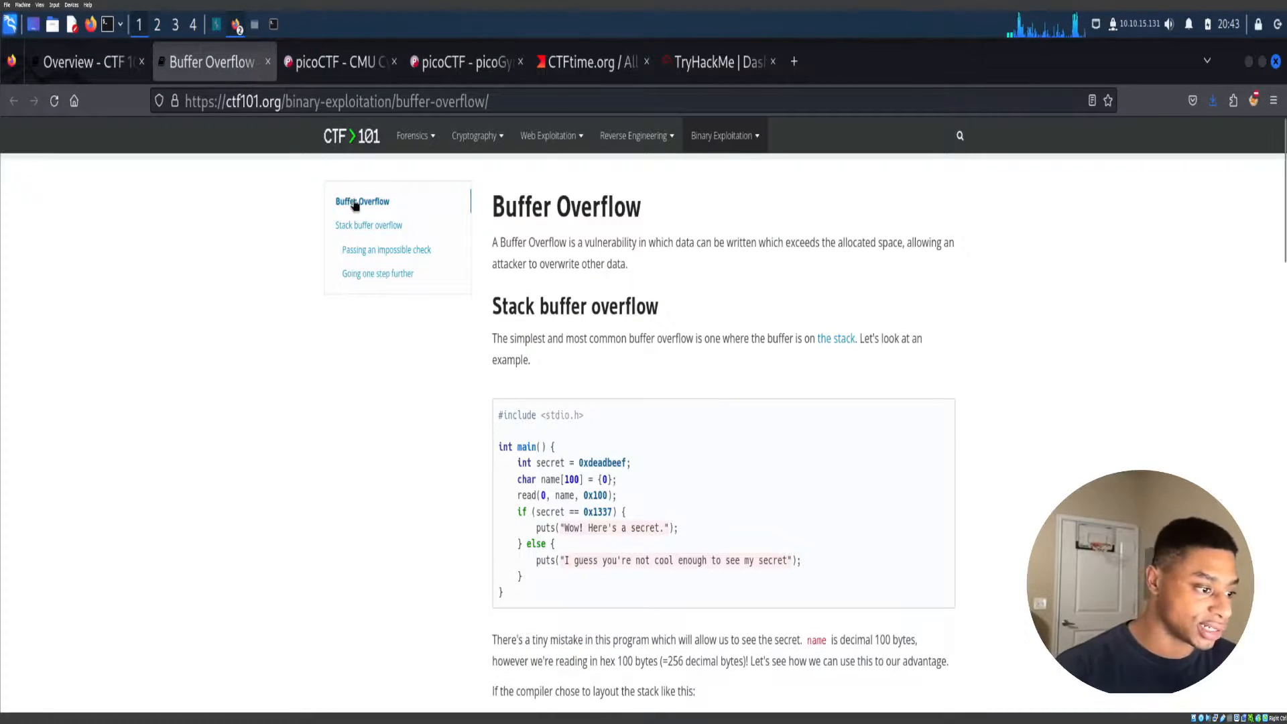
pyautogui.scroll(-3)
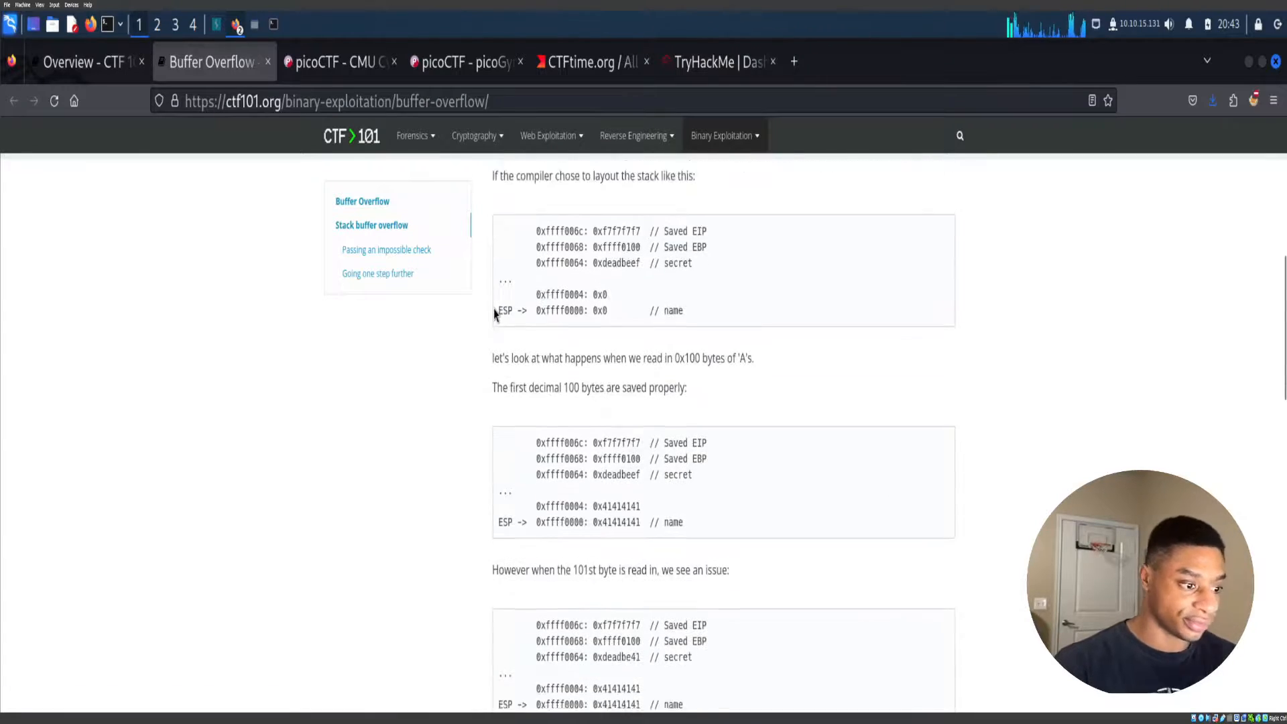
pyautogui.scroll(-3)
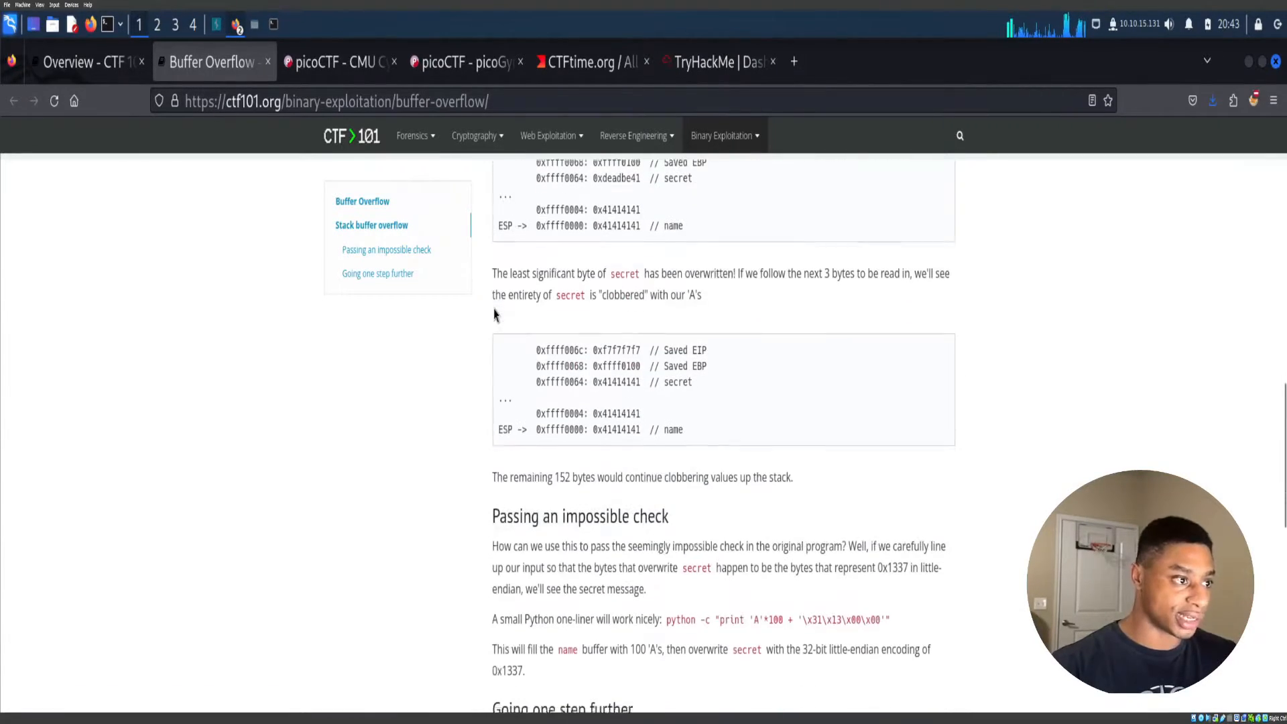
pyautogui.click(474, 135)
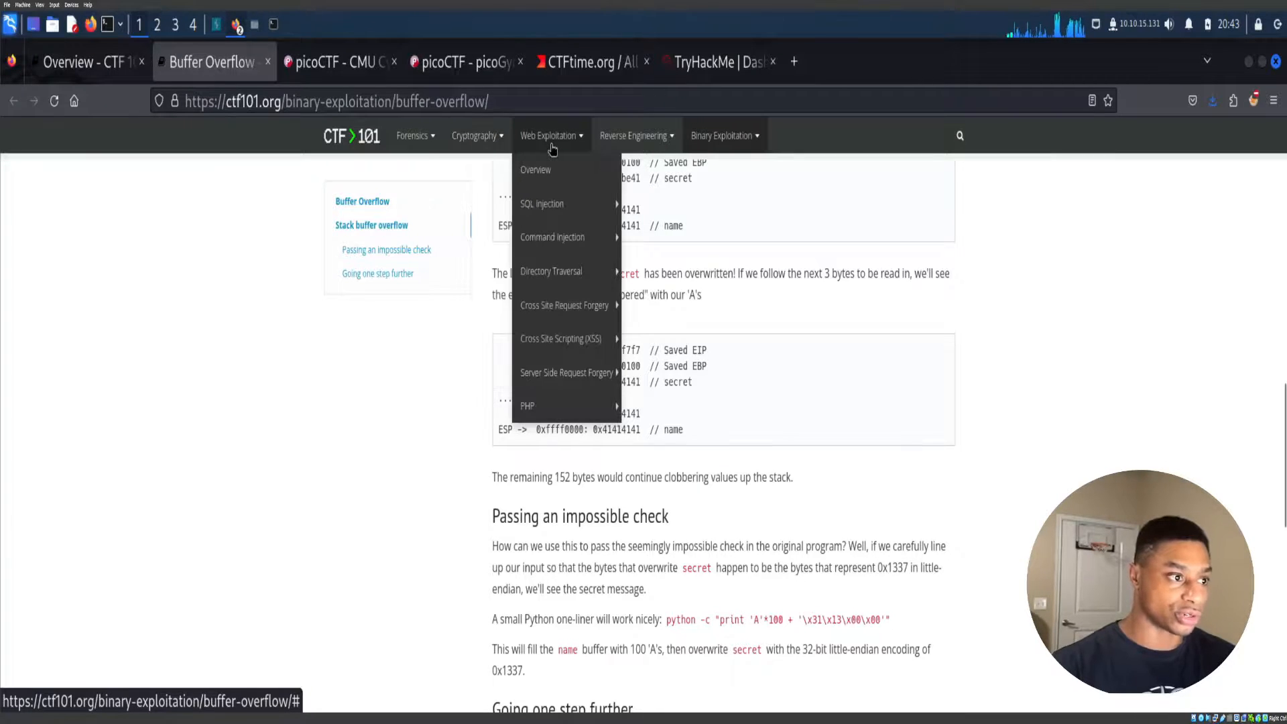
pyautogui.moveTo(571, 242)
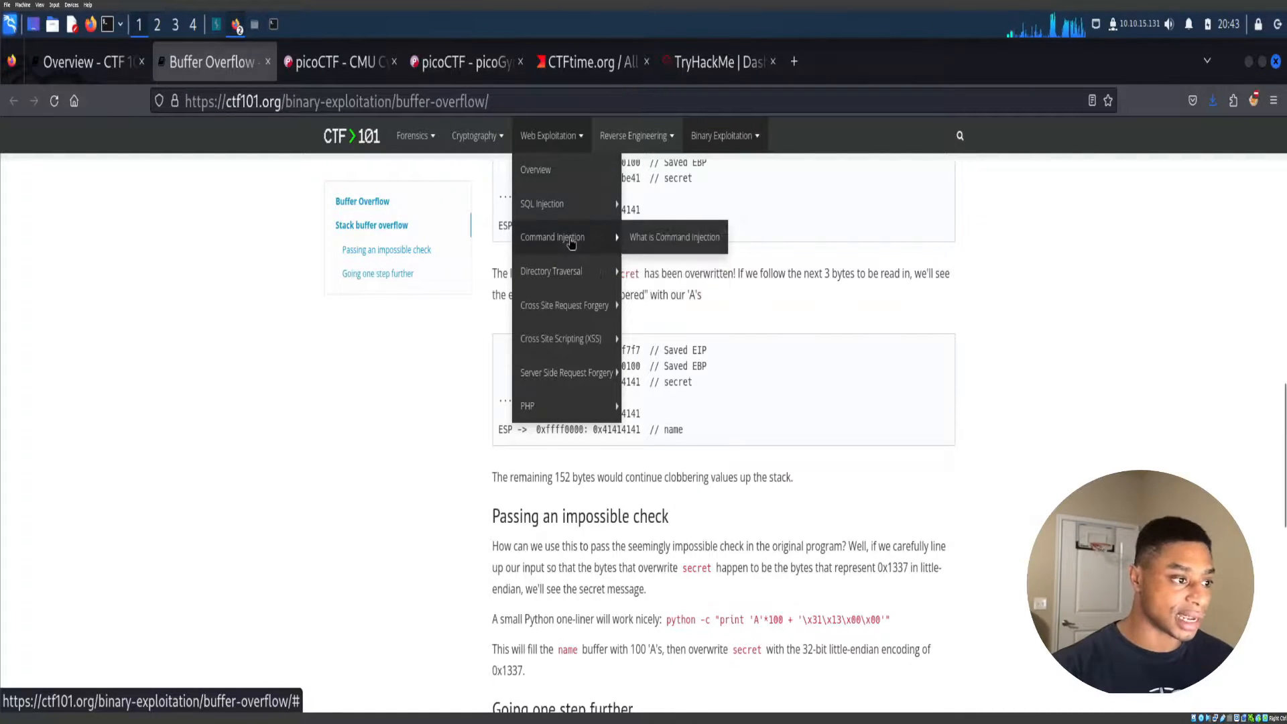
# View the SQL Injection and Forensics pages, ending on the Cross Site Scripting (XSS) article.
pyautogui.click(541, 204)
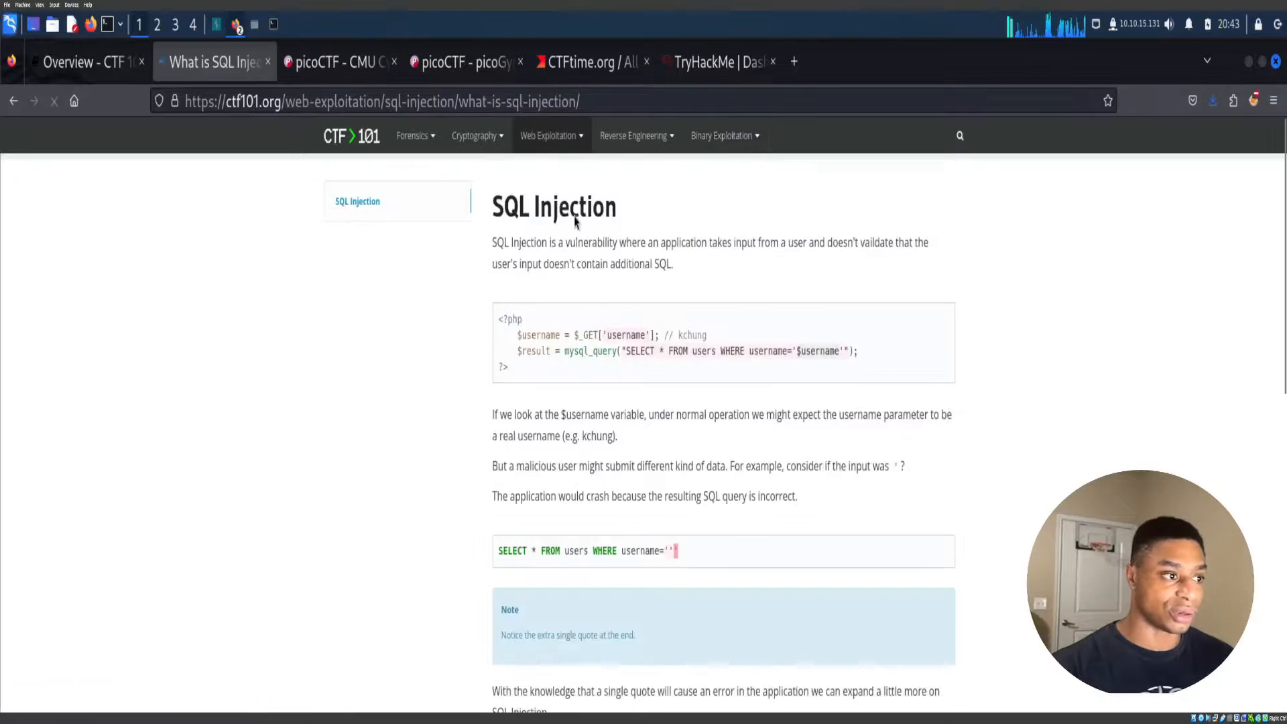
pyautogui.scroll(-3)
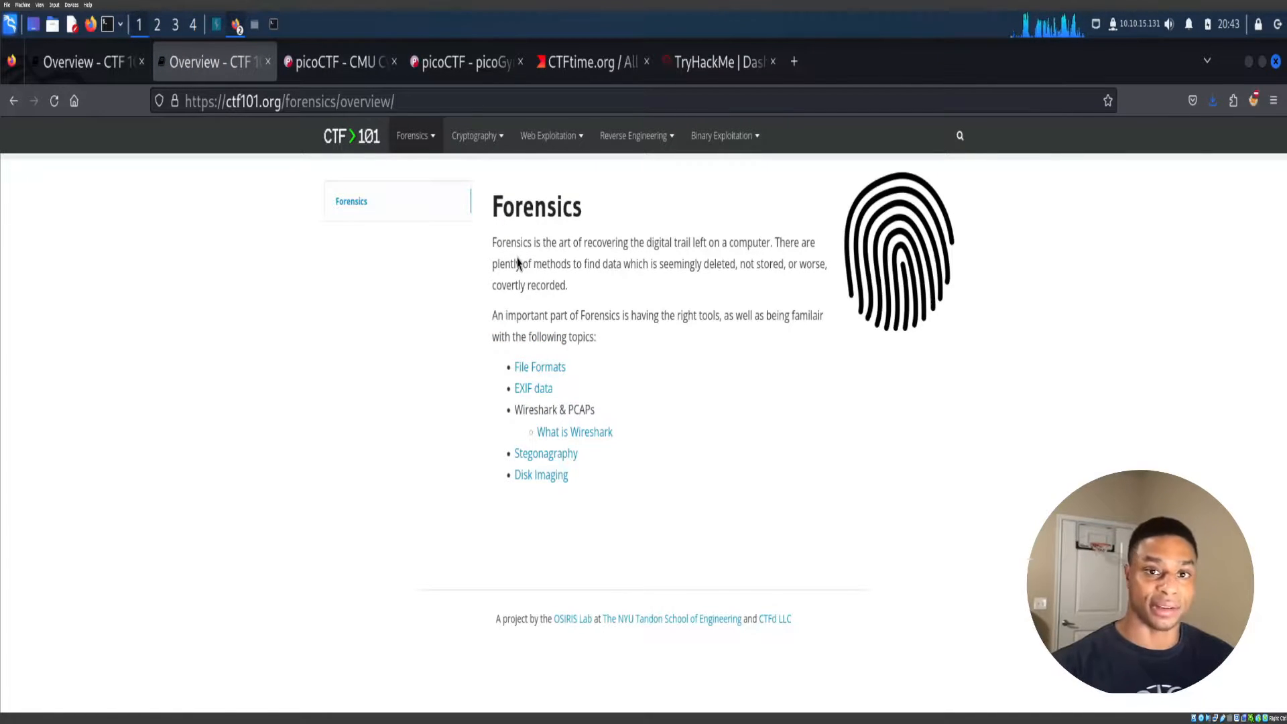
pyautogui.moveTo(313, 155)
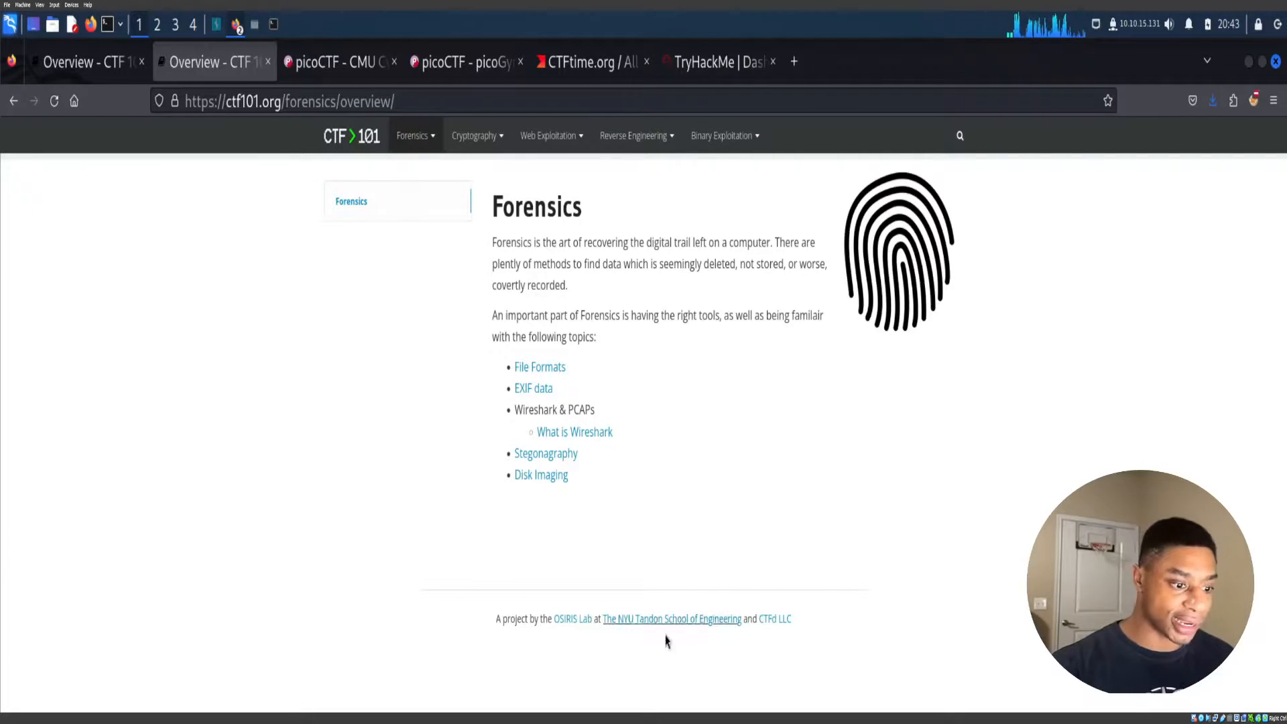
pyautogui.click(549, 134)
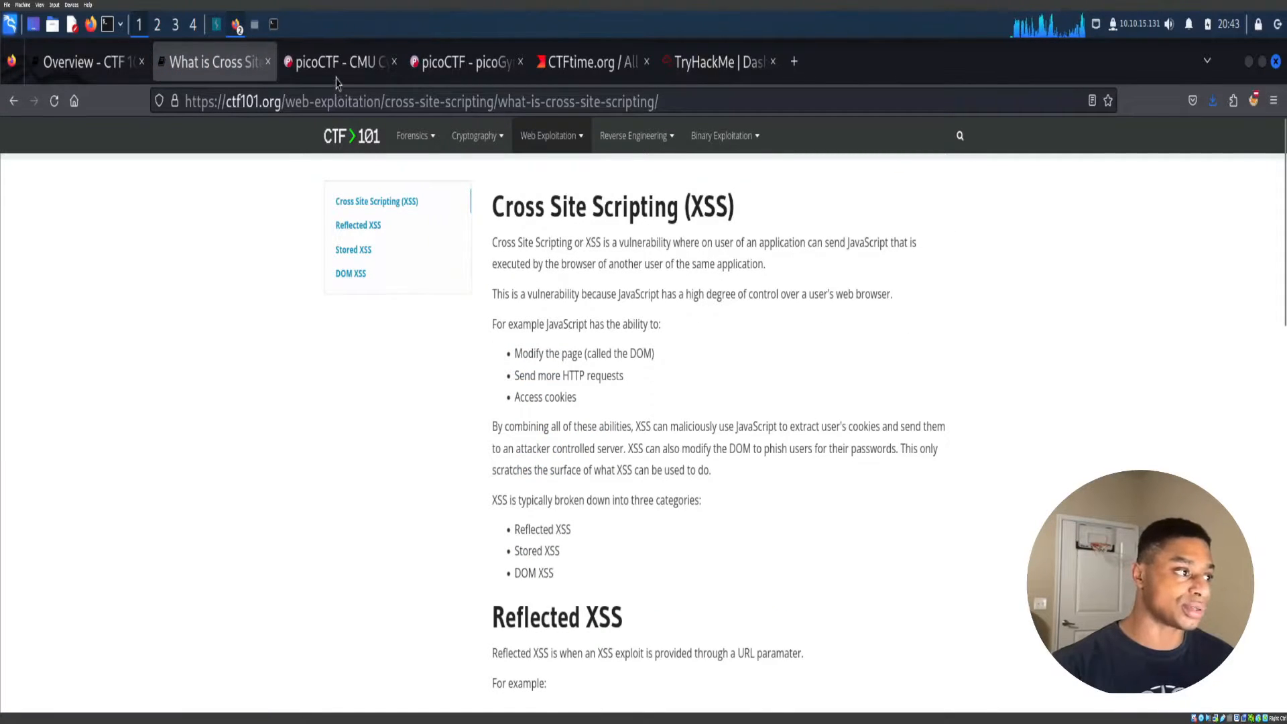
pyautogui.moveTo(338, 79)
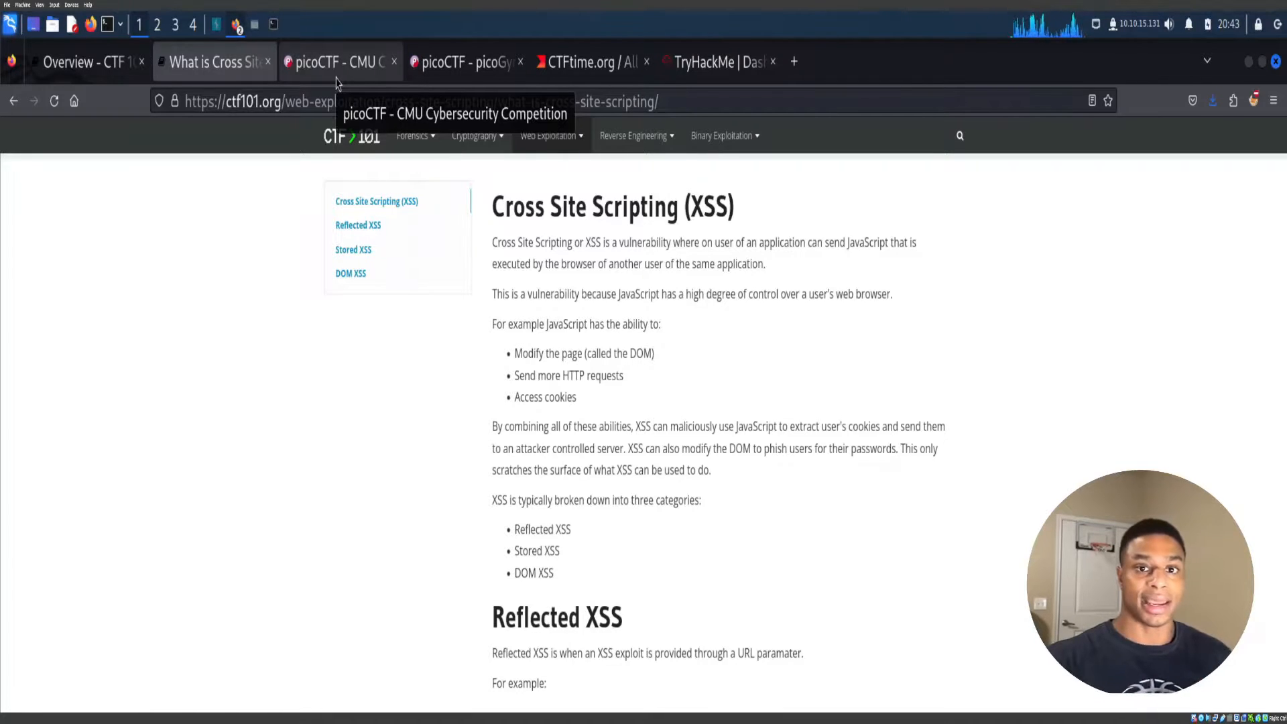
# Switch to the picoCTF tab and expand Learn to show Resources, Community and Primer.
pyautogui.click(337, 61)
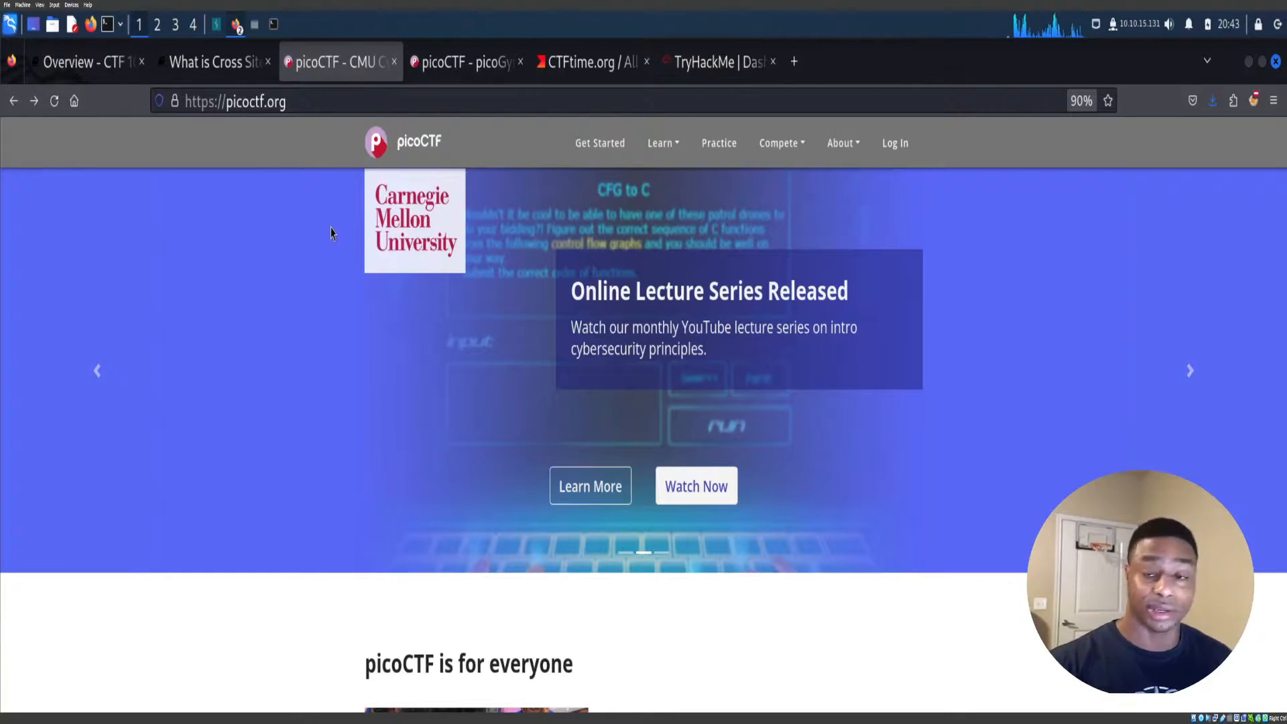
pyautogui.moveTo(380, 226)
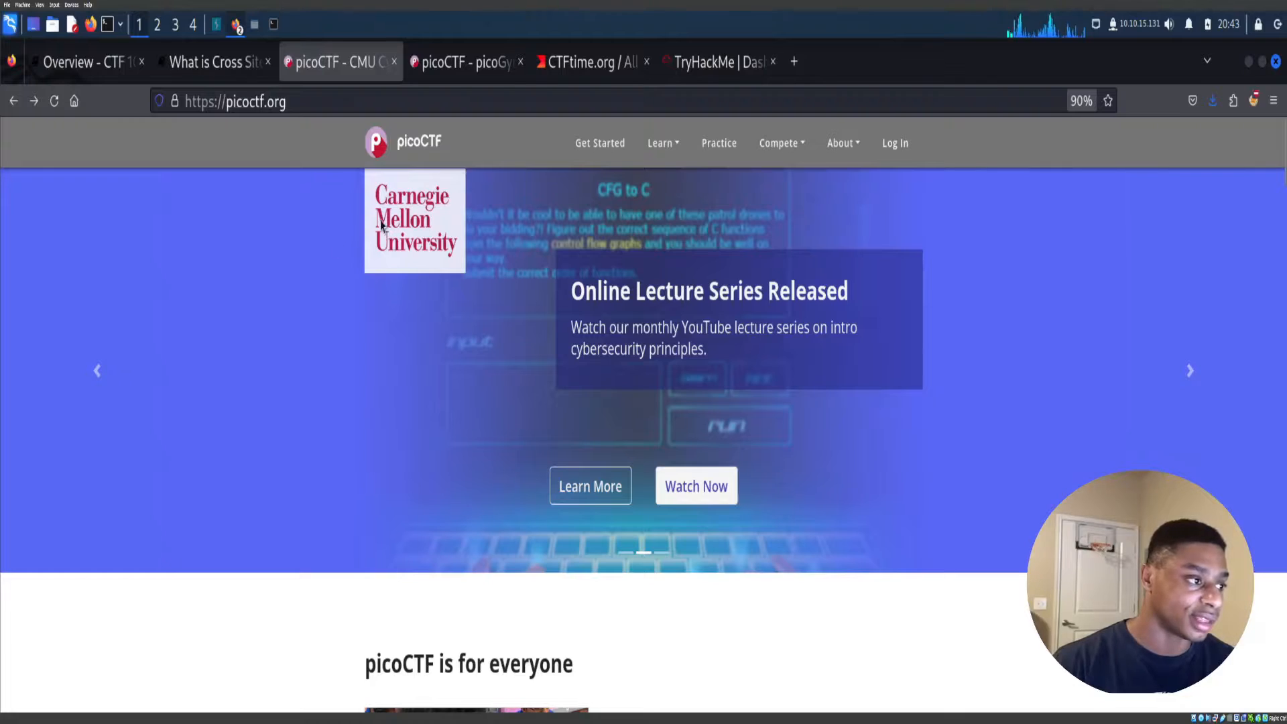
pyautogui.moveTo(409, 290)
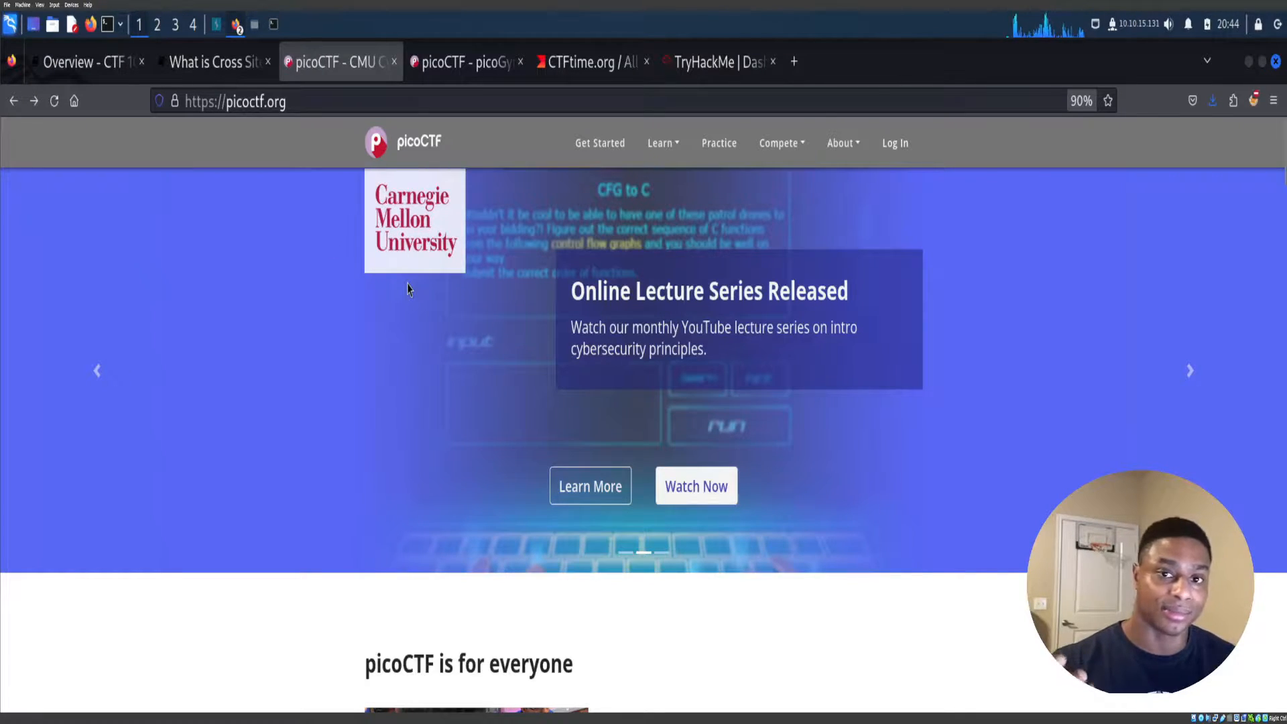
pyautogui.moveTo(438, 349)
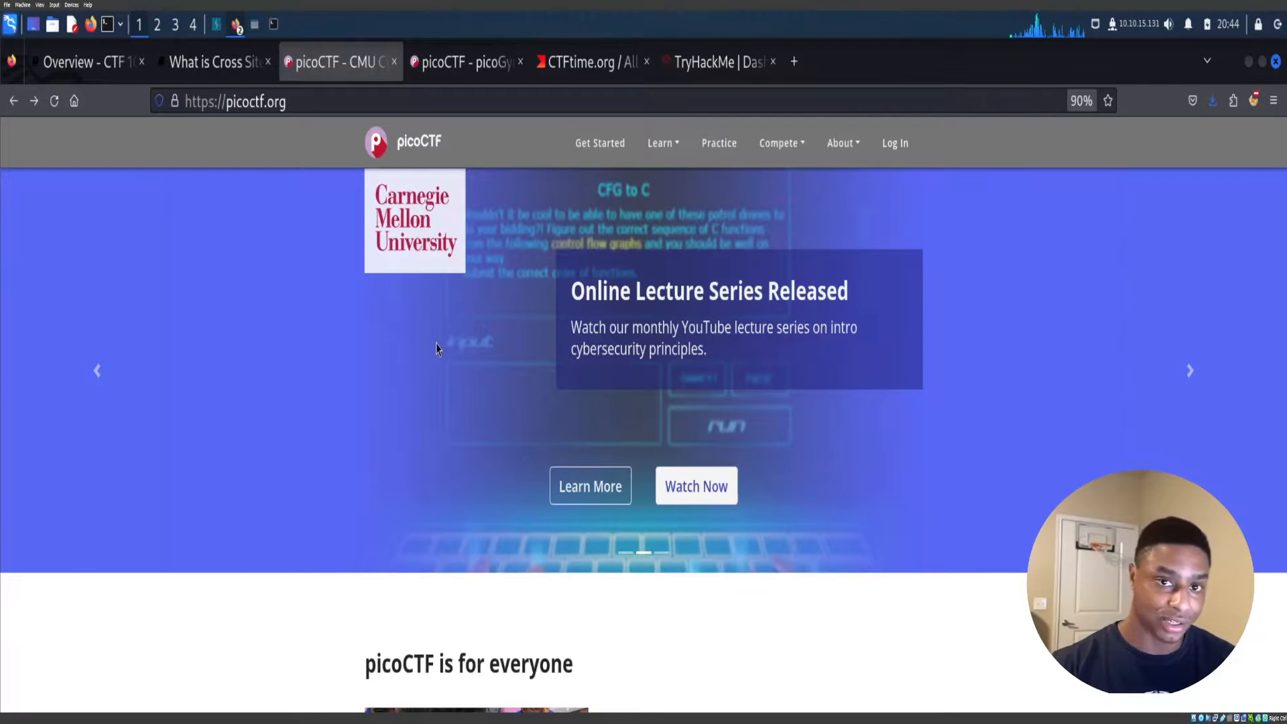
pyautogui.moveTo(565, 314)
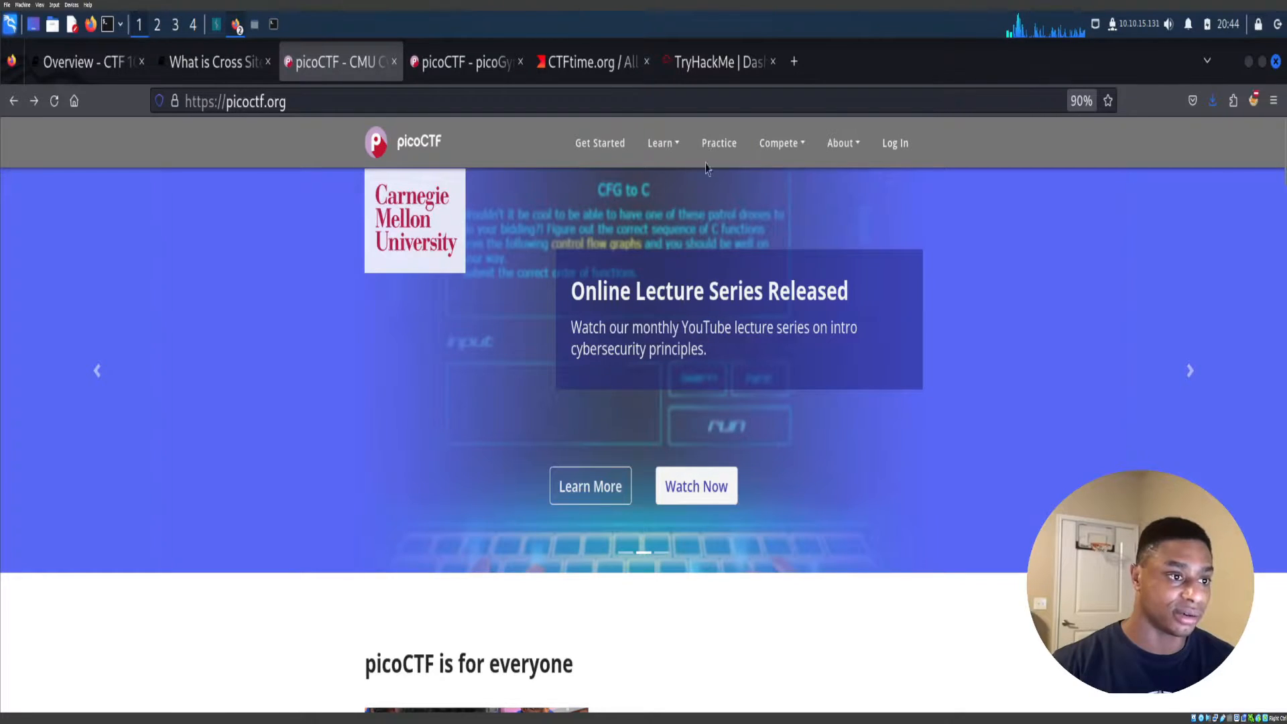
pyautogui.scroll(-3)
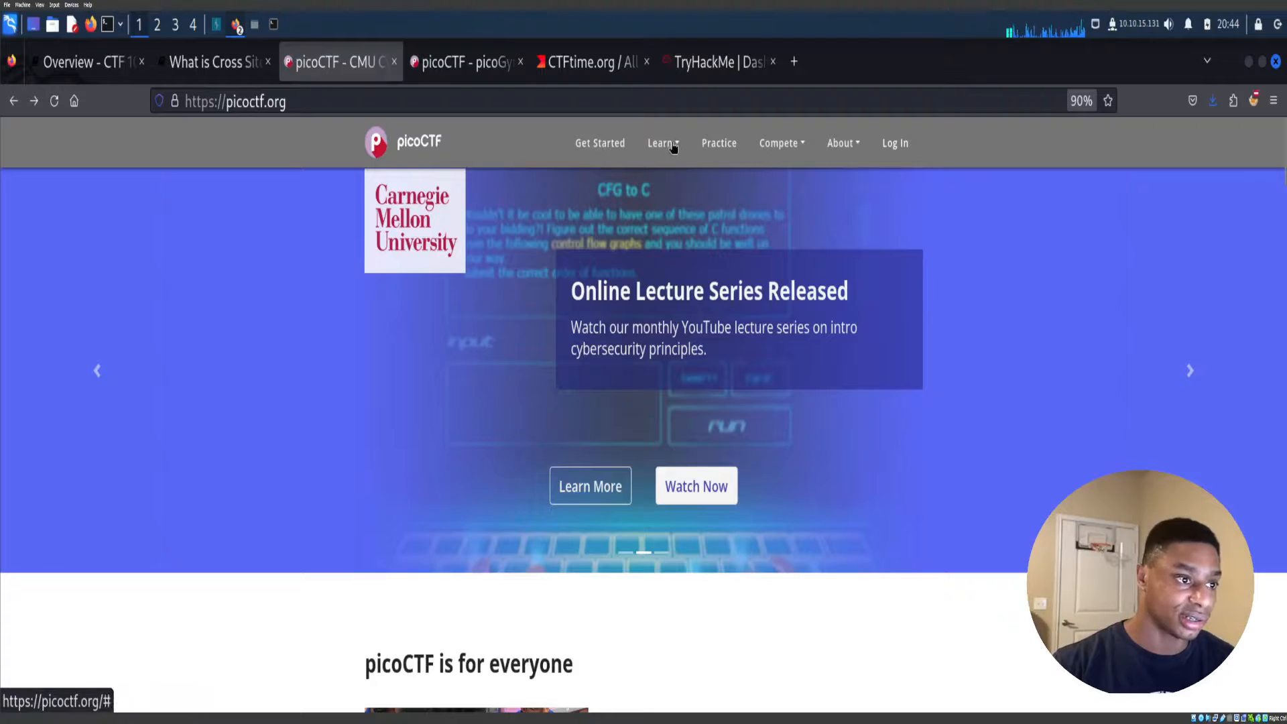
pyautogui.click(659, 143)
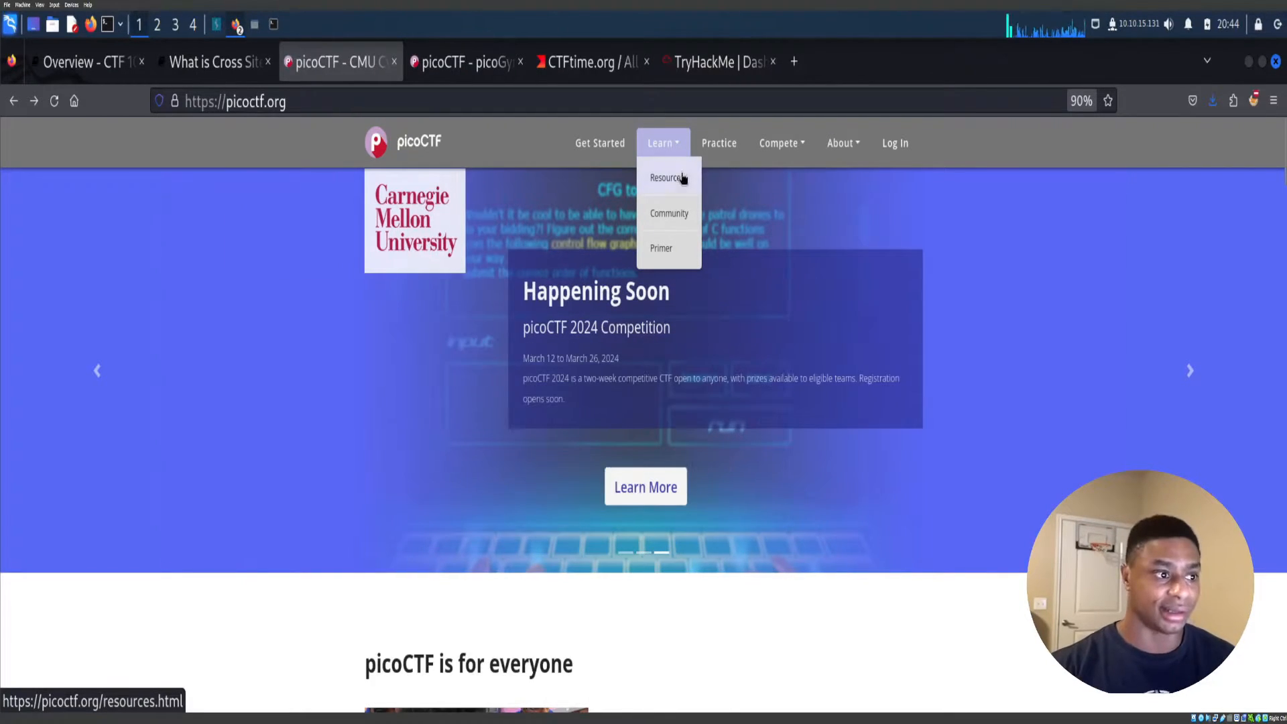
pyautogui.moveTo(688, 209)
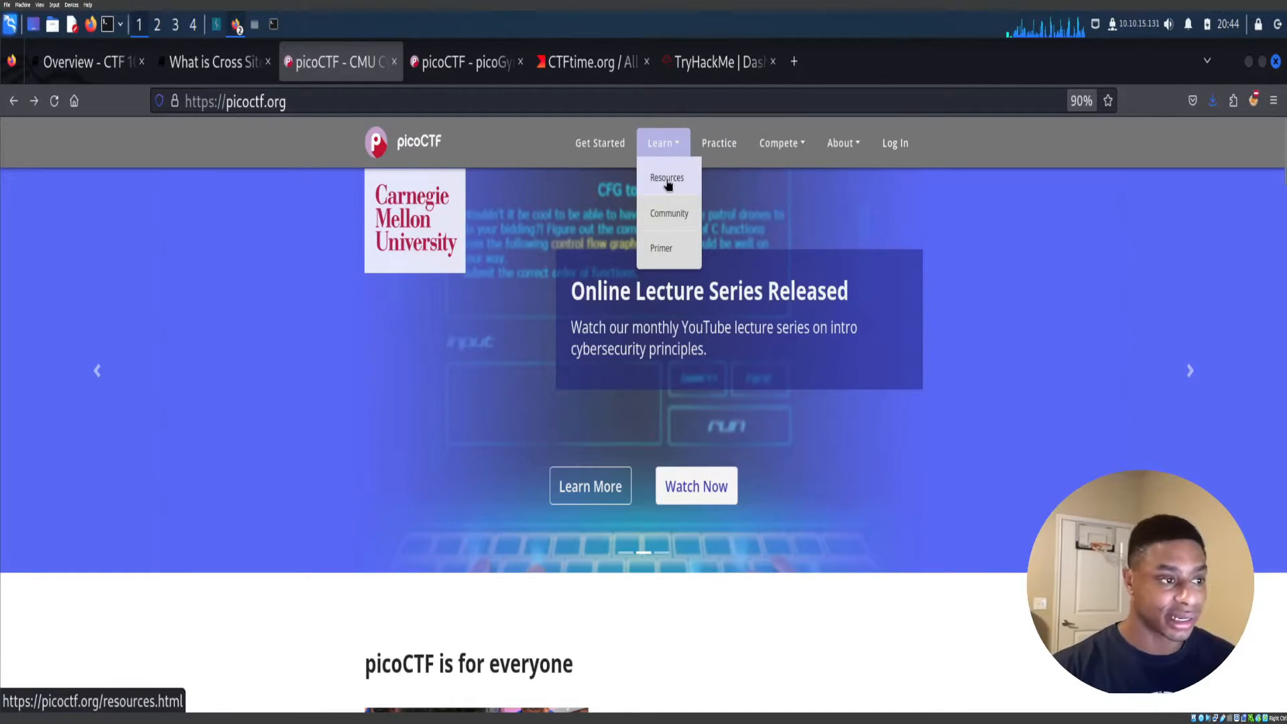
# Go to Learn > Resources and scroll past Online Lecture Series to the Learning Guides.
pyautogui.click(666, 177)
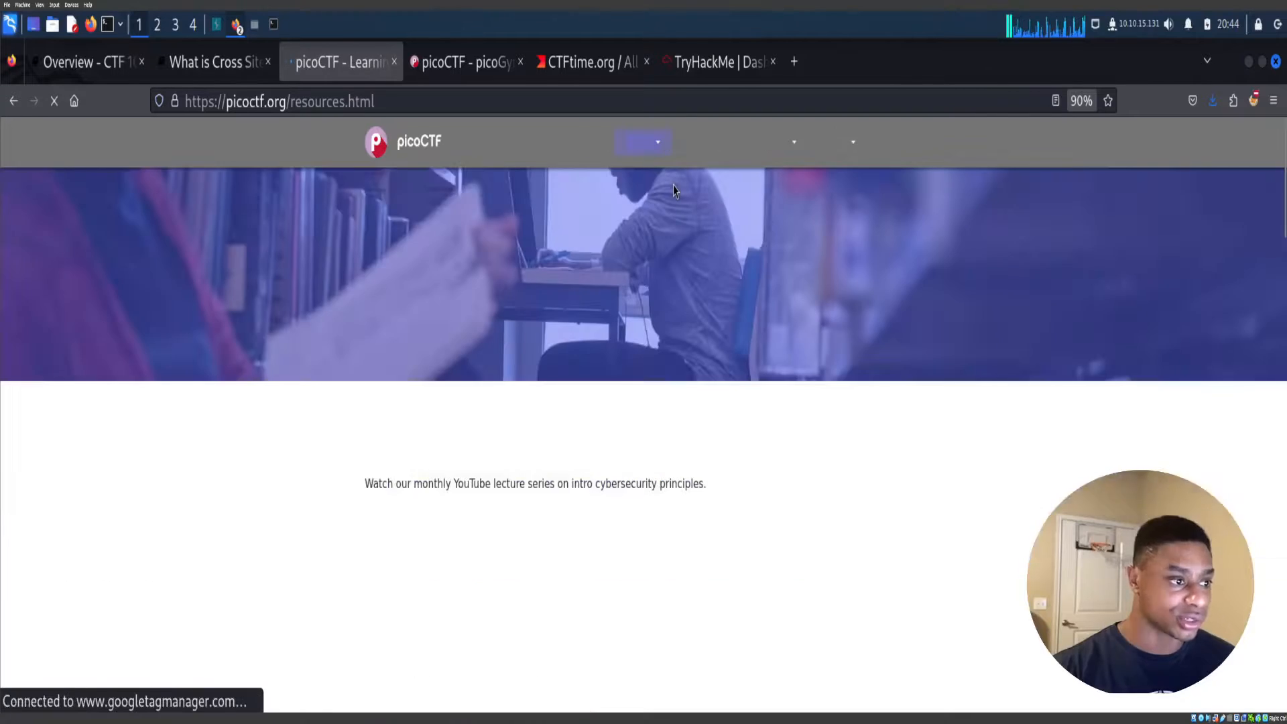
pyautogui.scroll(-3)
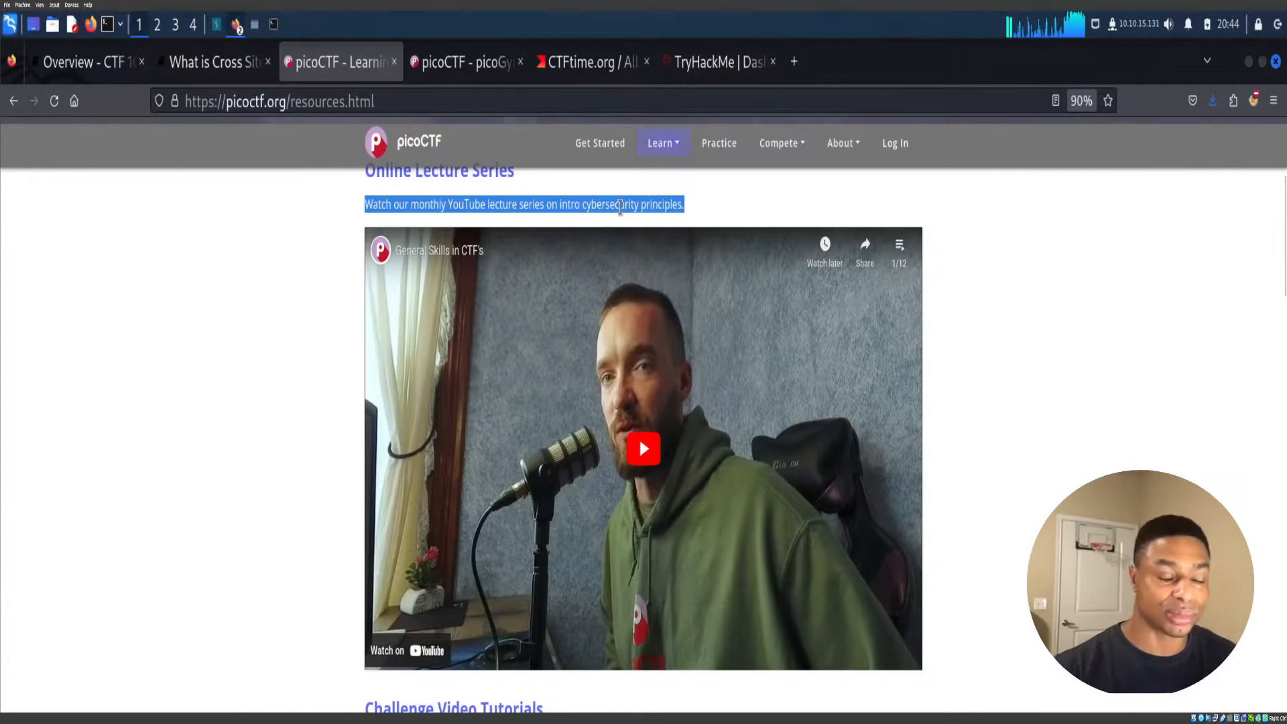
pyautogui.scroll(-3)
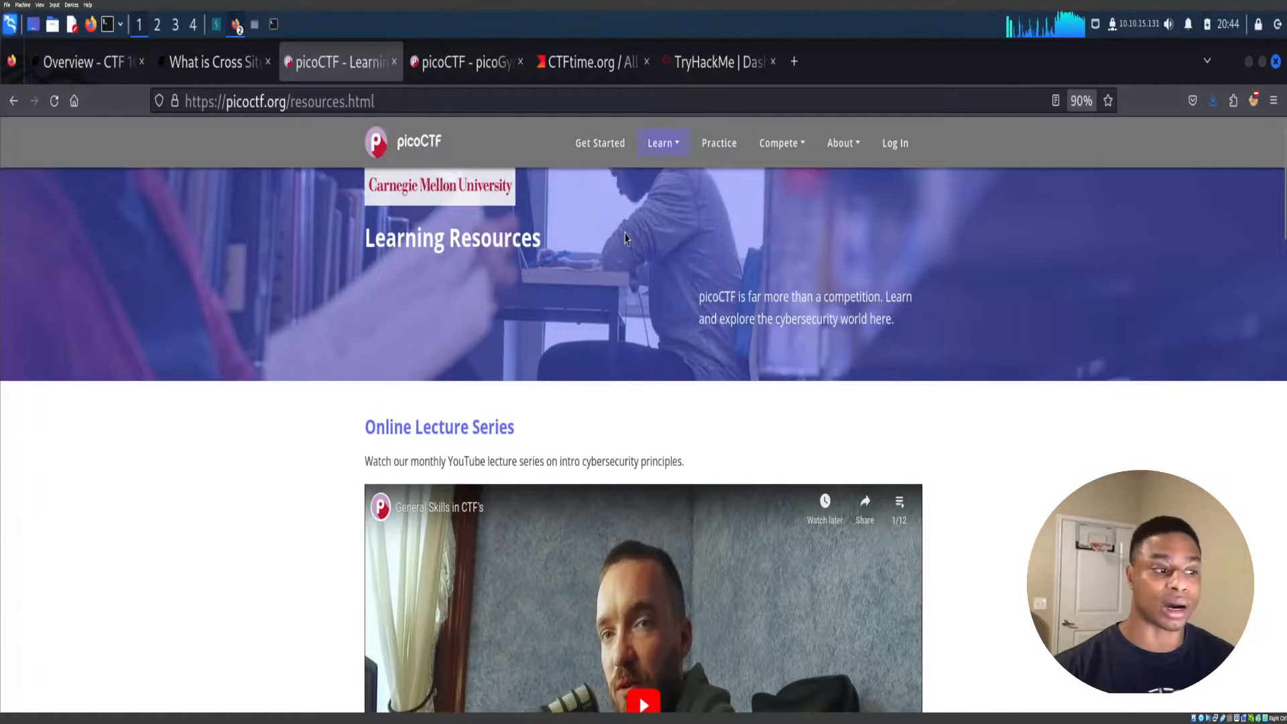
pyautogui.scroll(-3)
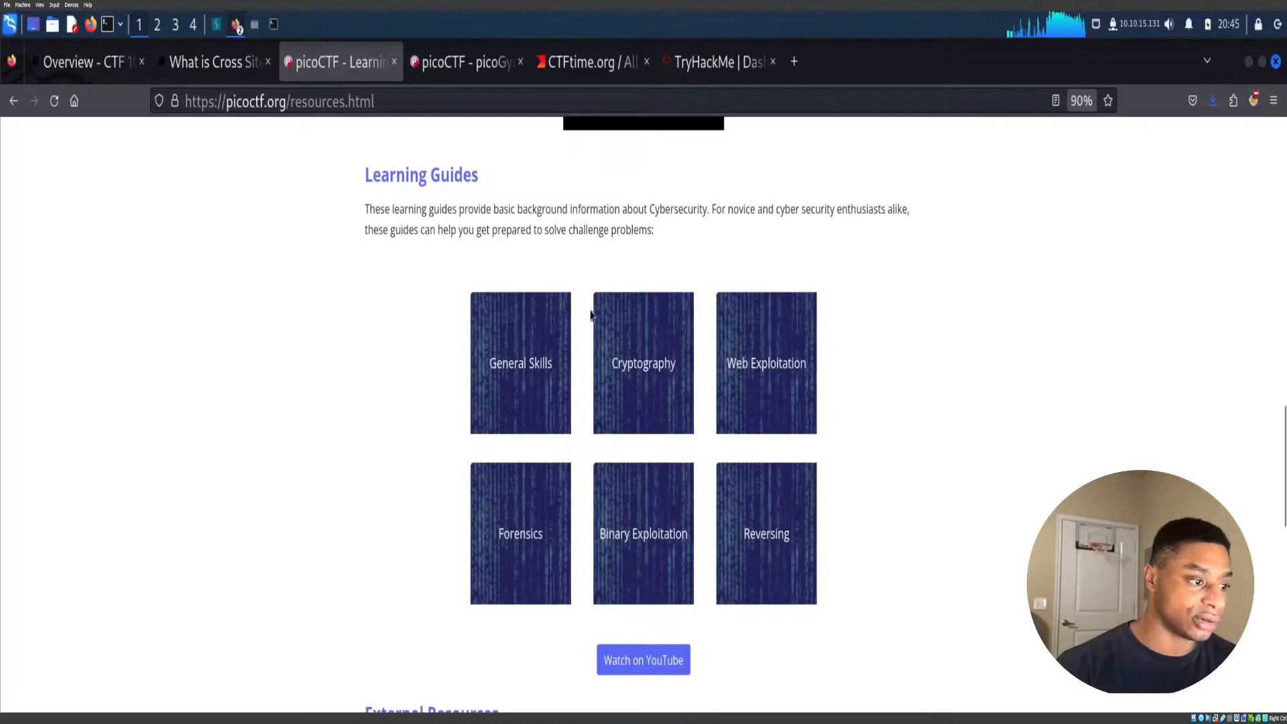
pyautogui.moveTo(549, 340)
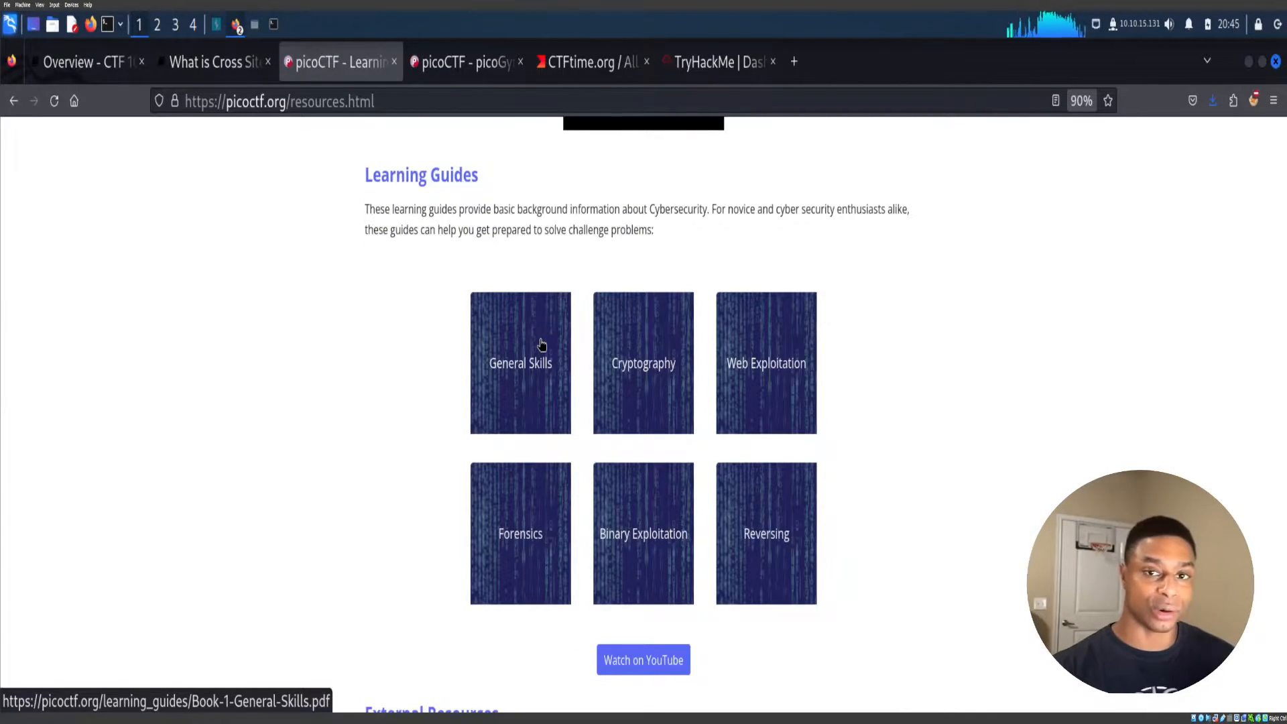
pyautogui.moveTo(547, 386)
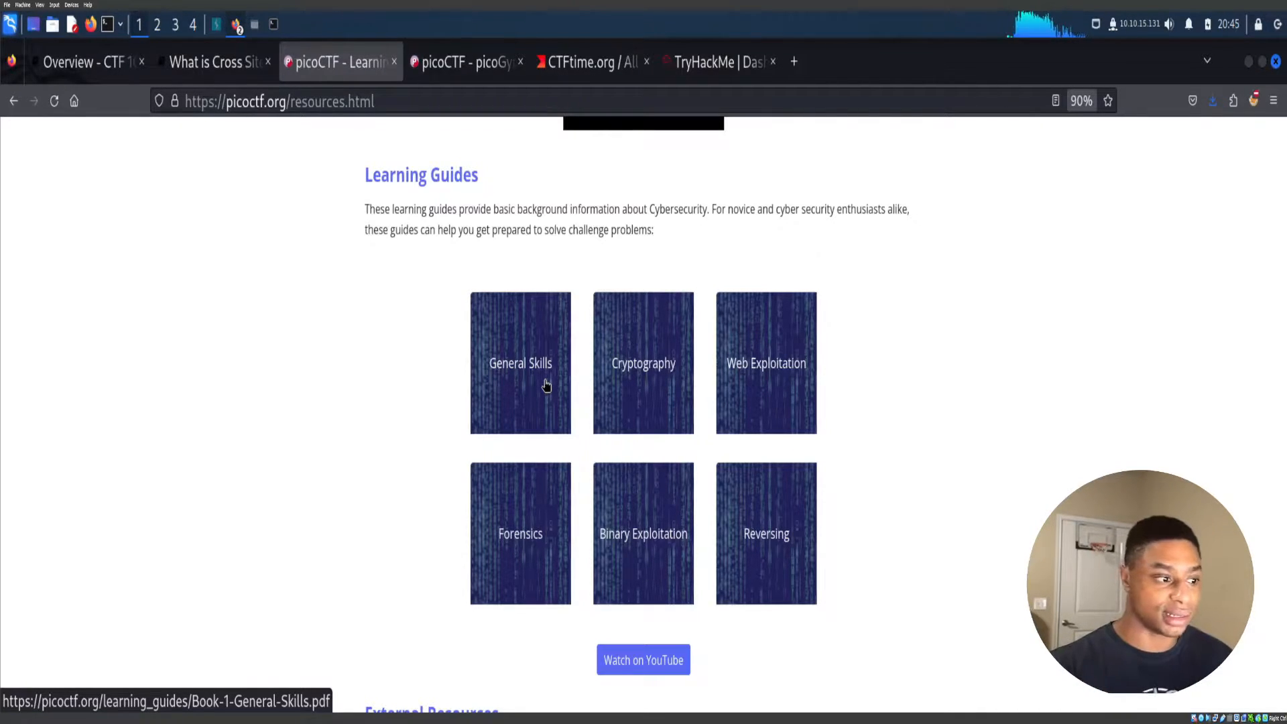
pyautogui.moveTo(622, 384)
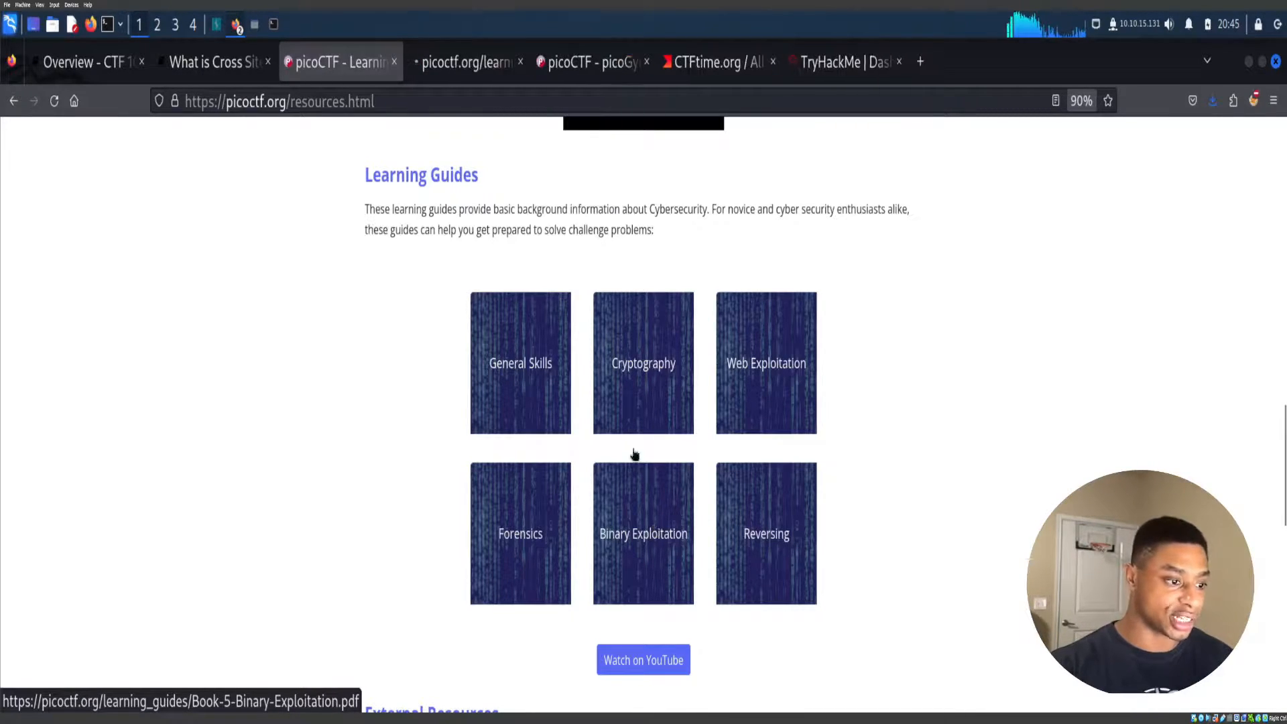
# Open the Binary Exploitation guide PDF and read down to the GDB compile and start-up commands.
pyautogui.click(643, 534)
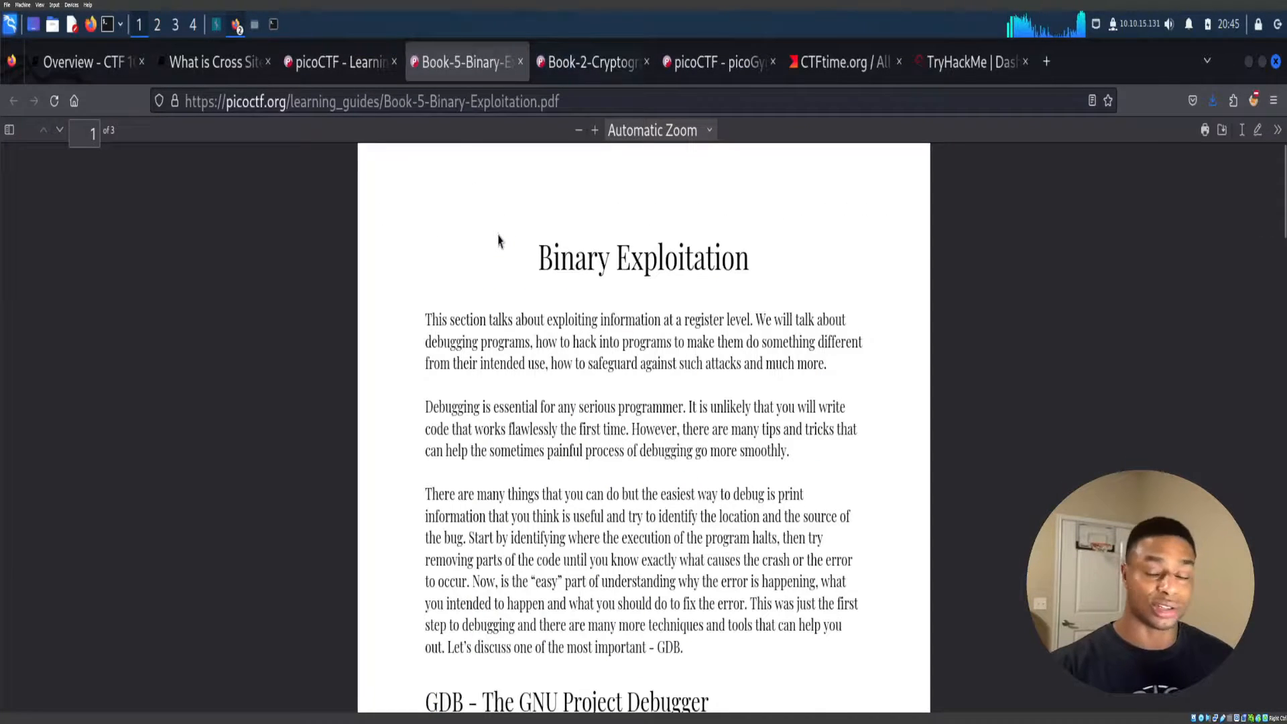
pyautogui.scroll(-3)
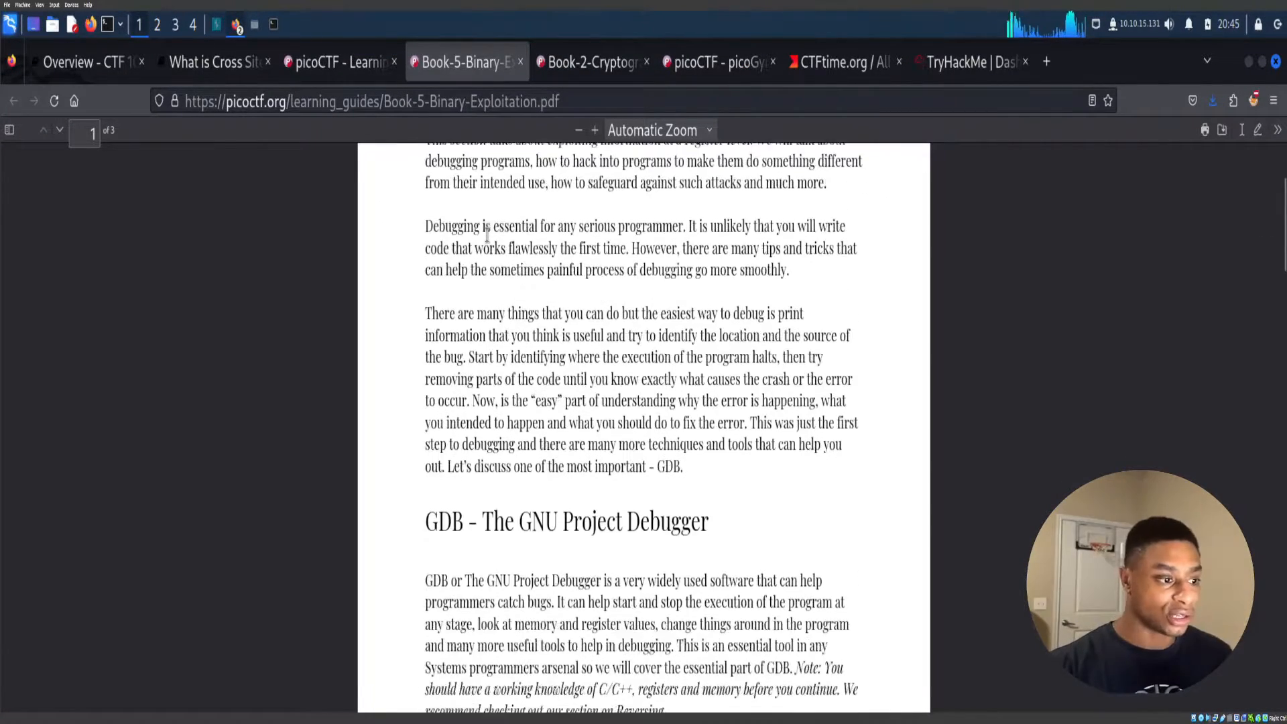
pyautogui.scroll(-3)
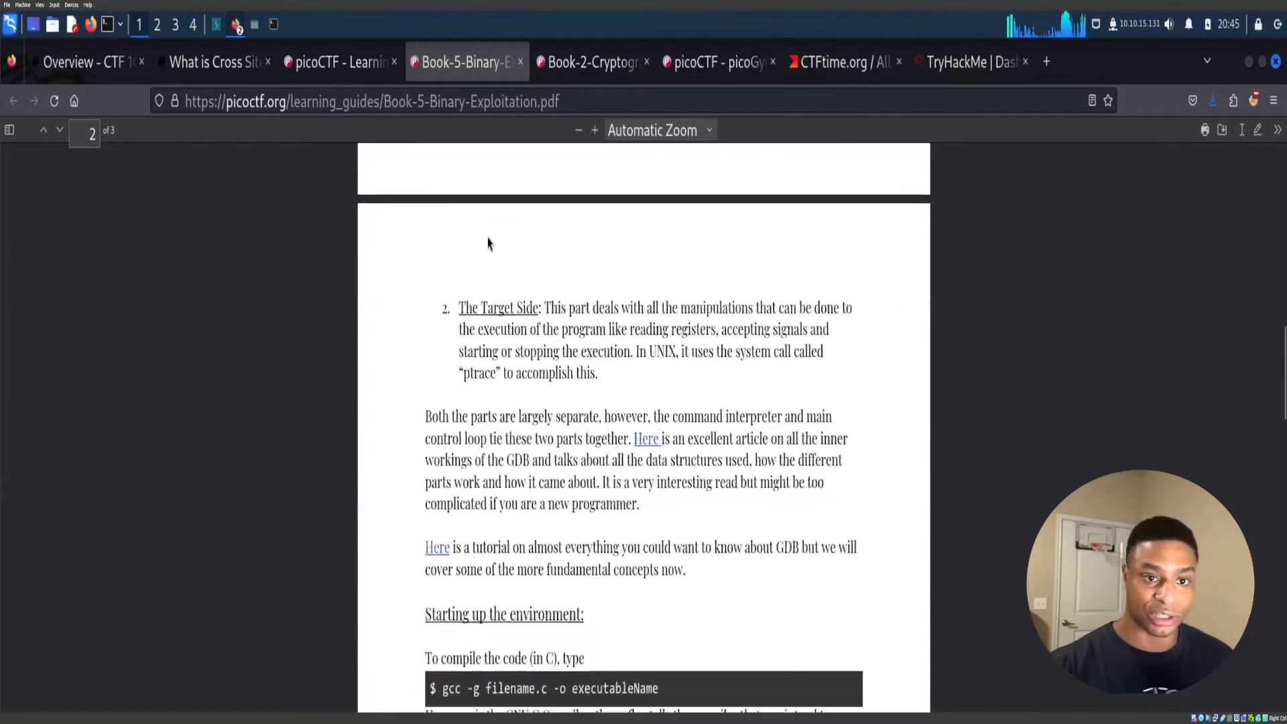
pyautogui.scroll(-3)
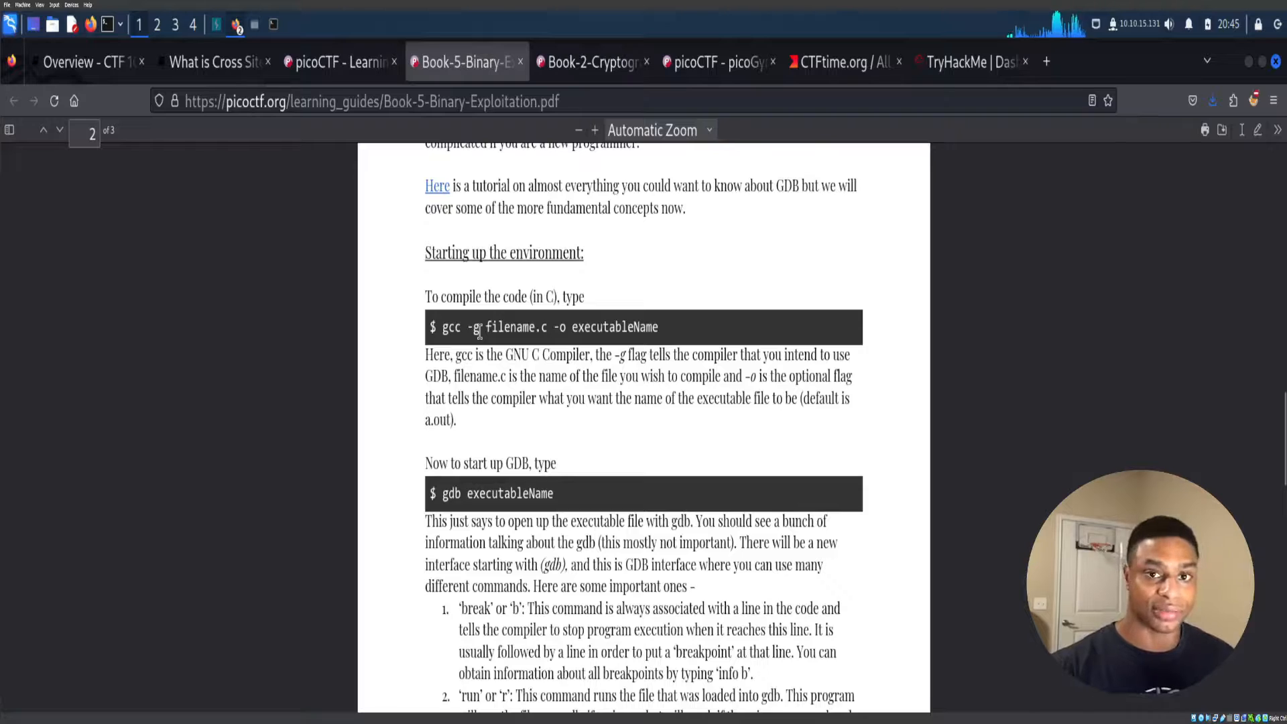
pyautogui.scroll(-3)
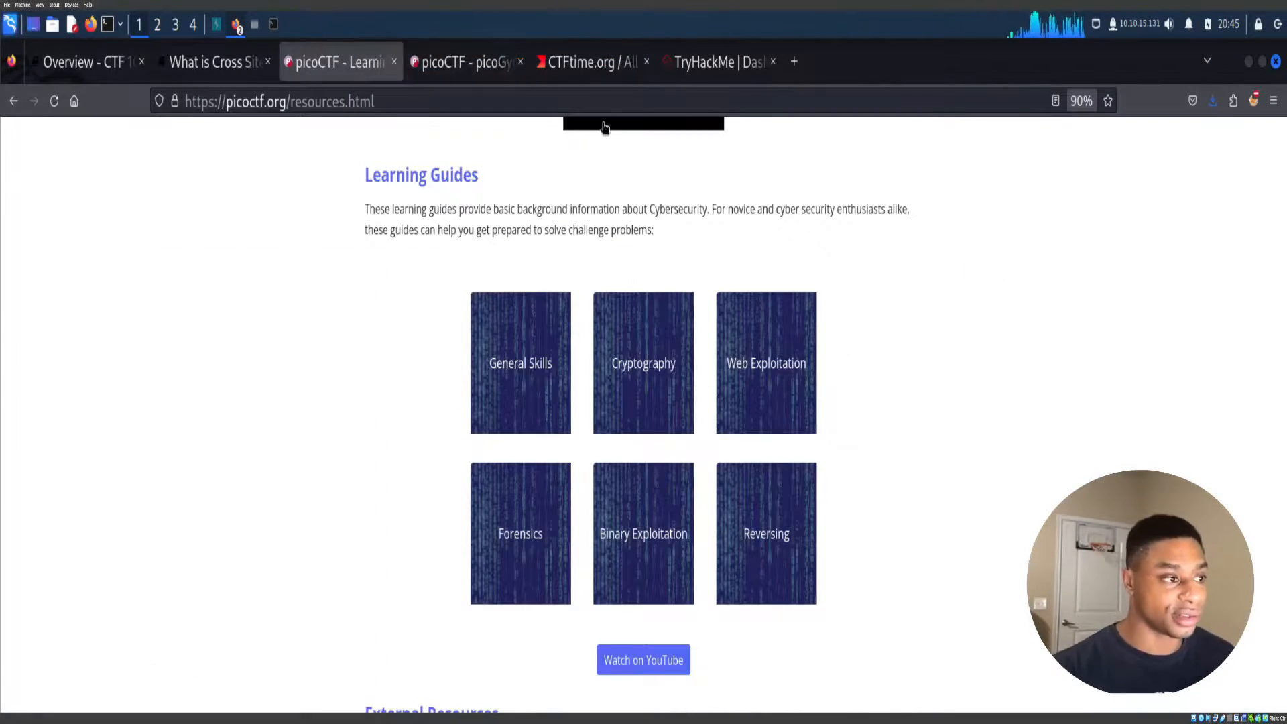
# Scroll through the External Resources links, then go to Learn > Primer.
pyautogui.scroll(-3)
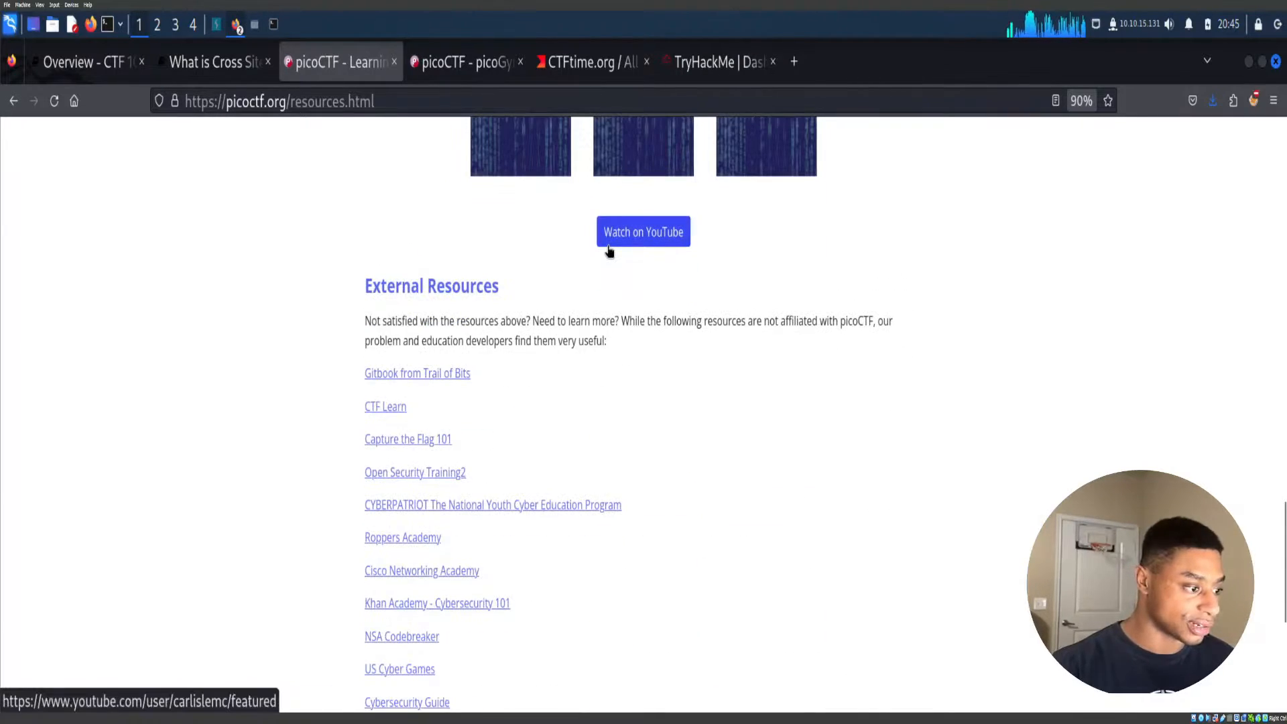
pyautogui.scroll(-3)
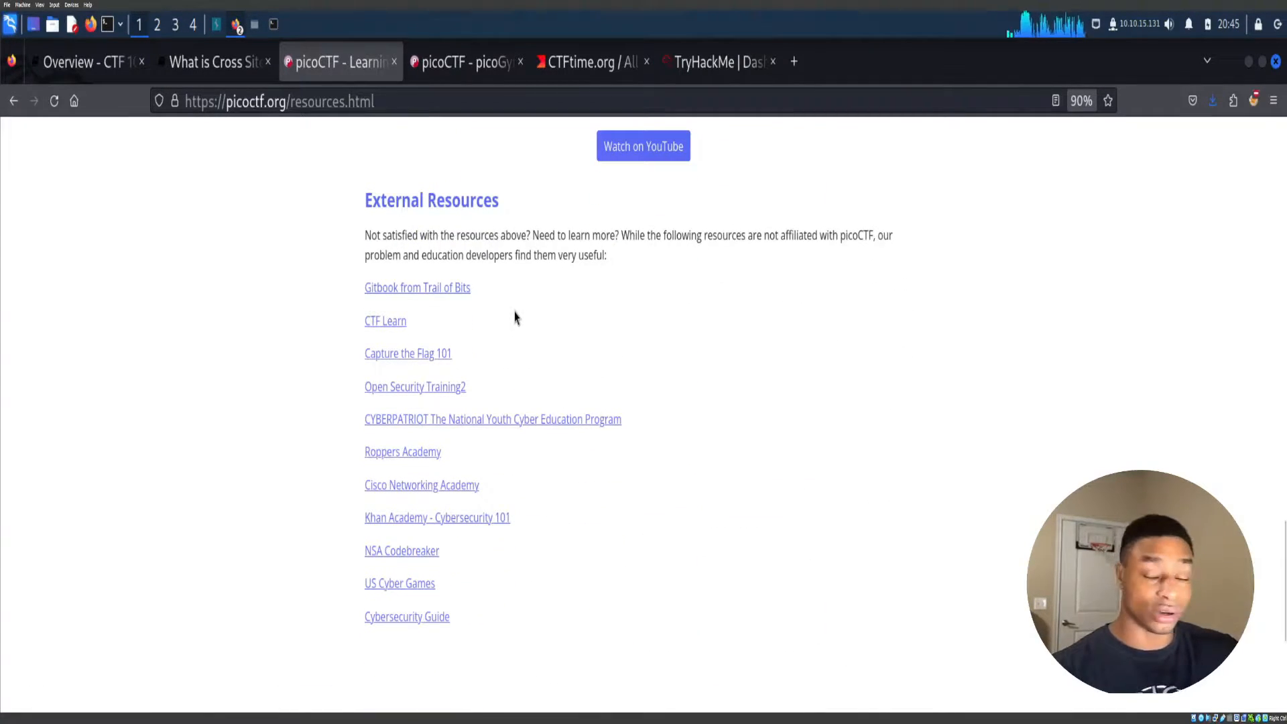
pyautogui.scroll(3)
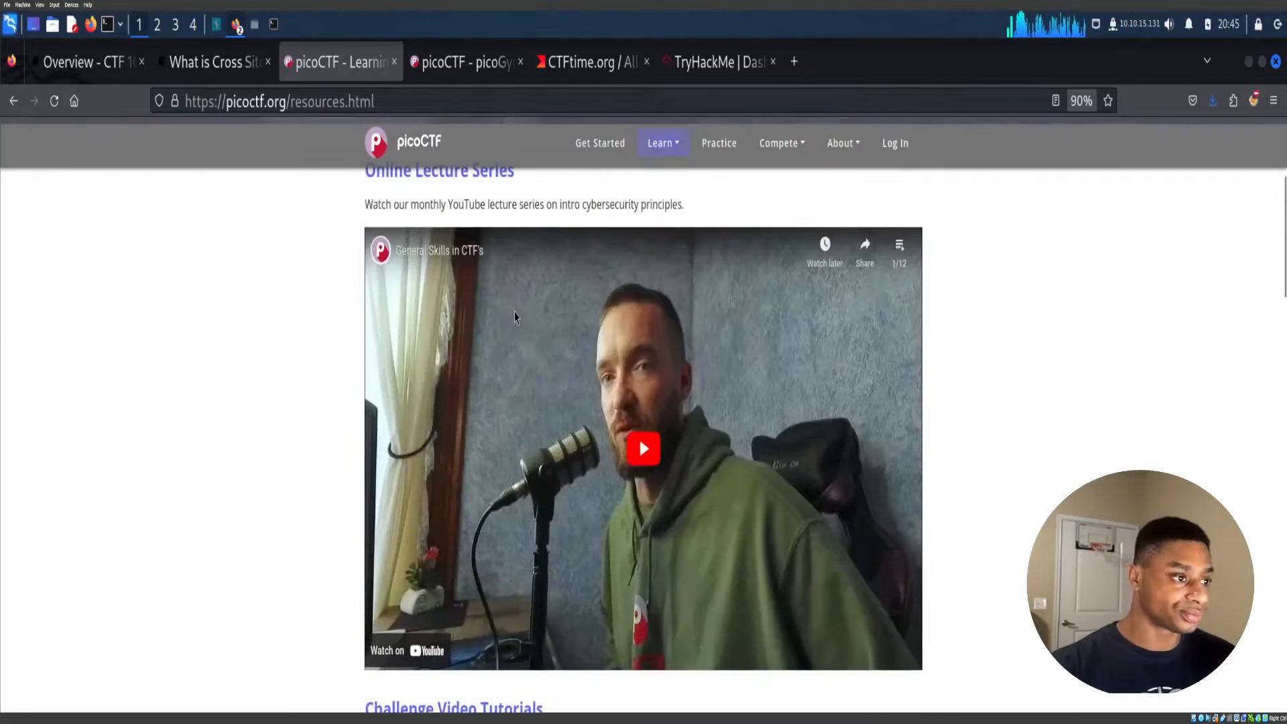
pyautogui.click(662, 142)
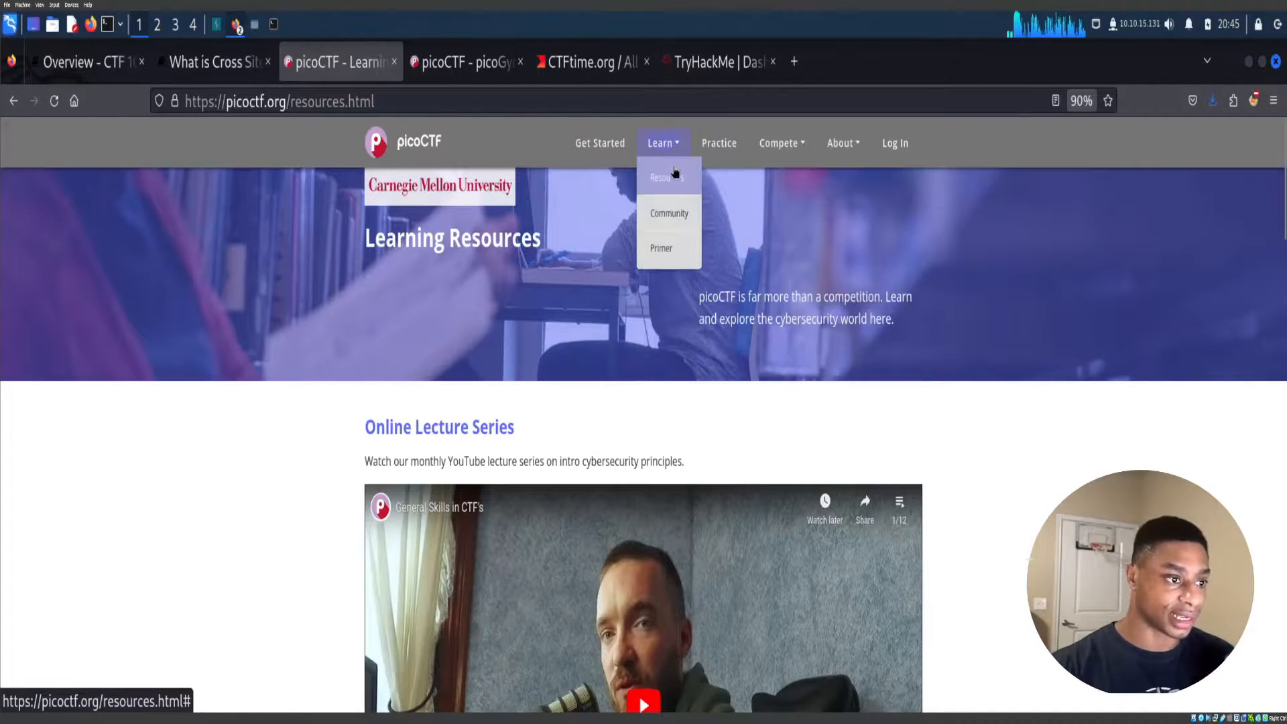
pyautogui.moveTo(655, 256)
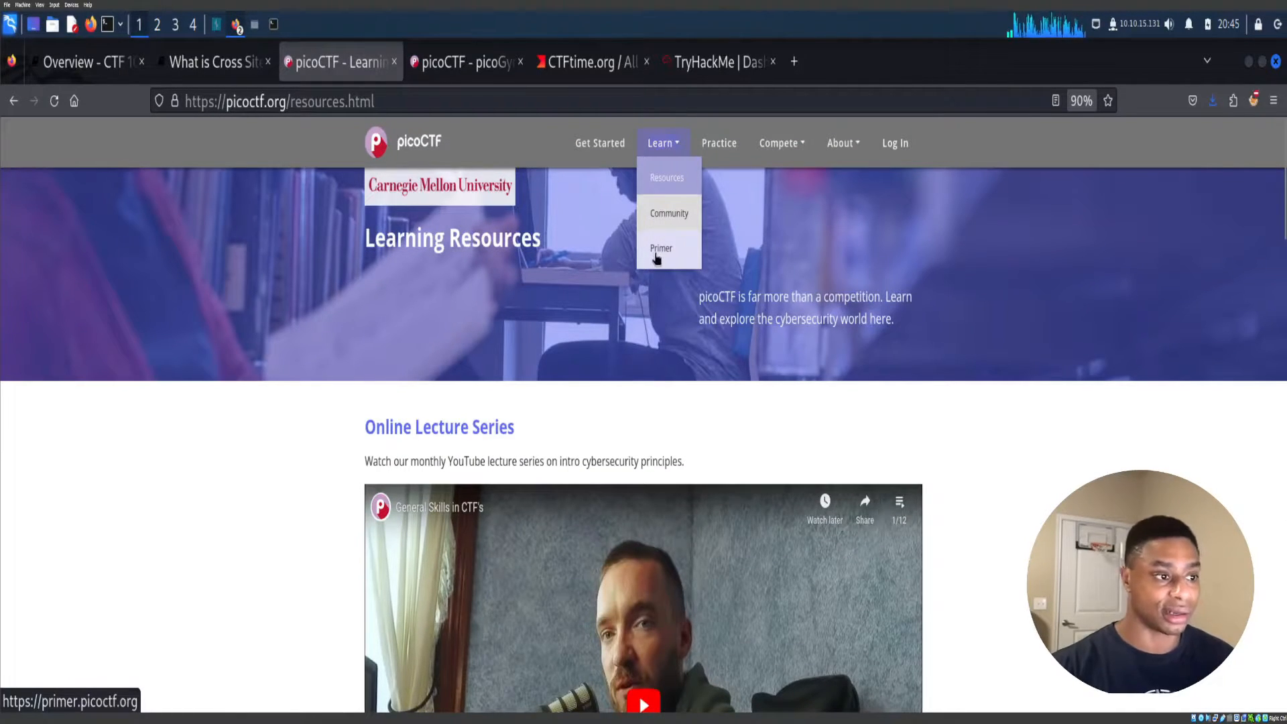
pyautogui.moveTo(673, 216)
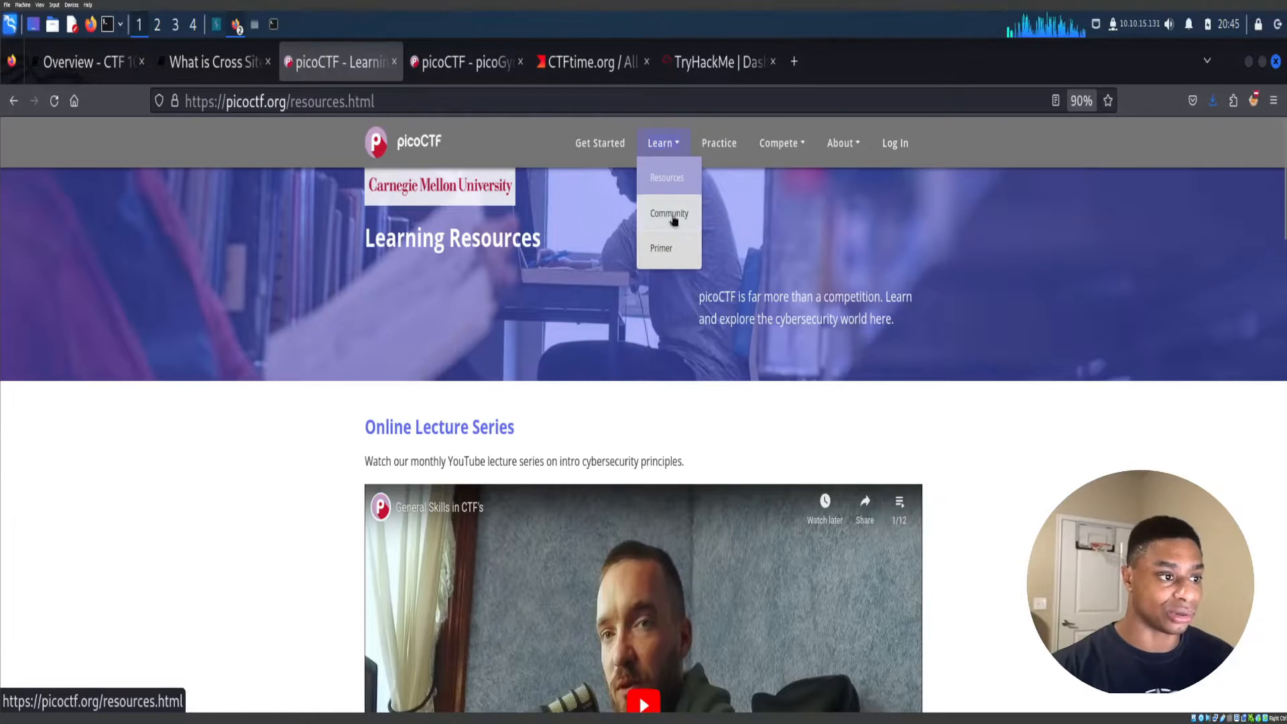
pyautogui.click(661, 248)
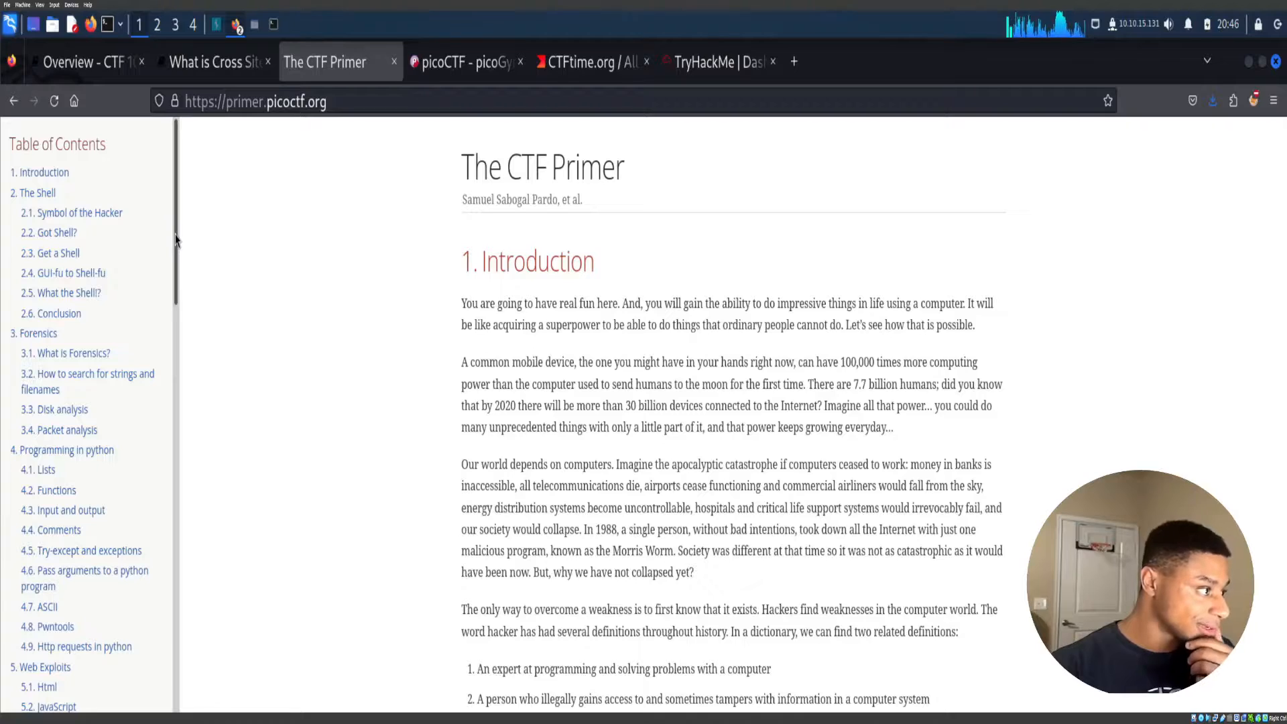
# Read the Programming in Python chapter from the Hello World example into the variables section.
pyautogui.scroll(-3)
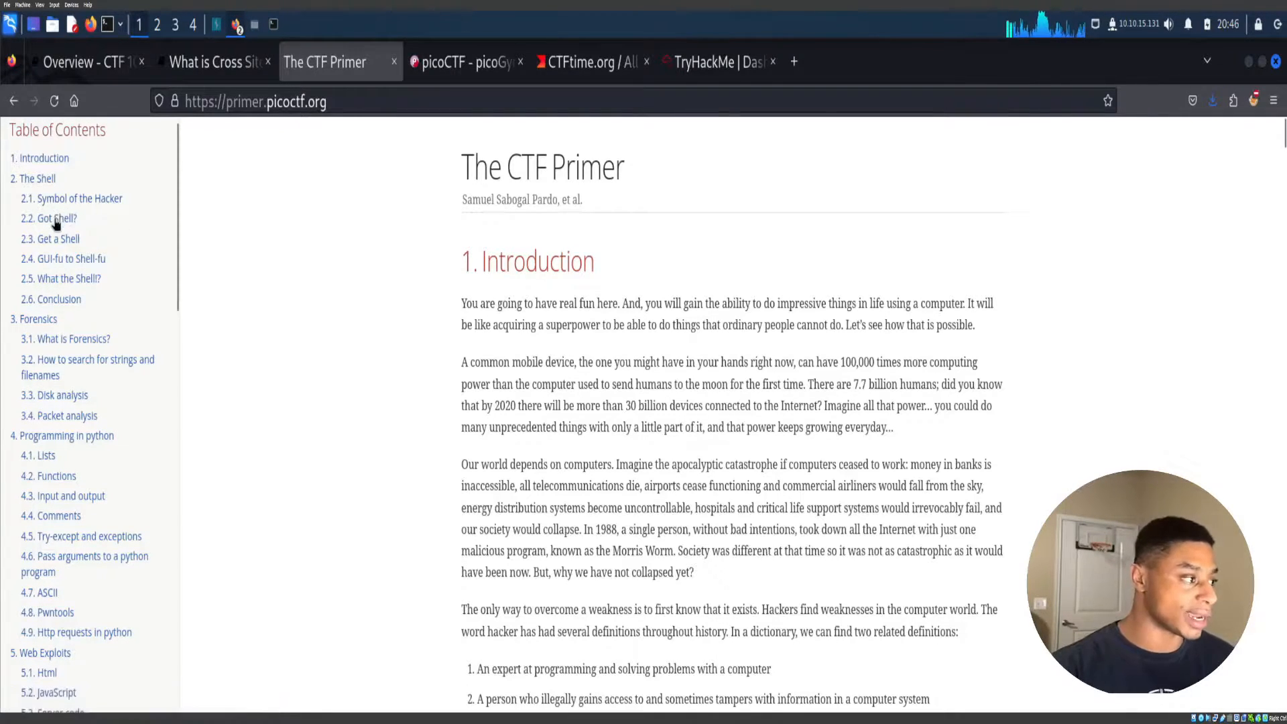
pyautogui.scroll(-3)
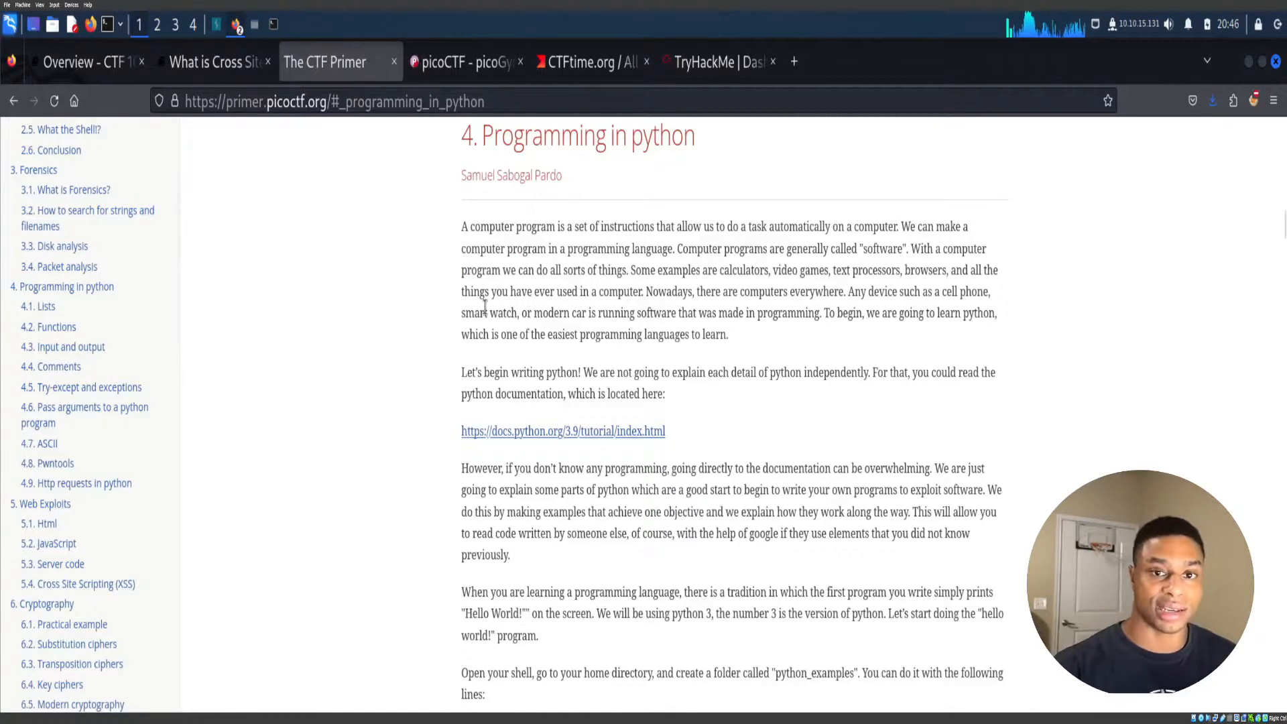
pyautogui.scroll(-3)
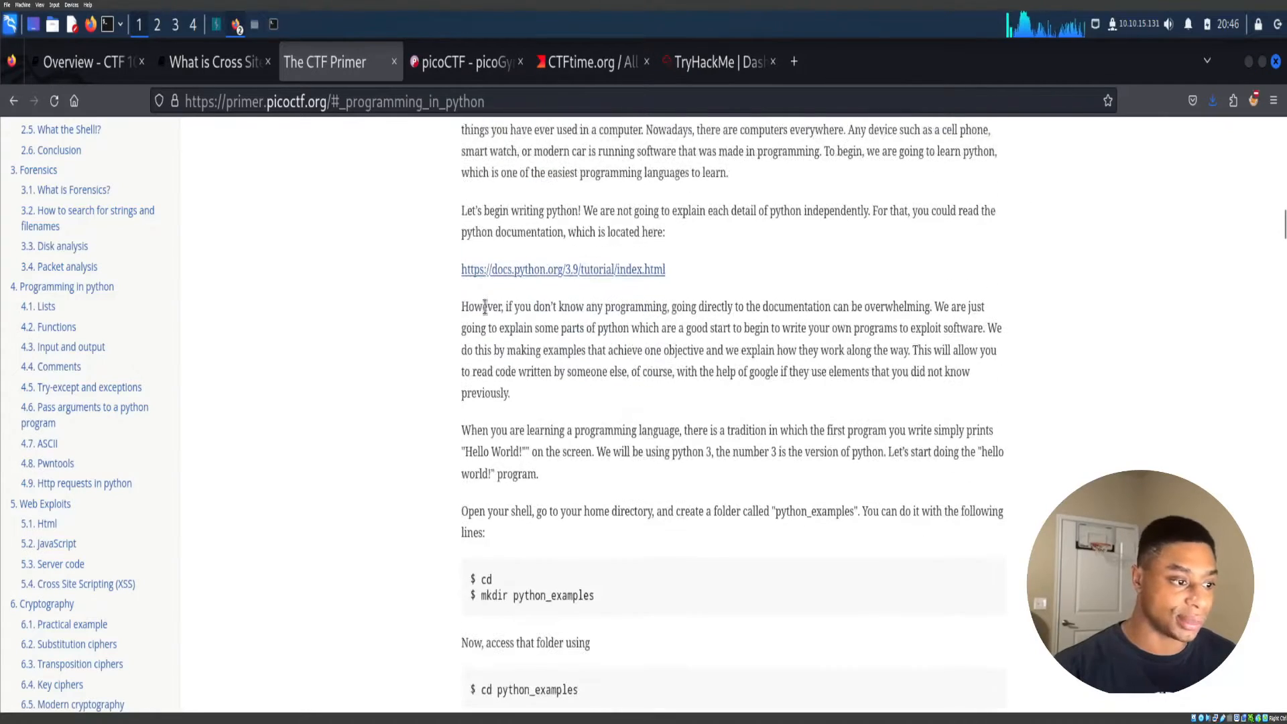
pyautogui.scroll(-3)
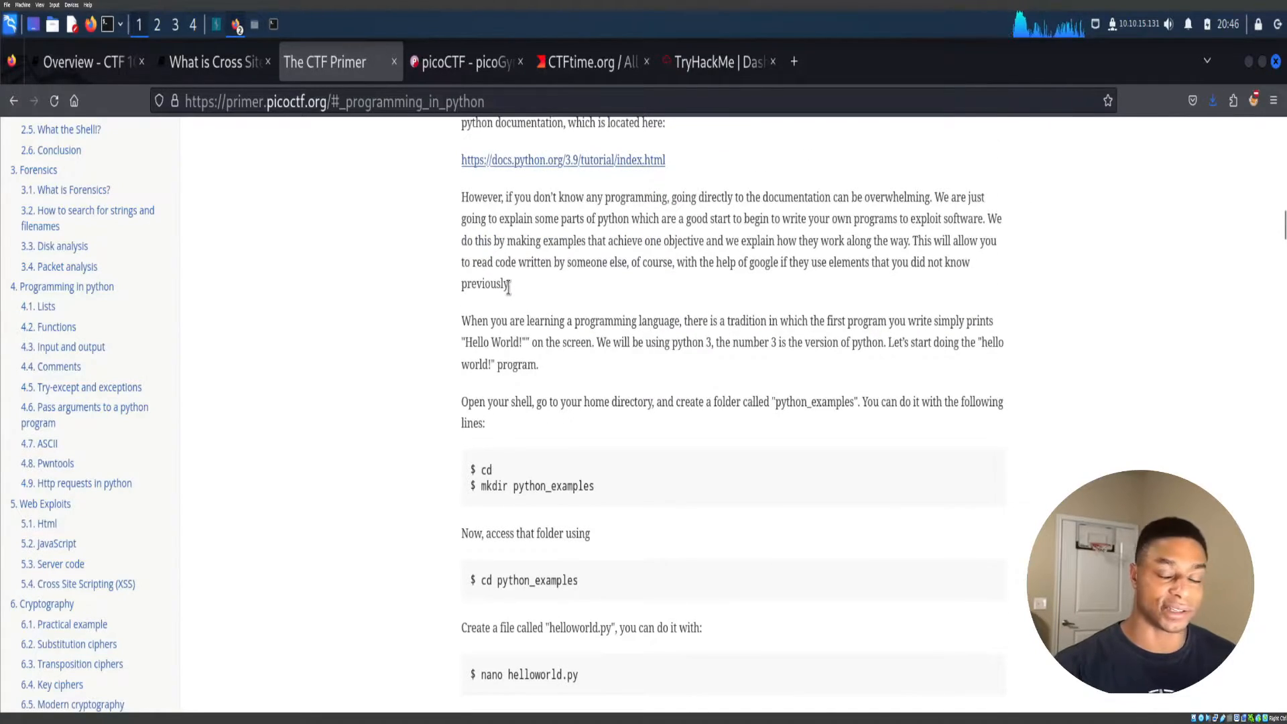
pyautogui.scroll(-3)
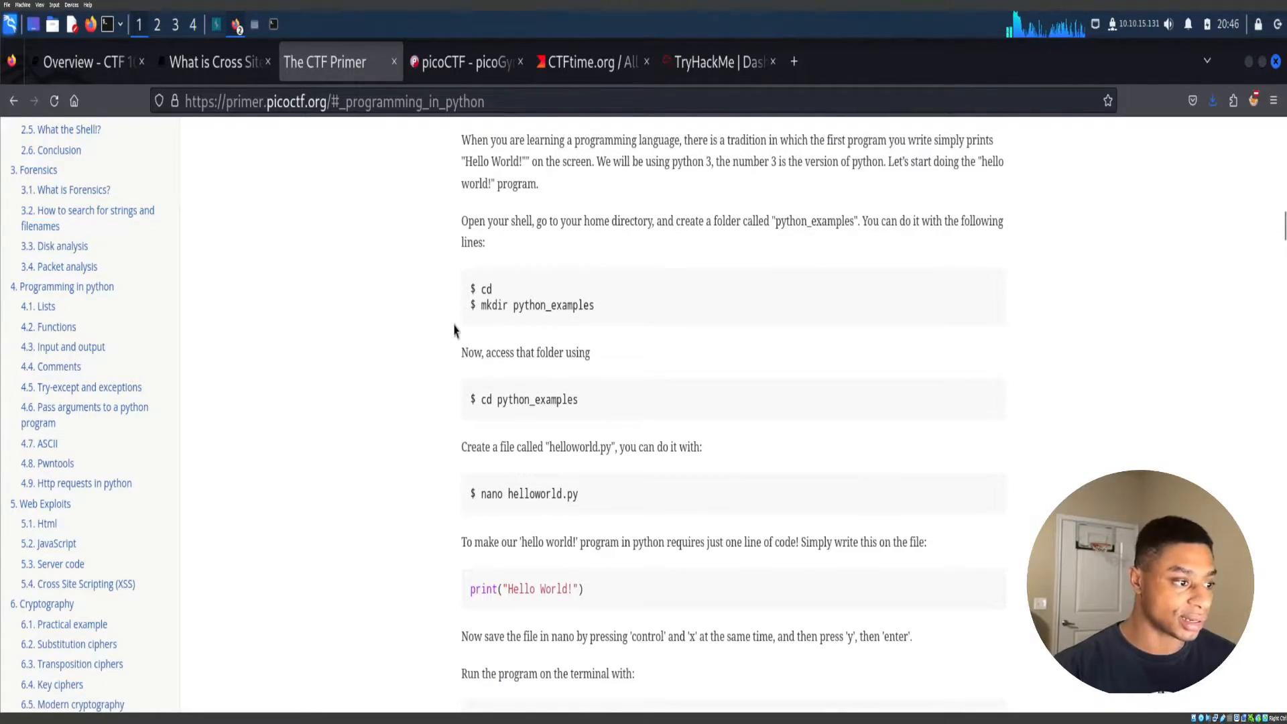
pyautogui.scroll(-3)
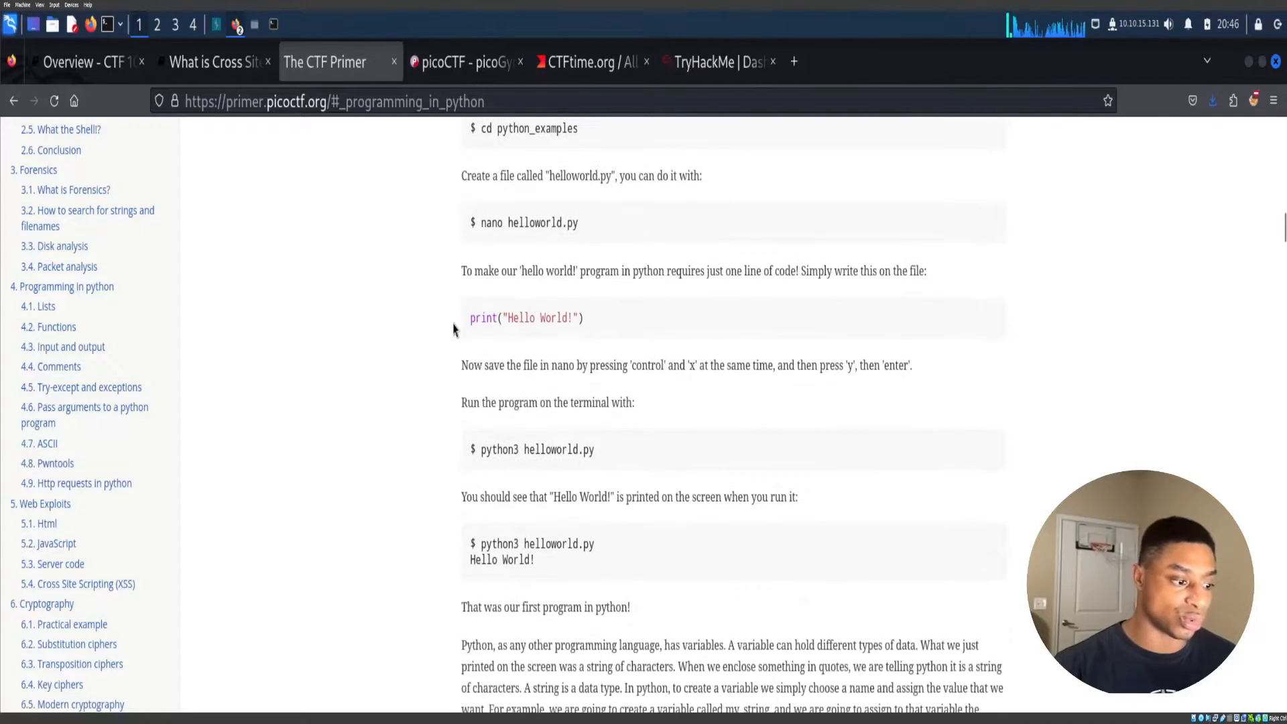
pyautogui.scroll(-3)
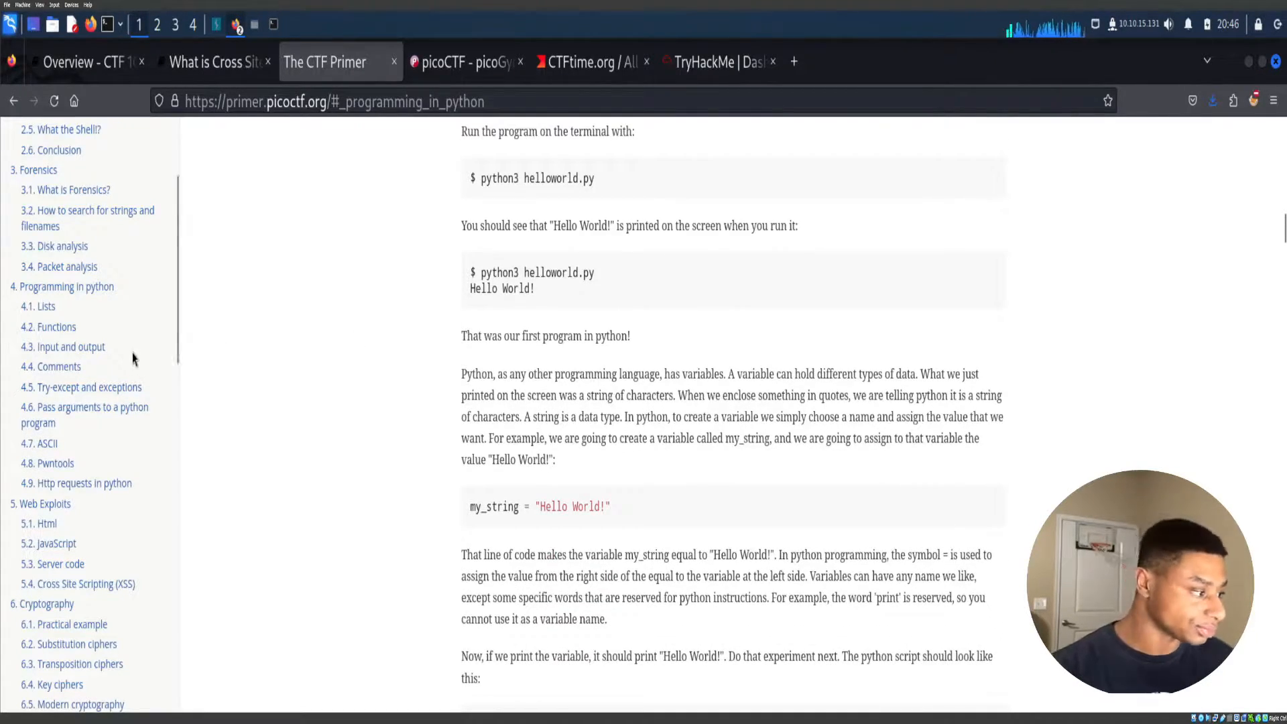
pyautogui.scroll(-3)
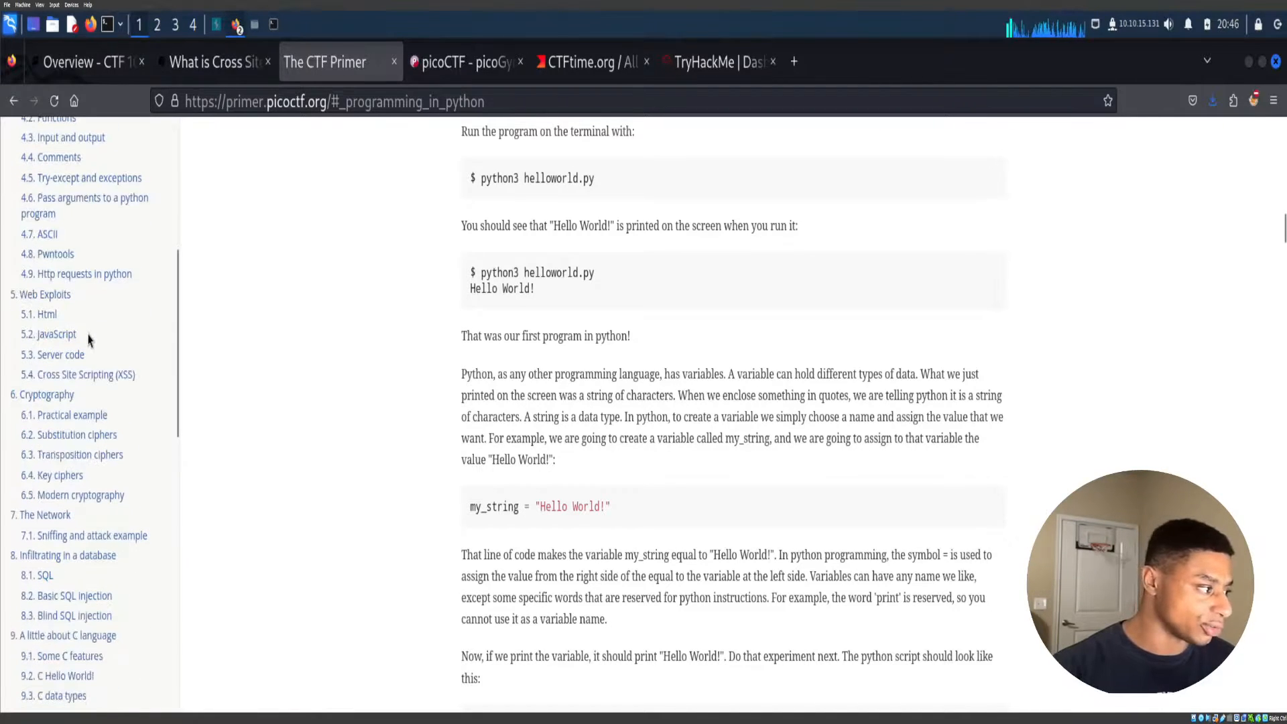
# Jump to 5. Web Exploits and read through to The Network's Wireshark sniffing example.
pyautogui.click(38, 294)
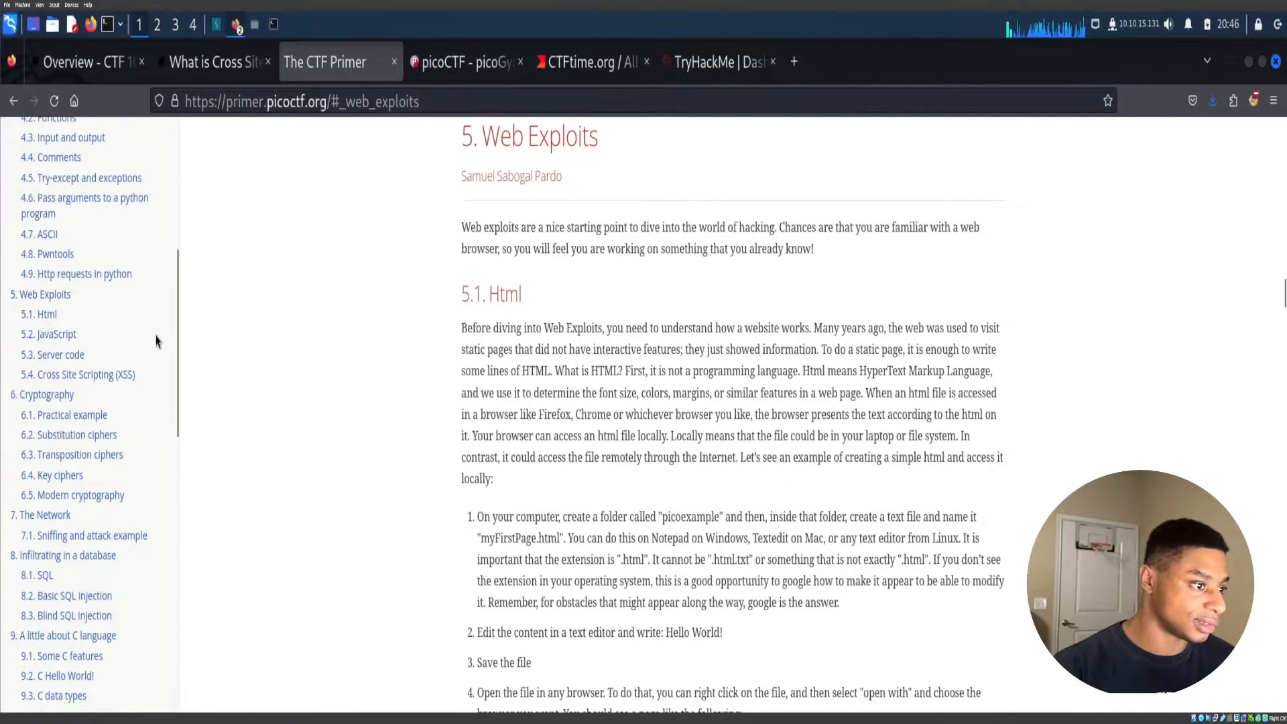
pyautogui.scroll(-3)
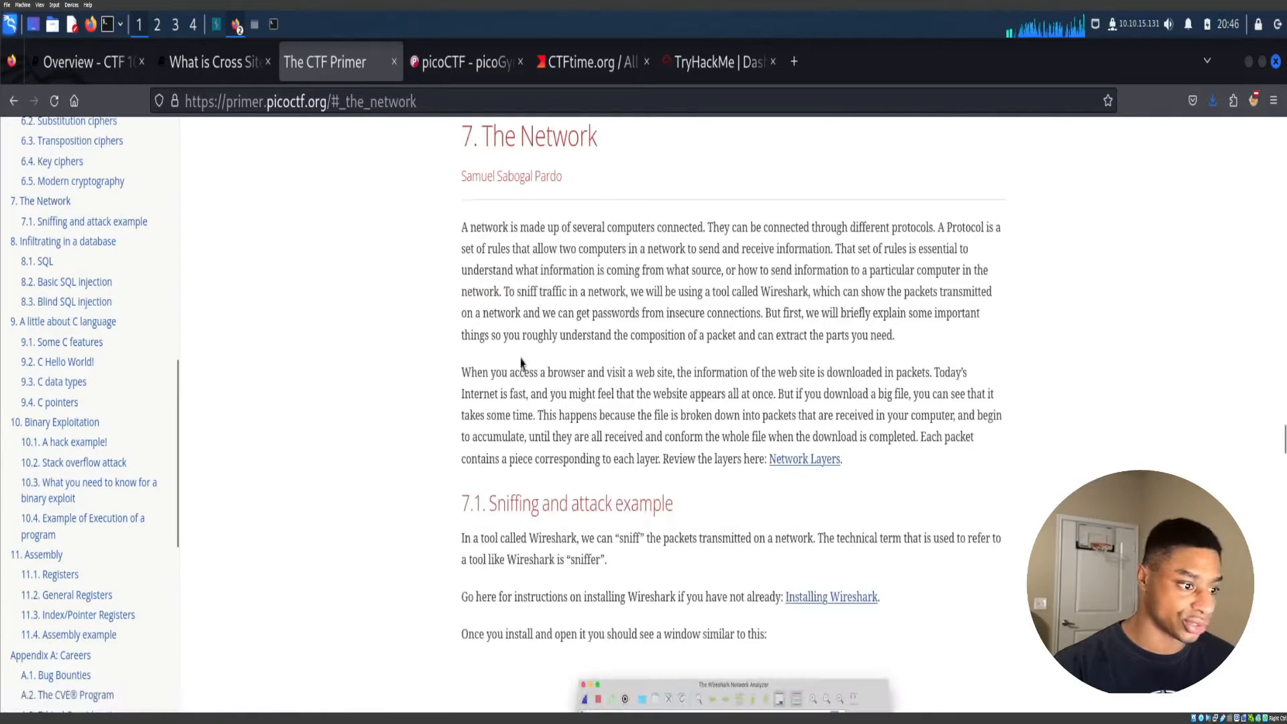
pyautogui.scroll(-3)
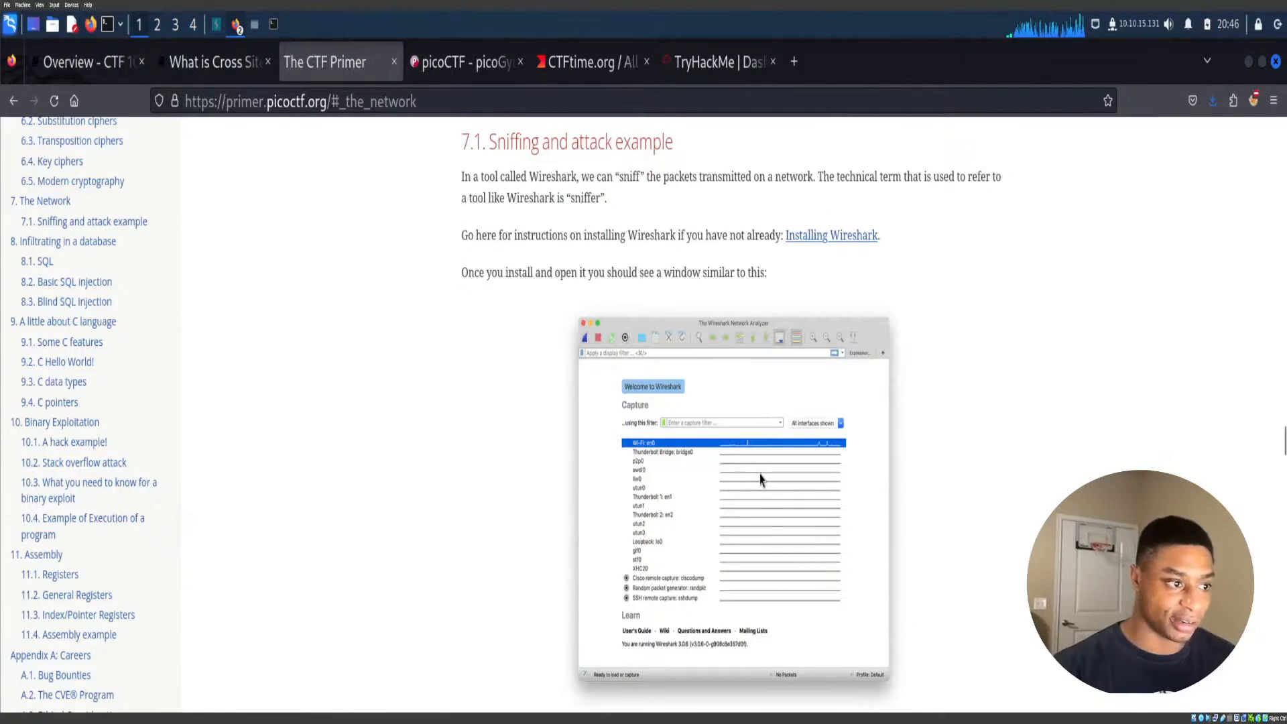
pyautogui.scroll(-3)
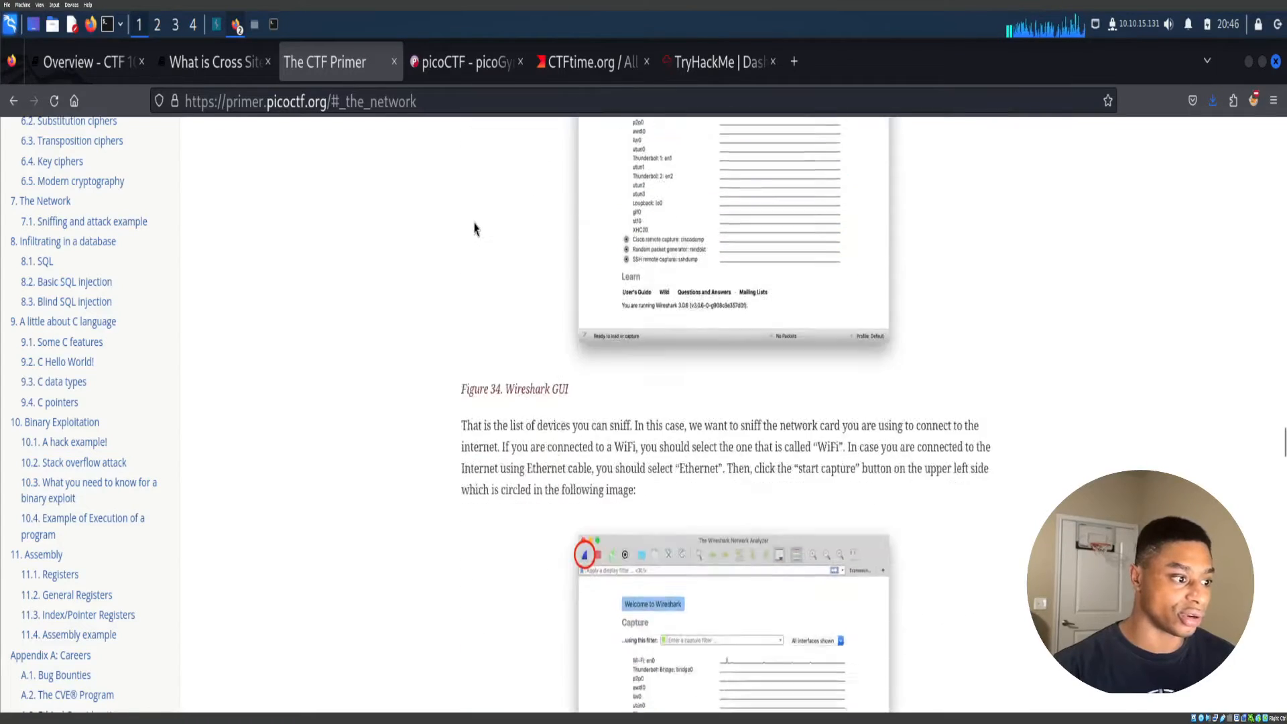
pyautogui.scroll(-3)
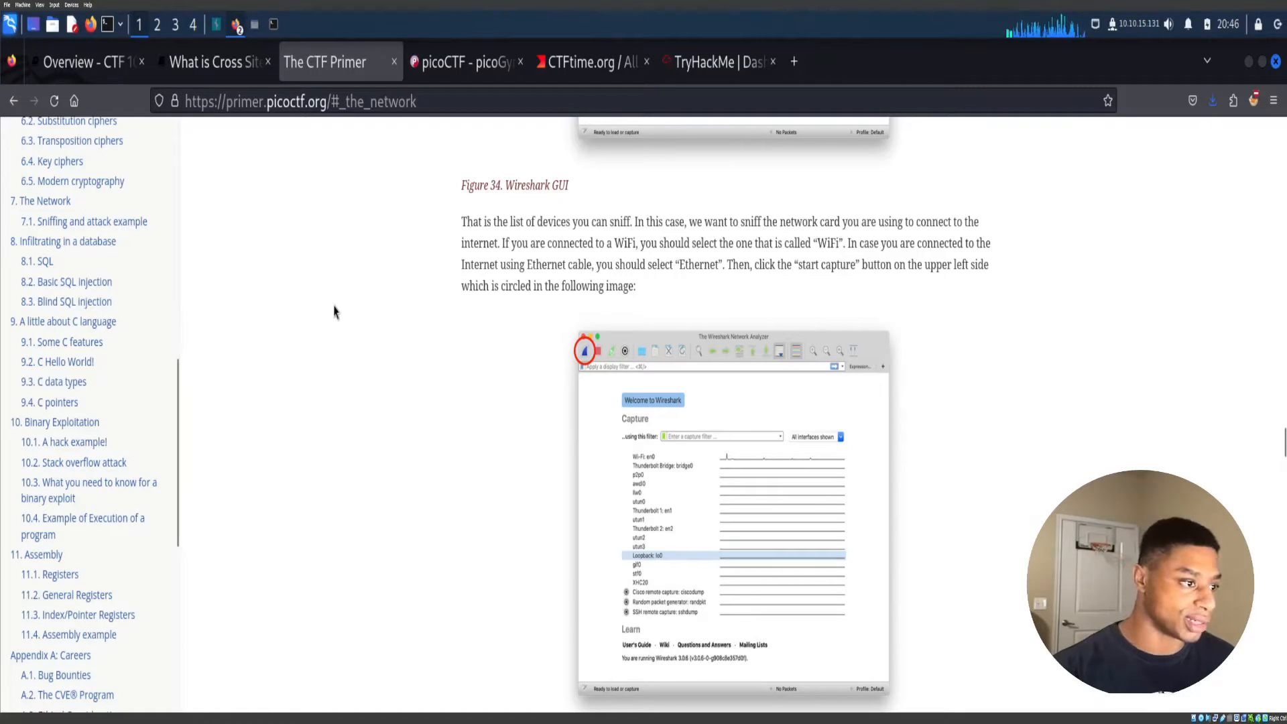
pyautogui.scroll(-3)
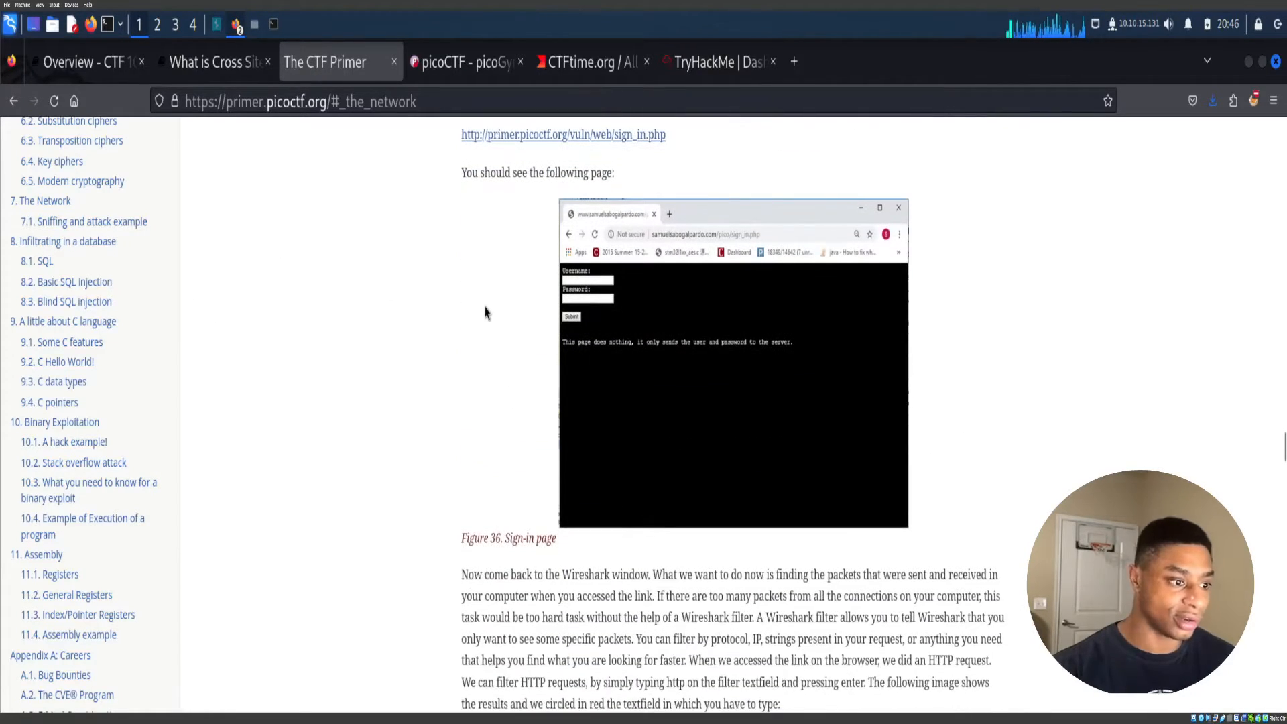
pyautogui.scroll(-3)
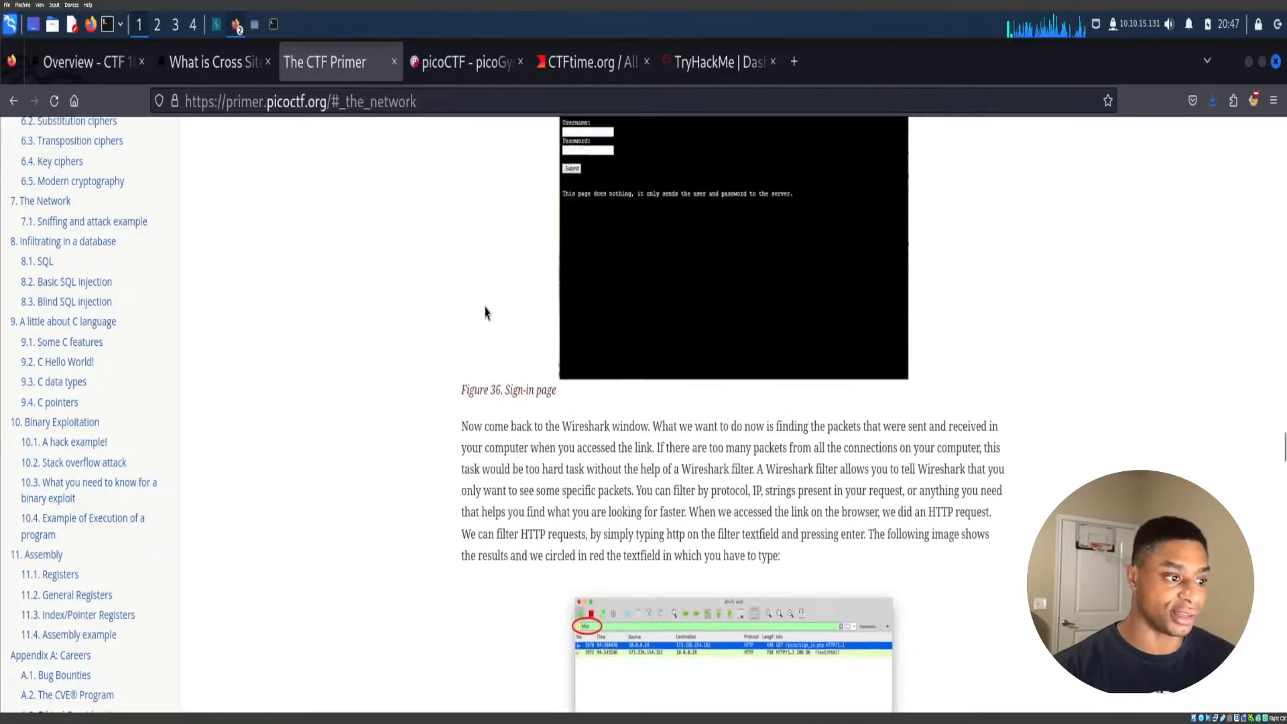
pyautogui.scroll(-3)
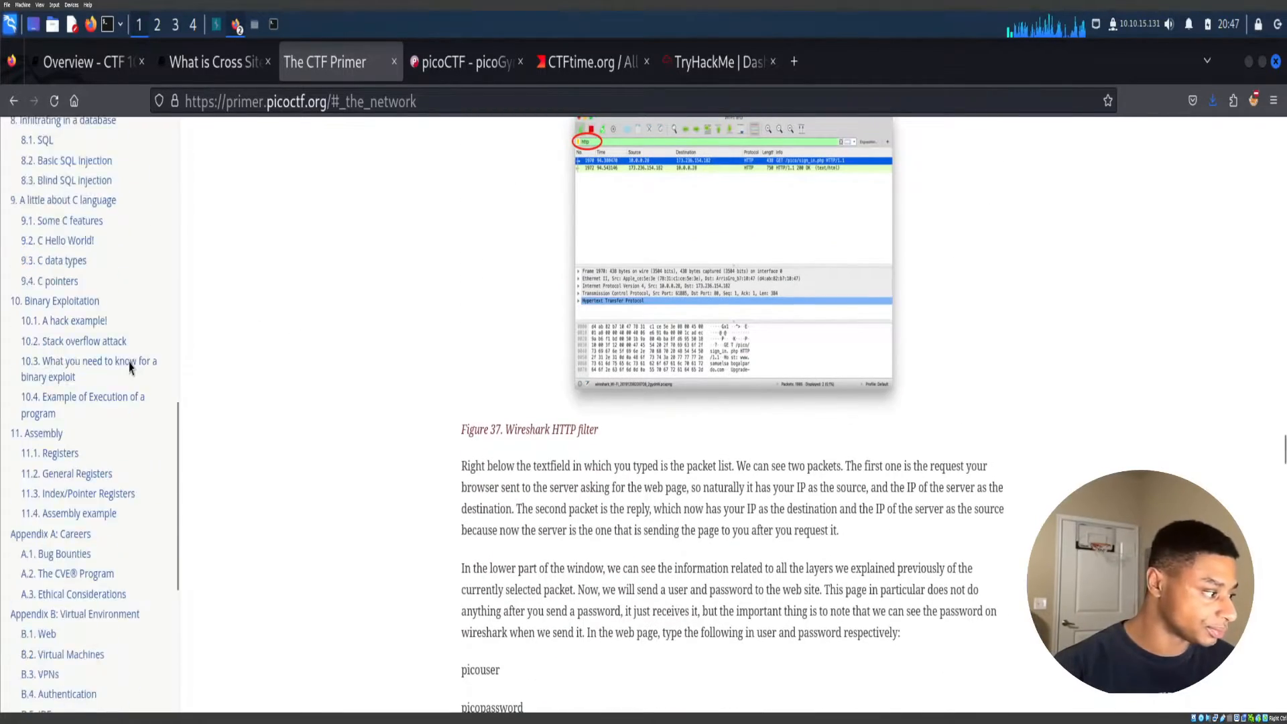
pyautogui.scroll(-3)
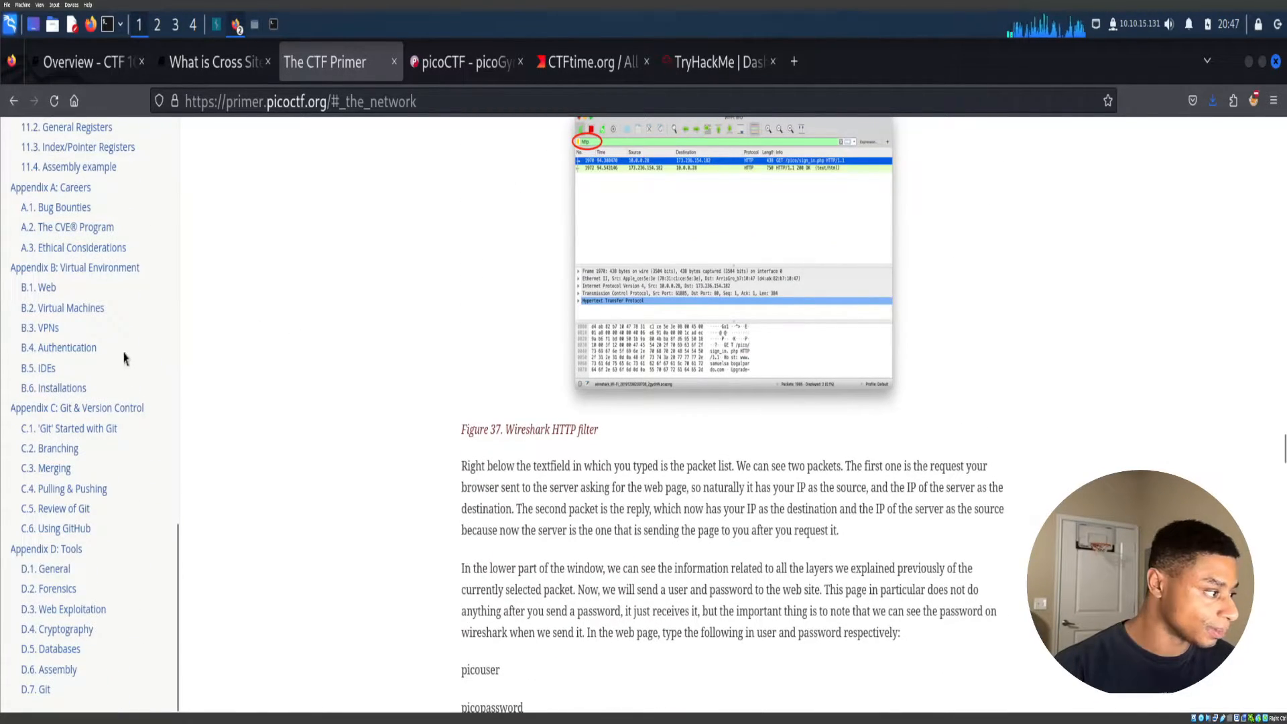
pyautogui.scroll(-3)
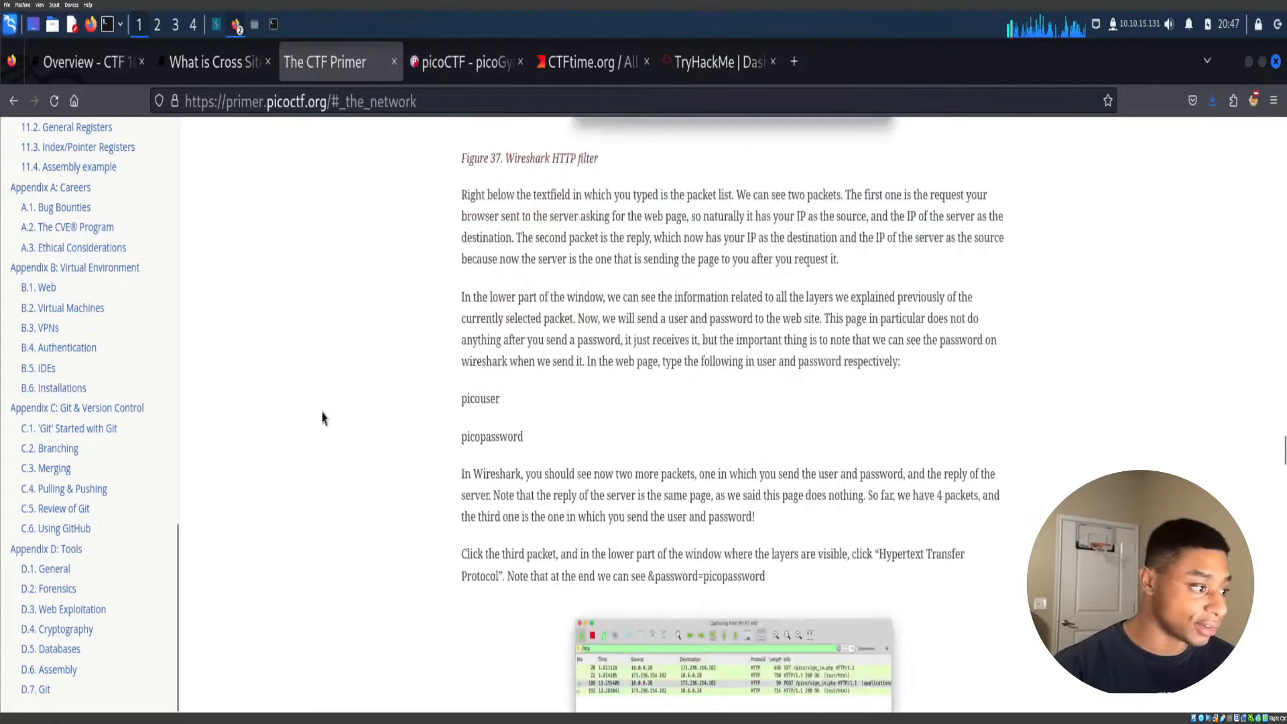
pyautogui.scroll(-3)
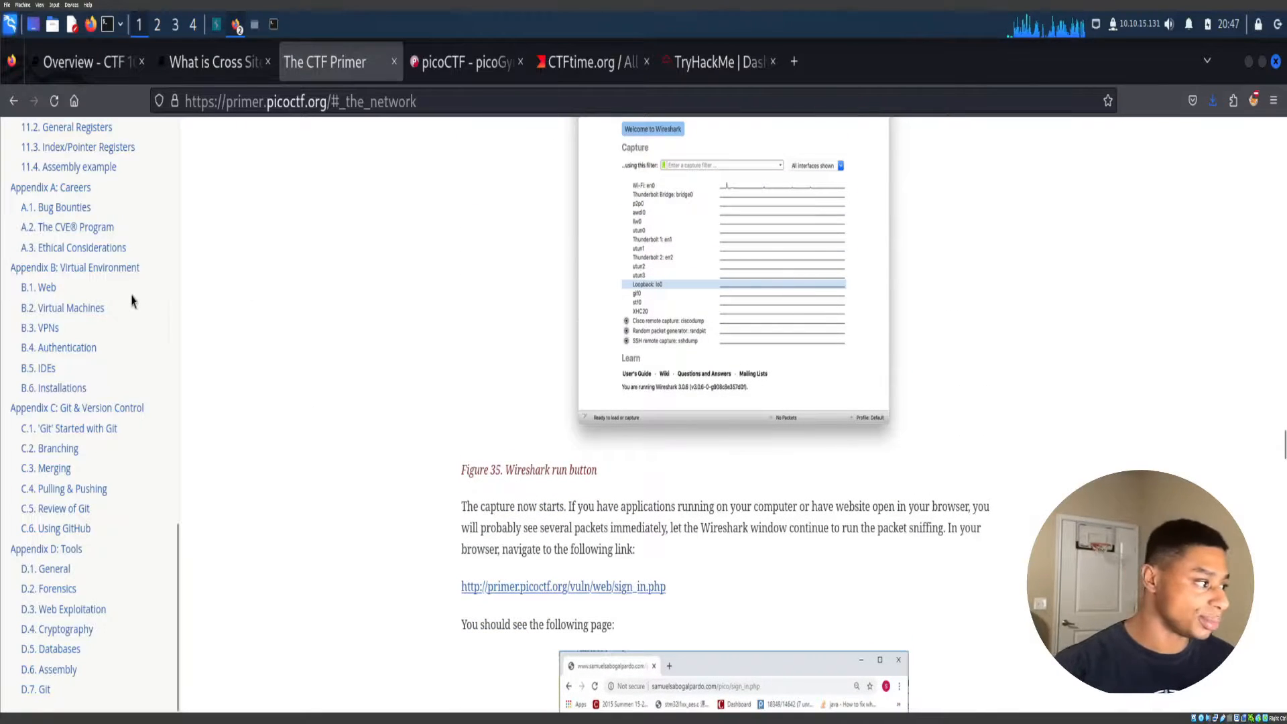
pyautogui.scroll(-3)
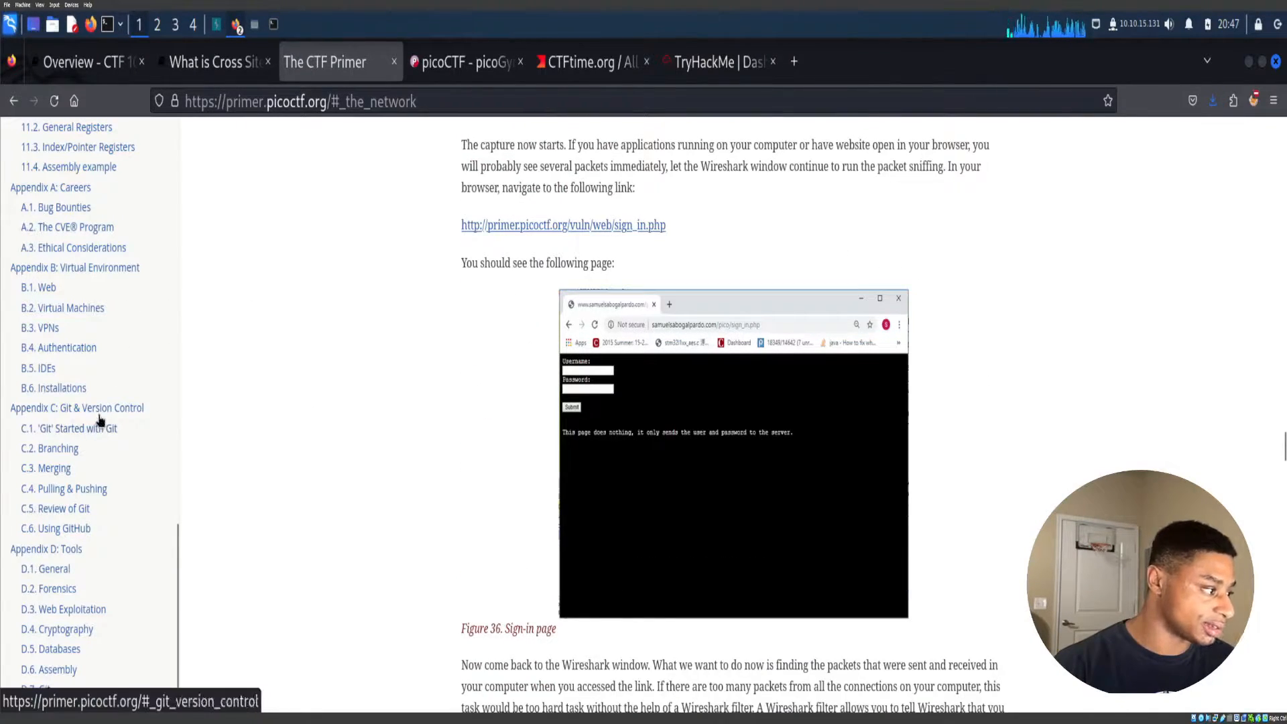
# Read Appendix C: Git & Version Control's C.1 section, then return to the picoCTF homepage tab.
pyautogui.click(77, 408)
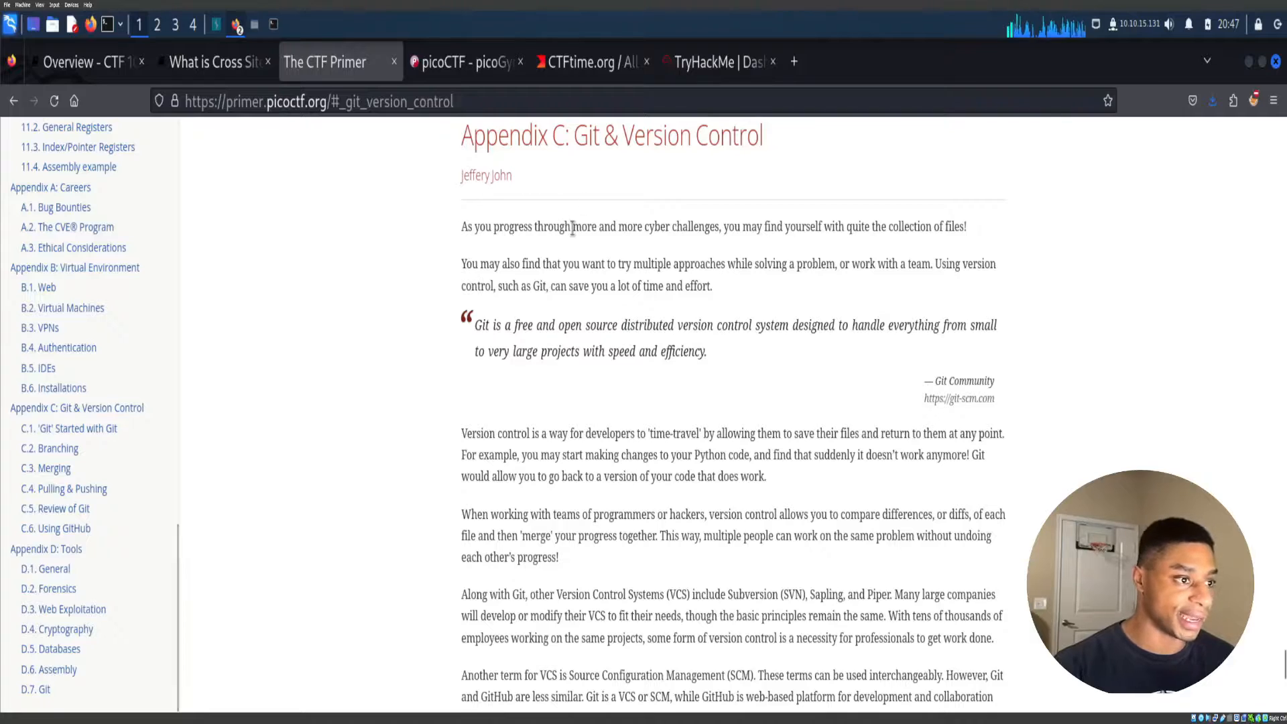
pyautogui.scroll(-3)
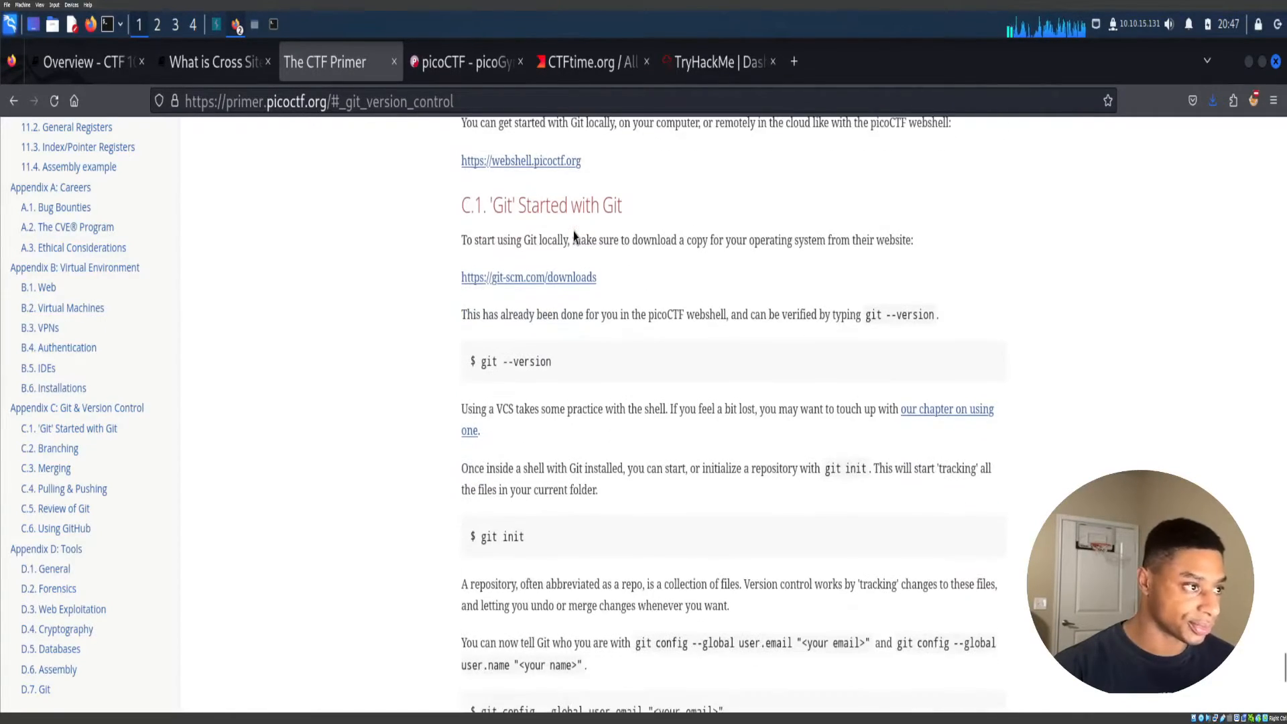
pyautogui.click(465, 61)
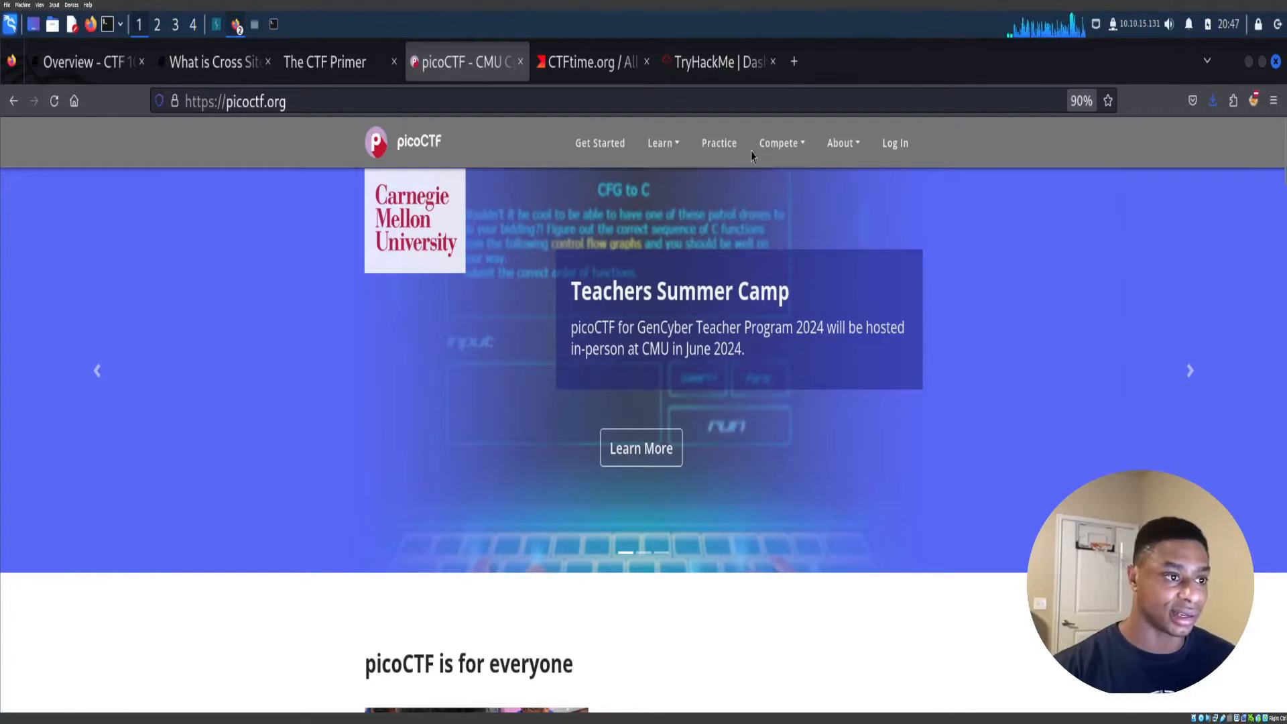
# Scroll through picoCTF's picoGym introduction and the picoCTF 2024 upcoming event details.
pyautogui.click(719, 143)
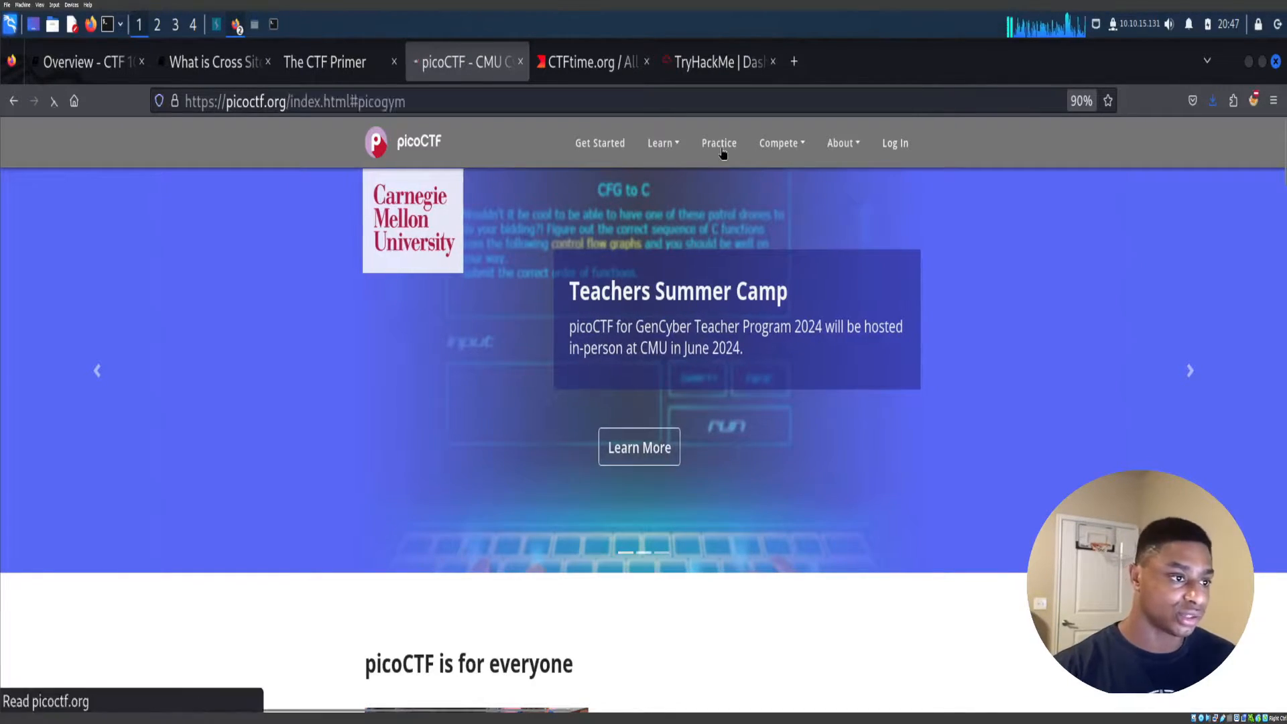
pyautogui.scroll(-3)
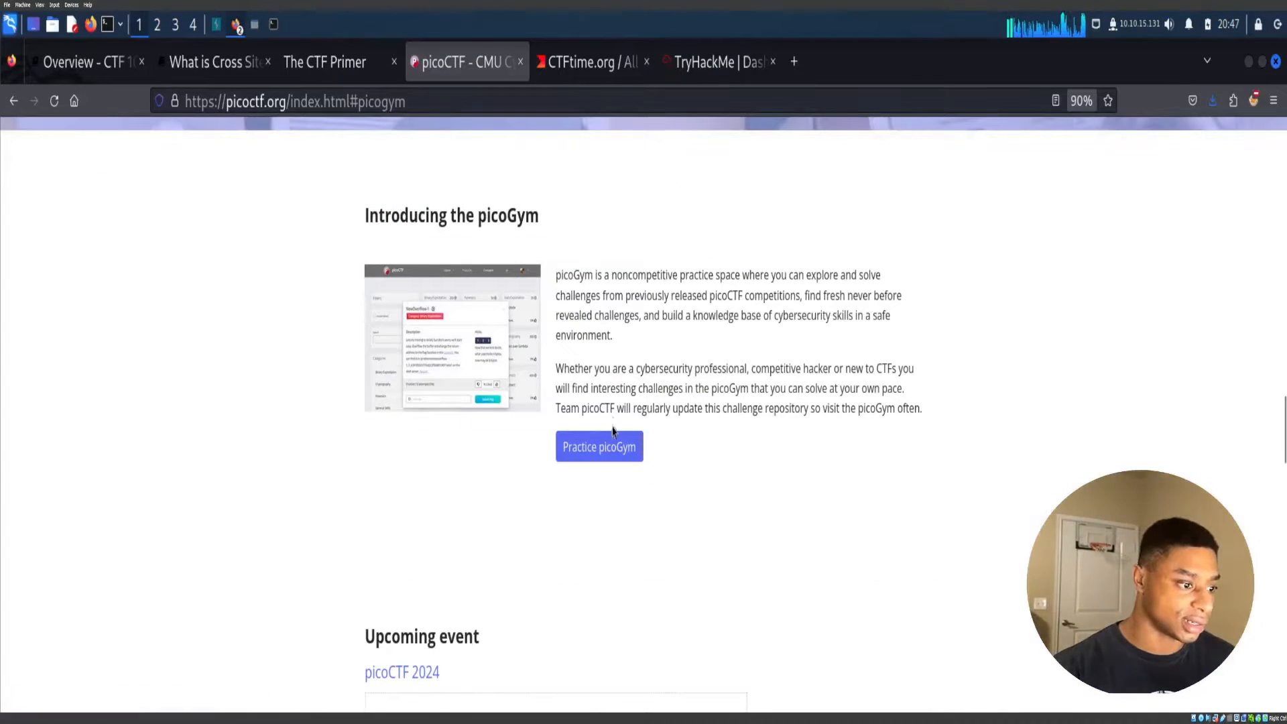
pyautogui.scroll(-3)
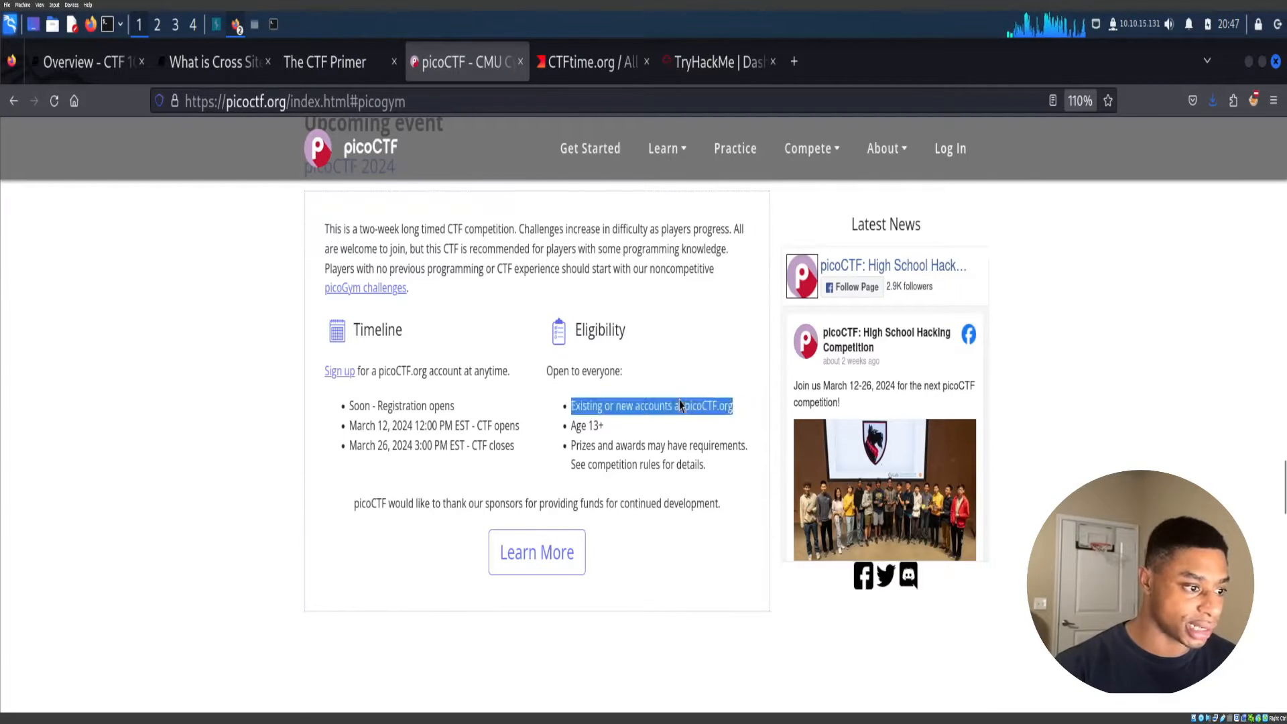
pyautogui.click(635, 450)
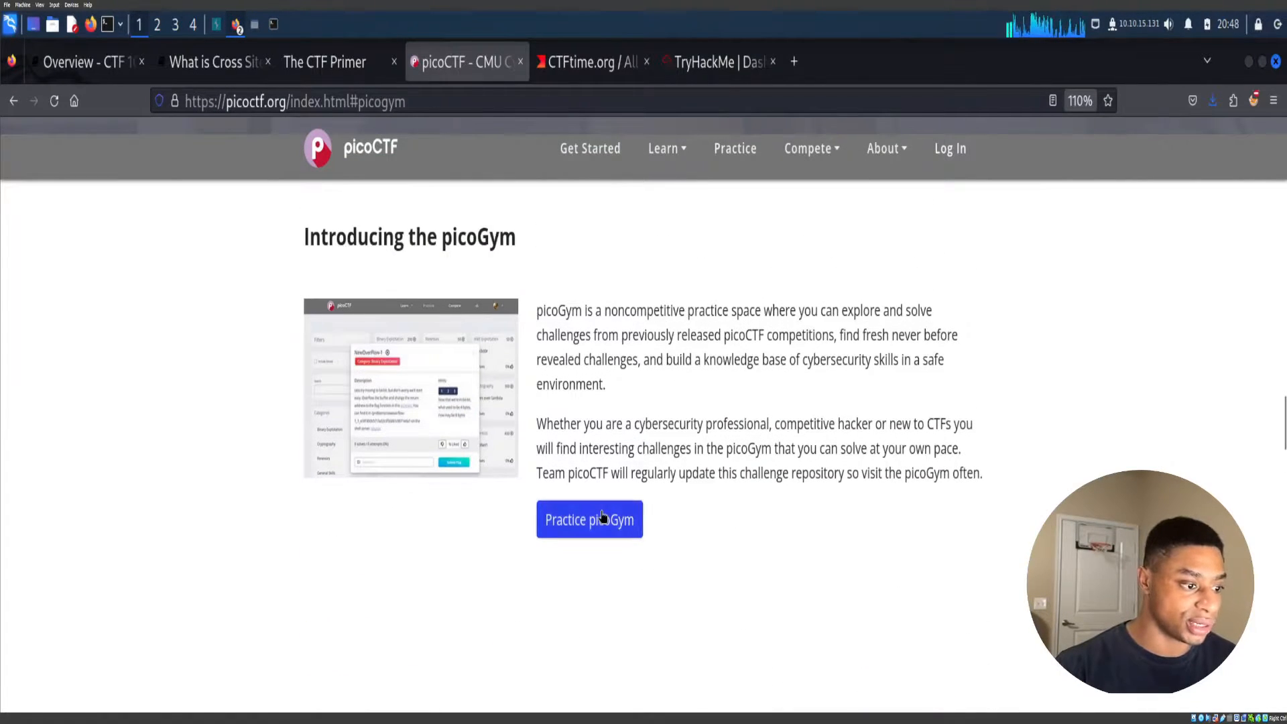
# Open picoGym challenges and filter to Reverse Engineering from one original event.
pyautogui.click(589, 519)
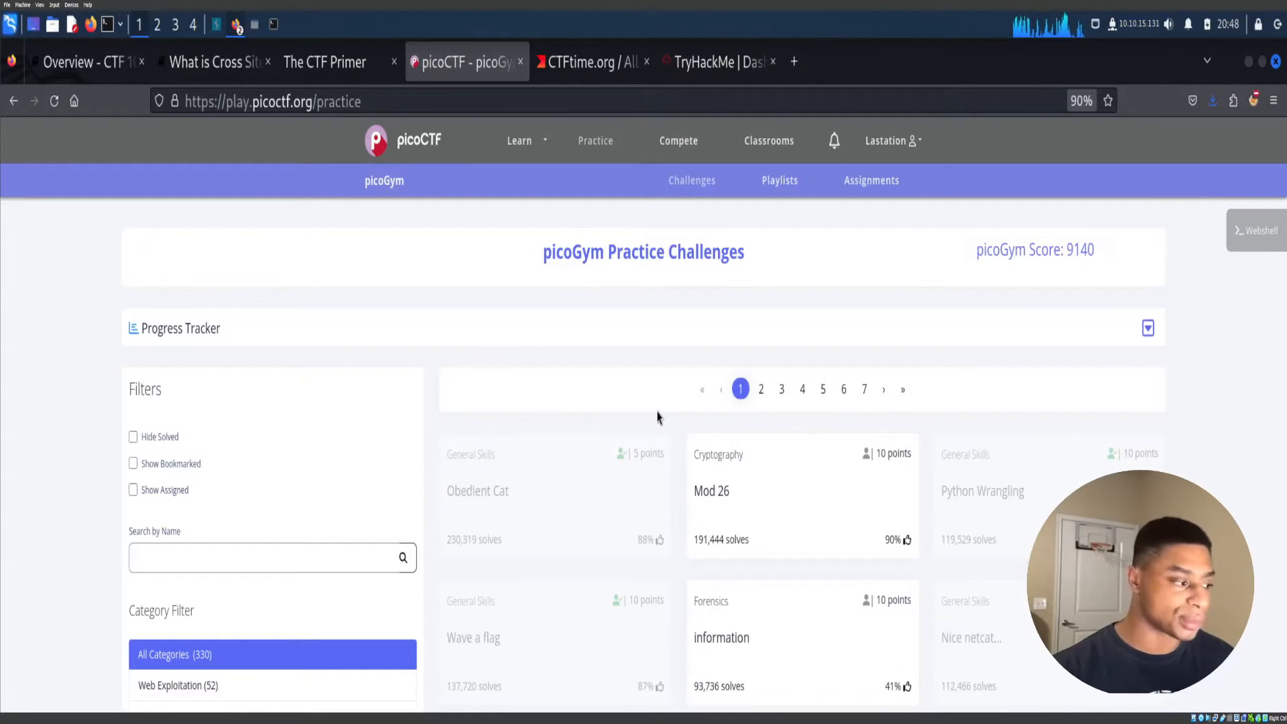
pyautogui.scroll(-3)
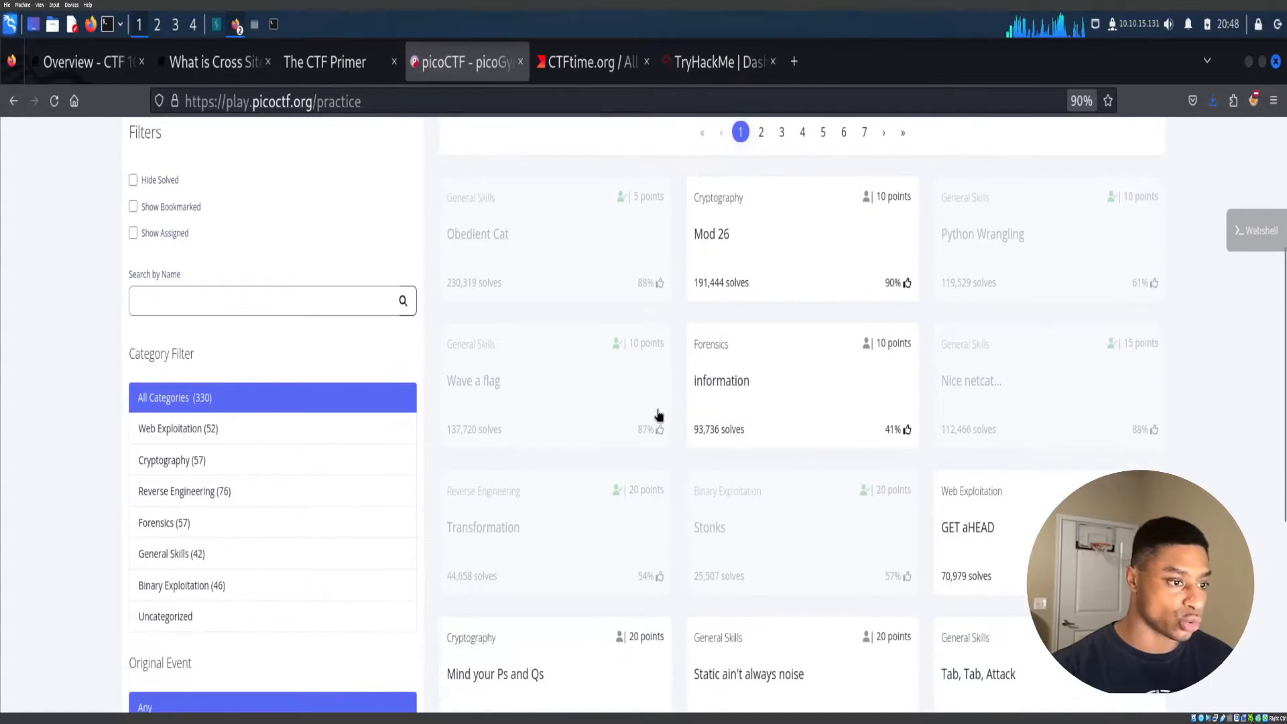
pyautogui.scroll(-3)
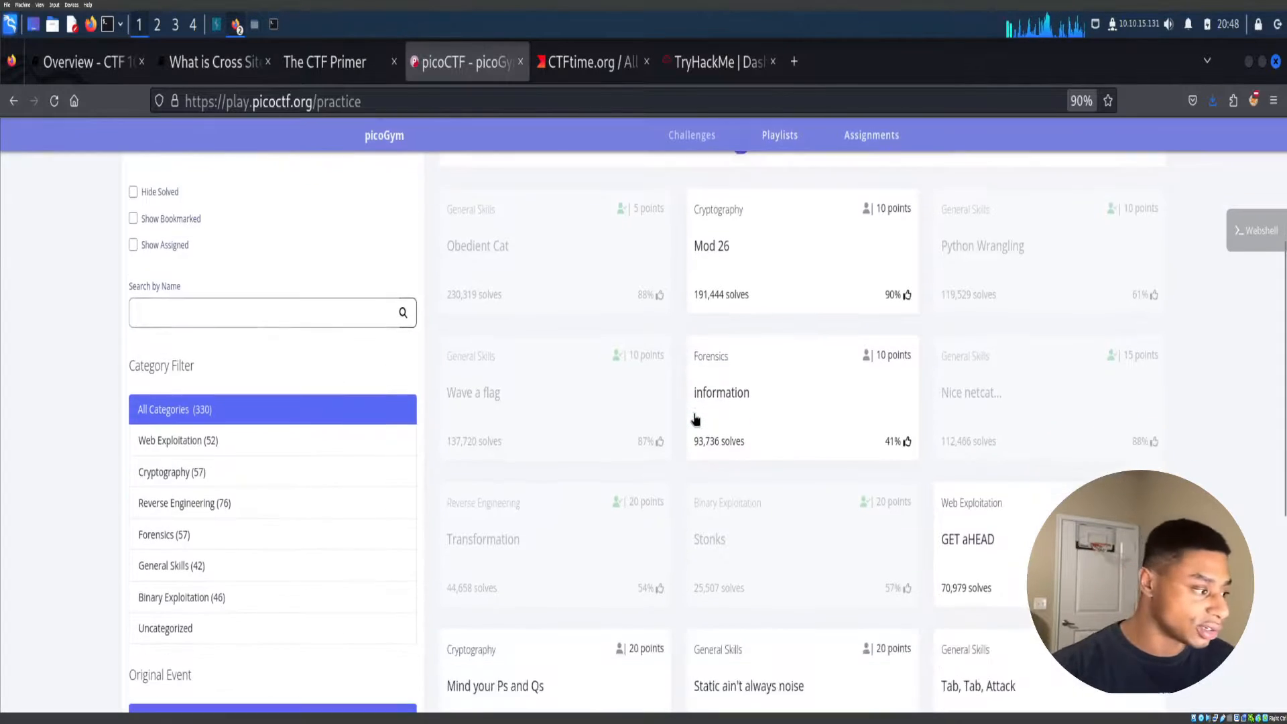
pyautogui.scroll(-3)
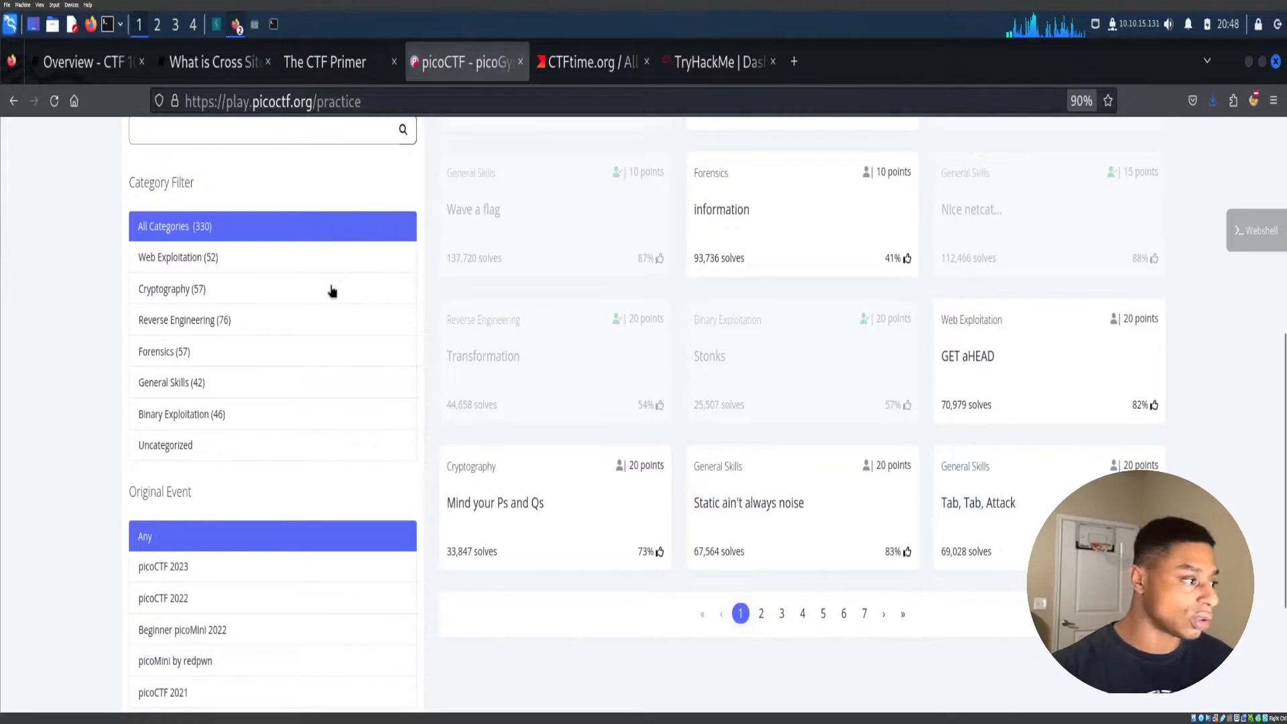
pyautogui.click(183, 321)
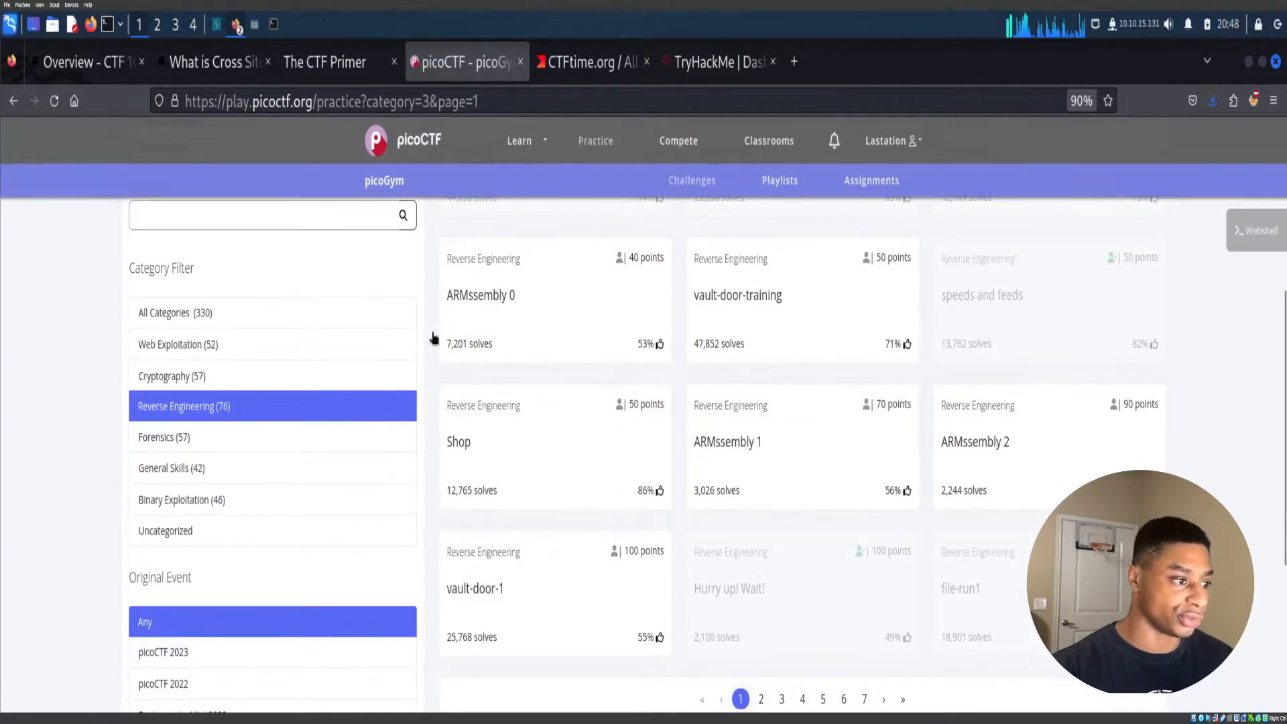
pyautogui.scroll(-3)
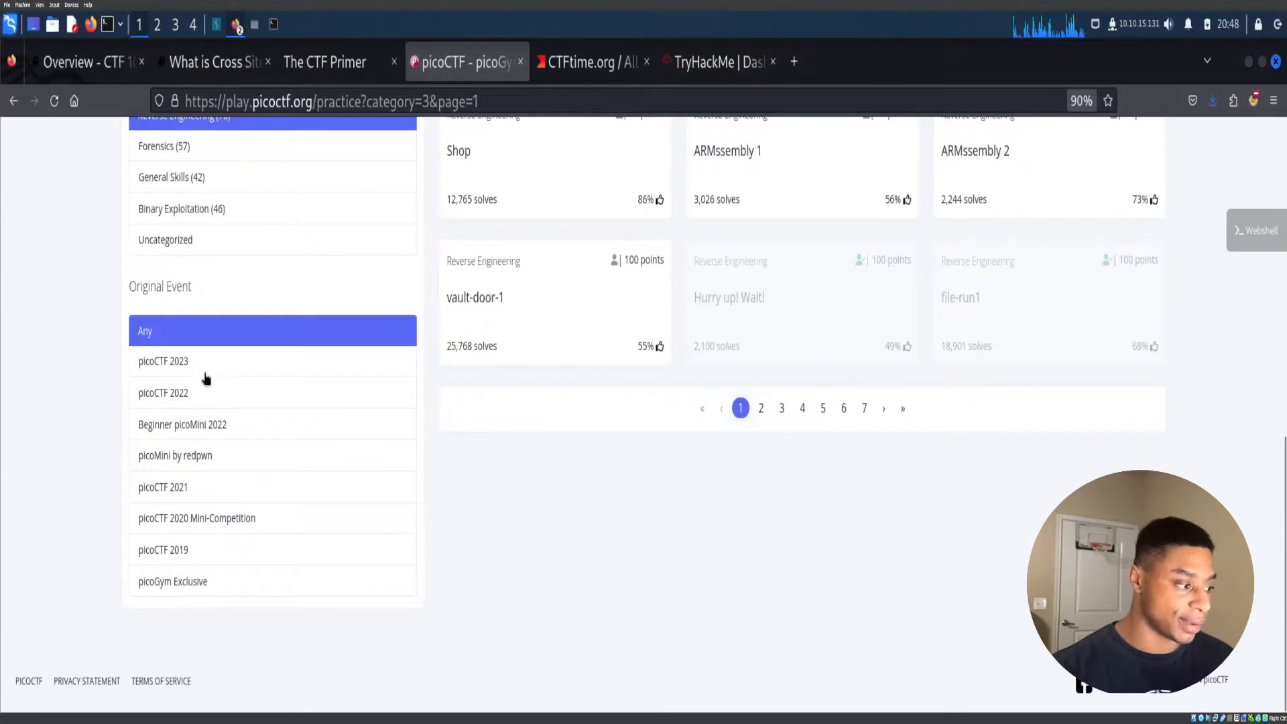
pyautogui.click(182, 424)
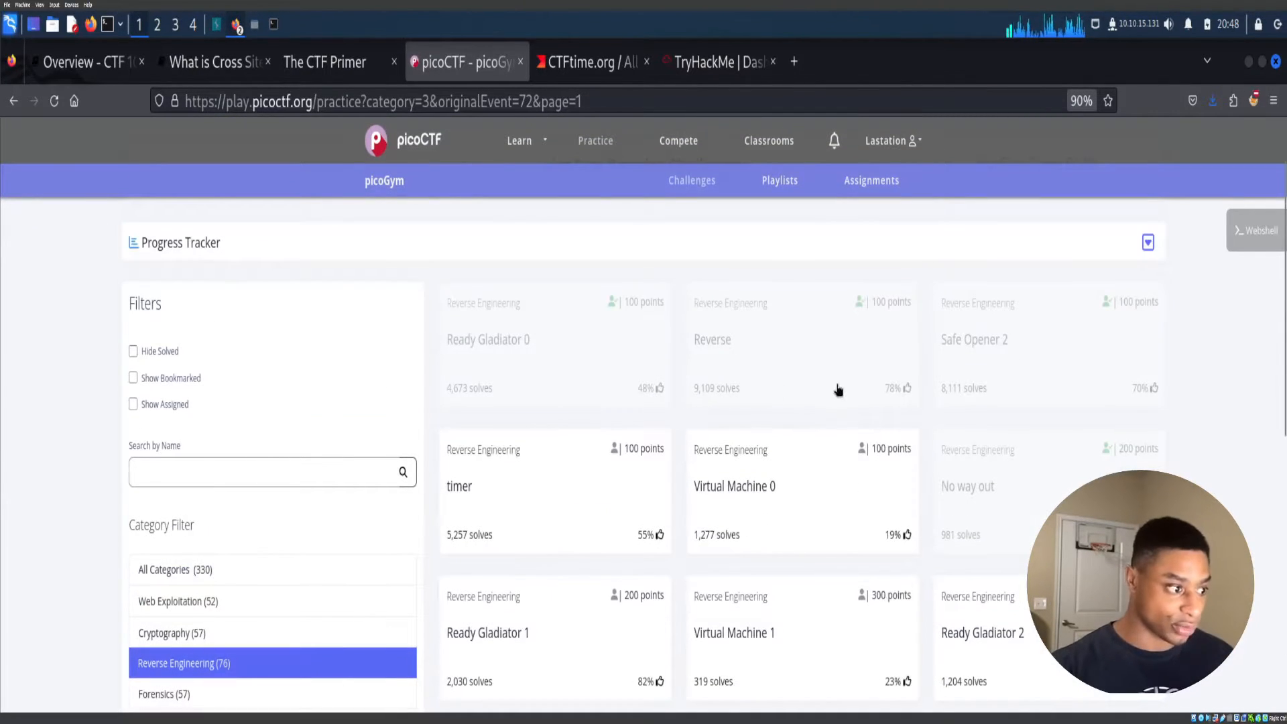
# Reveal the money-ware challenge hints, then close its details window.
pyautogui.scroll(-3)
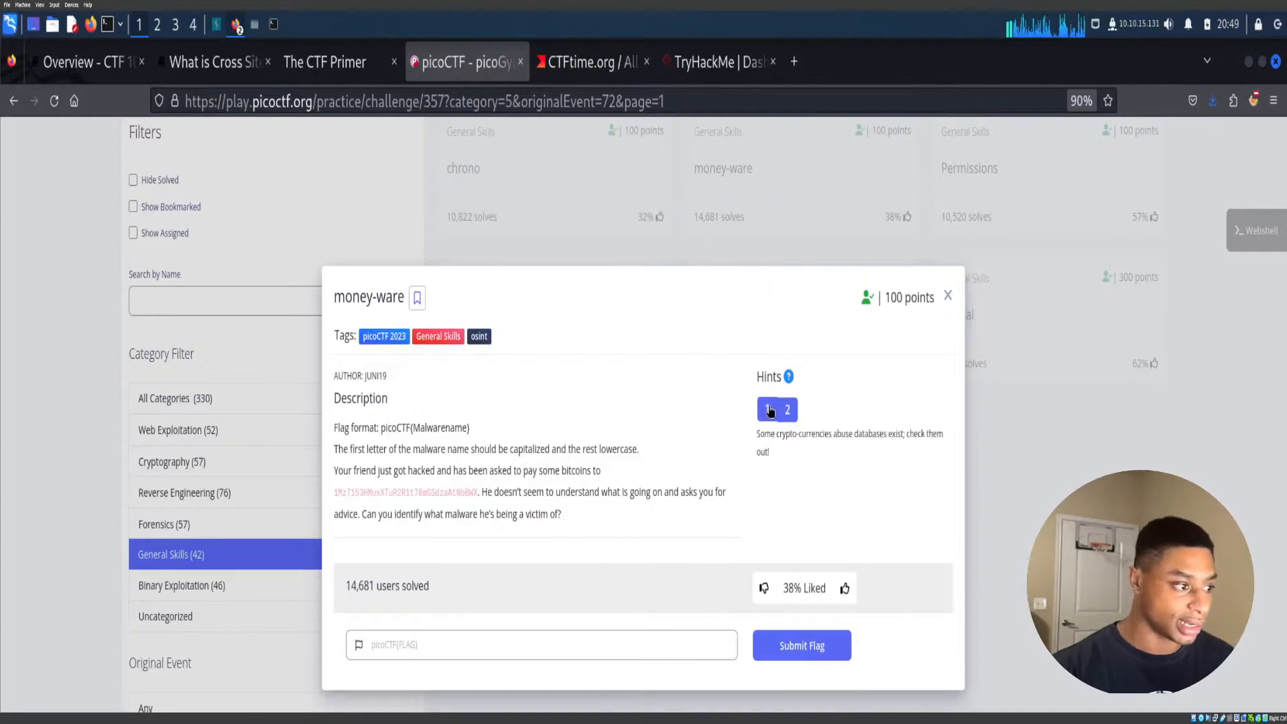
pyautogui.click(787, 409)
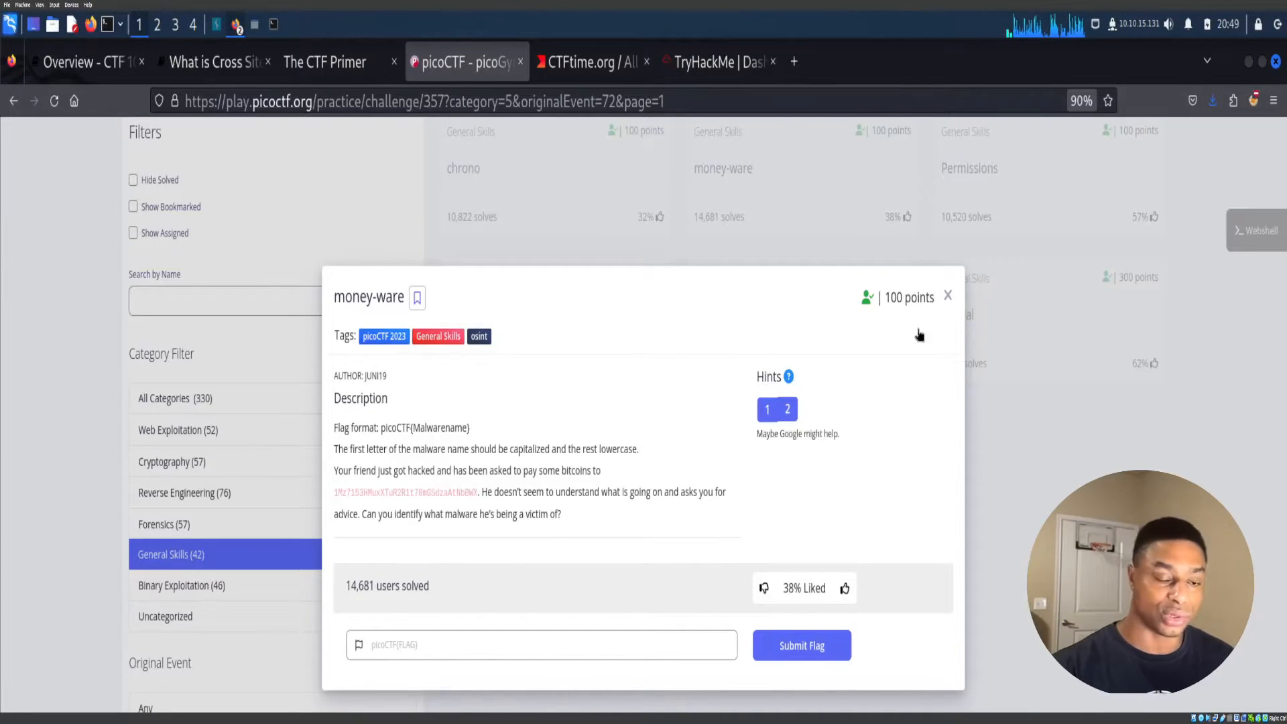
pyautogui.click(948, 295)
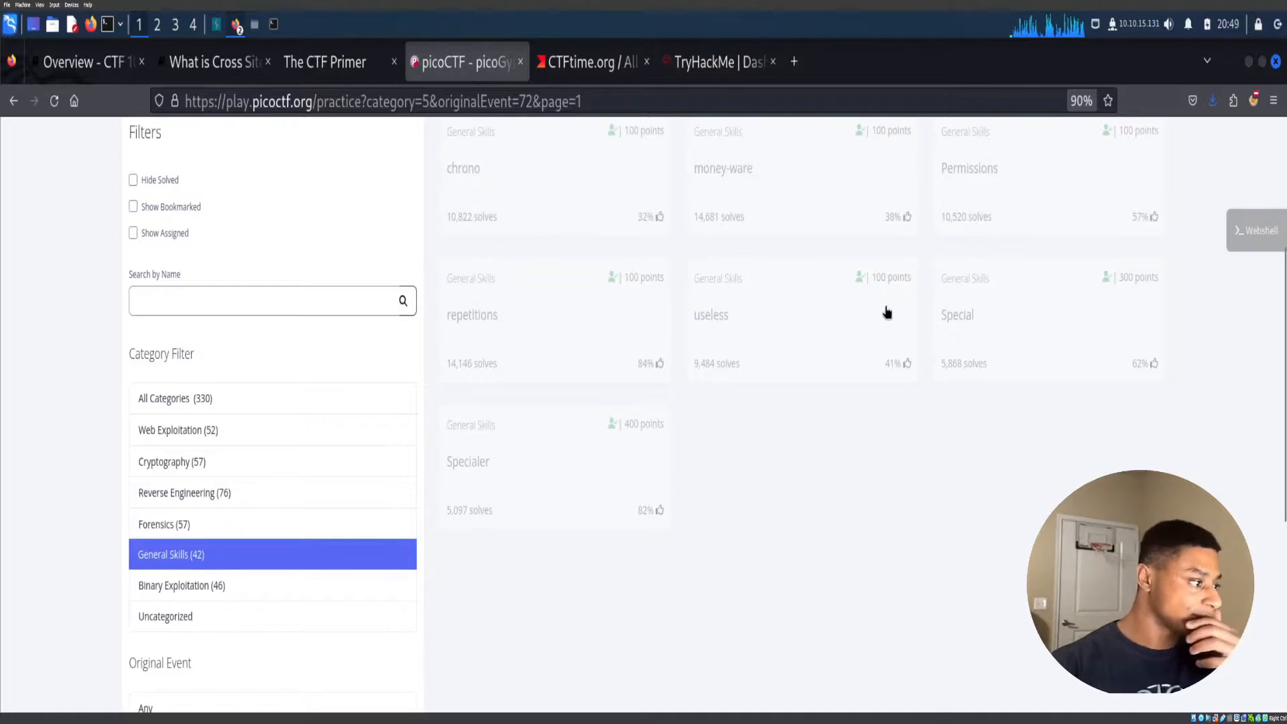
# Scroll to the top and open the Webshell terminal panel.
pyautogui.scroll(3)
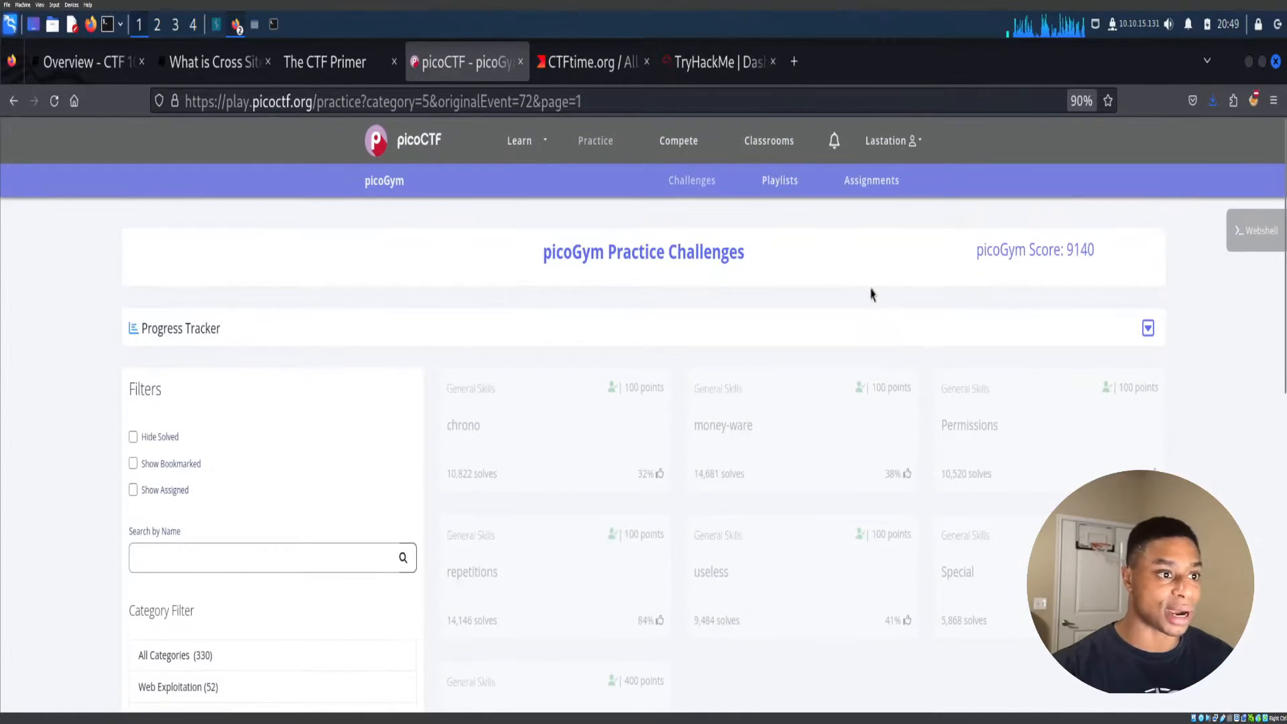
pyautogui.moveTo(860, 181)
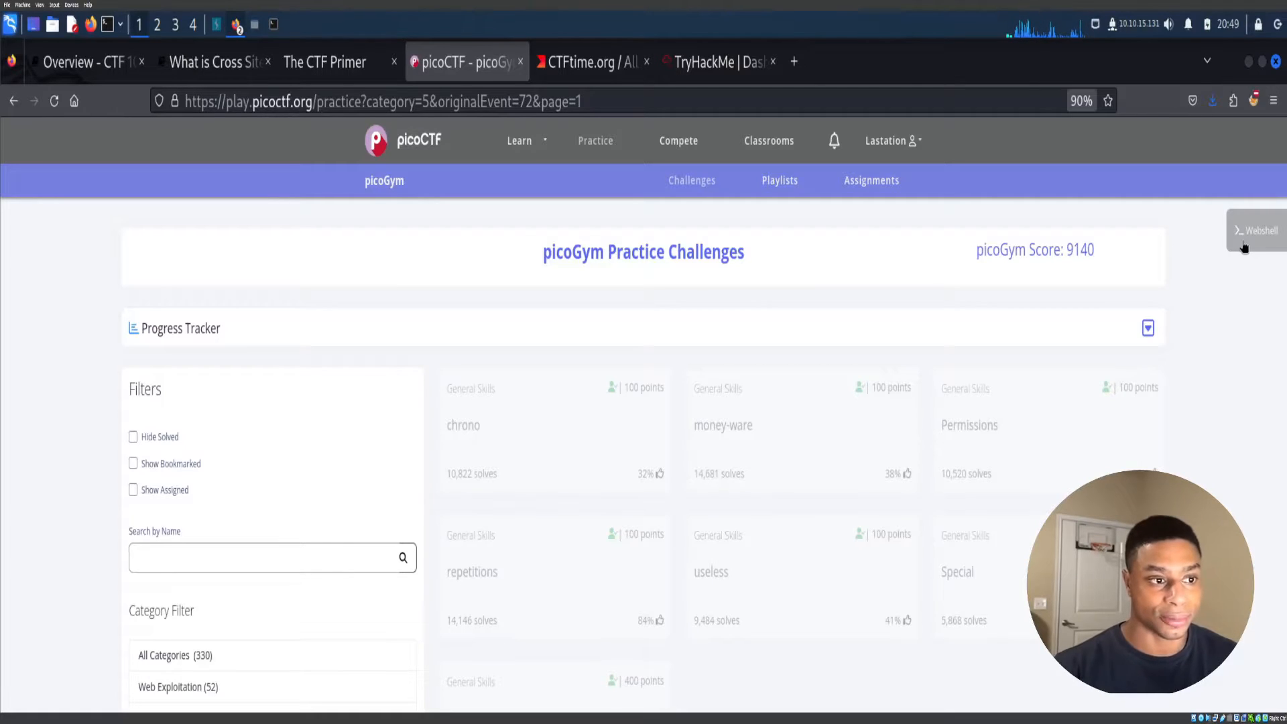
pyautogui.click(1253, 230)
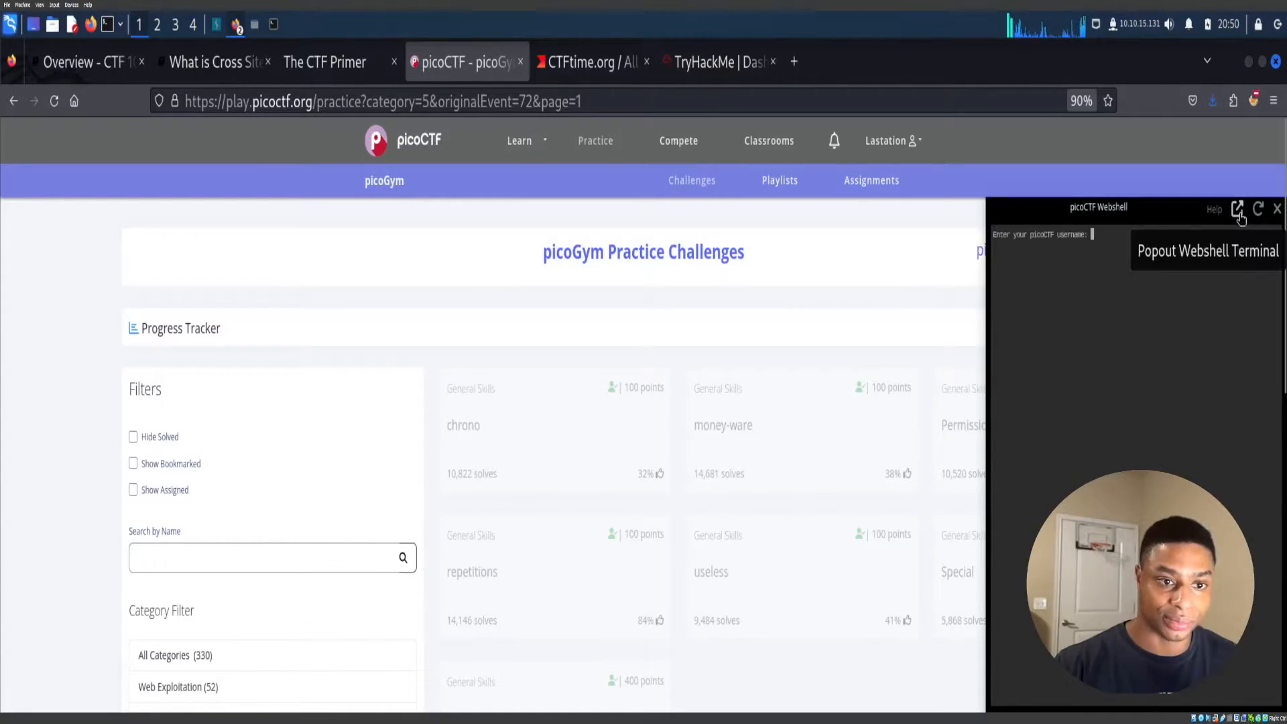
# Pop out the webshell, log in as Lastati, list files and exit gdb.
pyautogui.click(1240, 209)
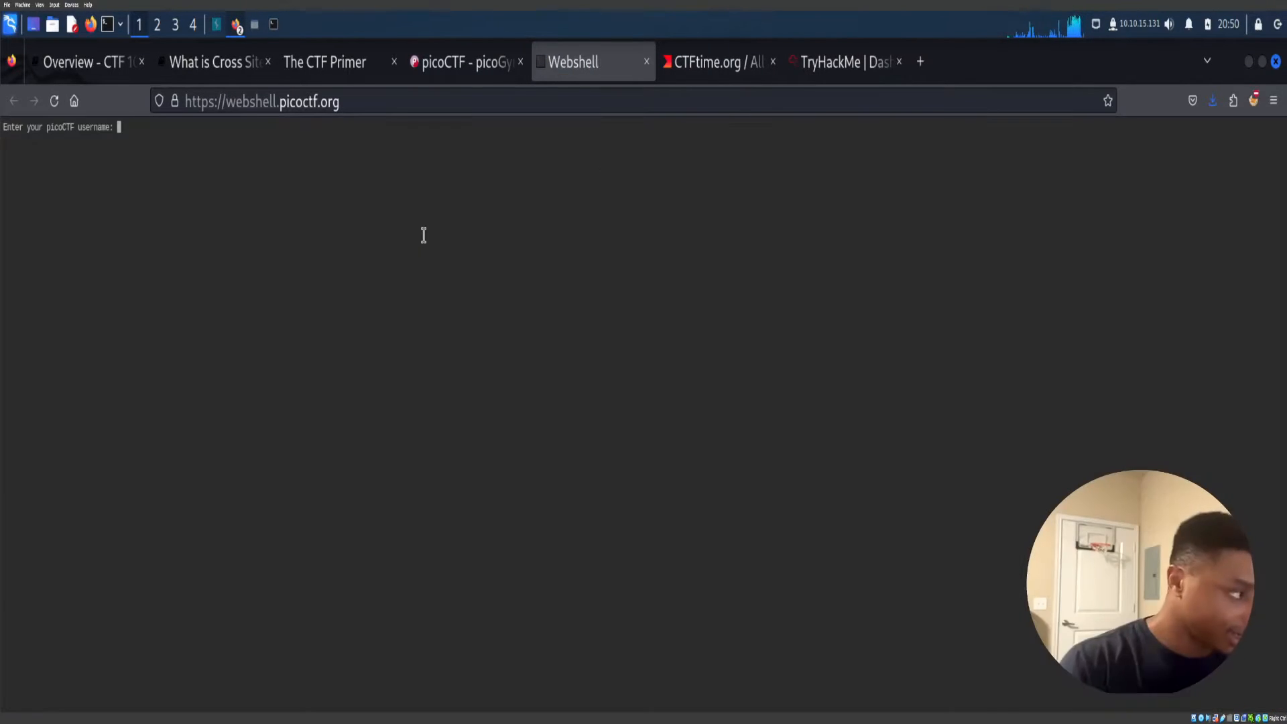
pyautogui.write('Lastati')
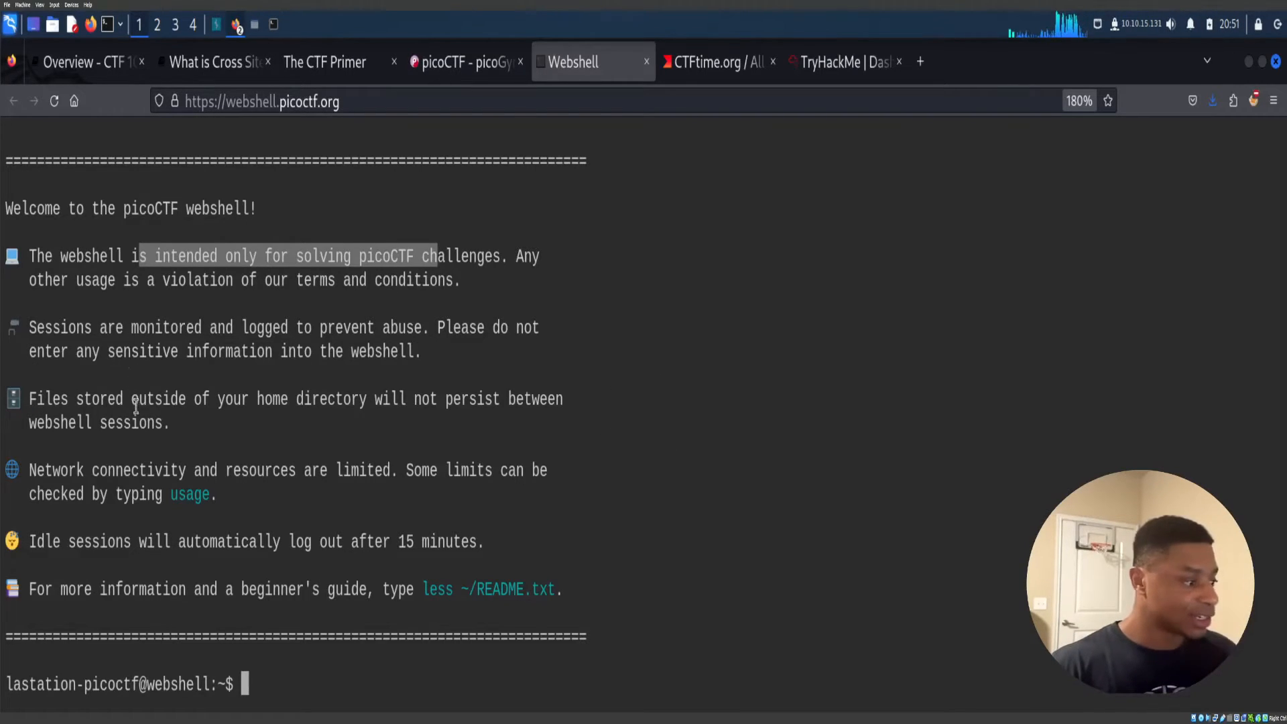
pyautogui.write('ls')
pyautogui.write('gdb')
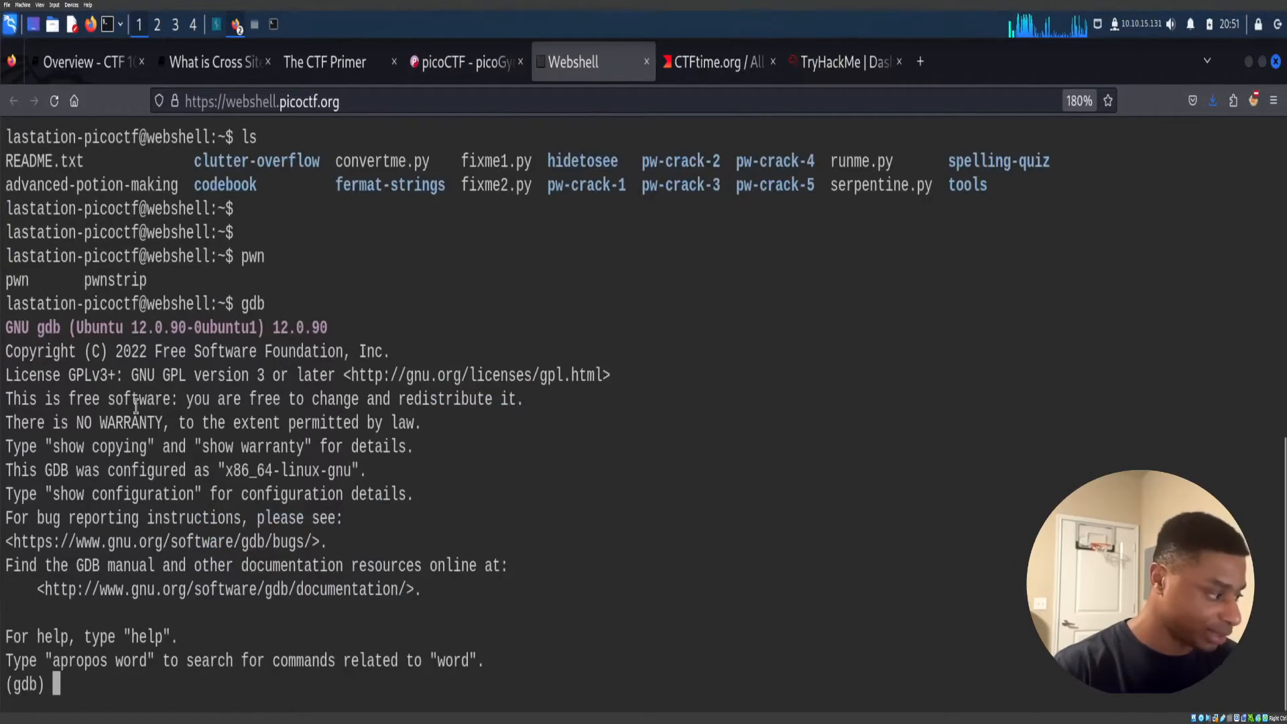
pyautogui.write('exit')
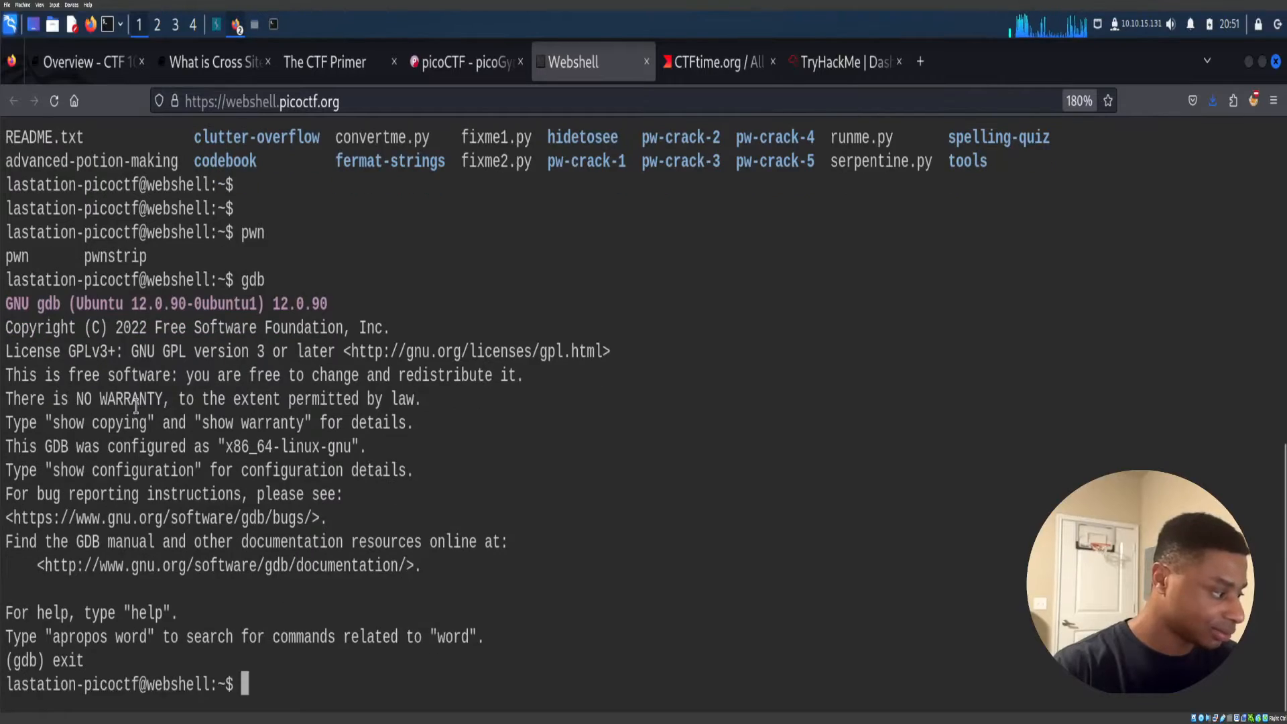
# Run ls -l and cat /etc/os-release, highlighting Ubuntu 22.04.1 LTS.
pyautogui.write('ls -l')
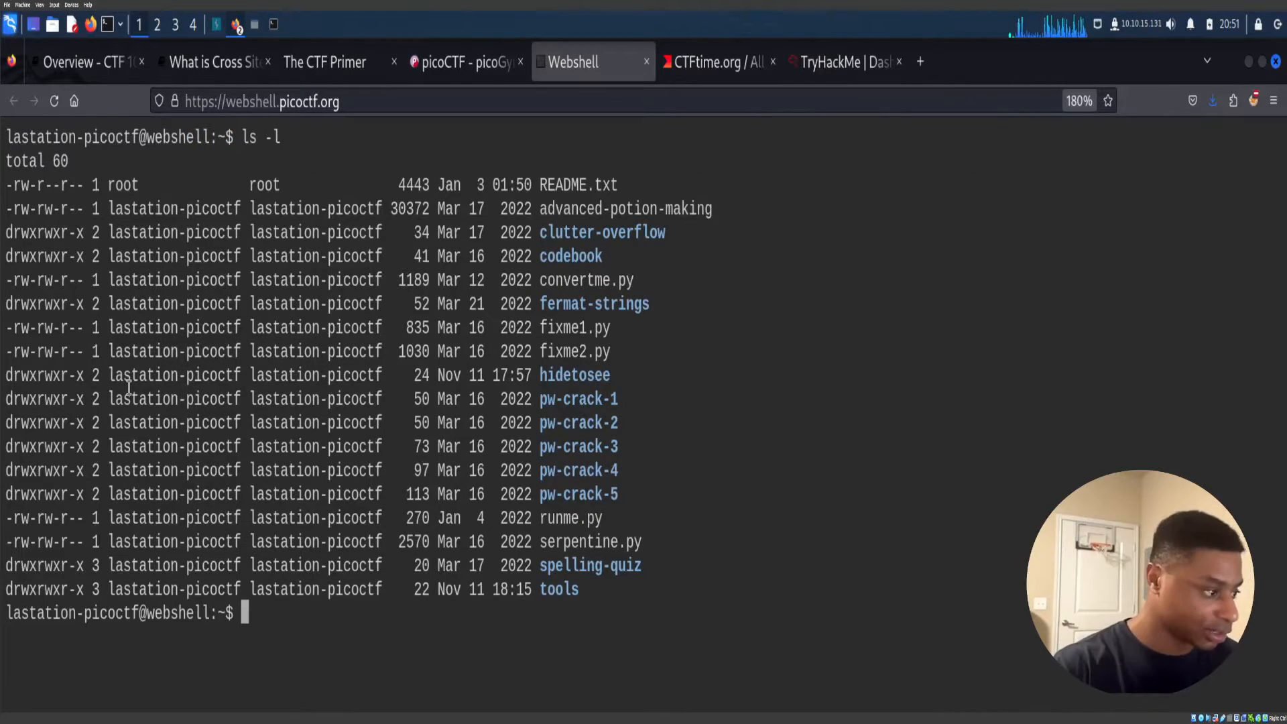
pyautogui.write('cat /et')
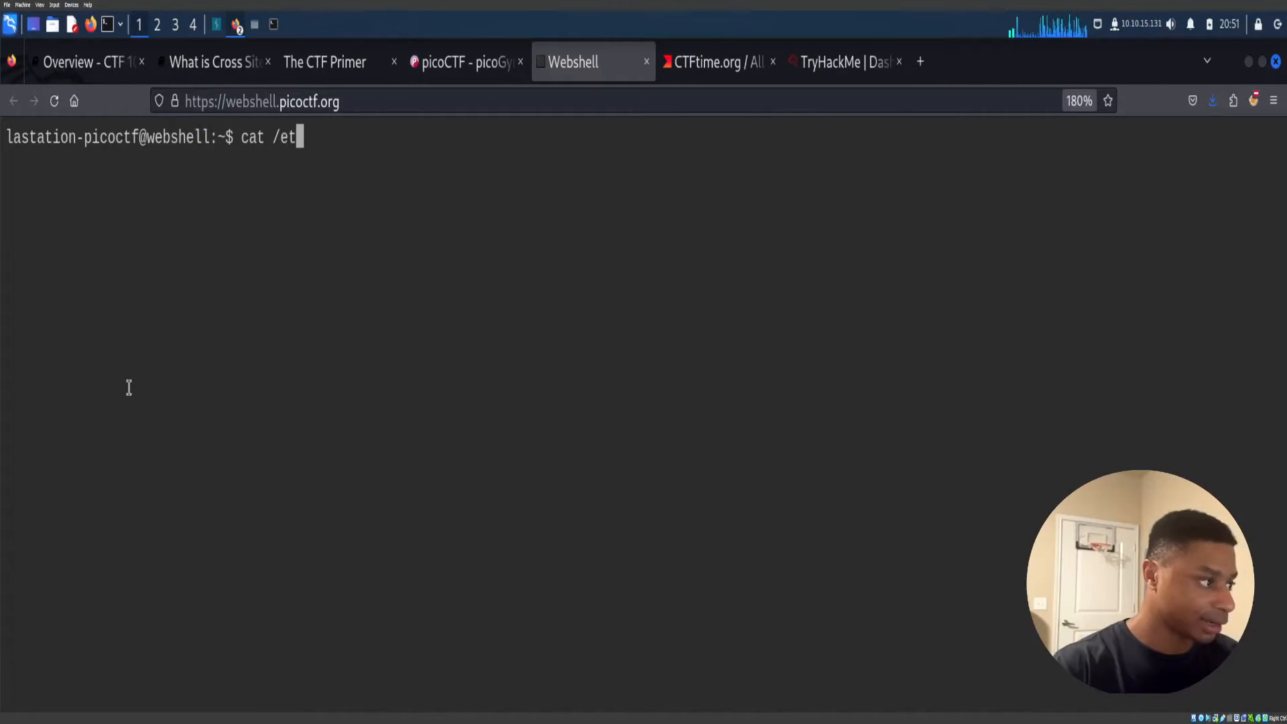
pyautogui.write('c/os-release')
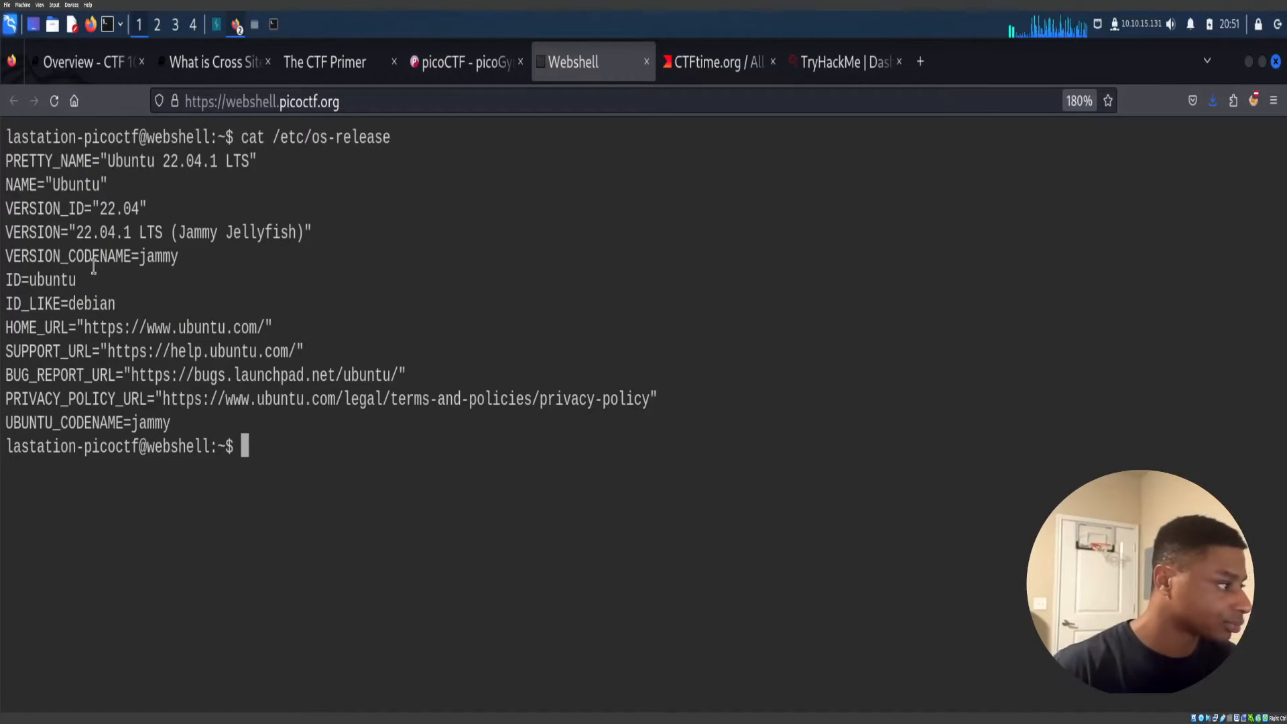
pyautogui.moveTo(109, 161); pyautogui.dragTo(219, 161)
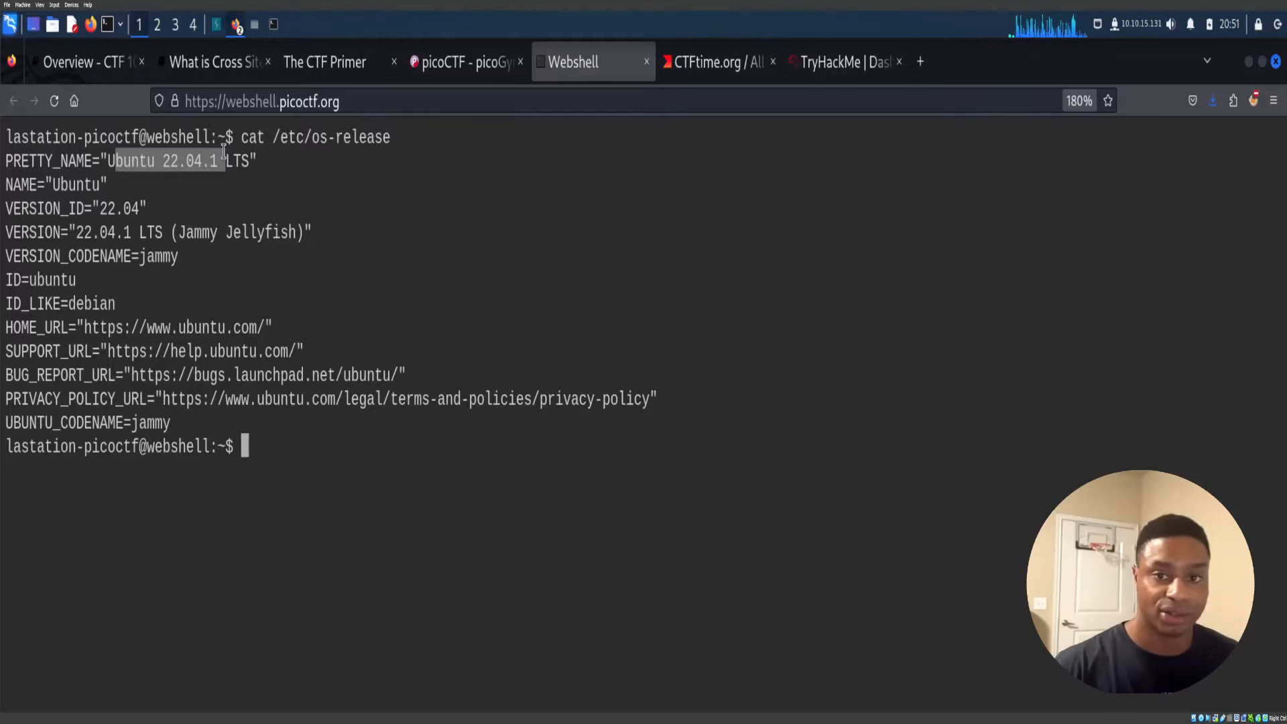
# Return to the picoGym General Skills list and close the Webshell tab.
pyautogui.click(466, 61)
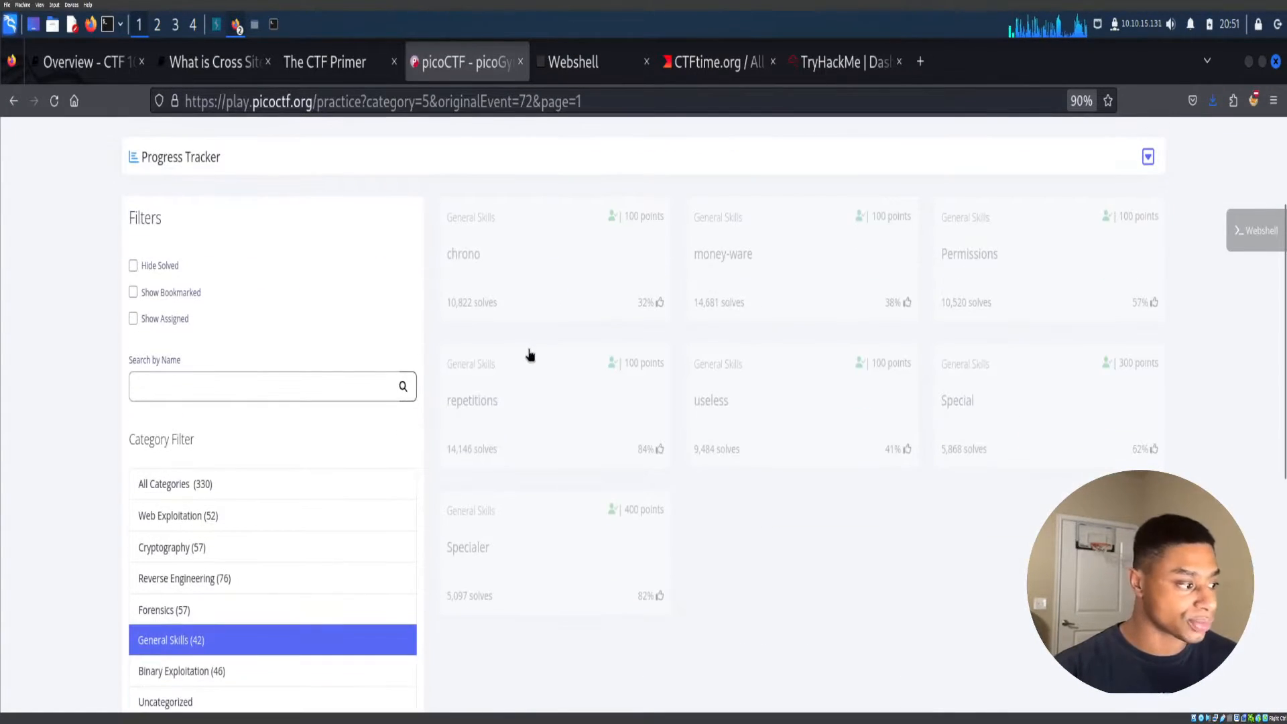
pyautogui.scroll(-3)
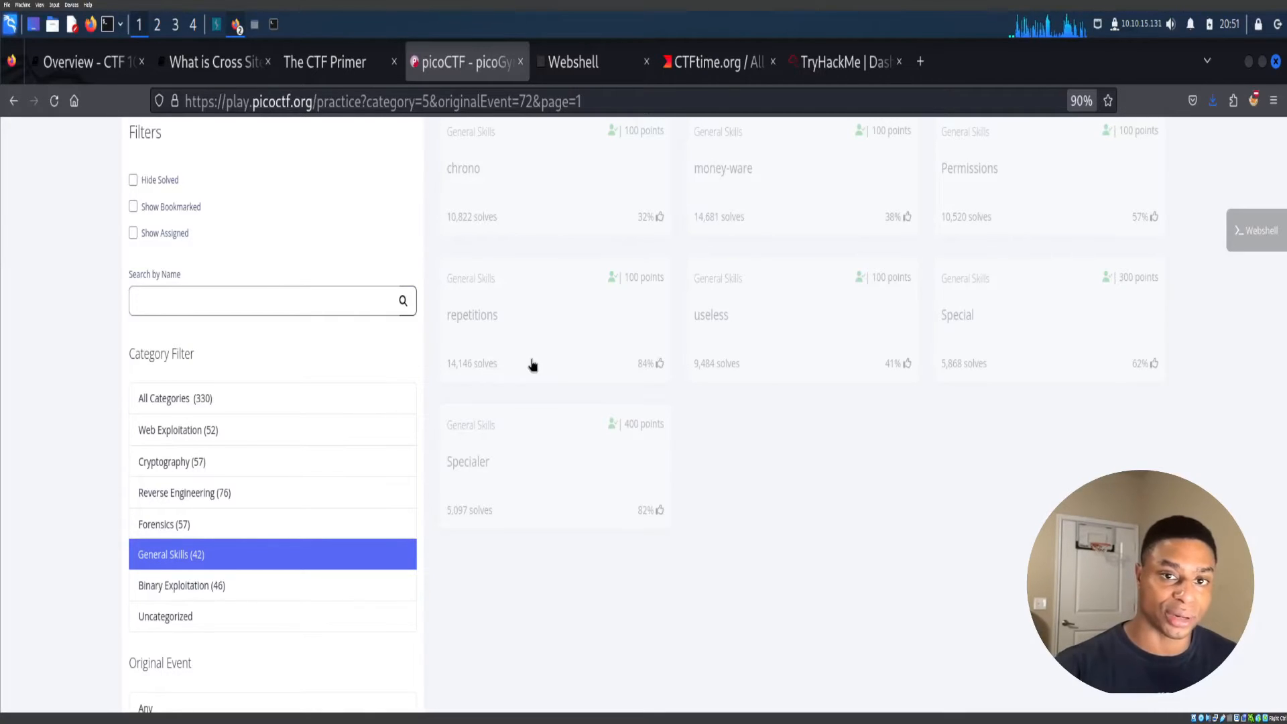
pyautogui.click(646, 61)
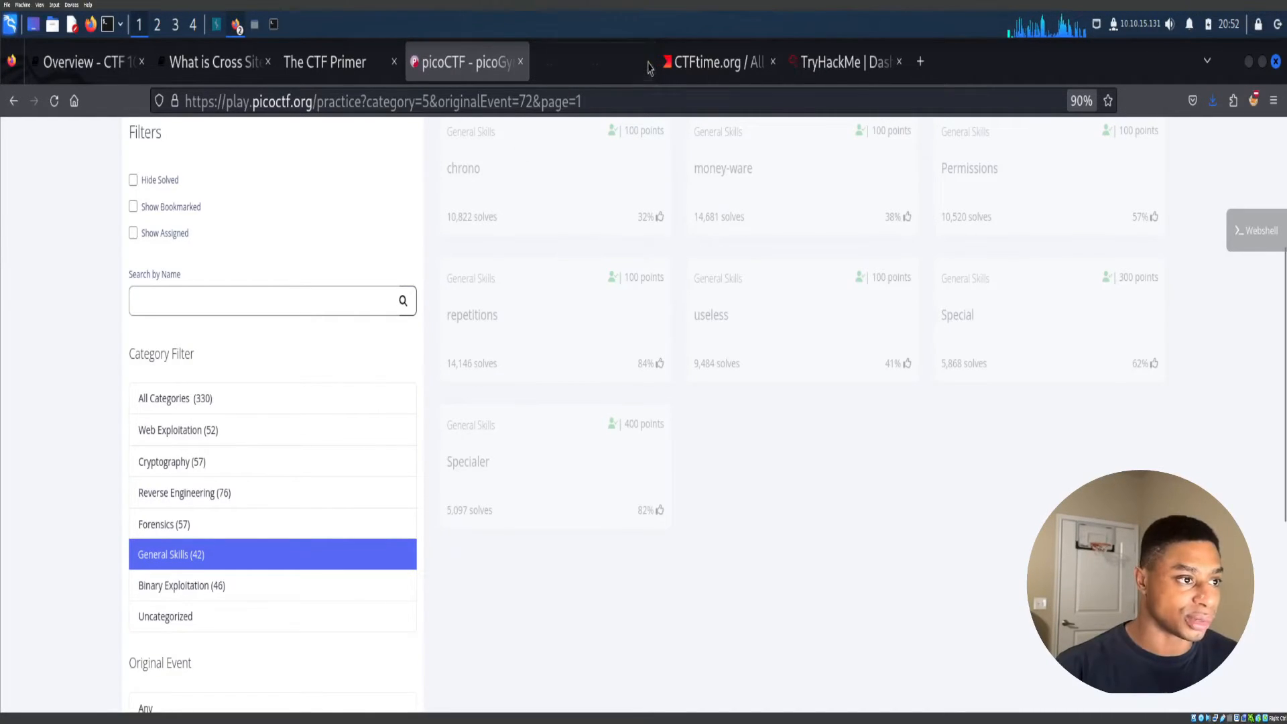
# View CTFtime's 2023 team ratings and past events, then the Upcoming events list.
pyautogui.click(723, 60)
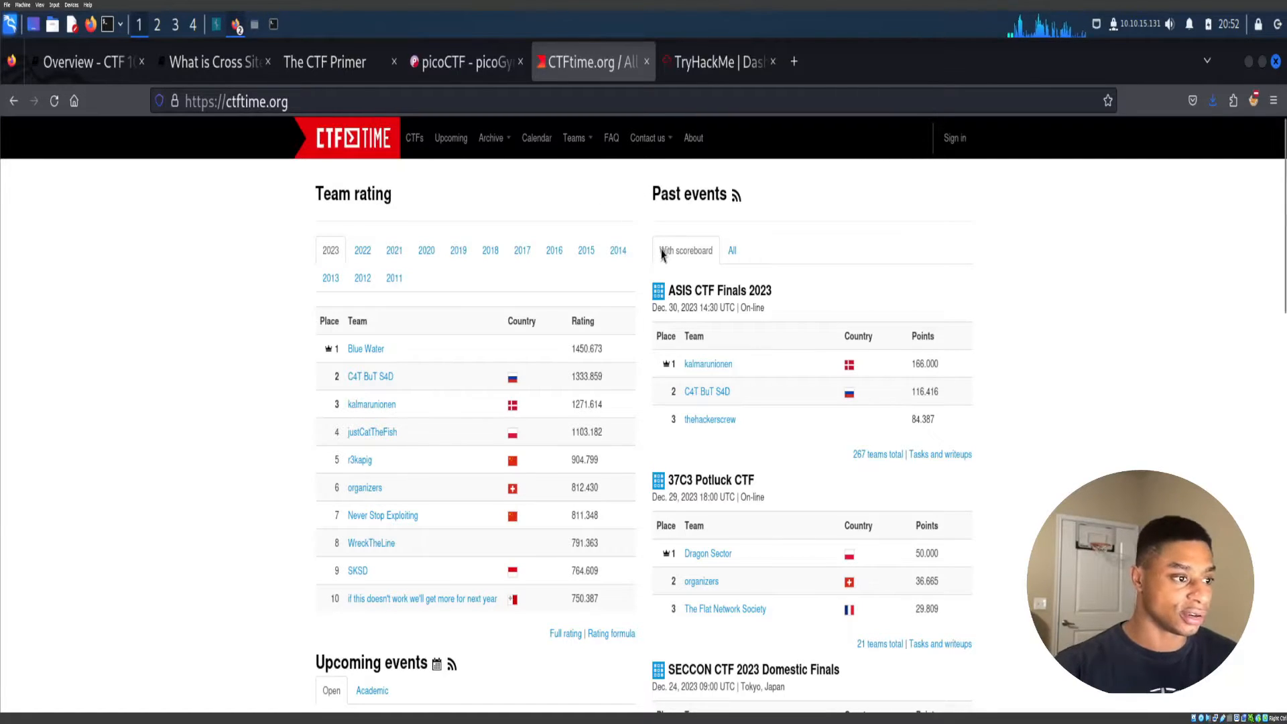
pyautogui.scroll(-3)
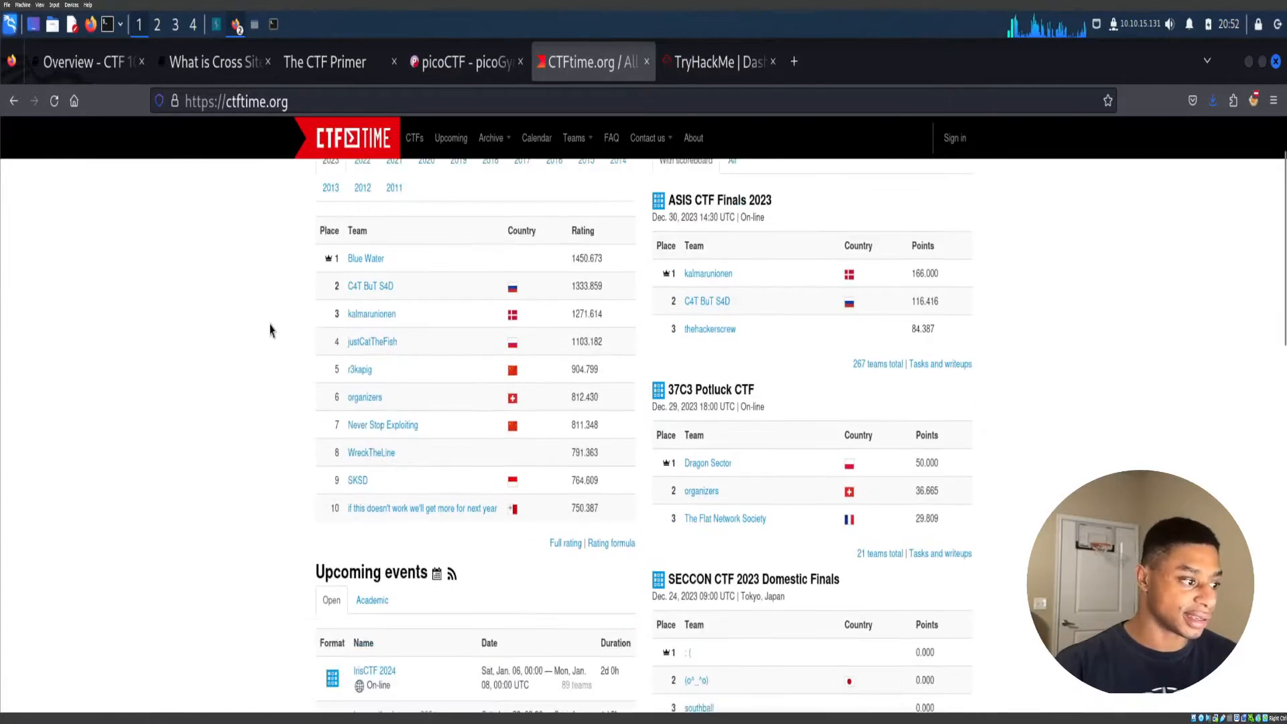
pyautogui.scroll(-3)
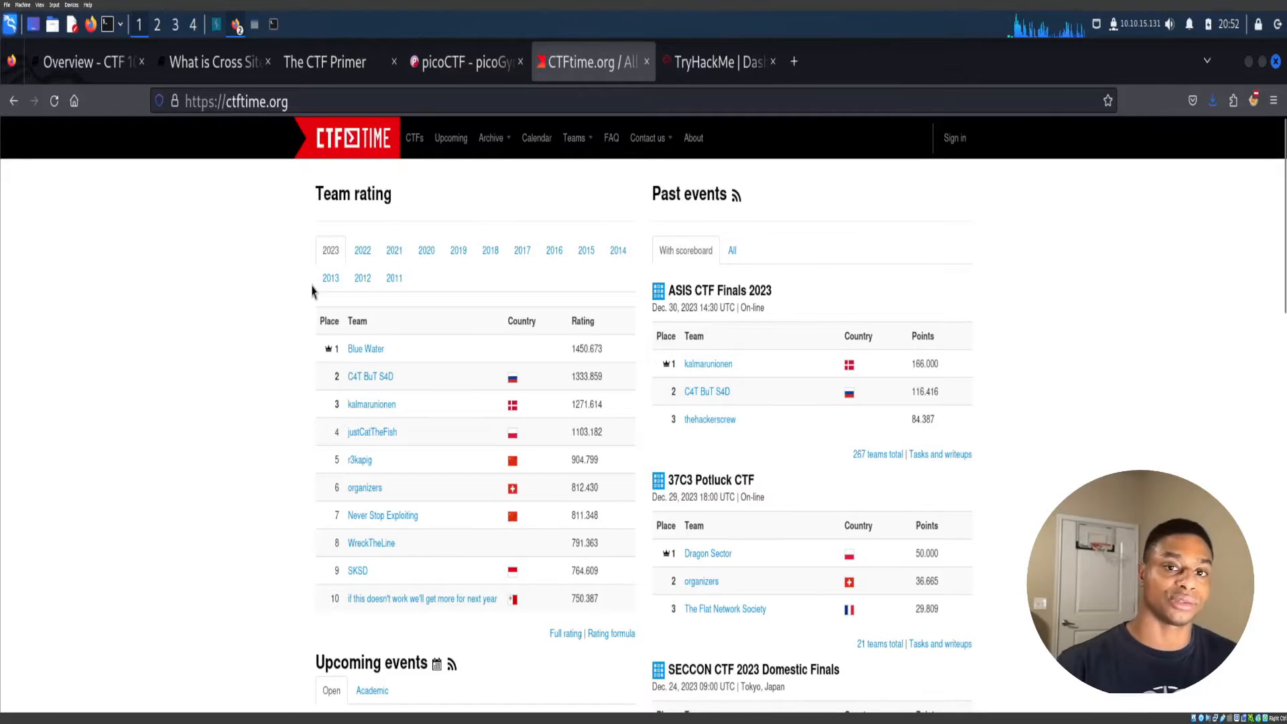
pyautogui.moveTo(414, 138)
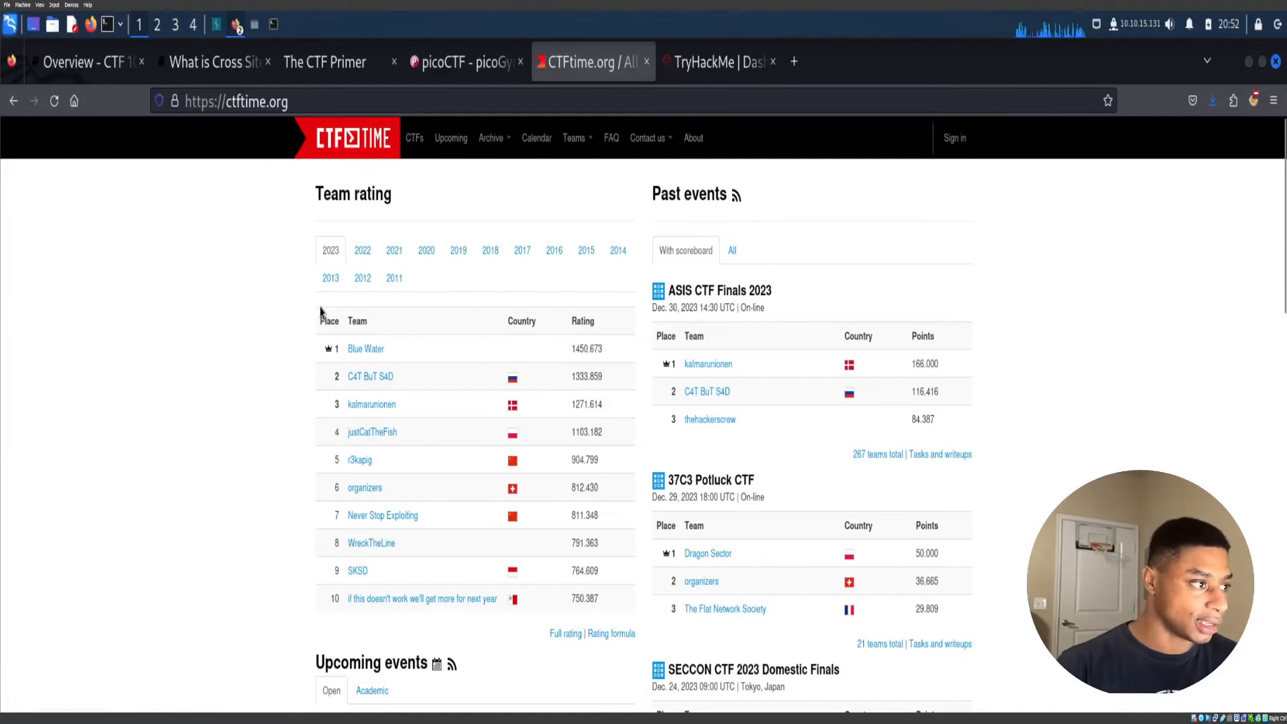
pyautogui.moveTo(305, 228)
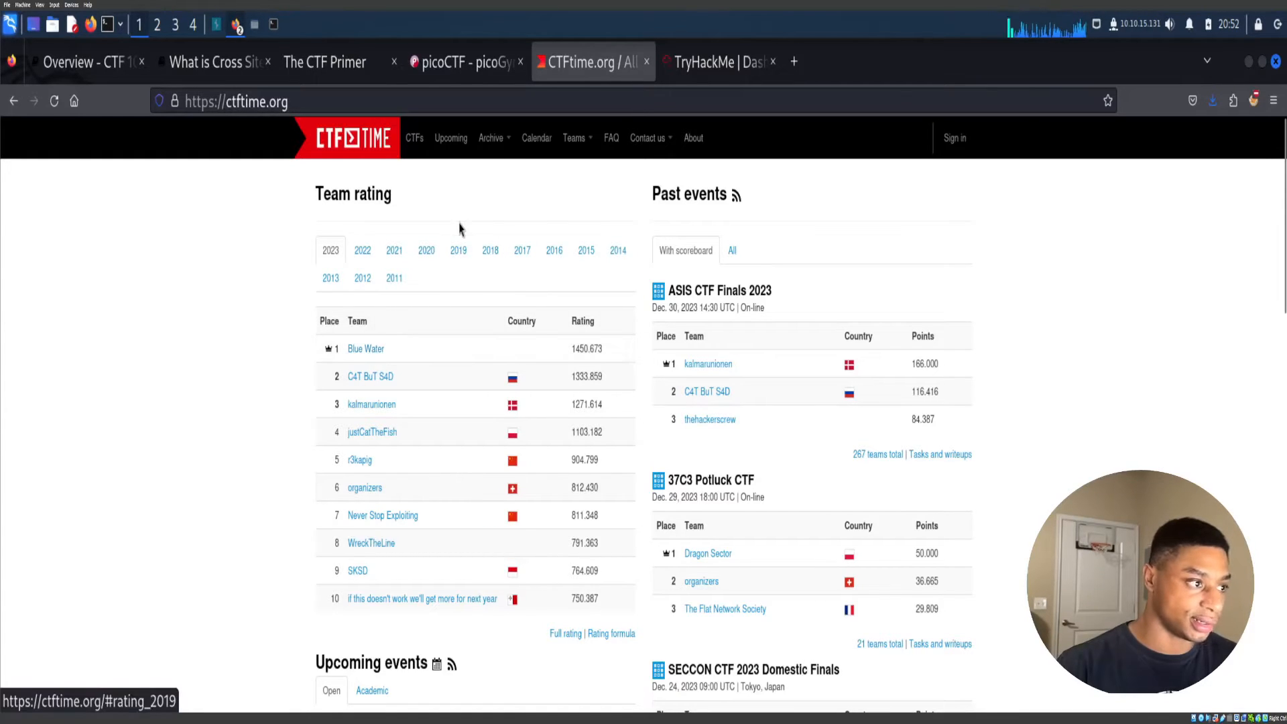
pyautogui.click(450, 138)
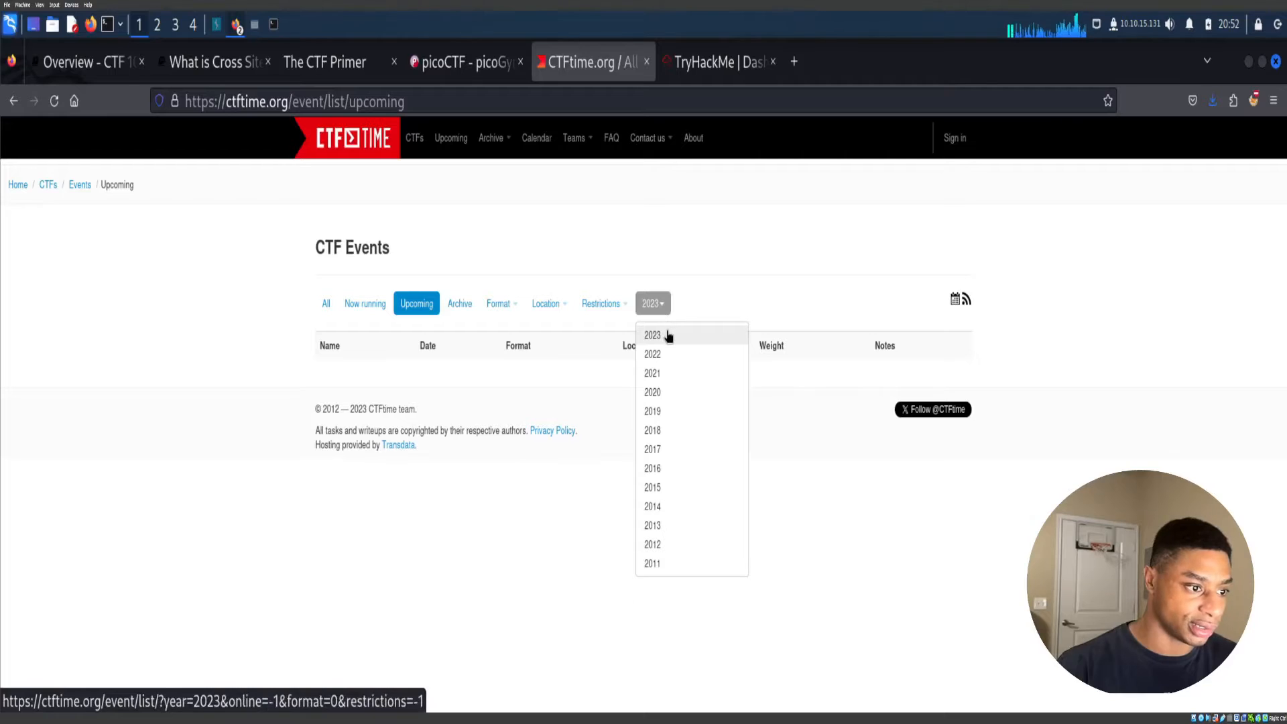
# Filter events to archived 2023 CTFs and open ASIS CTF Finals 2023.
pyautogui.click(652, 335)
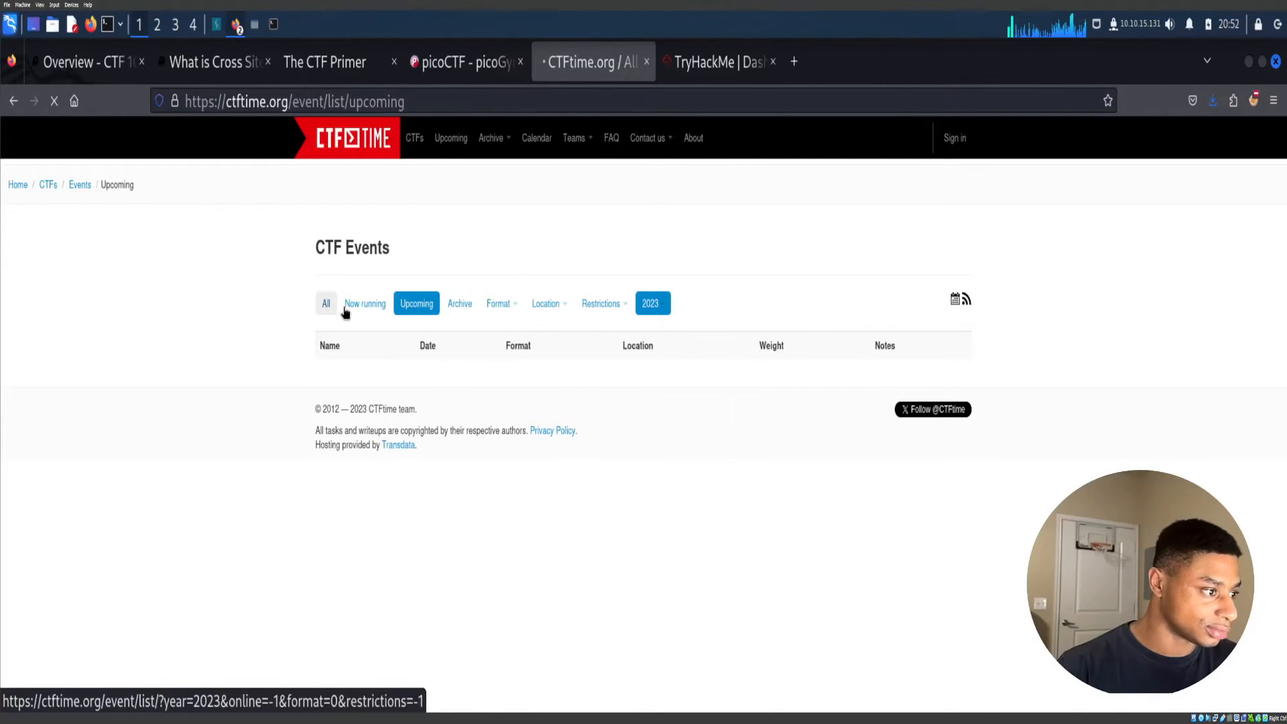
pyautogui.click(326, 303)
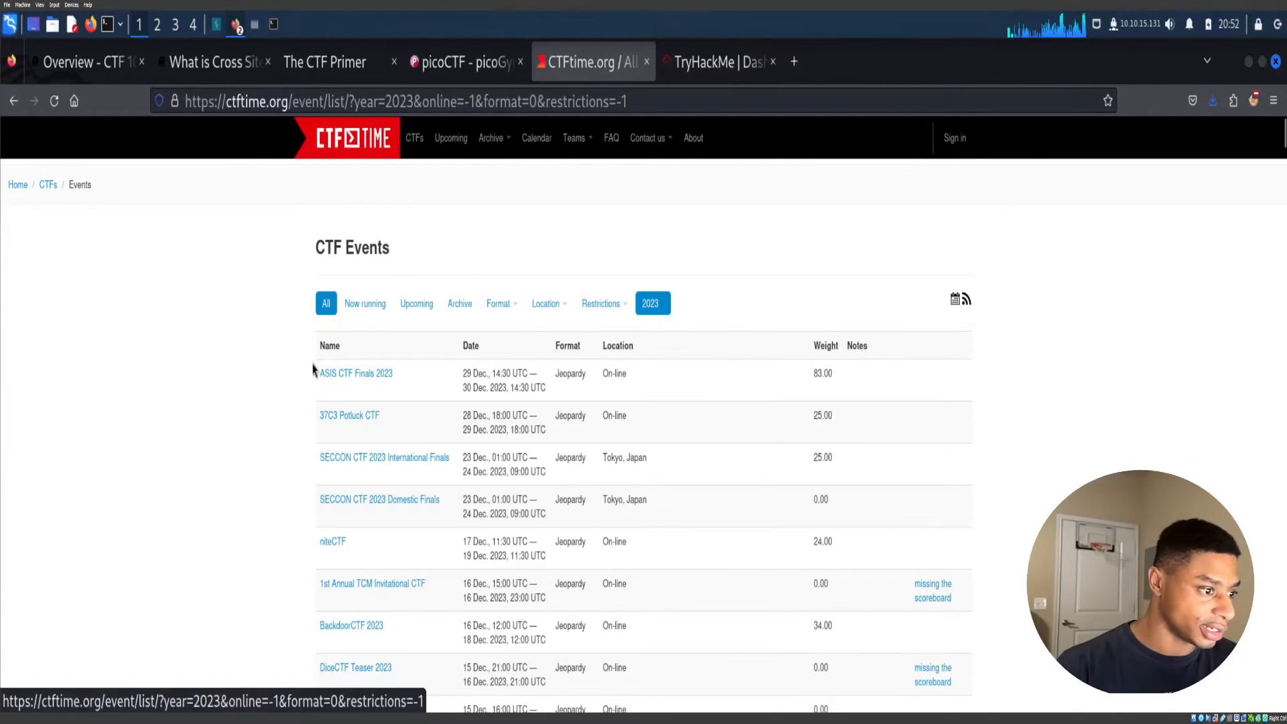
pyautogui.scroll(-3)
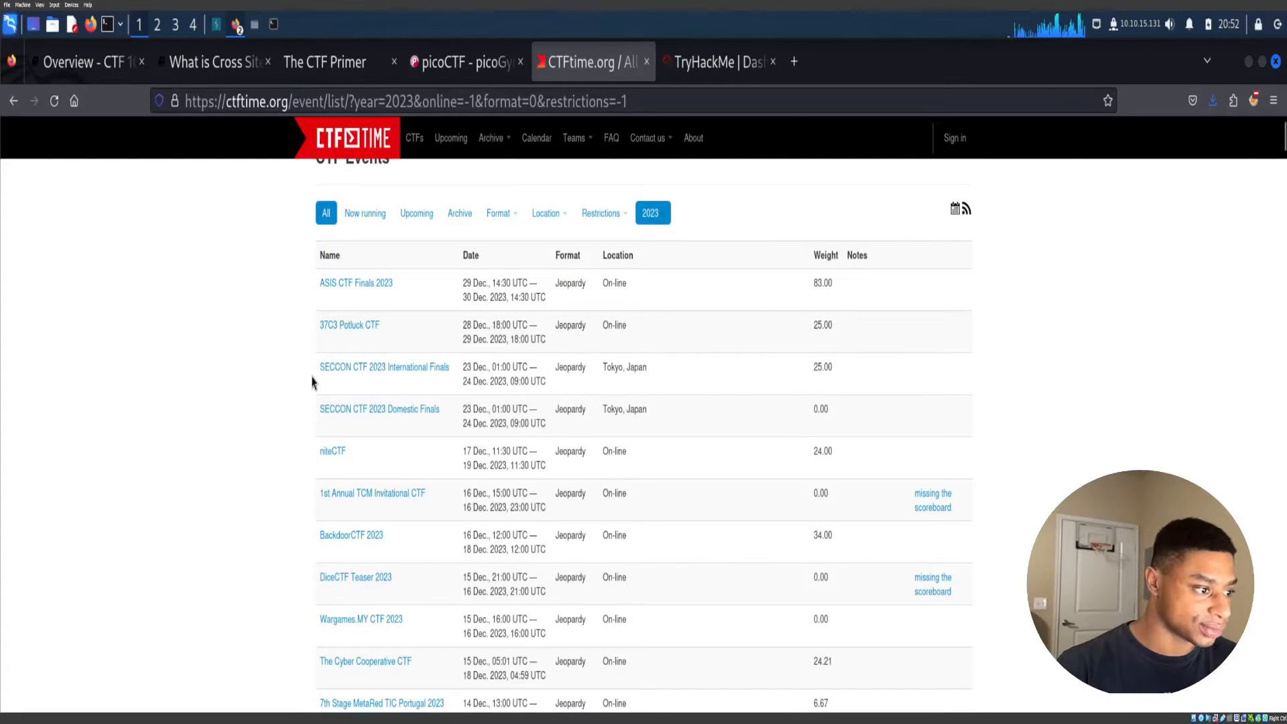
pyautogui.scroll(-3)
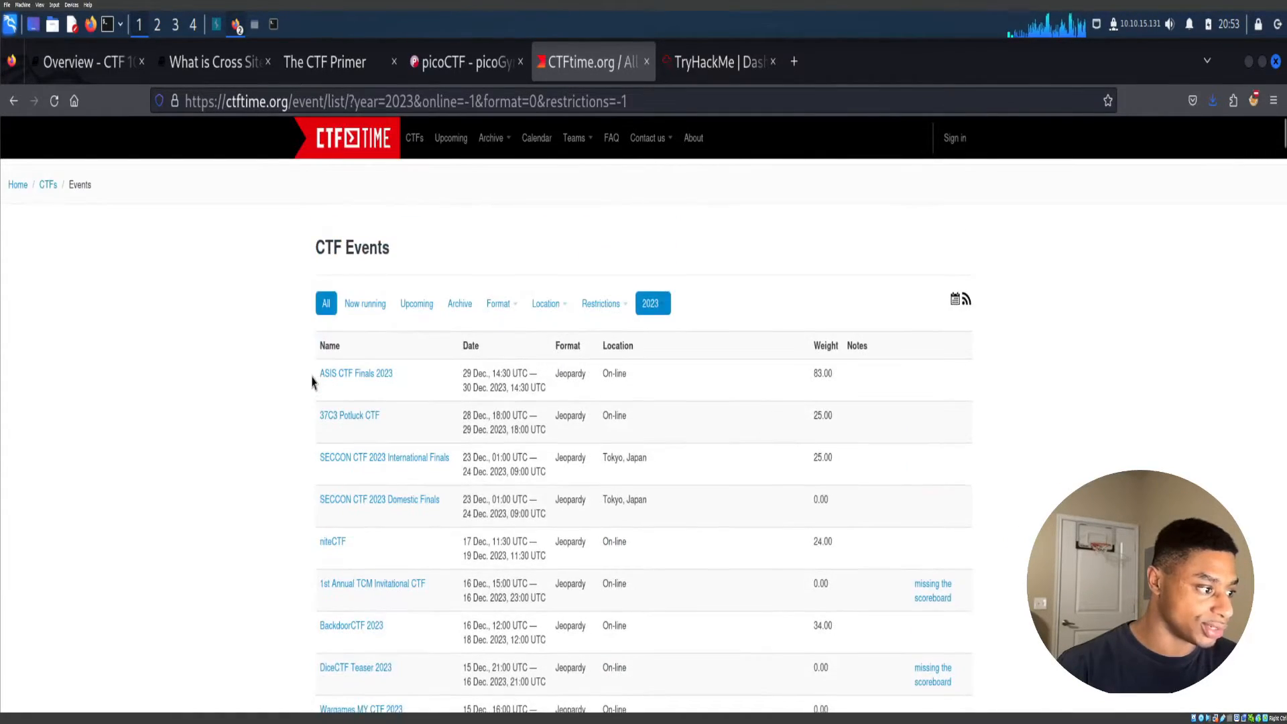
pyautogui.click(460, 303)
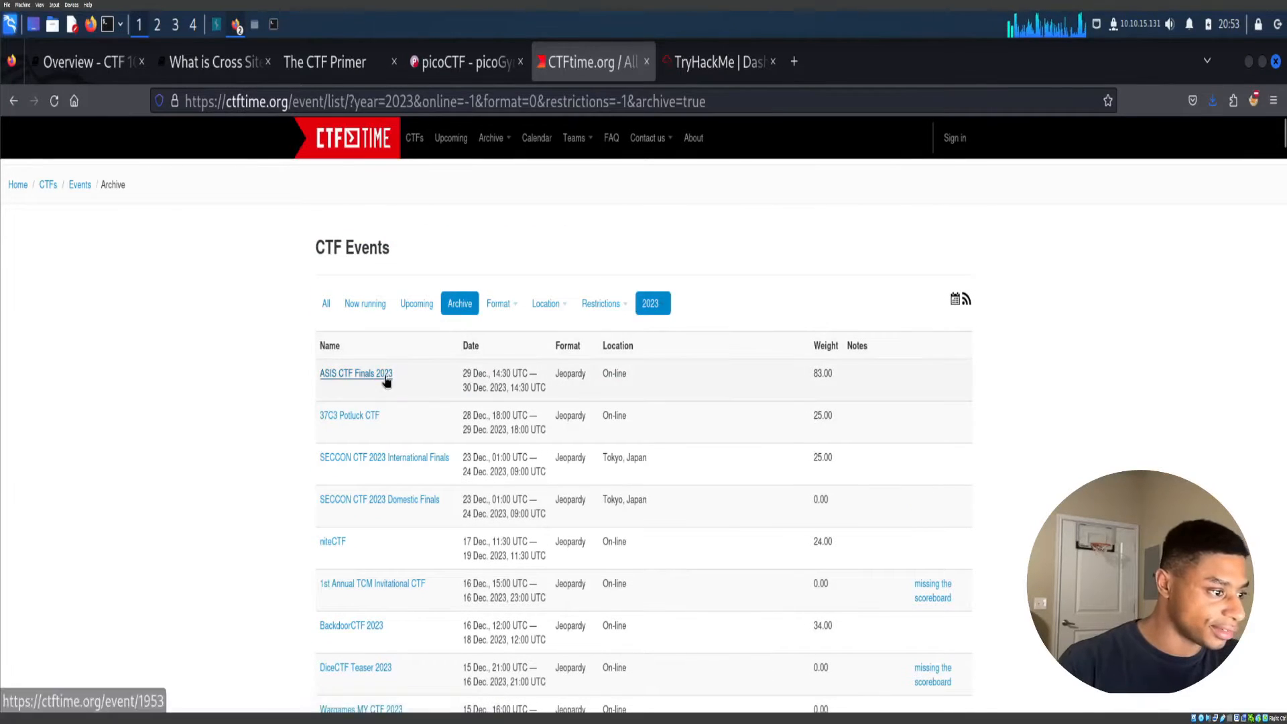
pyautogui.click(354, 373)
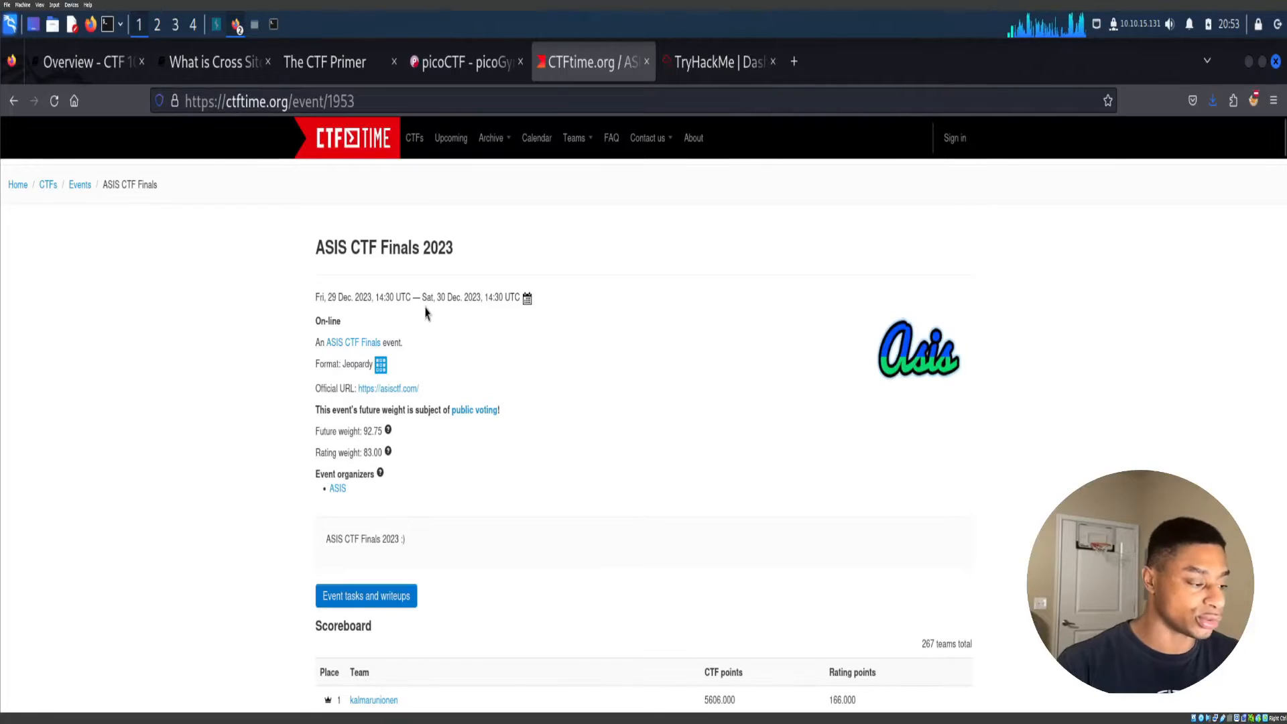
# Open ASIS CTF Finals 2023's tasks and the 'happy neew year' task.
pyautogui.scroll(-3)
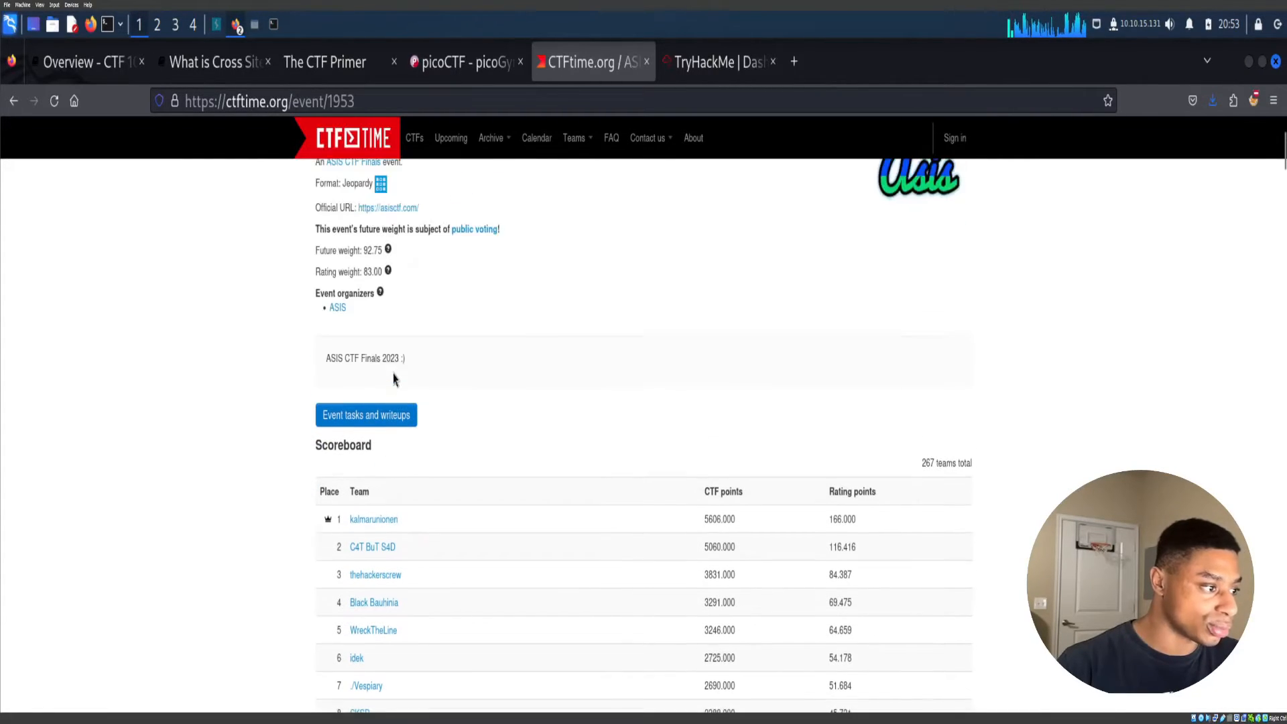
pyautogui.click(366, 415)
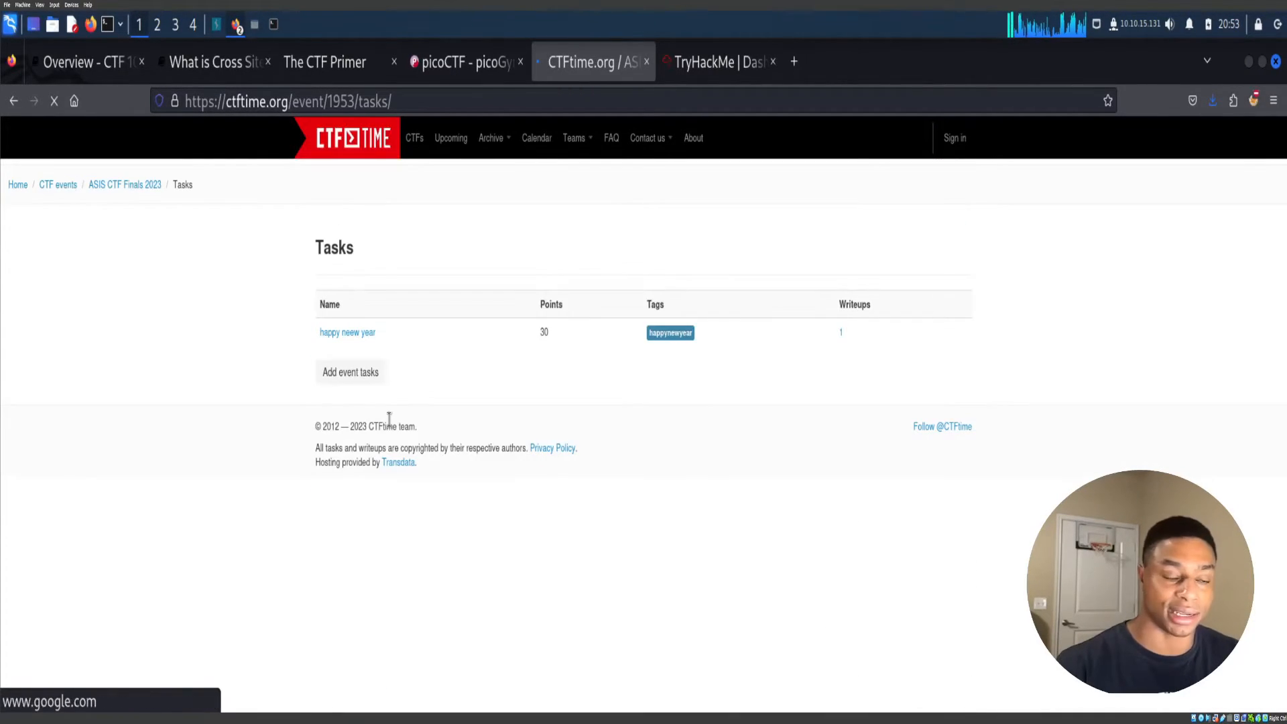
pyautogui.click(348, 332)
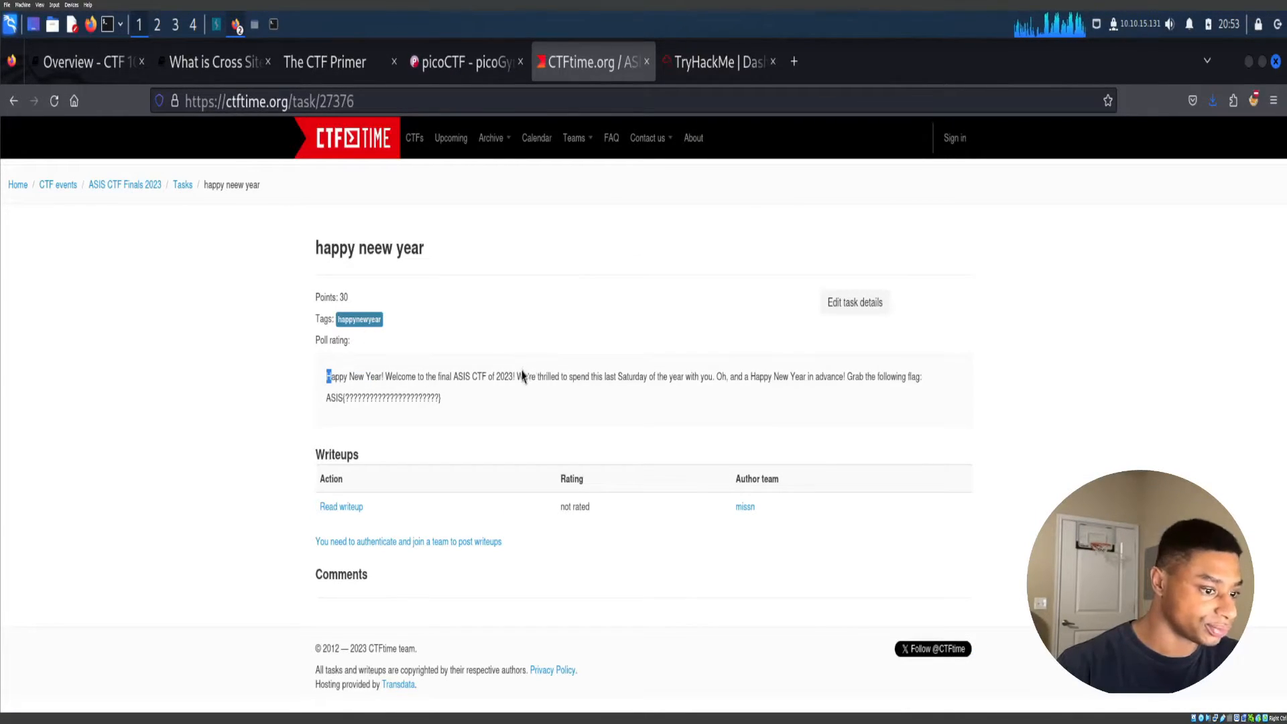
# Read the task's writeup and original blog post, then go to all CTF events.
pyautogui.click(341, 506)
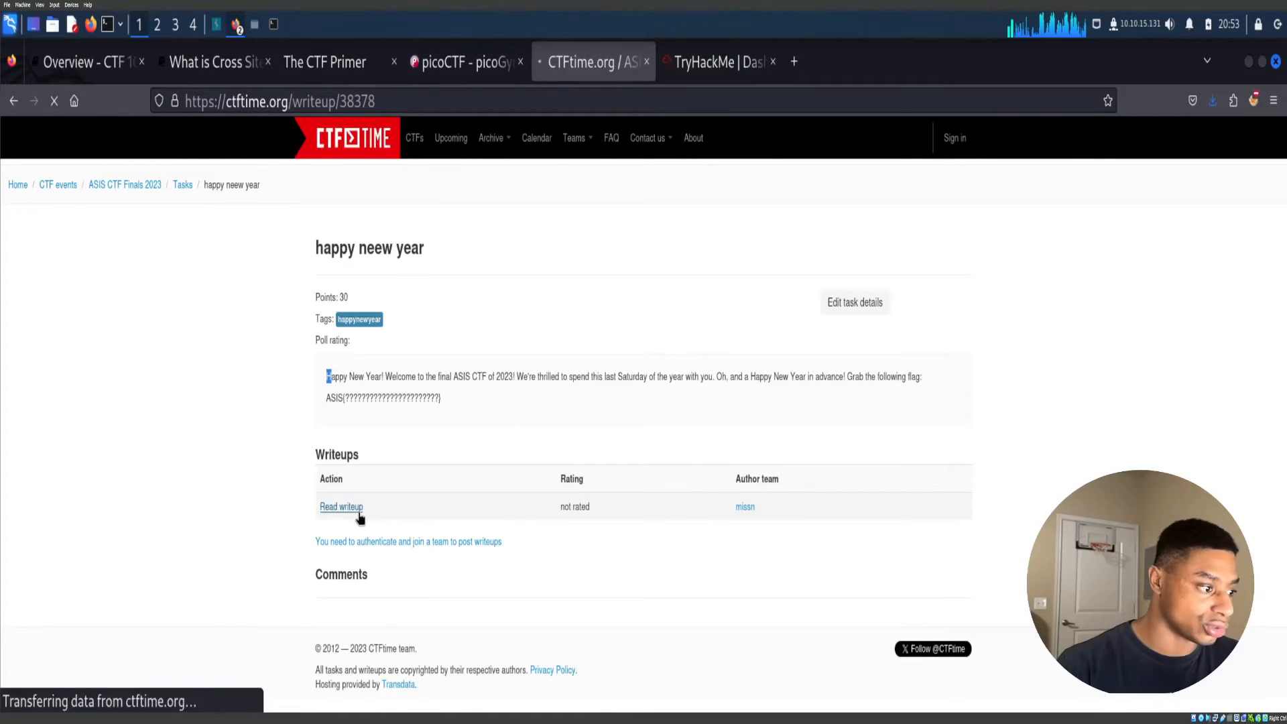
pyautogui.click(341, 507)
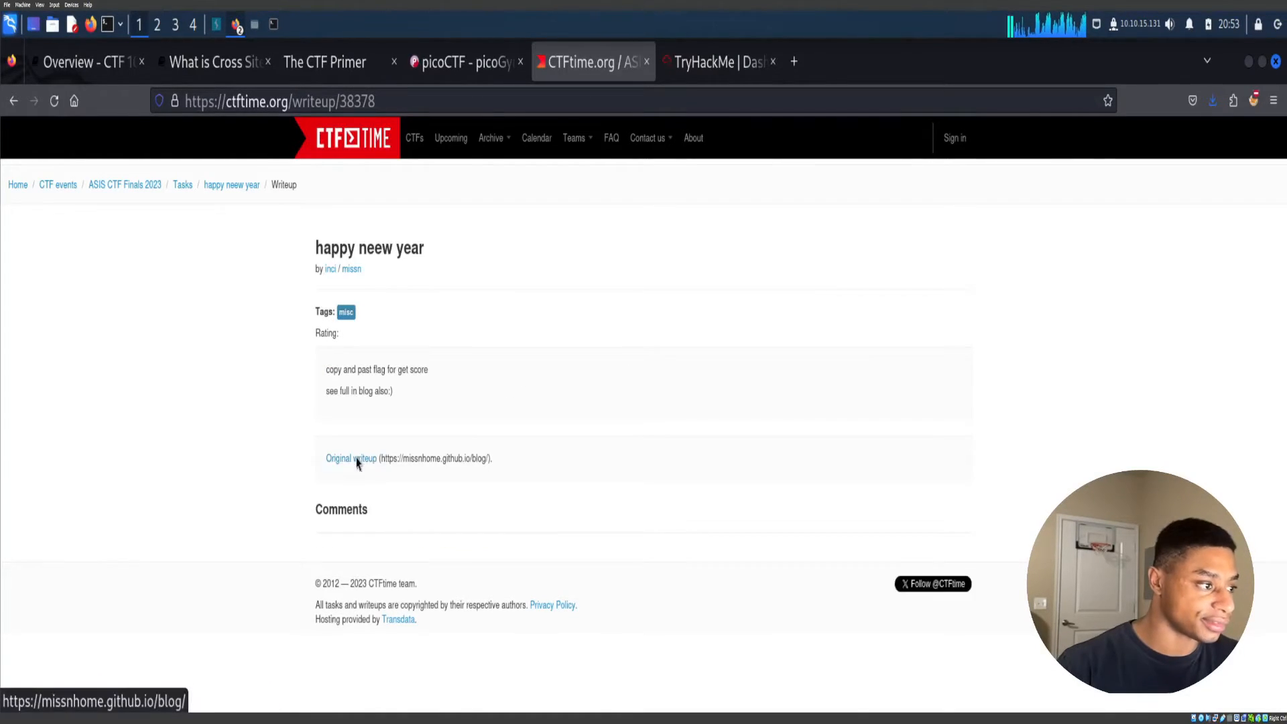
pyautogui.click(351, 458)
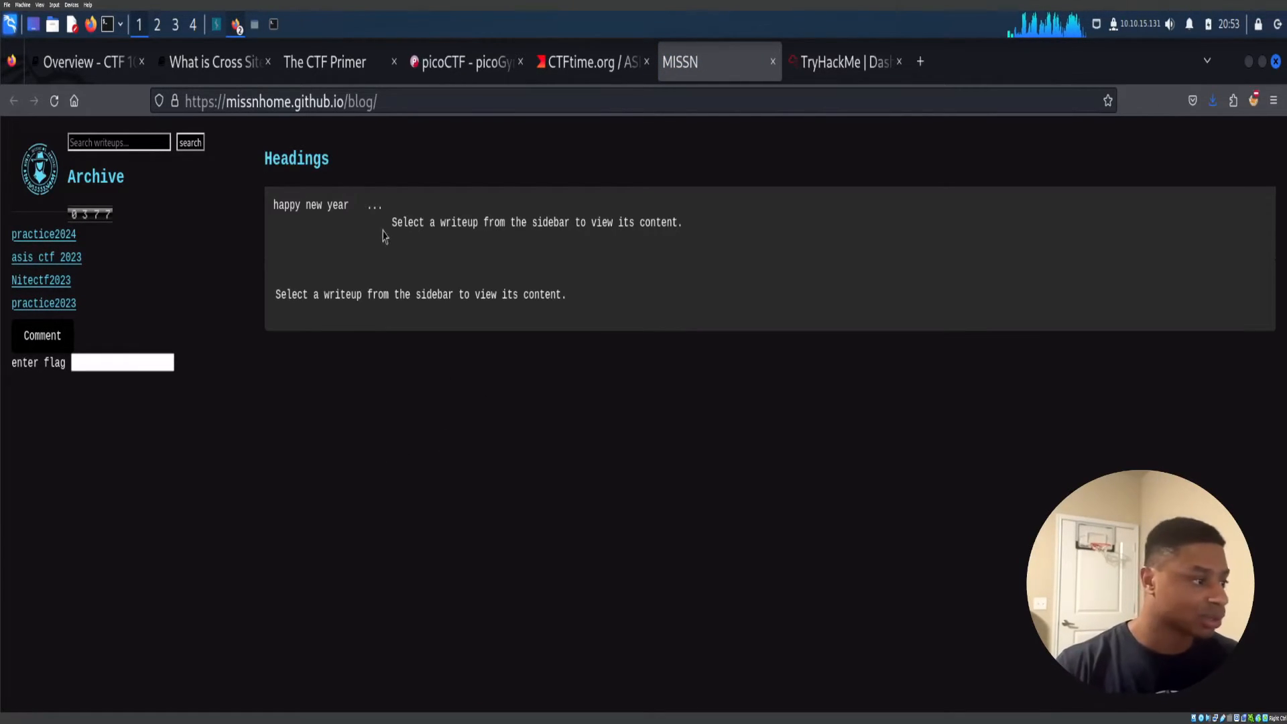
pyautogui.click(590, 62)
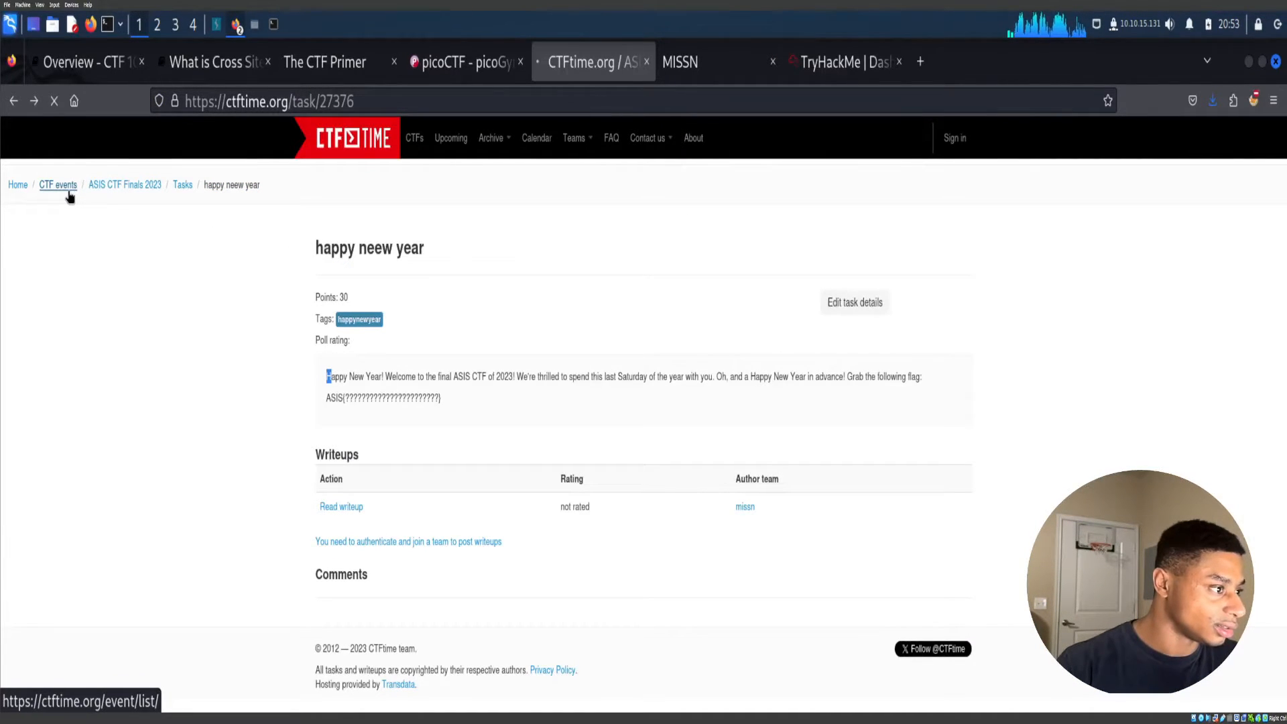
pyautogui.doubleClick(357, 376)
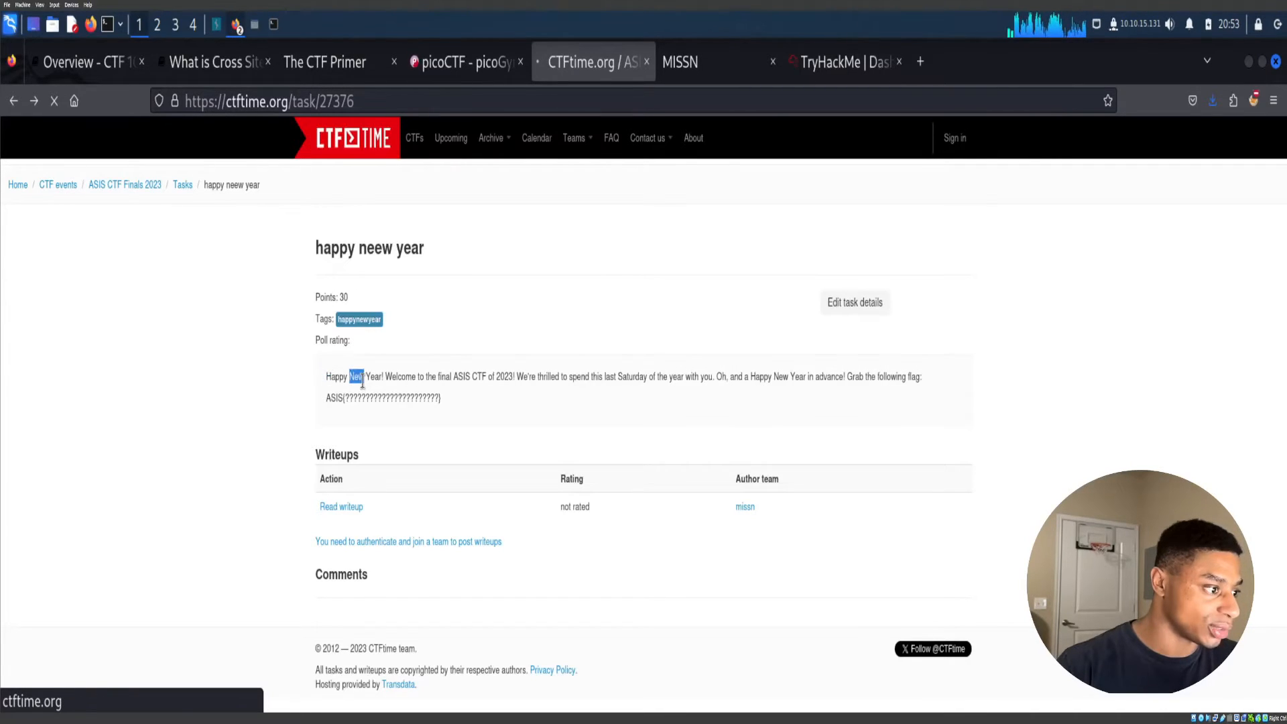
pyautogui.click(13, 101)
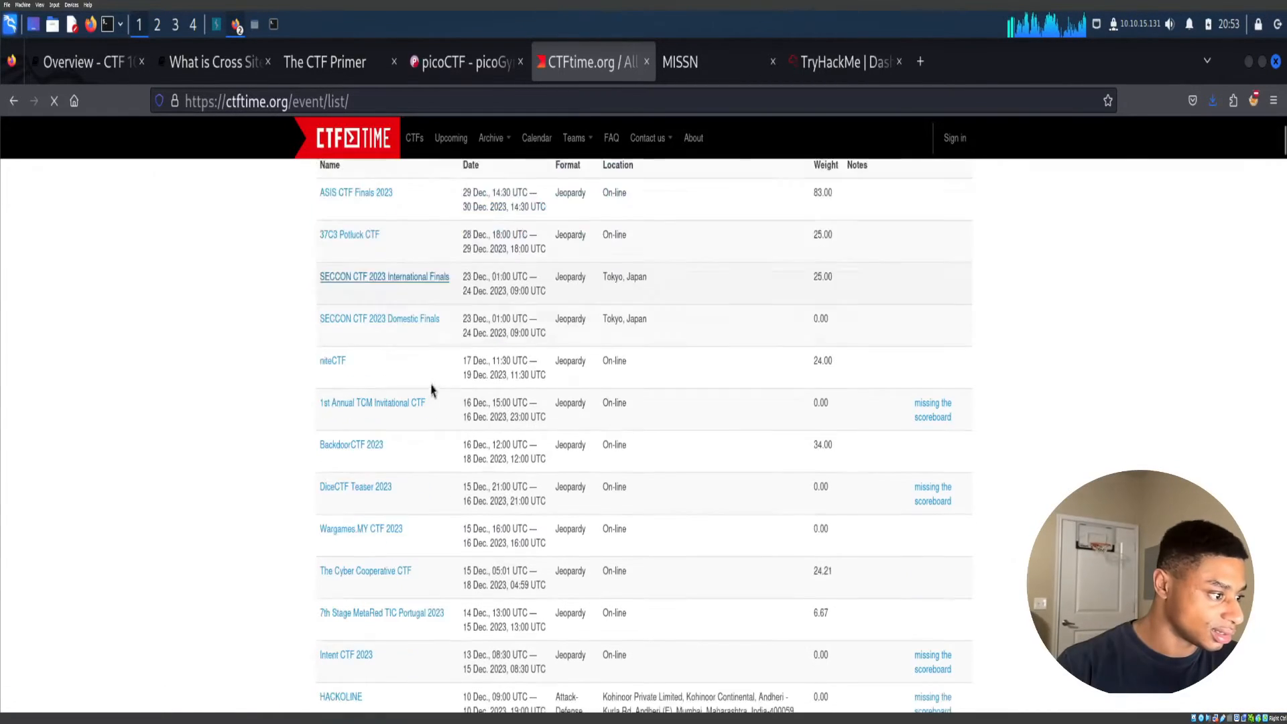
pyautogui.moveTo(368, 490)
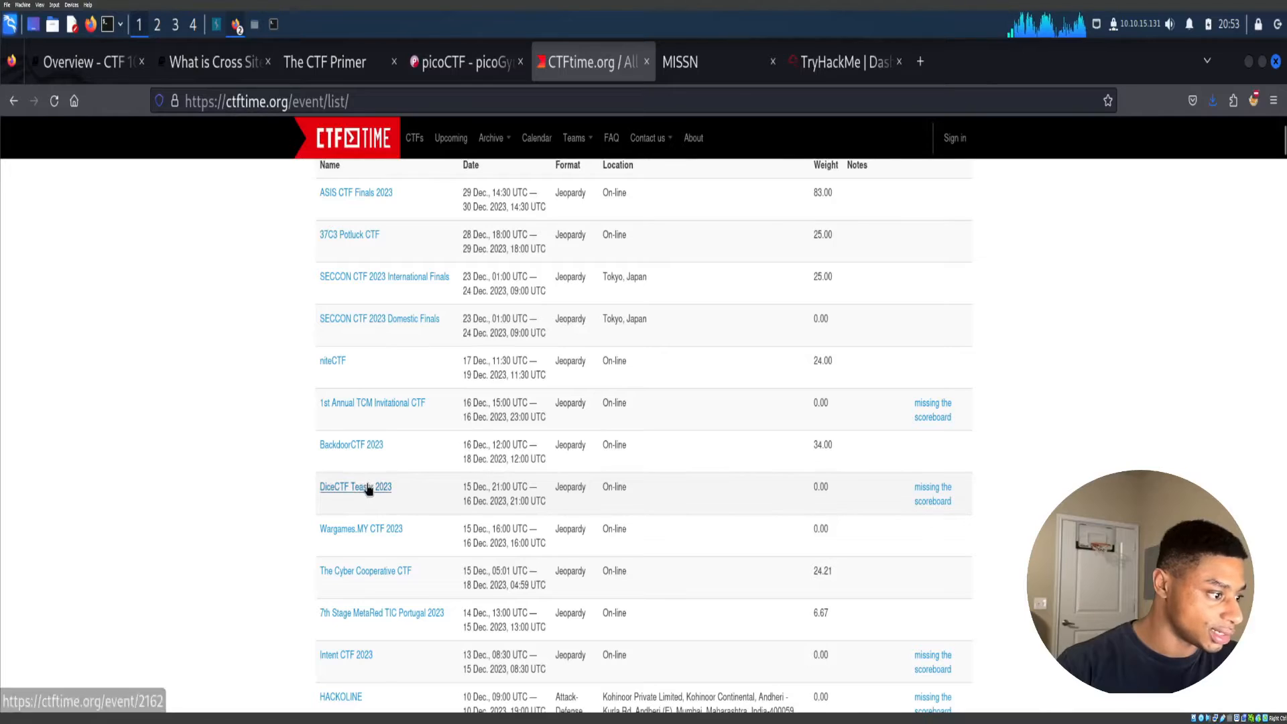
# View DiceCTF Teaser 2023's empty tasks archive, then the CTFs organizer directory.
pyautogui.click(355, 486)
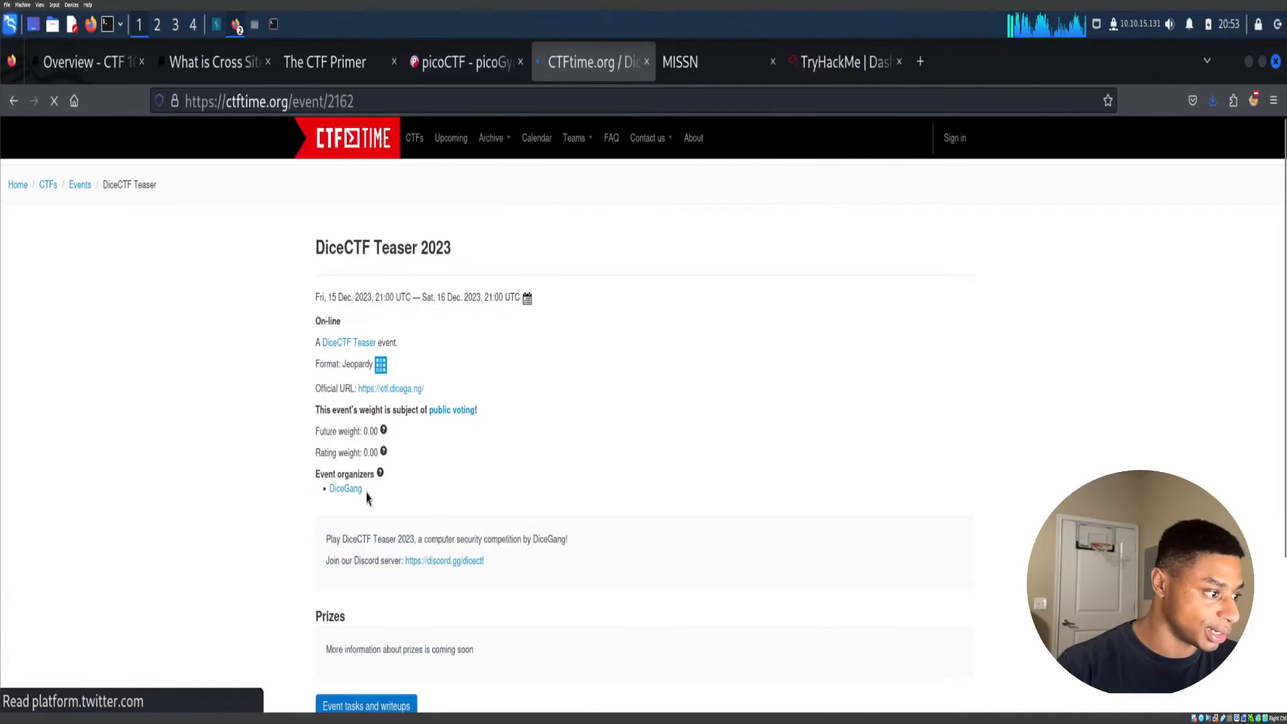
pyautogui.scroll(-3)
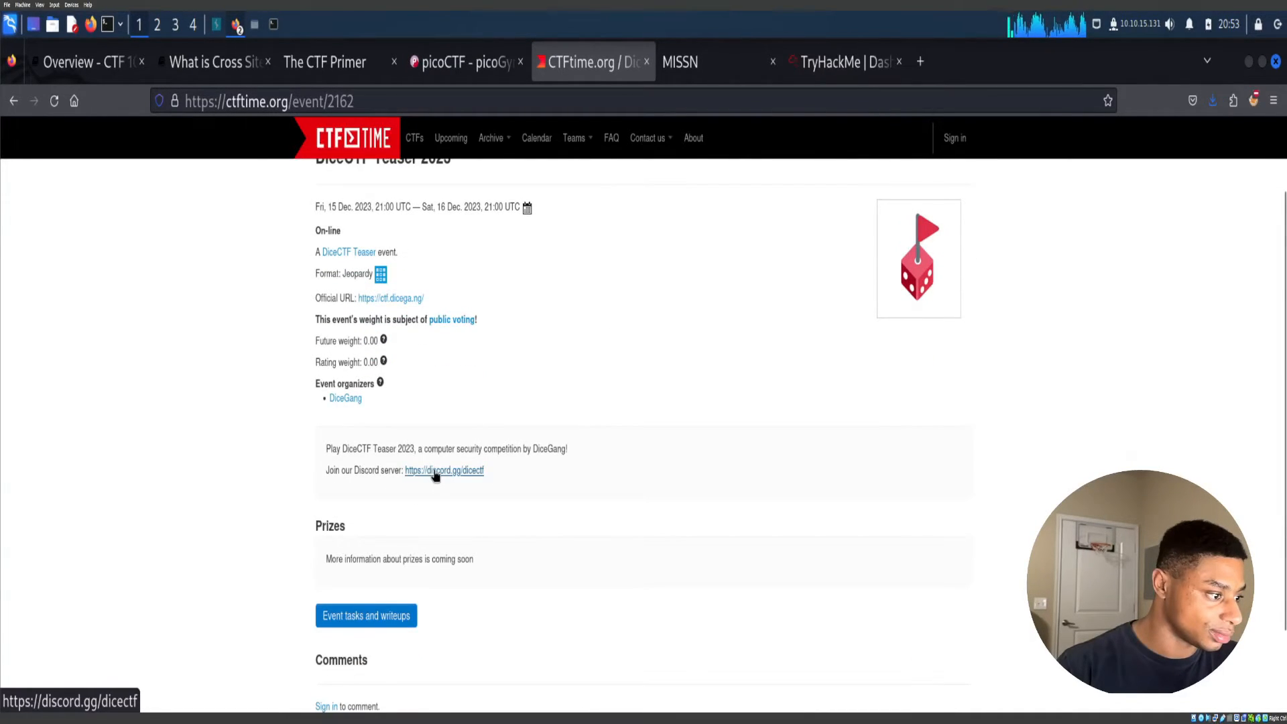
pyautogui.scroll(-3)
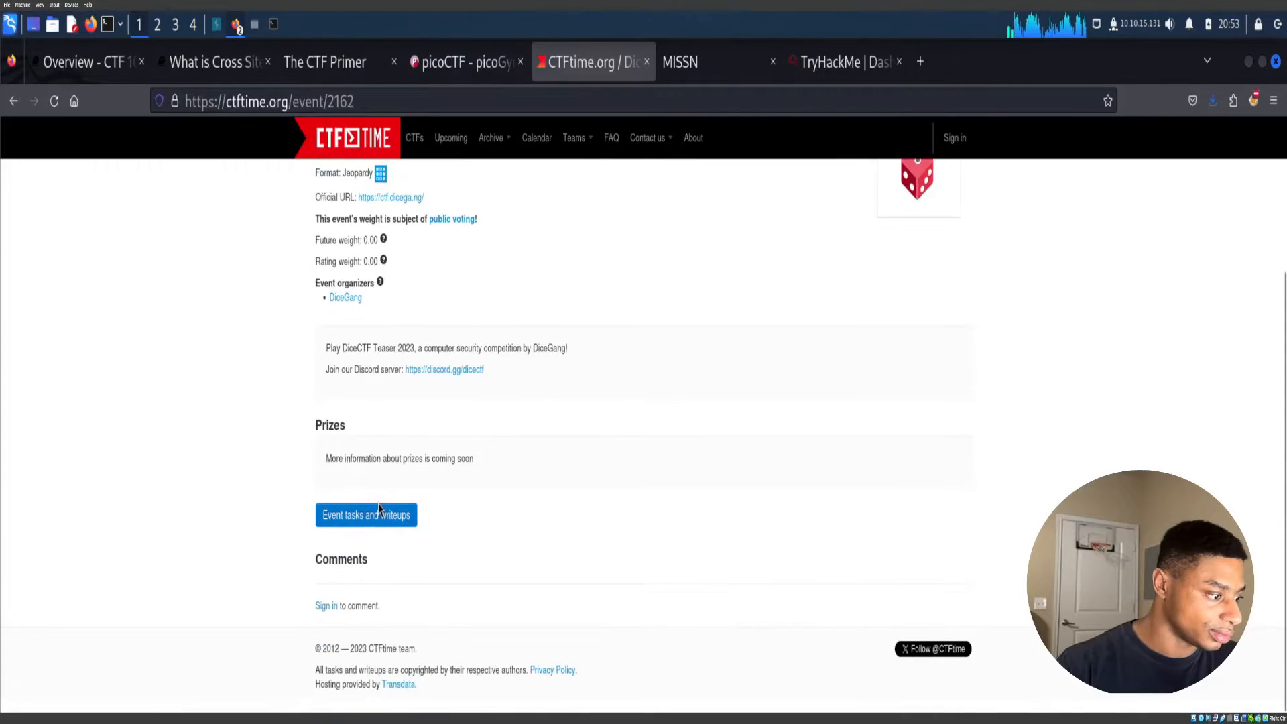
pyautogui.click(366, 514)
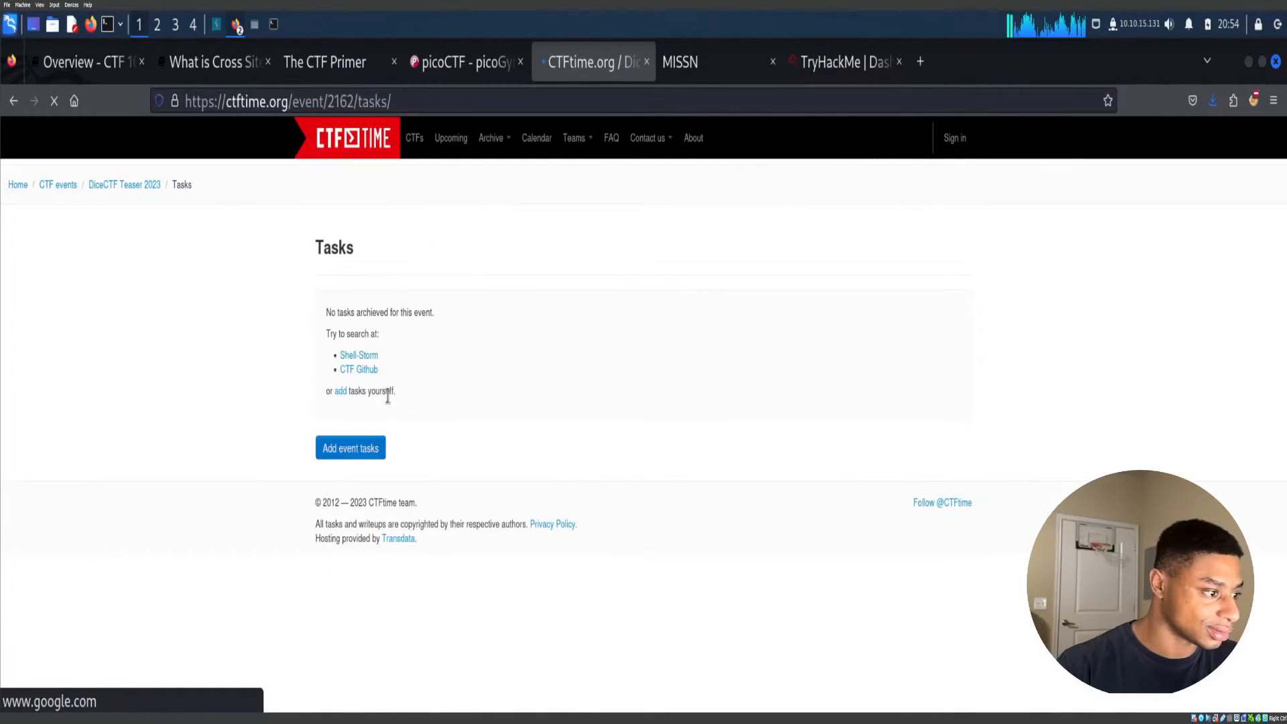
pyautogui.moveTo(369, 370)
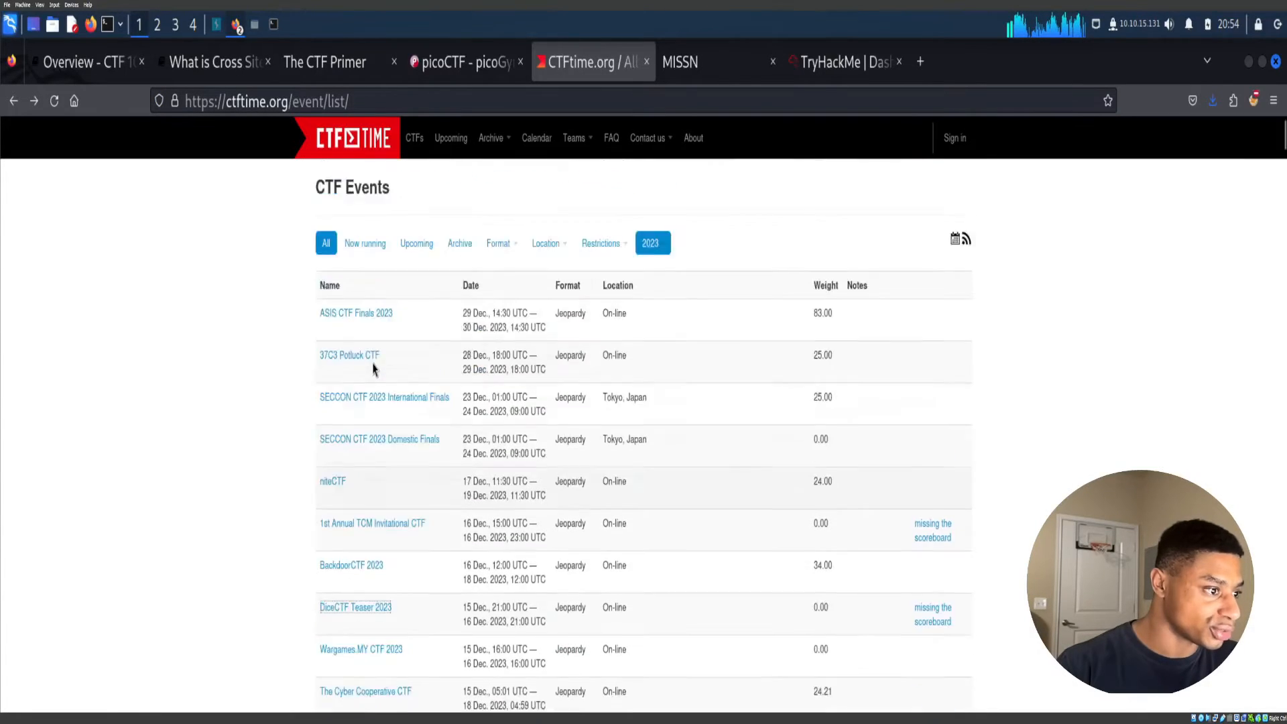
pyautogui.scroll(-3)
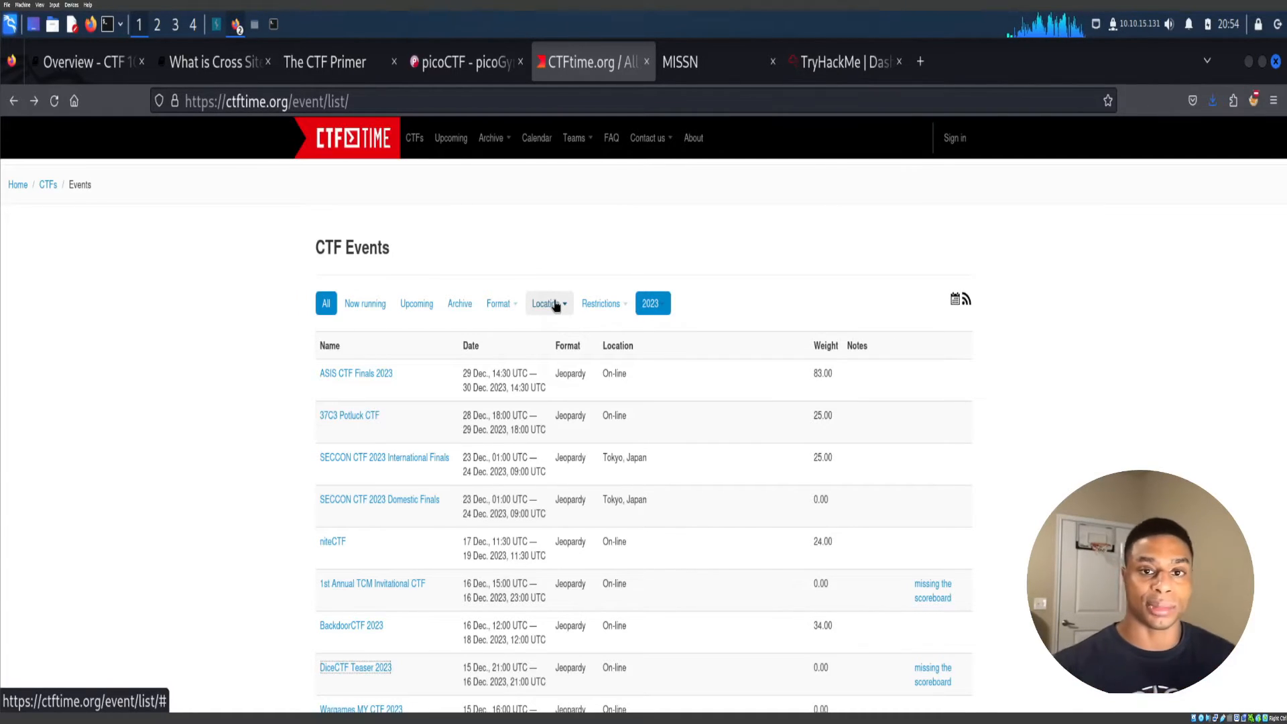
pyautogui.click(413, 138)
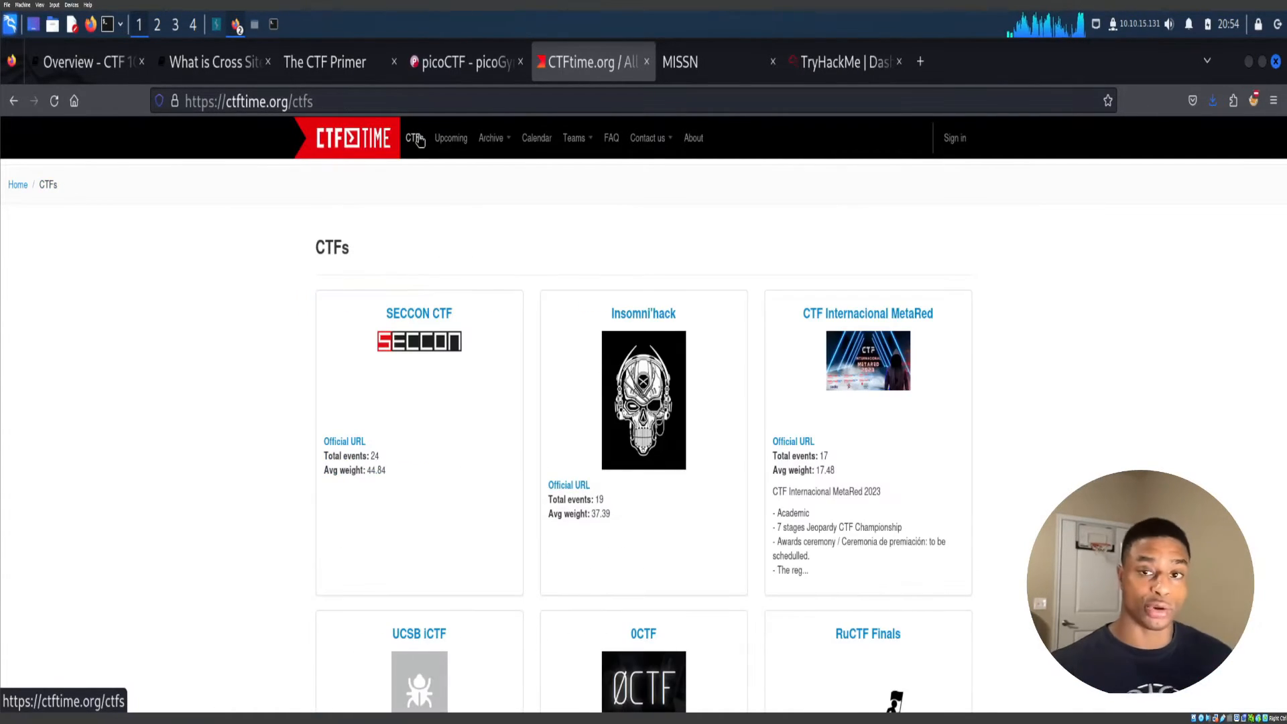
pyautogui.moveTo(607, 211)
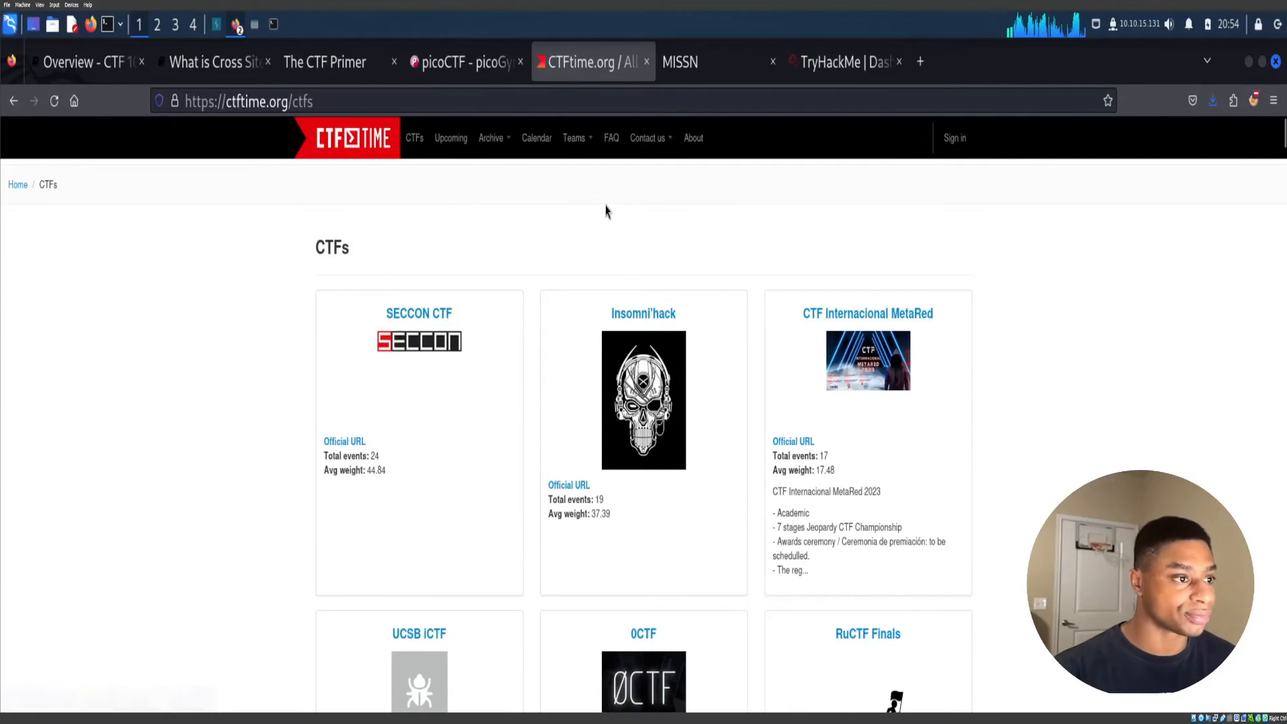
pyautogui.click(363, 141)
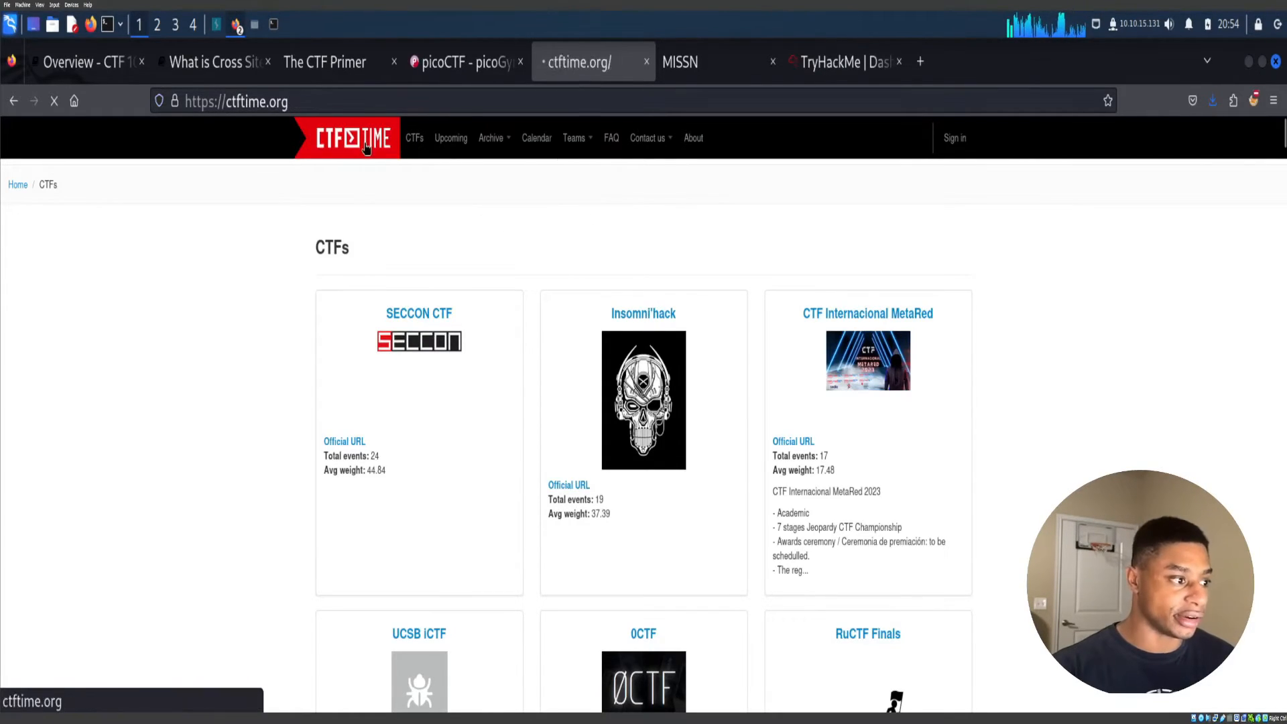
pyautogui.click(364, 138)
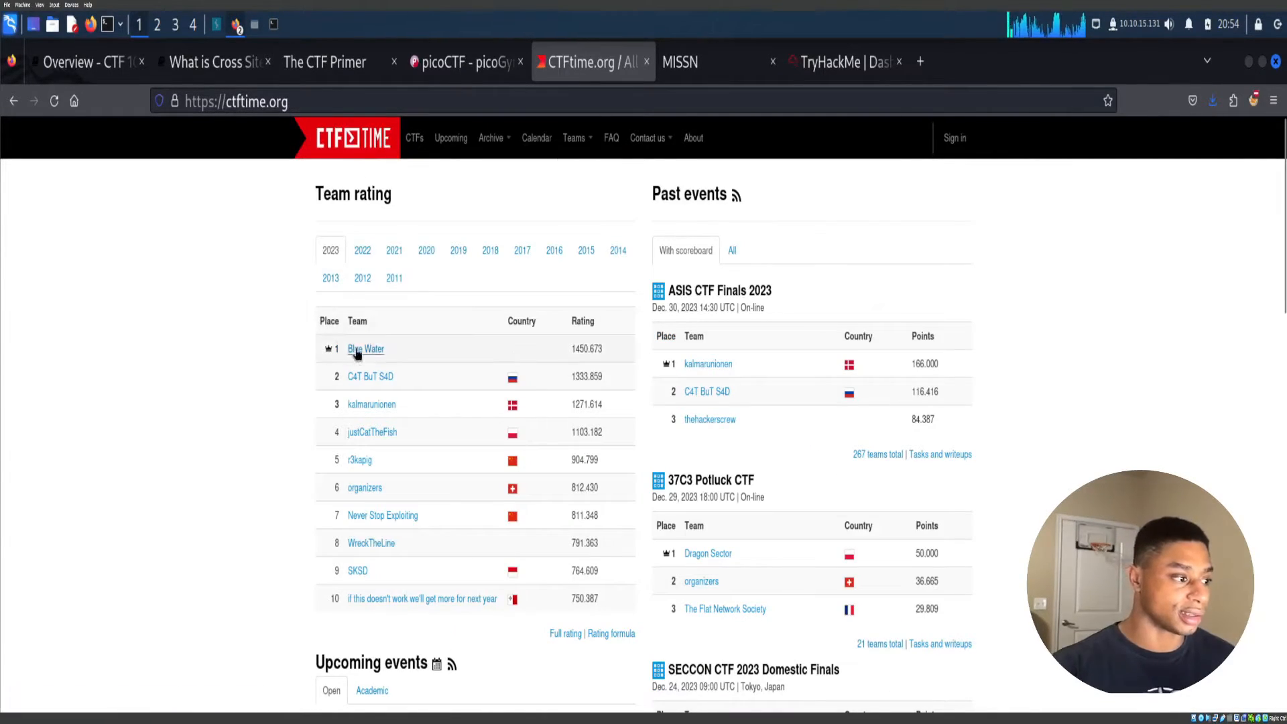
pyautogui.click(364, 349)
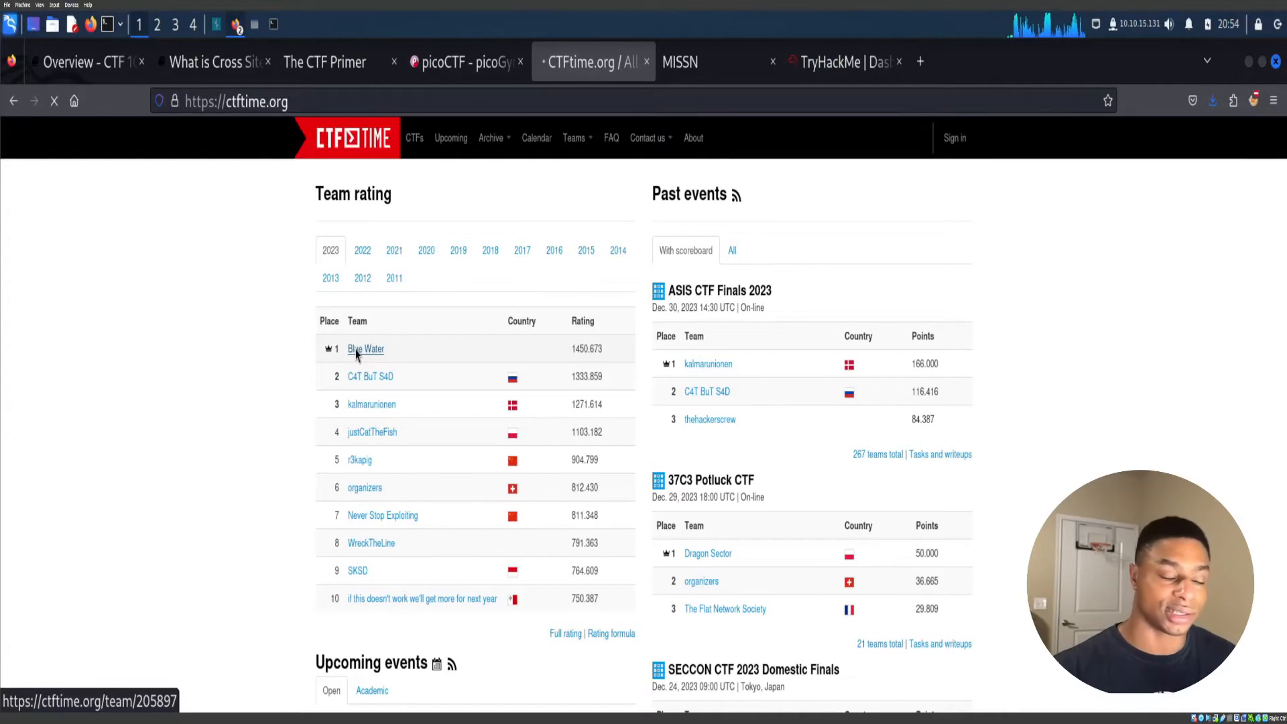
pyautogui.click(365, 349)
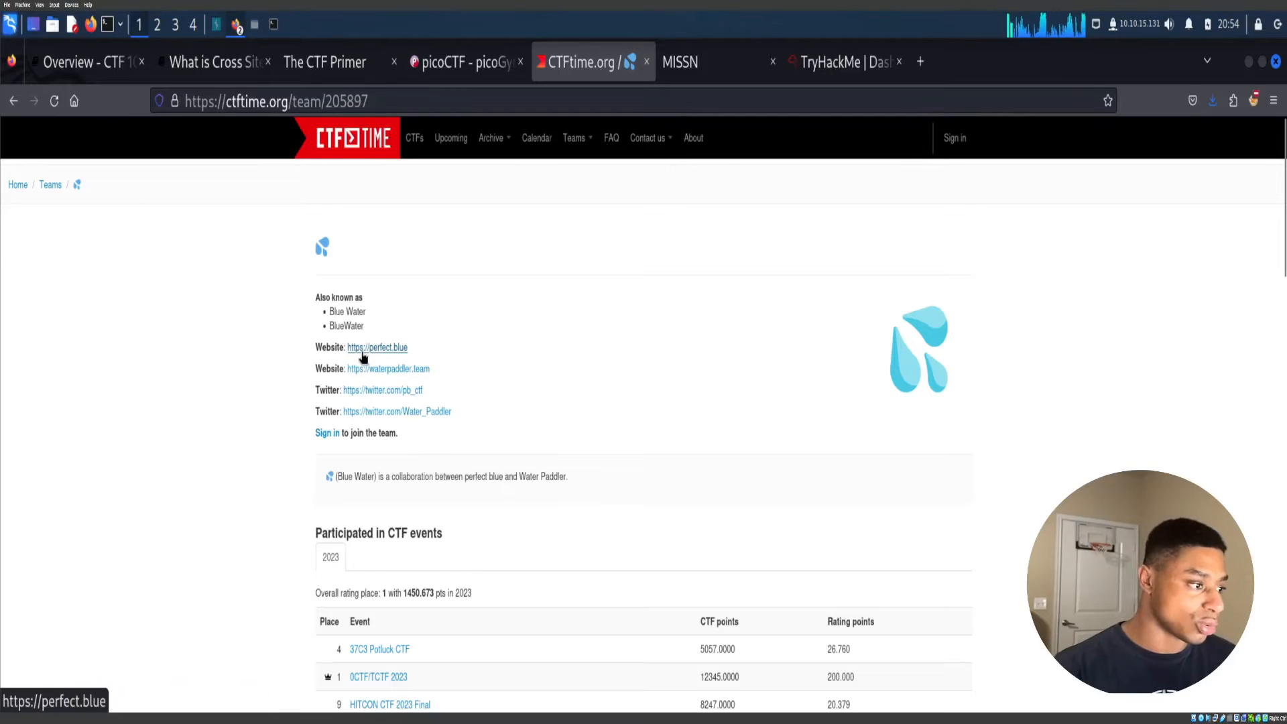
# Open the perfect.blue website and two Blue Water member profiles, including rbtree, in new tabs.
pyautogui.click(376, 347)
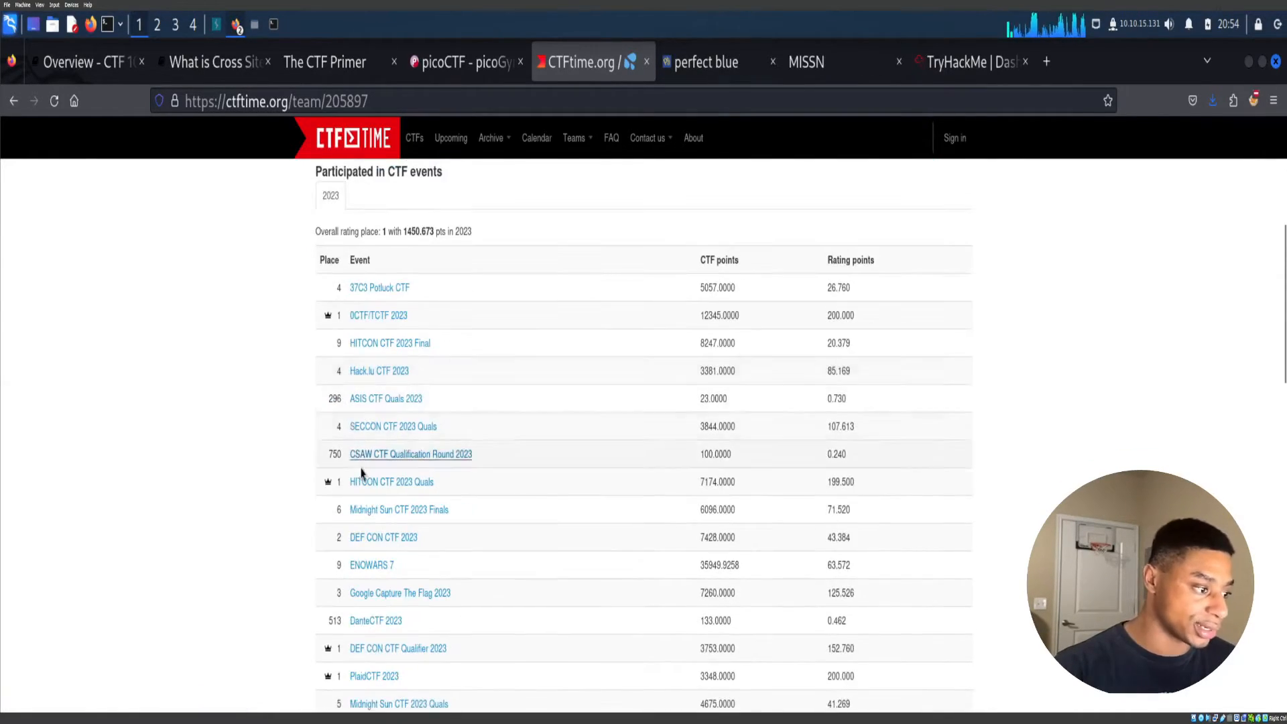
pyautogui.scroll(-3)
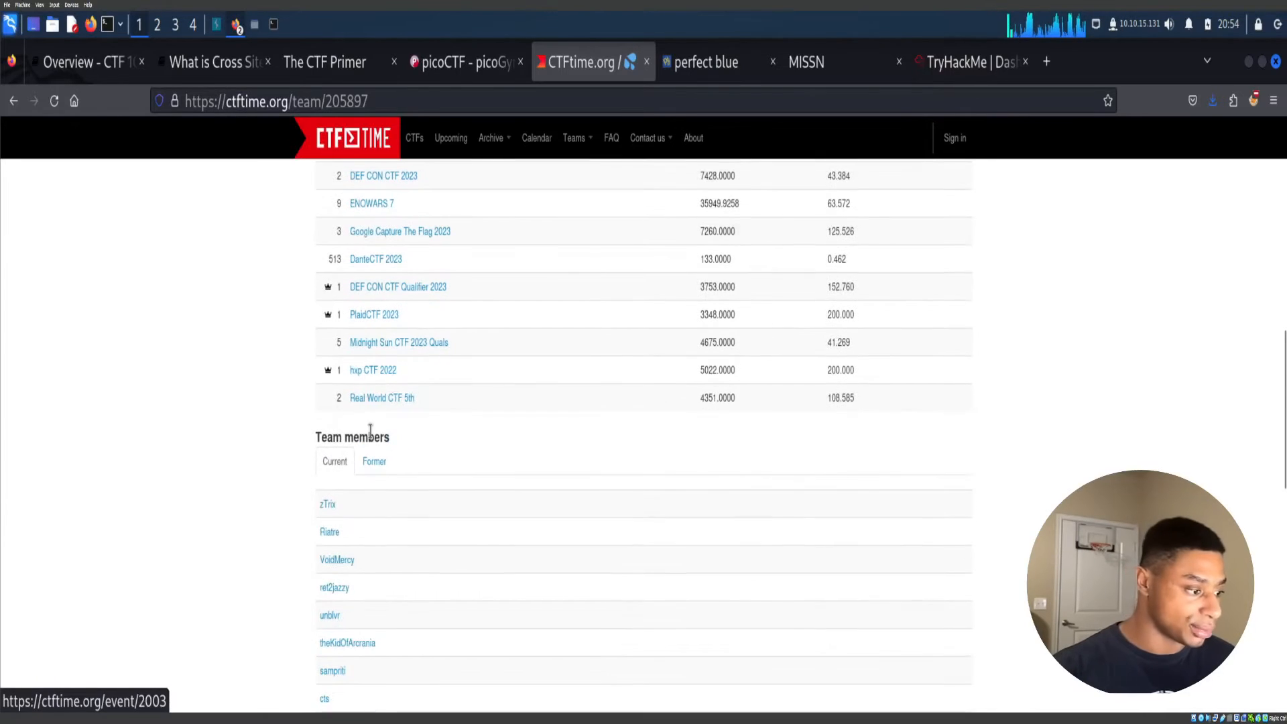
pyautogui.scroll(-3)
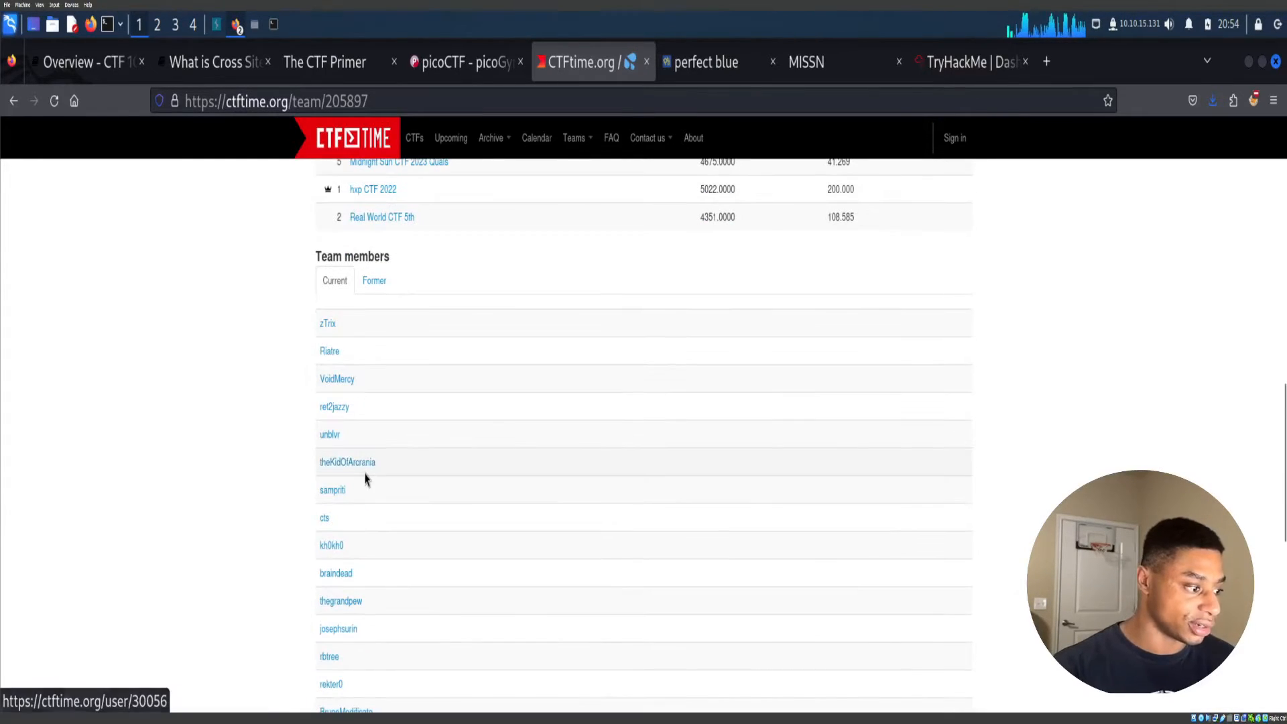
pyautogui.scroll(-3)
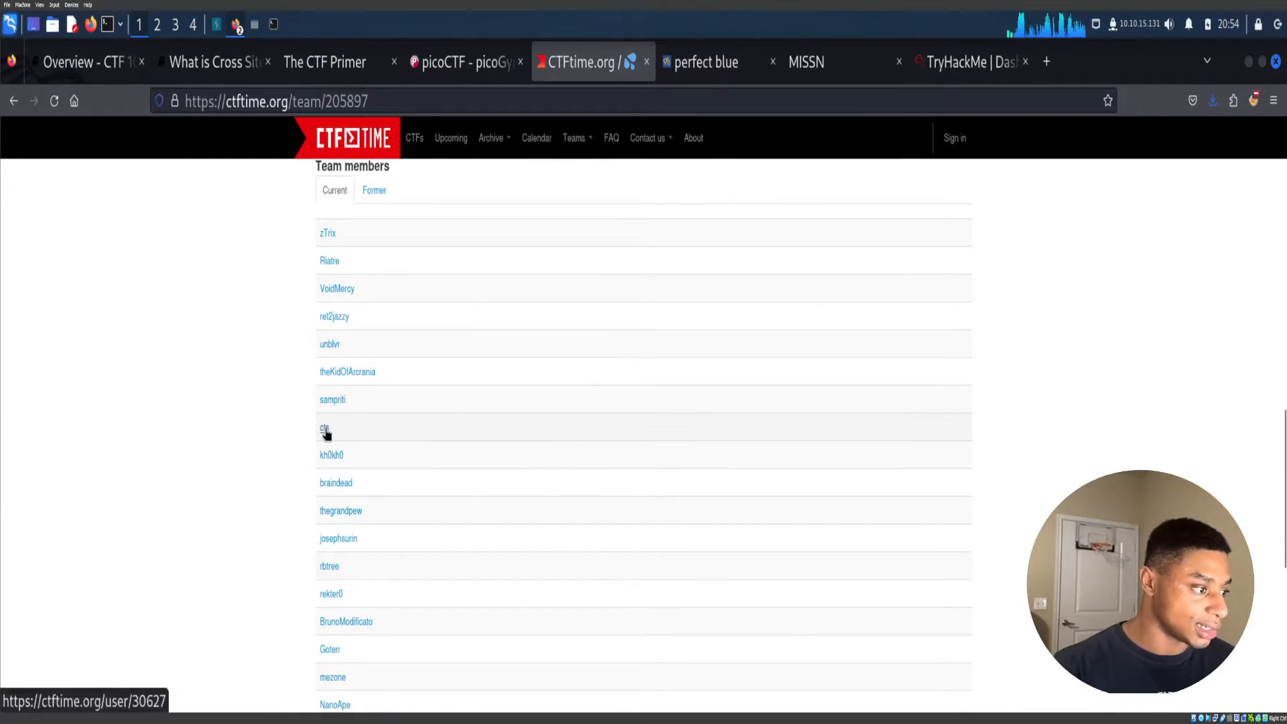
pyautogui.click(323, 427)
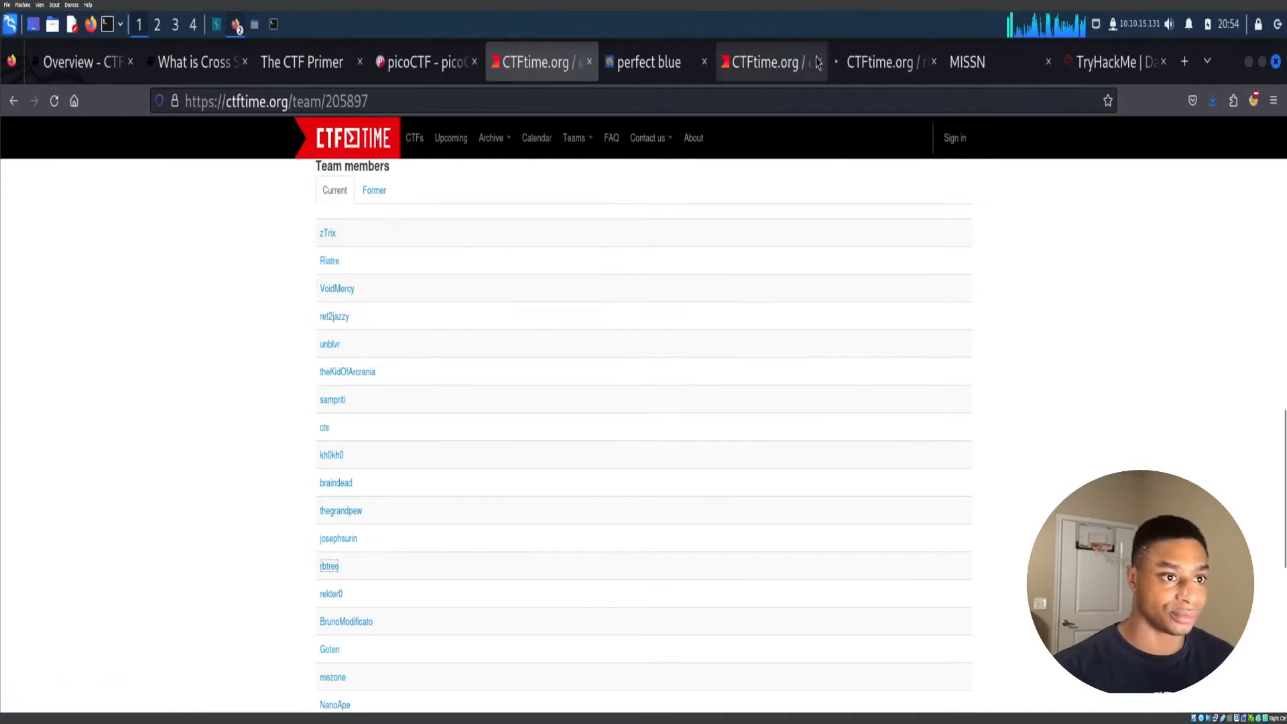
pyautogui.click(329, 566)
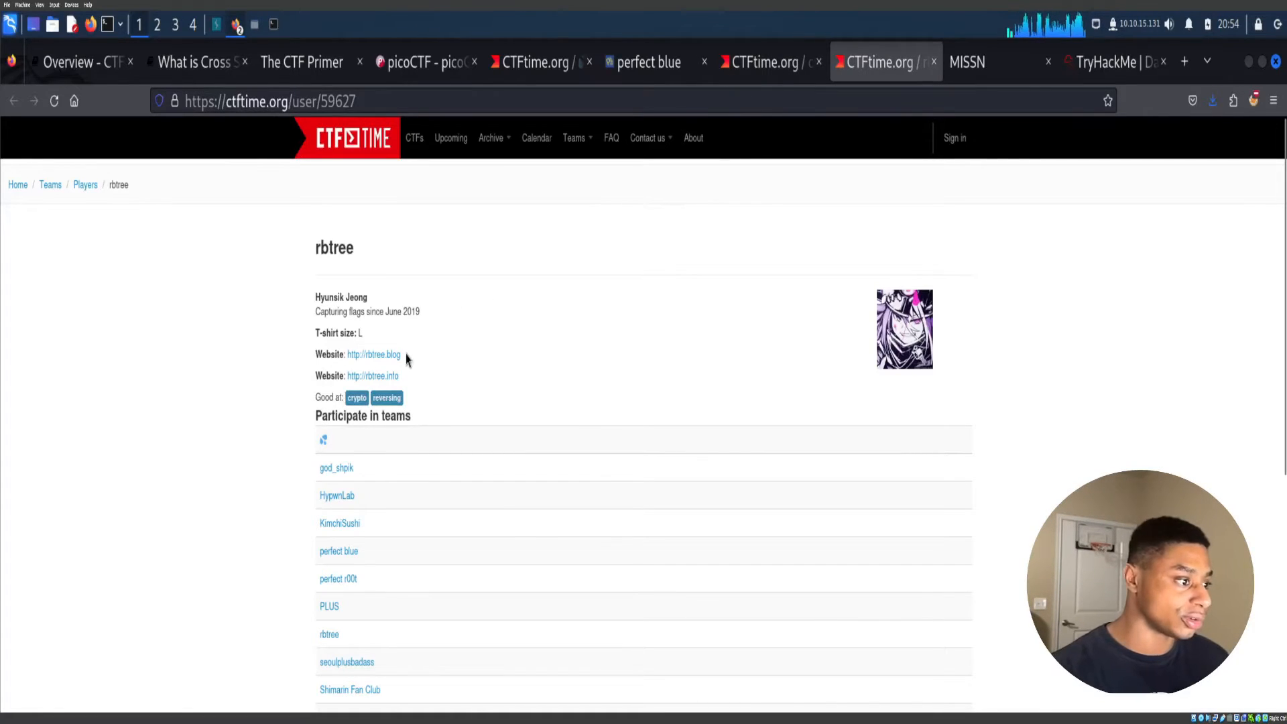
pyautogui.moveTo(396, 361)
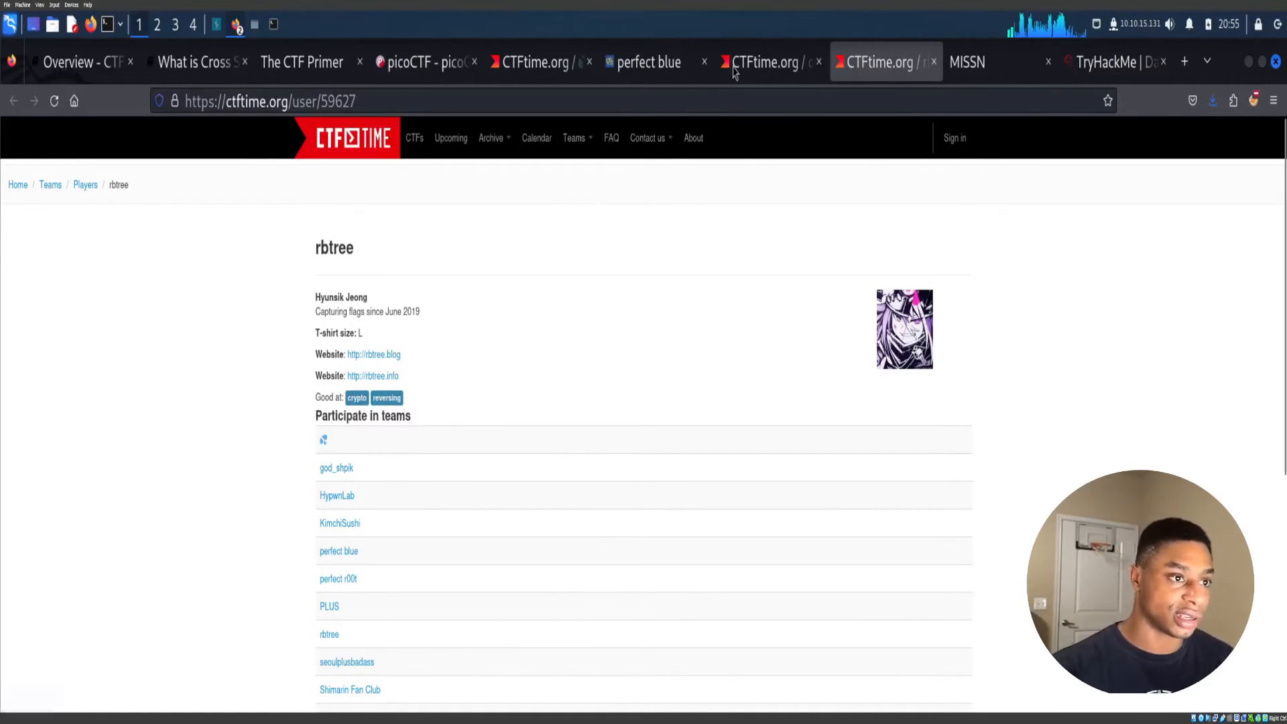
# Switch to the cts player profile tab and scroll its page.
pyautogui.click(767, 62)
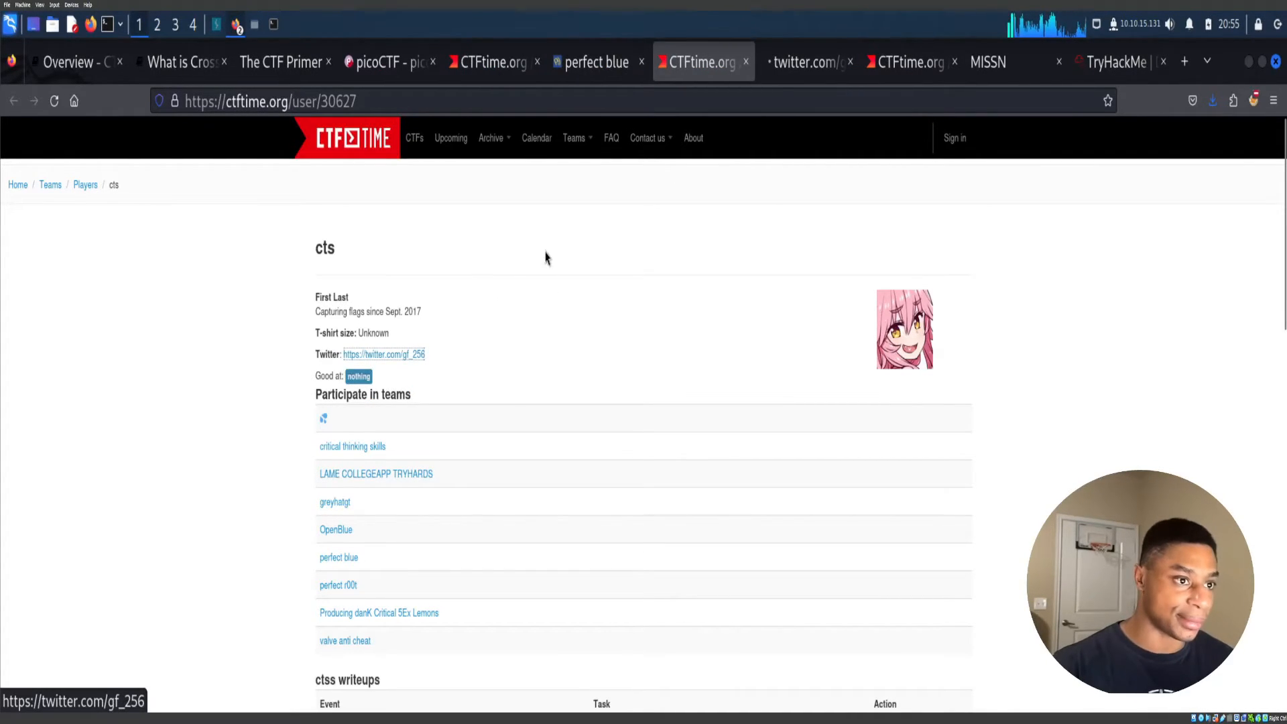
pyautogui.scroll(-3)
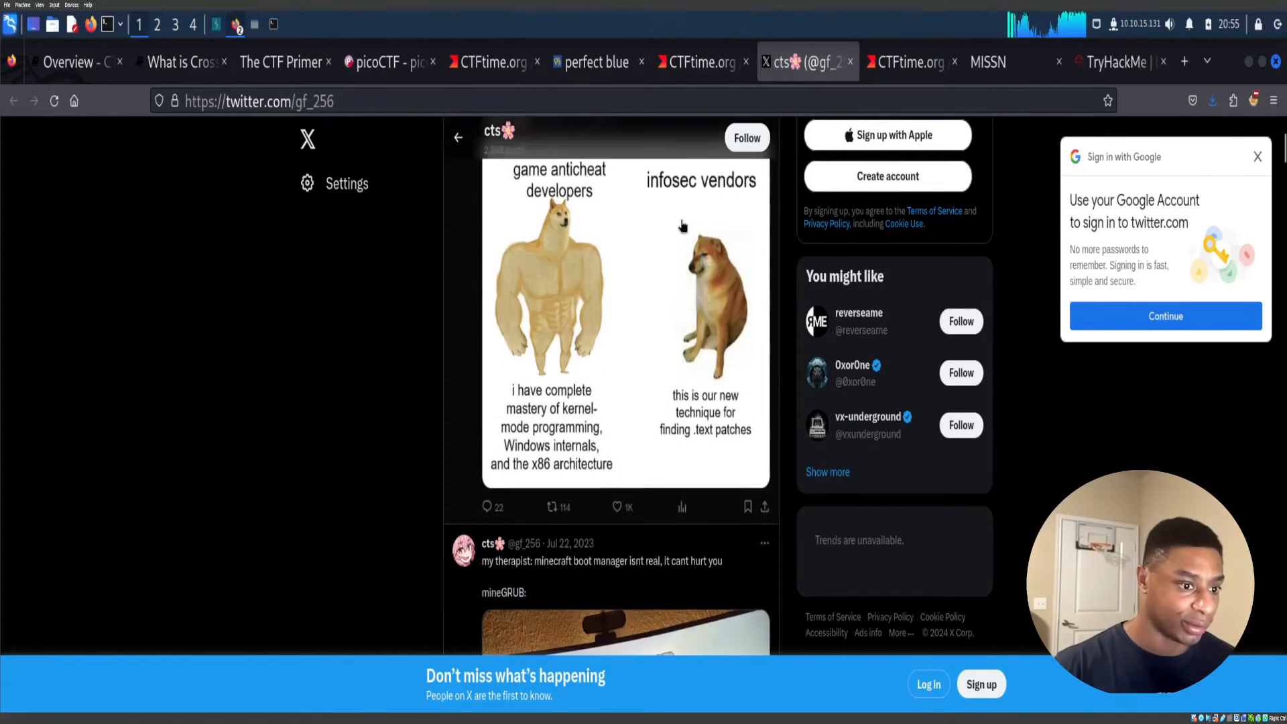
# Scroll the cts X posts, then close the leftover CTFtime profile tab.
pyautogui.scroll(-3)
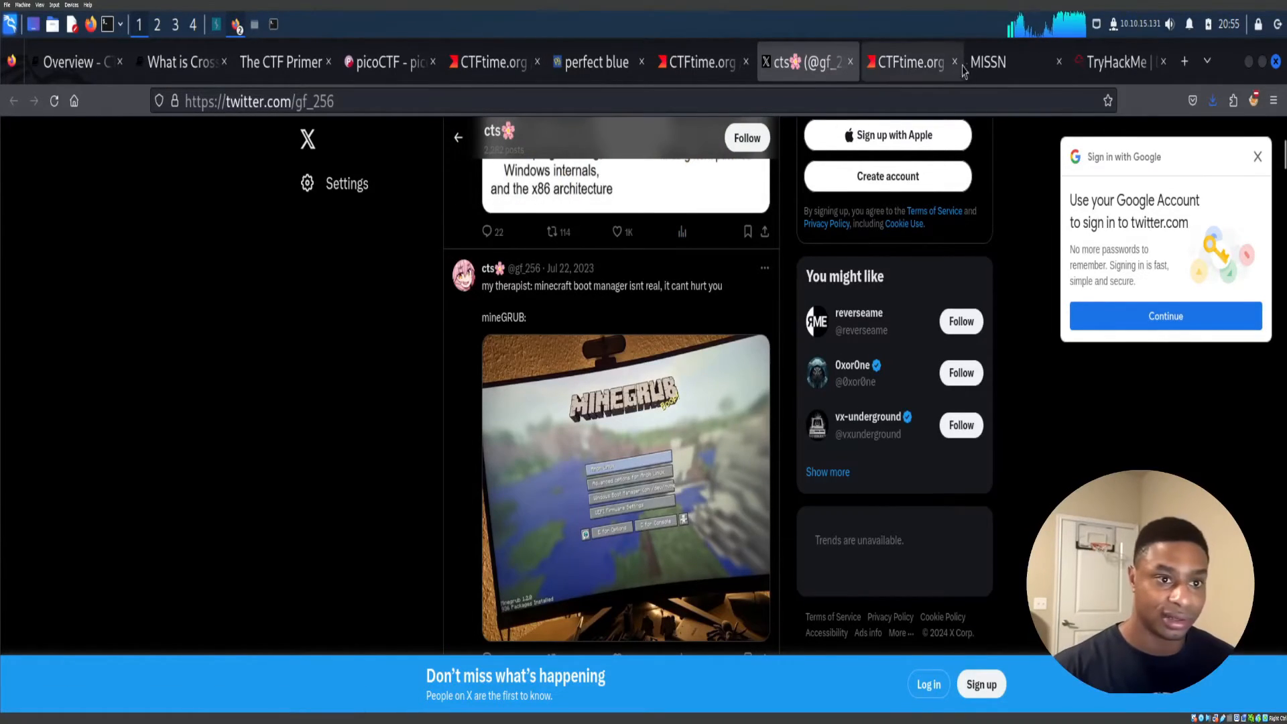
pyautogui.click(988, 62)
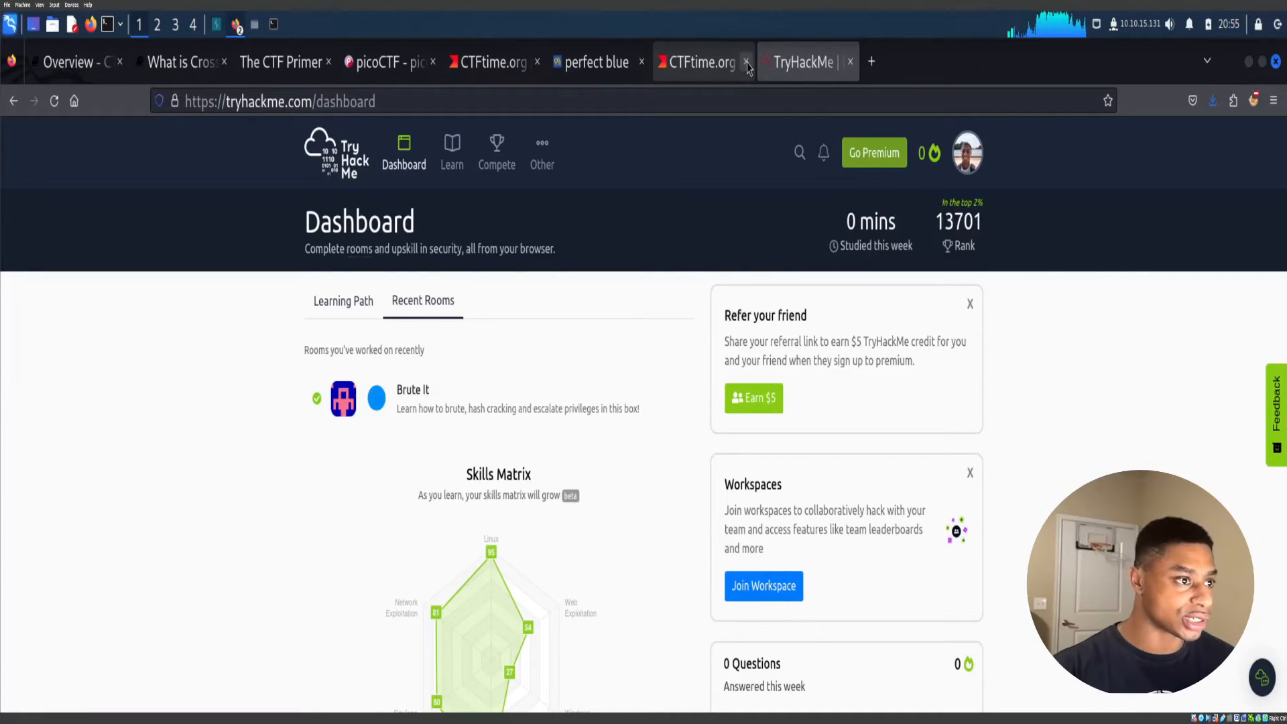
# Close the last leftover CTFtime tab and go to TryHackMe's Learn catalogue.
pyautogui.click(746, 62)
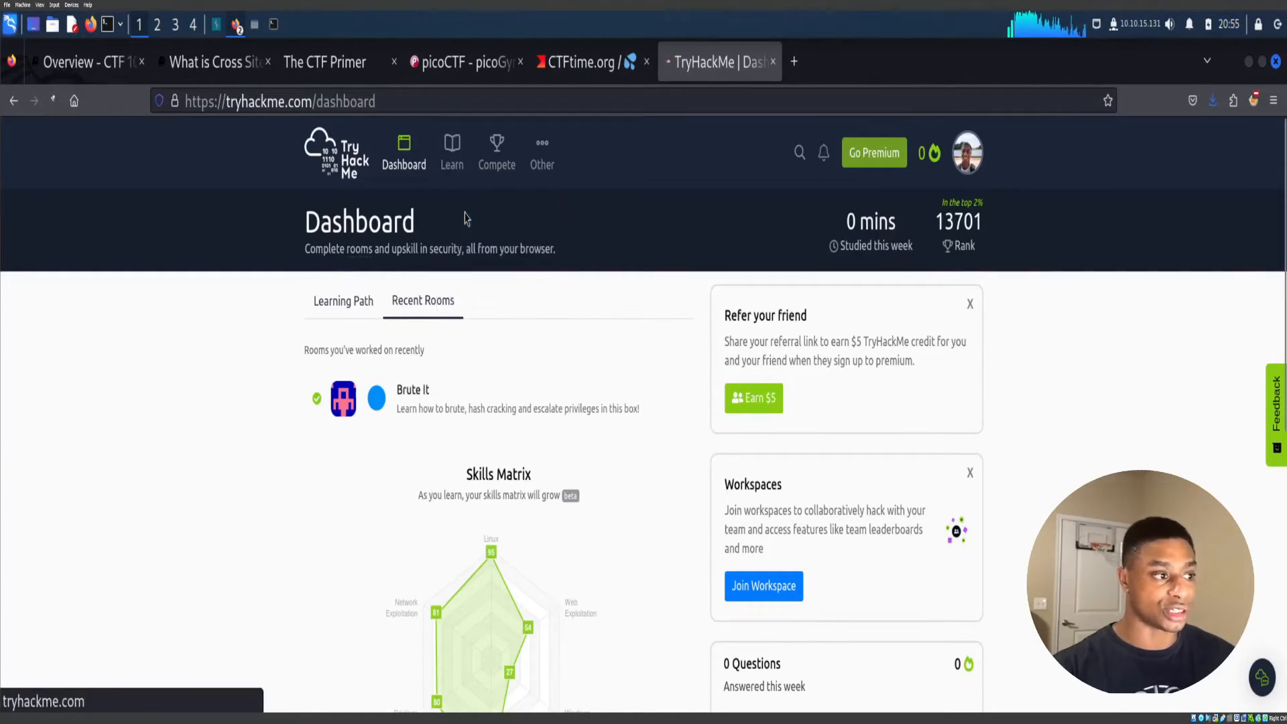
pyautogui.click(452, 151)
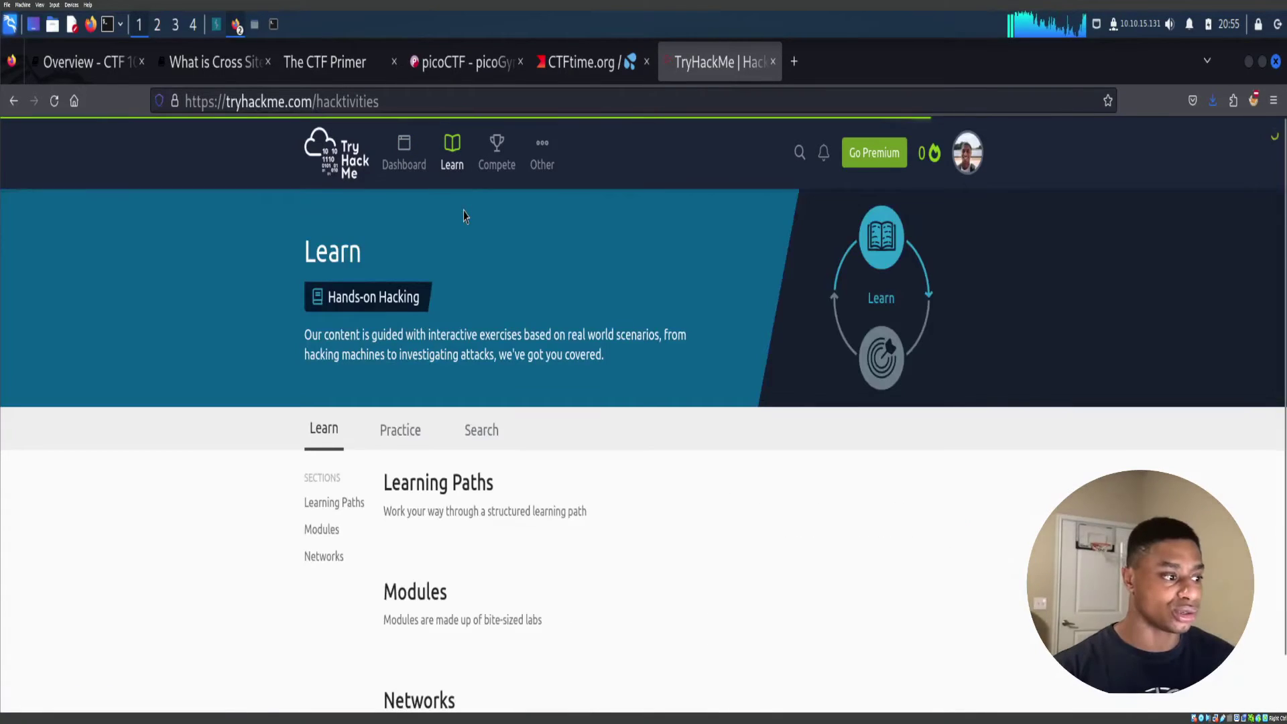
# Scroll through the Learning Paths and Modules on TryHackMe's Learn page.
pyautogui.scroll(-3)
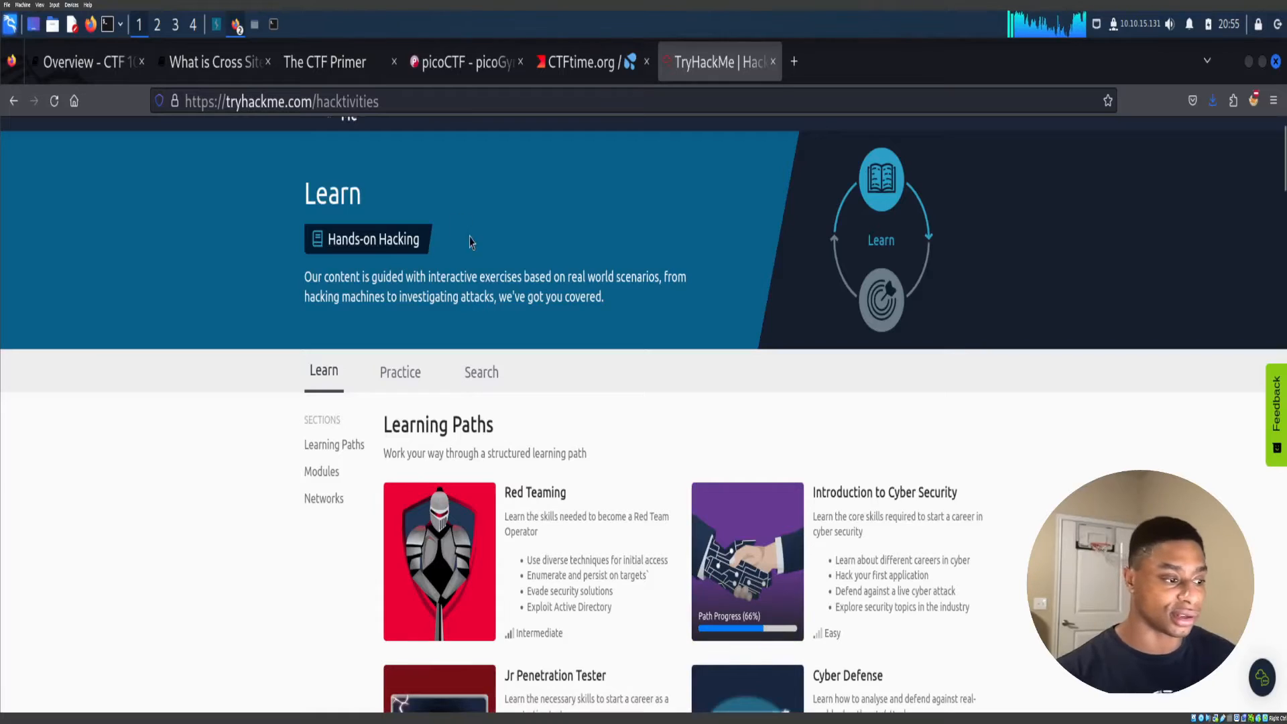
pyautogui.moveTo(355, 402)
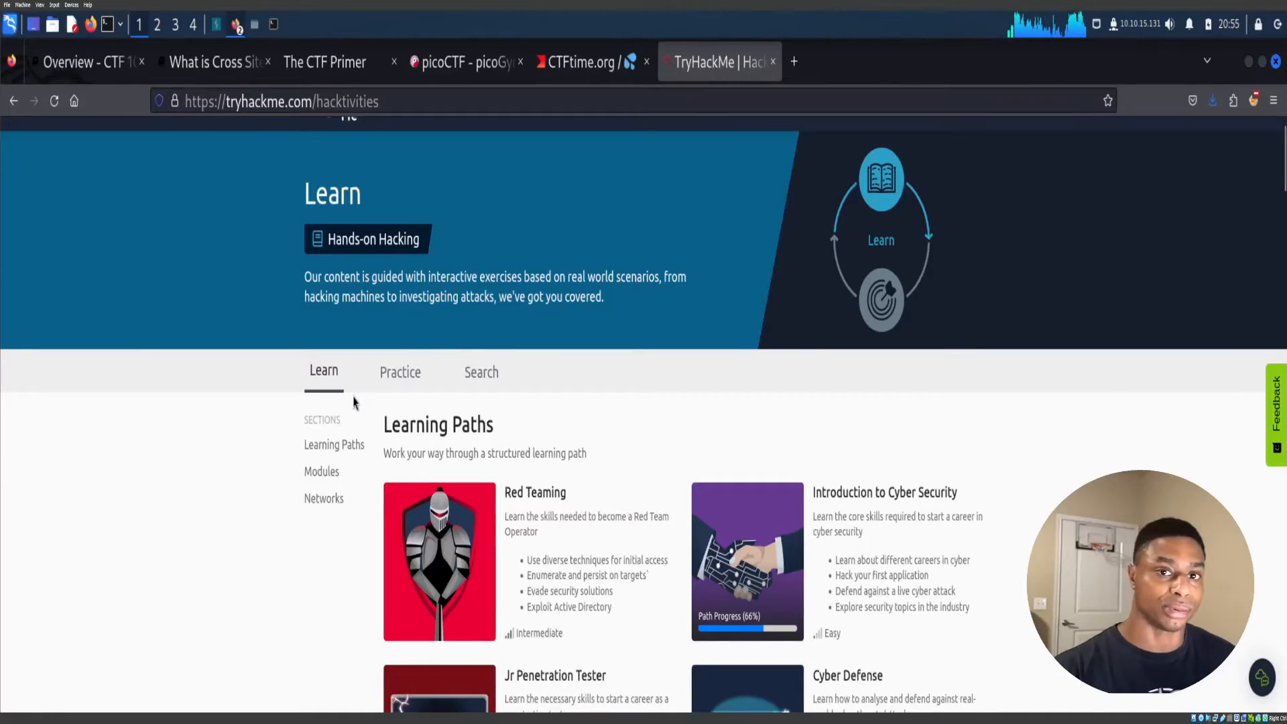
pyautogui.scroll(-3)
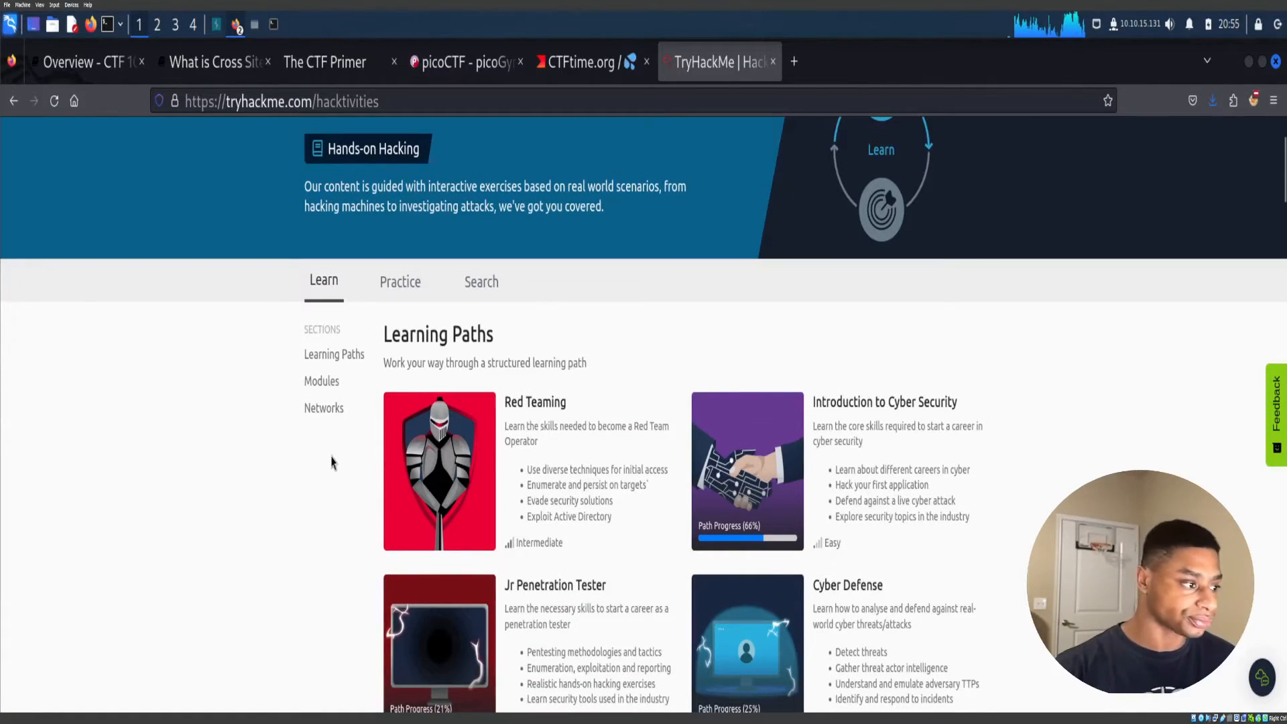
pyautogui.scroll(3)
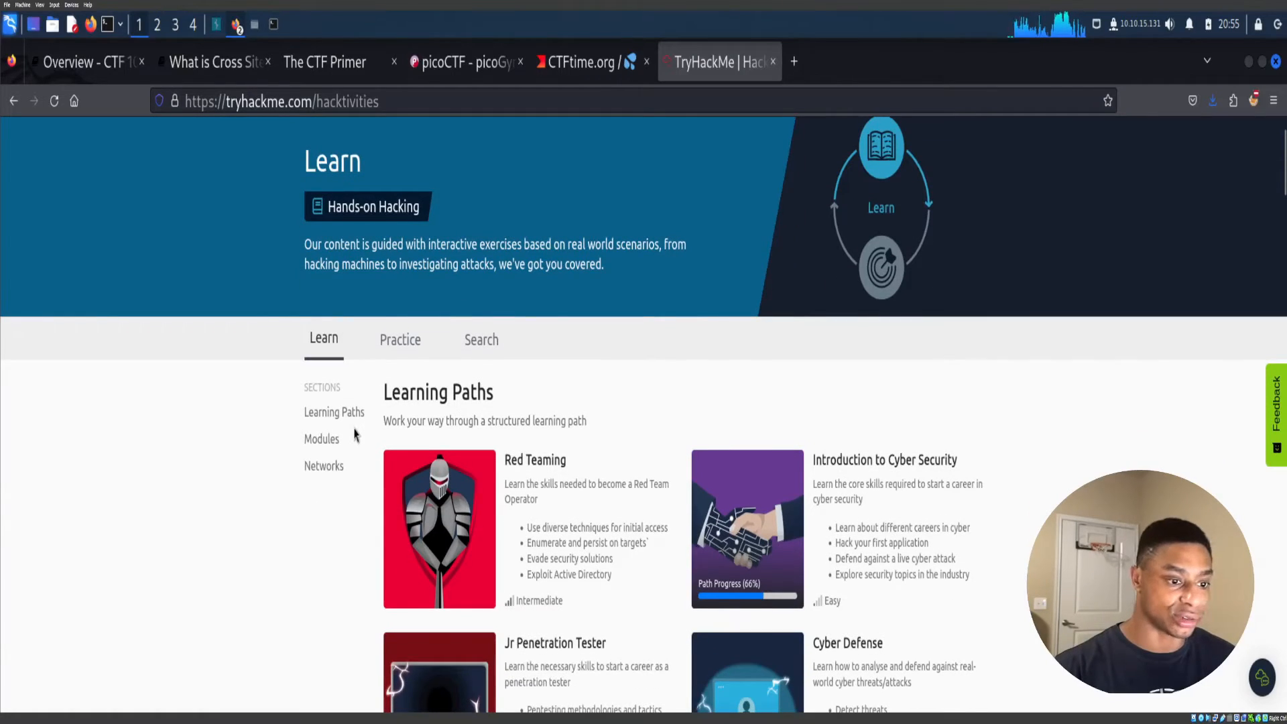
pyautogui.scroll(-3)
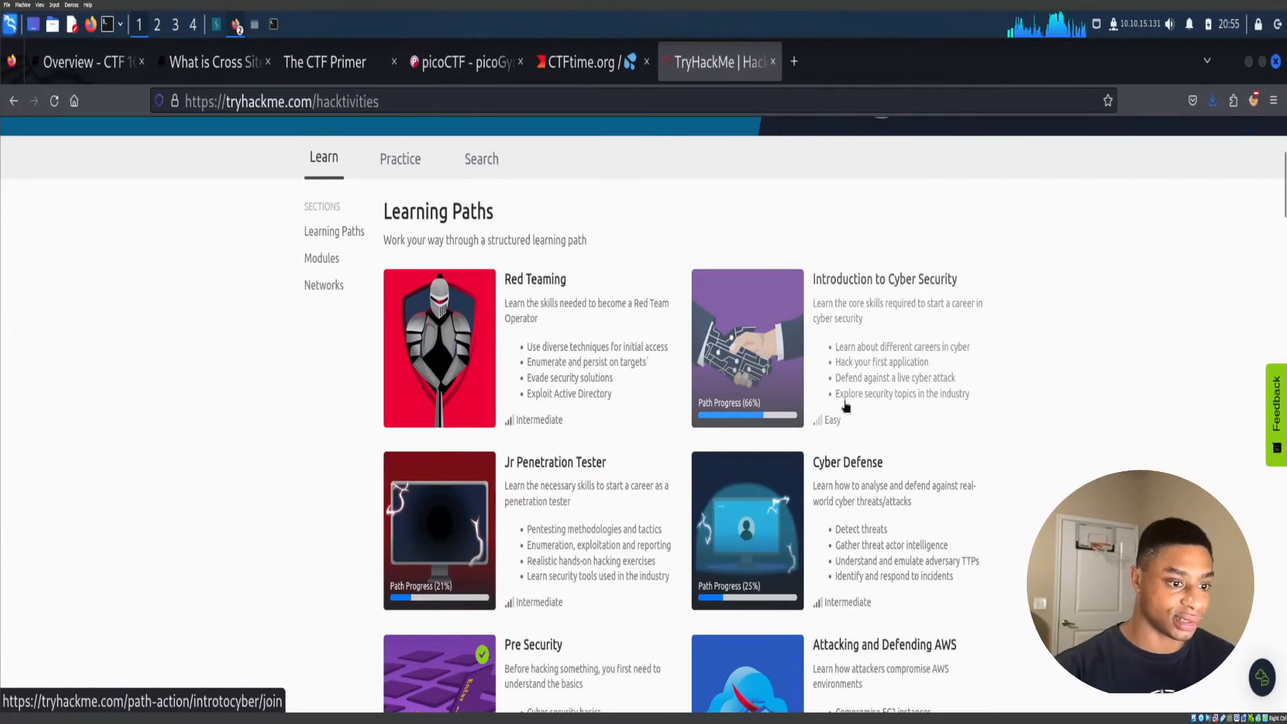
pyautogui.moveTo(596, 494)
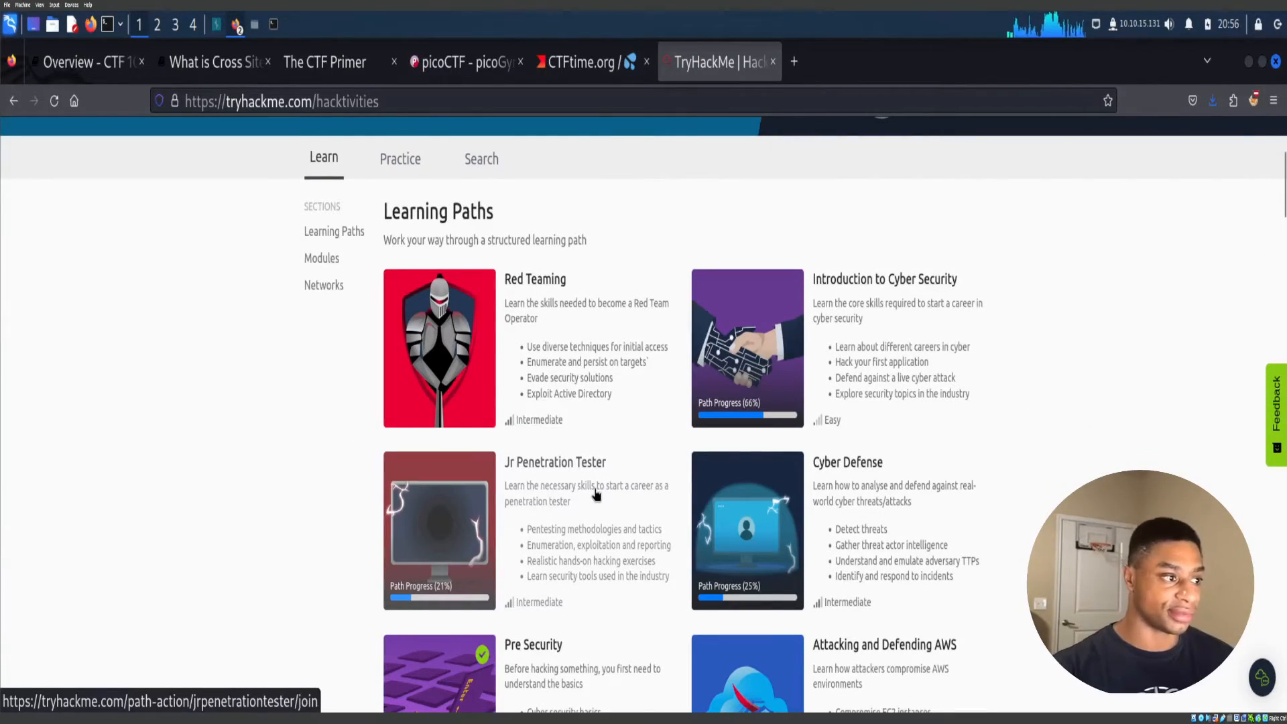
pyautogui.scroll(-3)
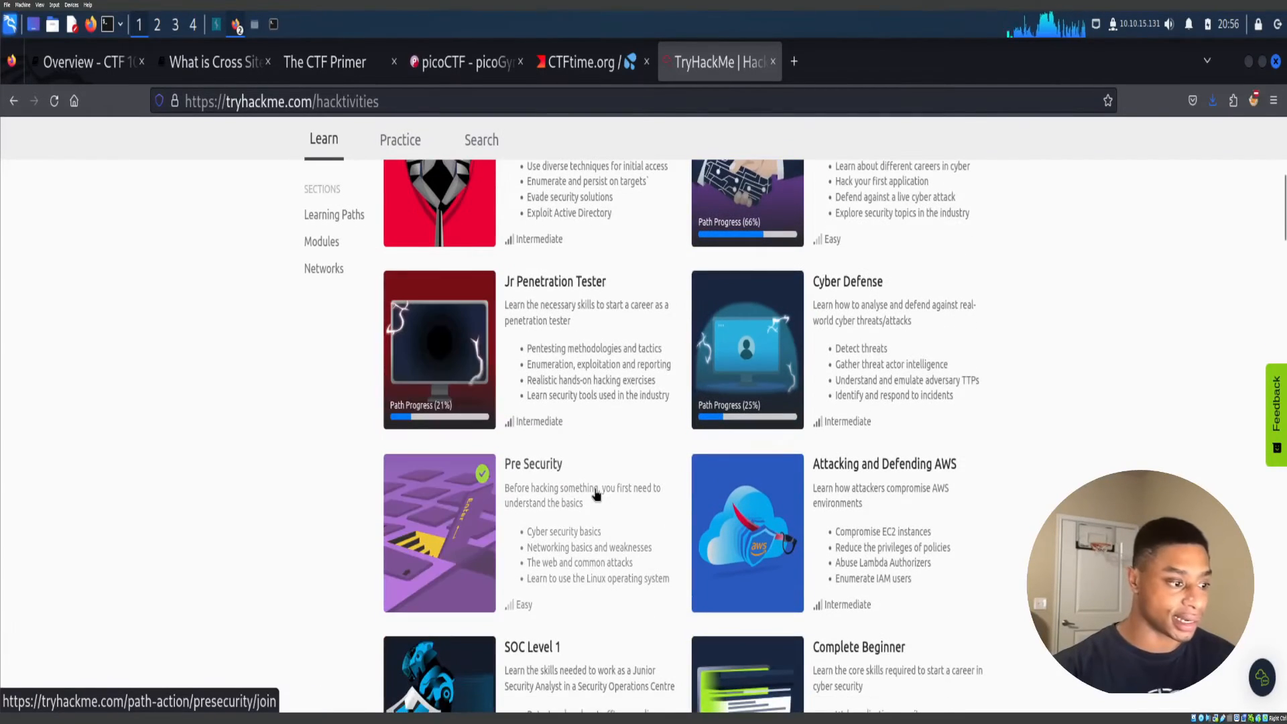
pyautogui.scroll(-3)
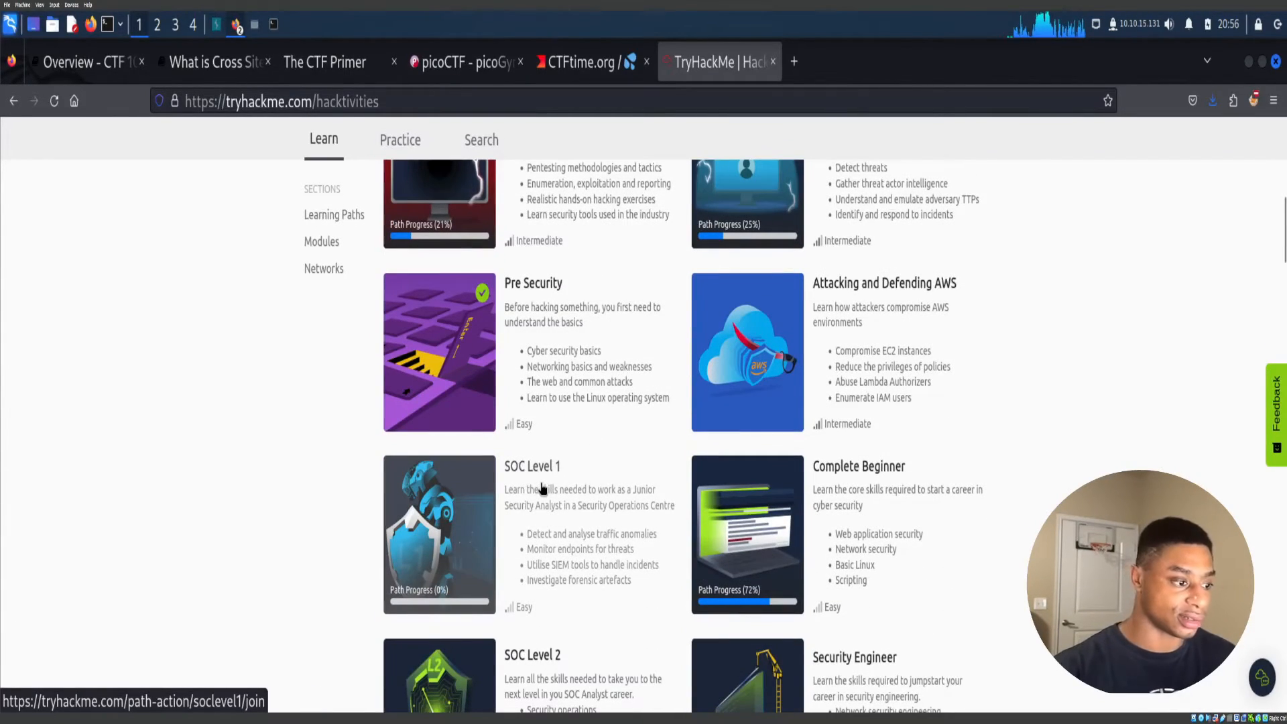
pyautogui.scroll(3)
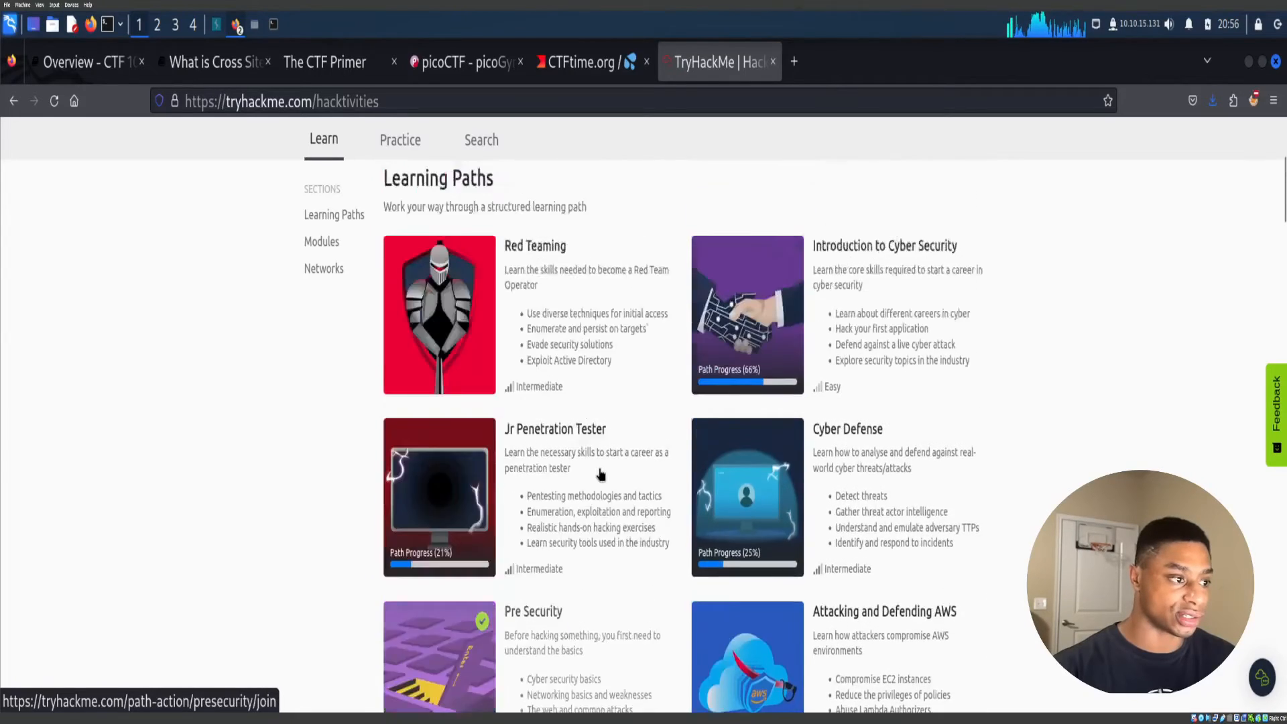
pyautogui.scroll(3)
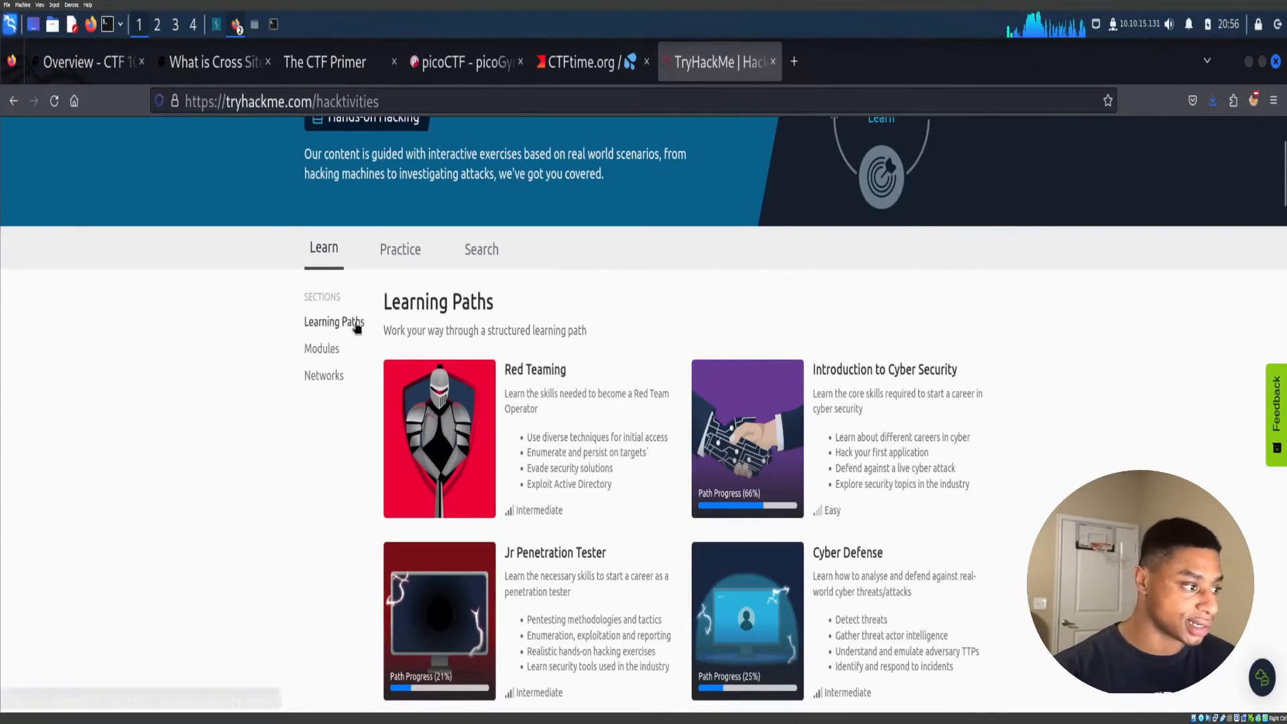
# Jump to the Modules section, then switch to the Practice challenges page.
pyautogui.click(321, 349)
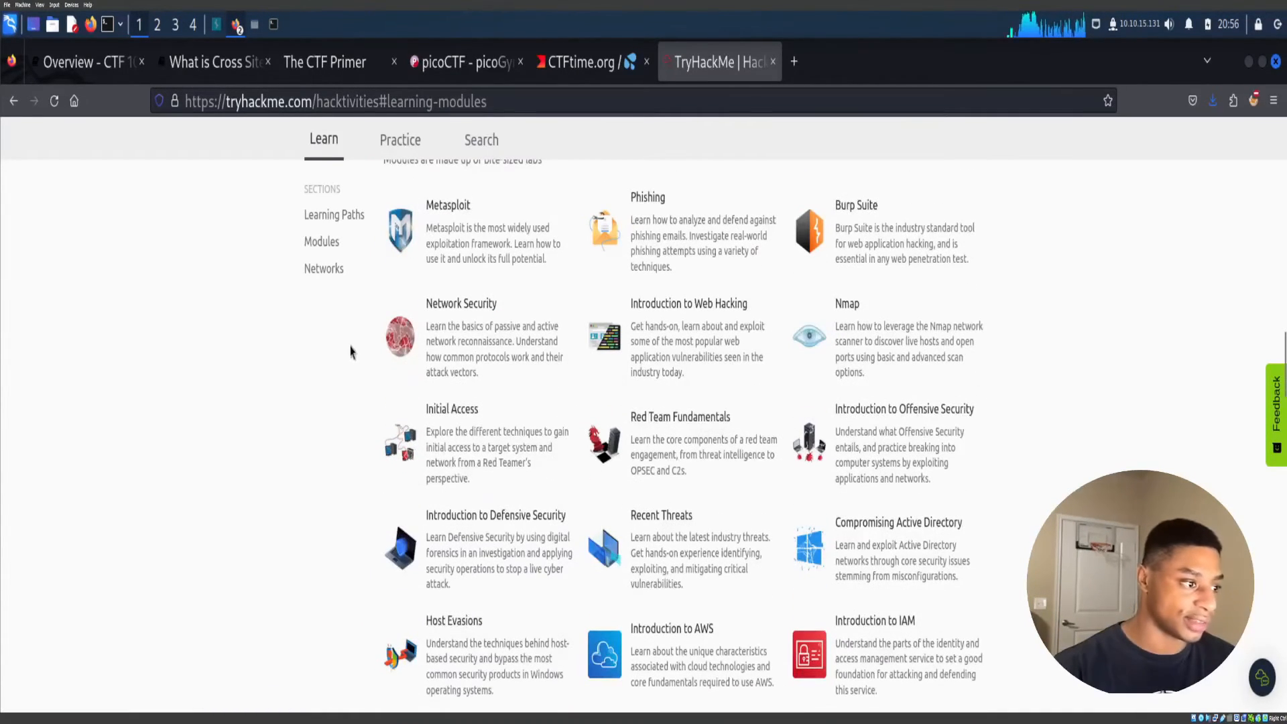
pyautogui.moveTo(656, 354)
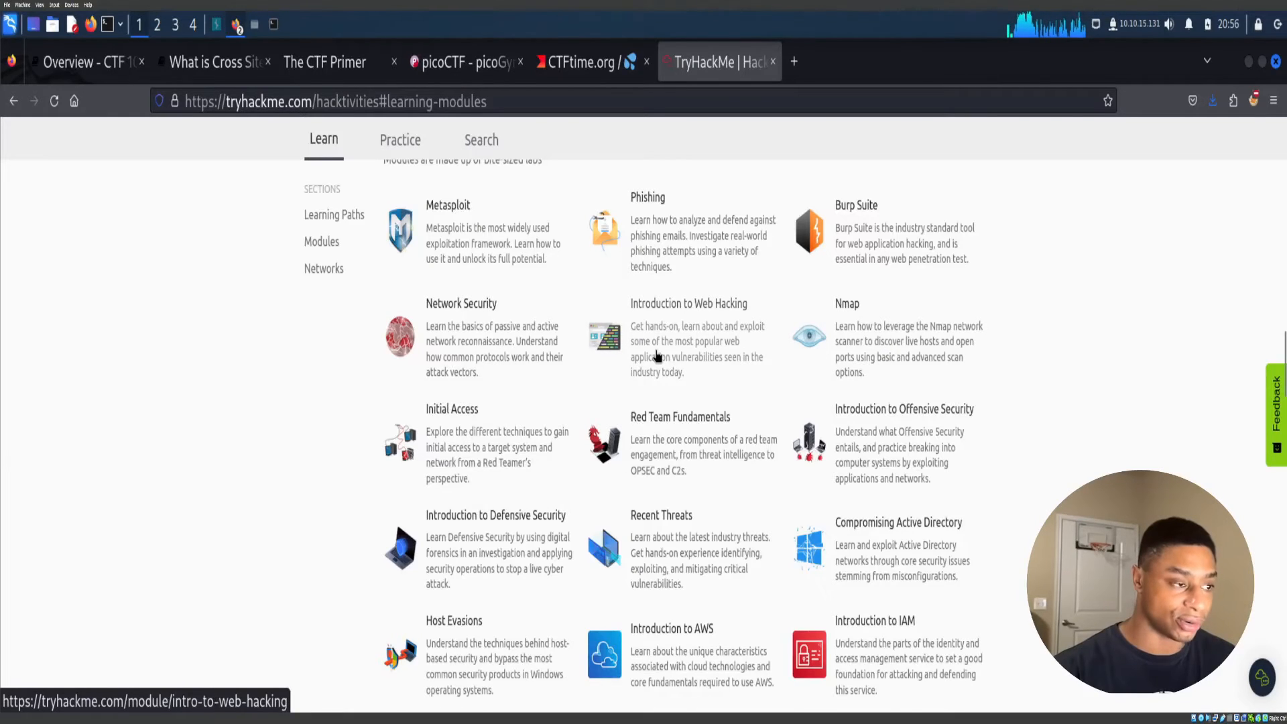
pyautogui.click(400, 140)
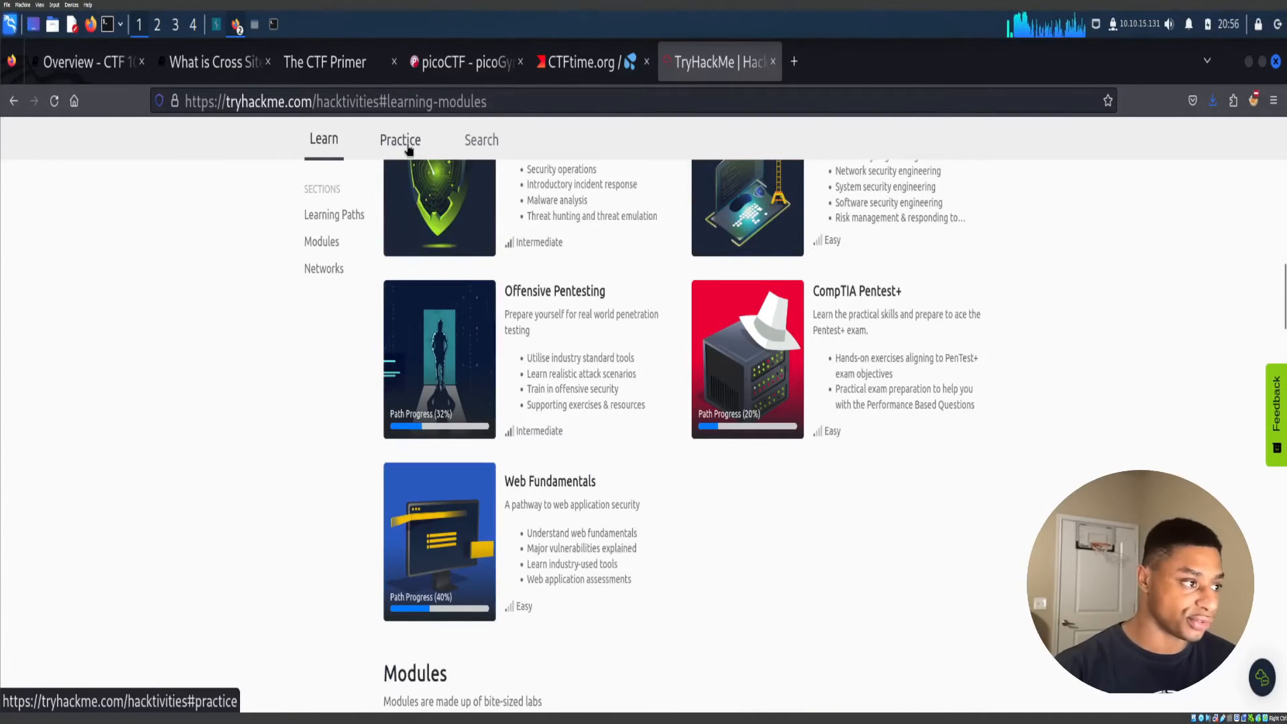
pyautogui.click(400, 141)
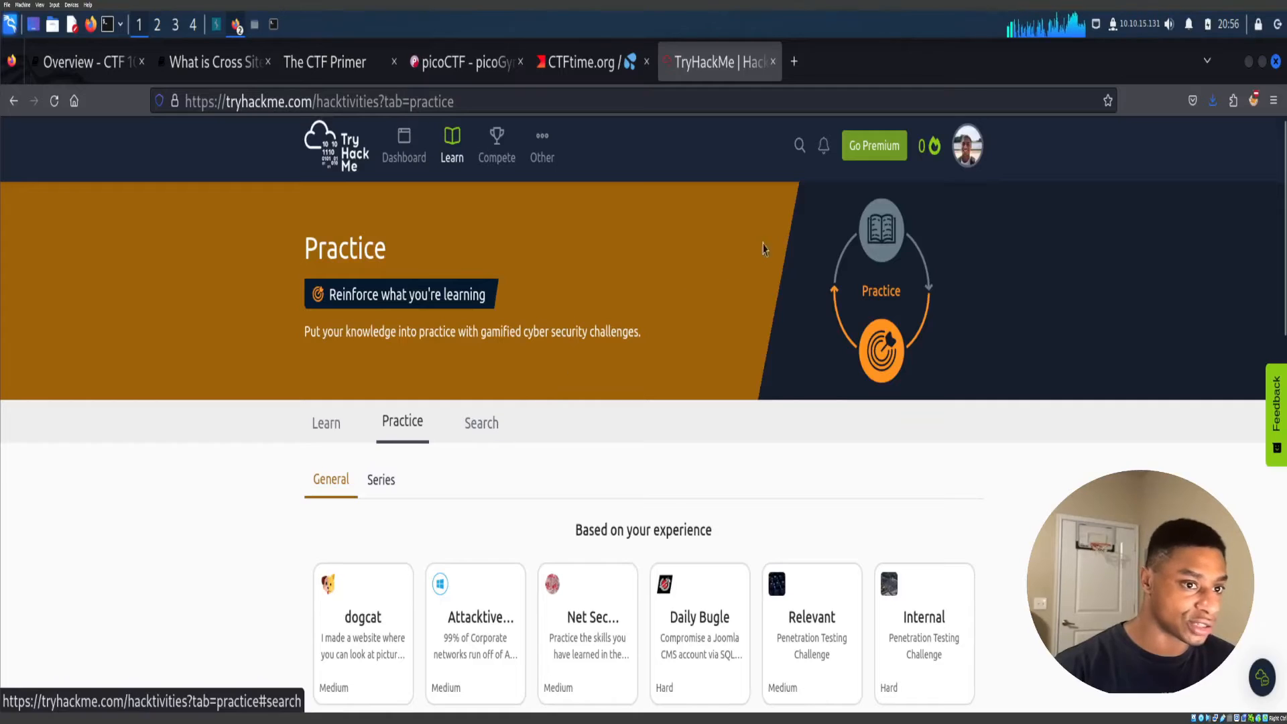
pyautogui.moveTo(740, 288)
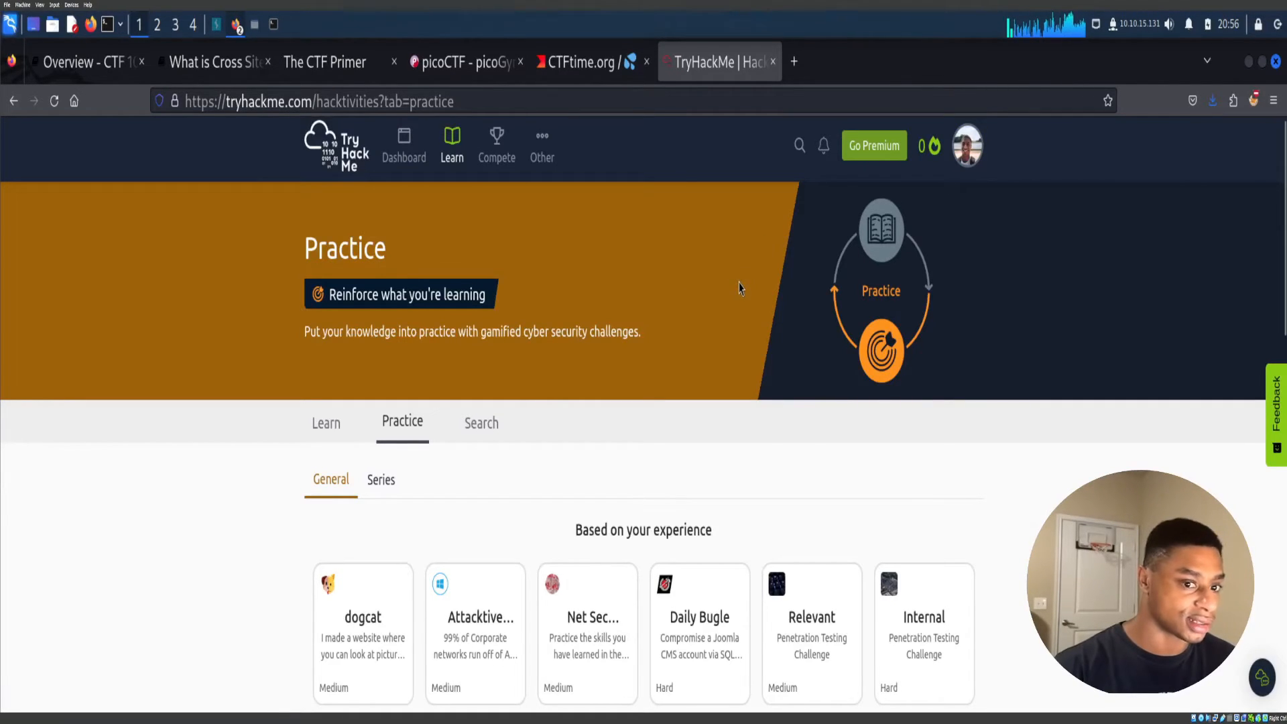
pyautogui.moveTo(730, 378)
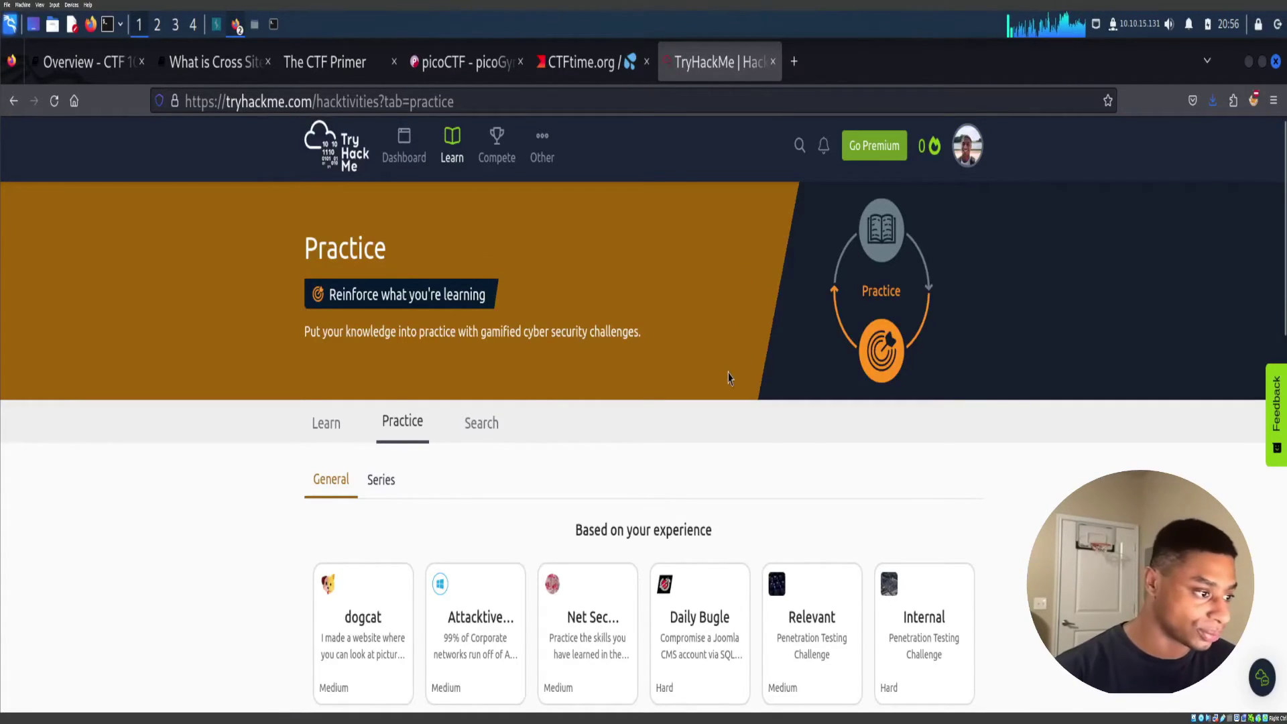
# Scroll past the Featured and Popular practice rooms and open the room Search page.
pyautogui.scroll(-3)
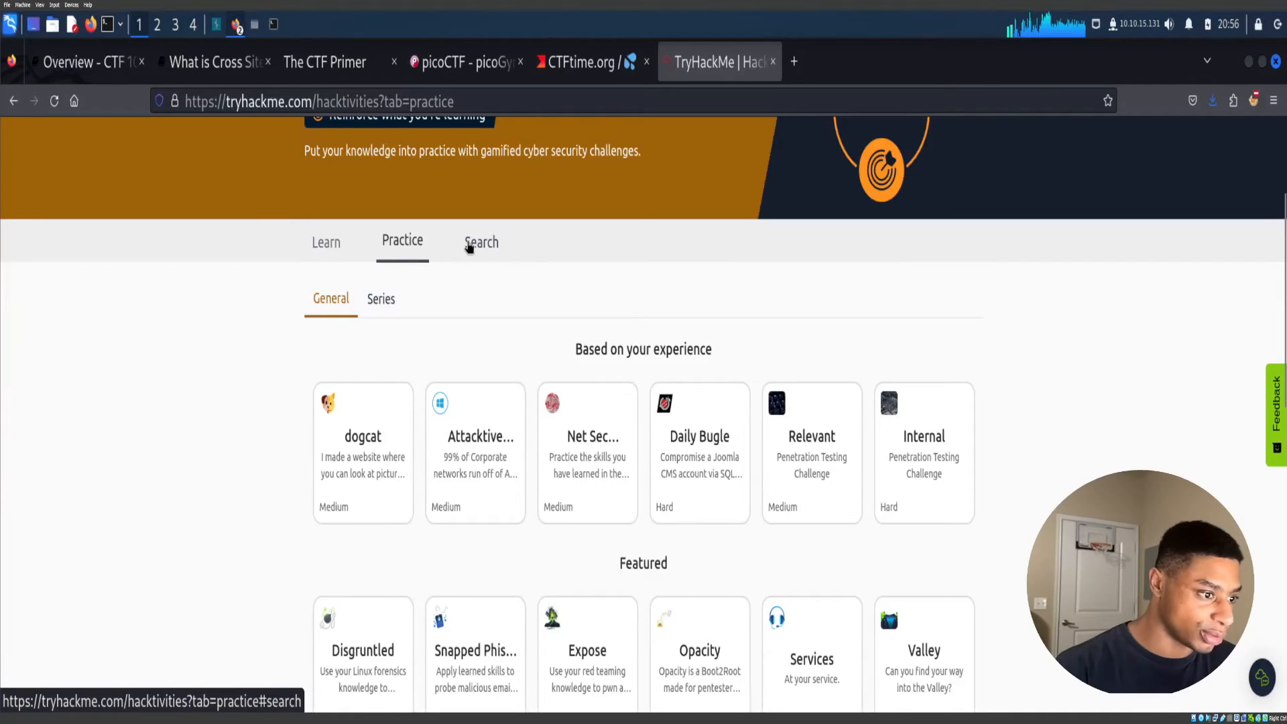
pyautogui.scroll(-3)
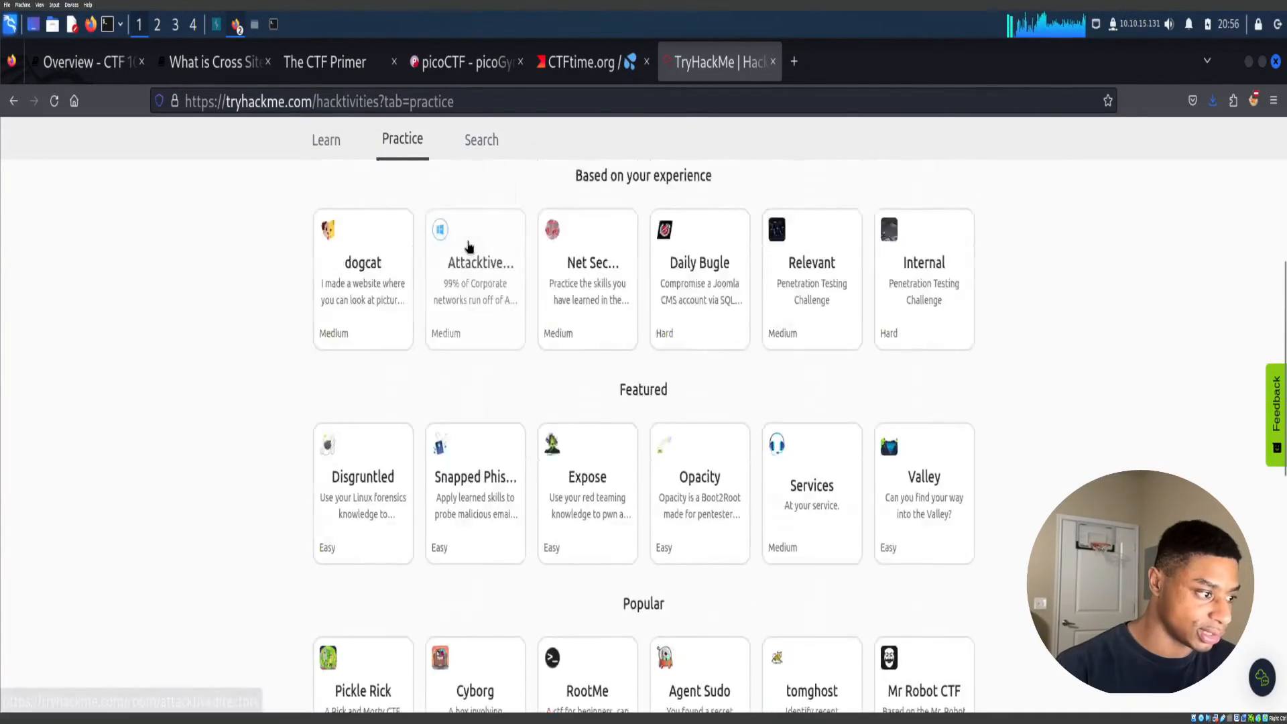
pyautogui.click(480, 139)
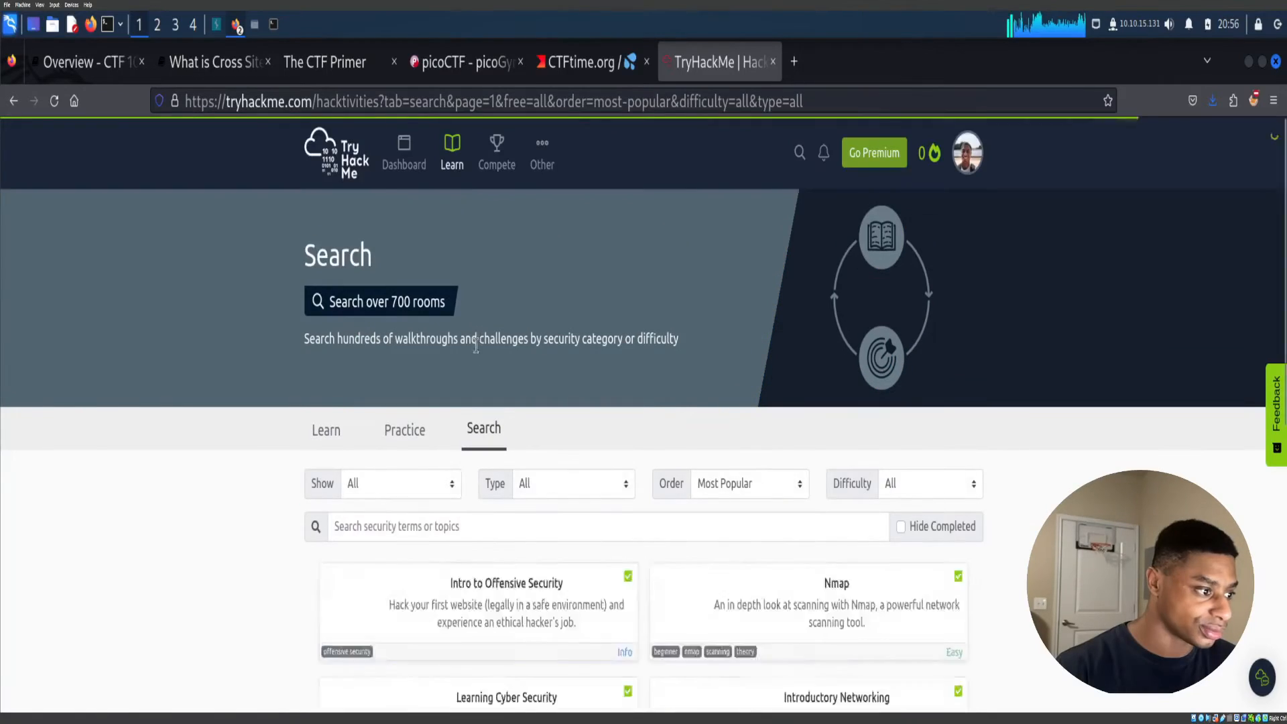
# Filter rooms to free, easy CTF challenges sorted newest, hiding completed ones.
pyautogui.click(399, 302)
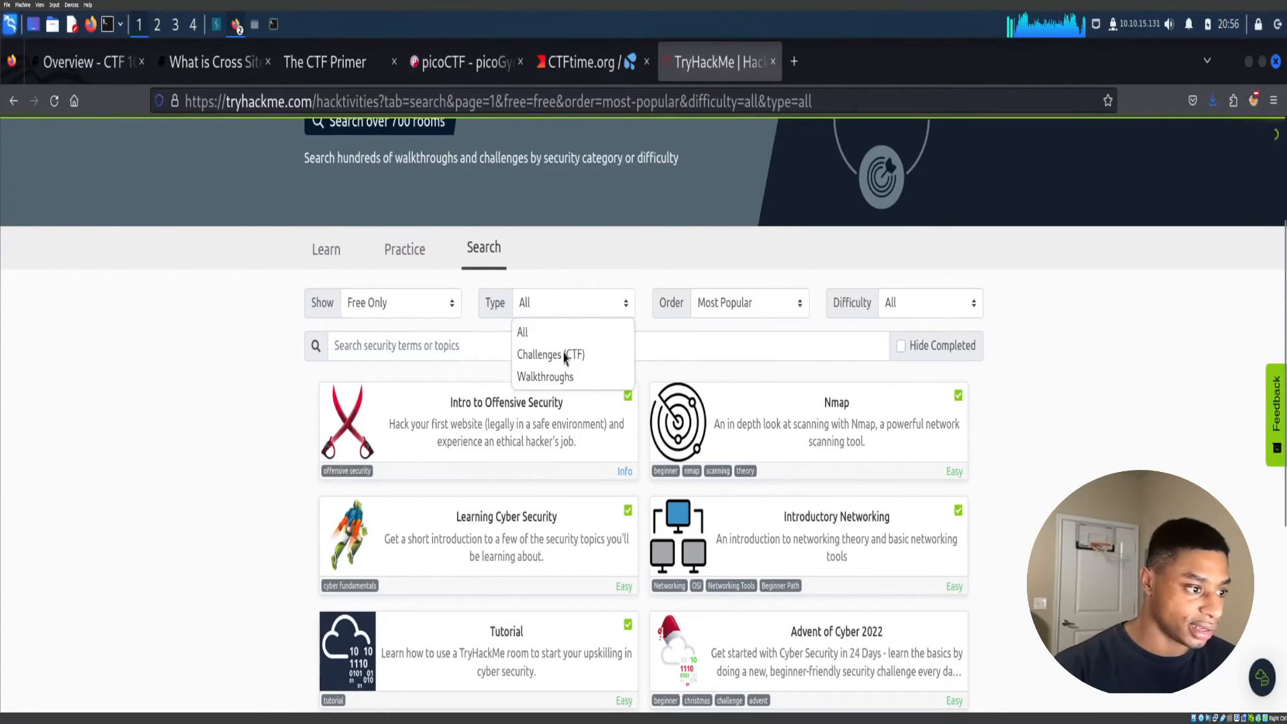
pyautogui.moveTo(569, 376)
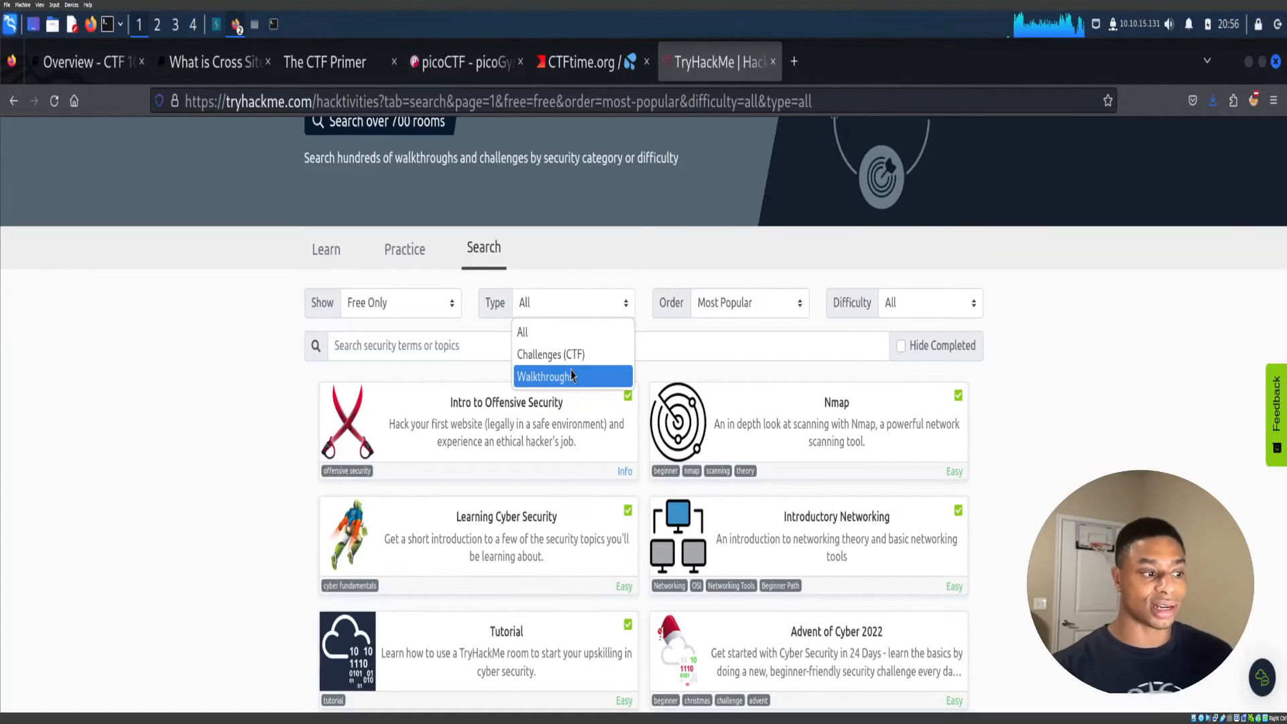
pyautogui.moveTo(593, 365)
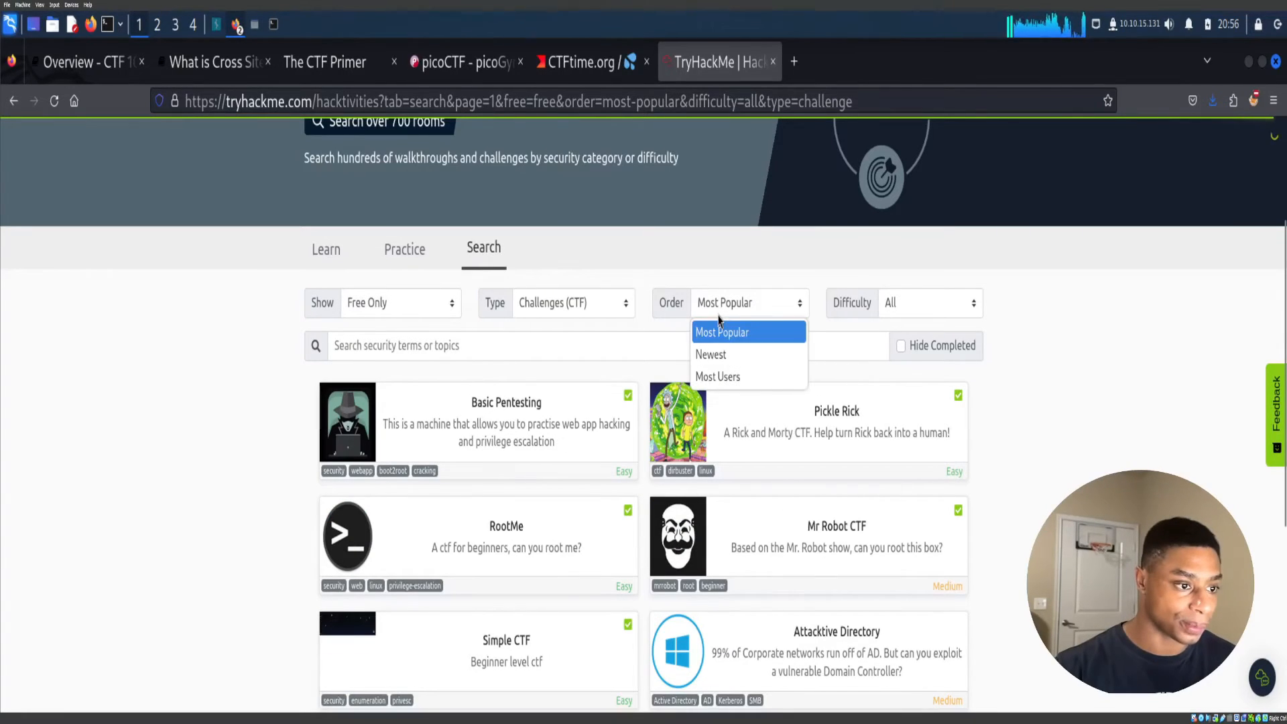
pyautogui.click(710, 355)
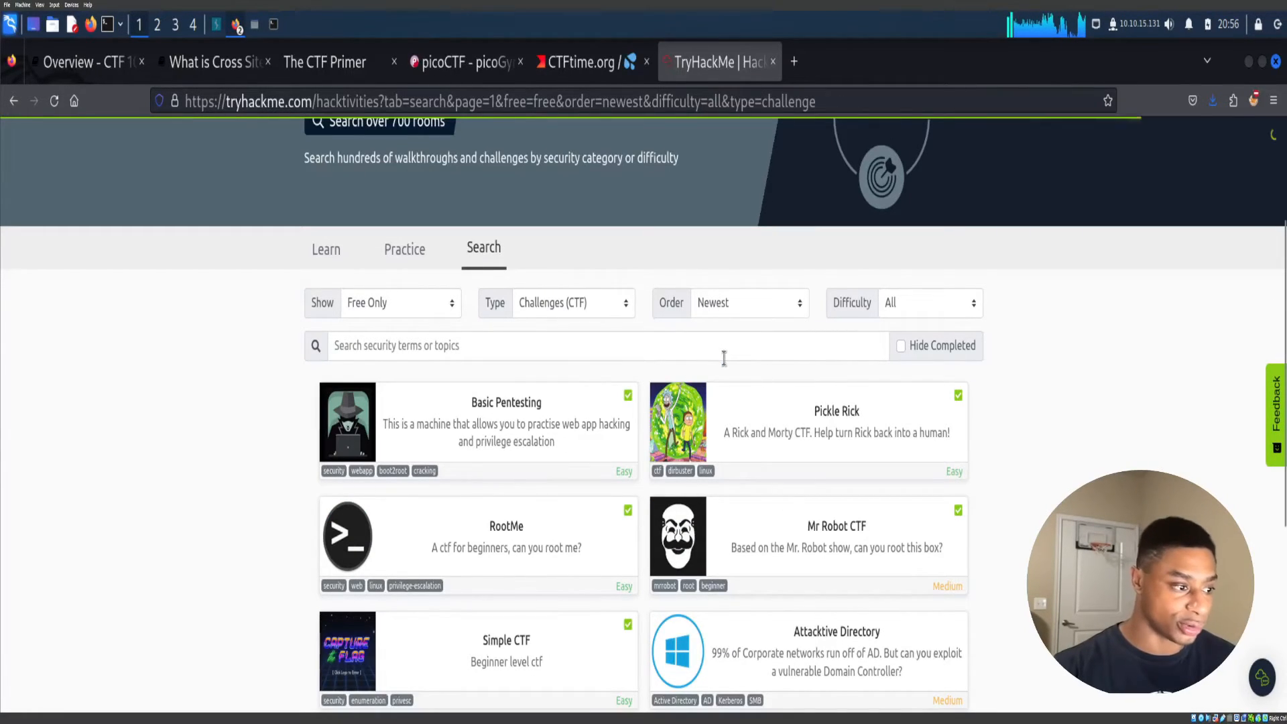
pyautogui.scroll(-3)
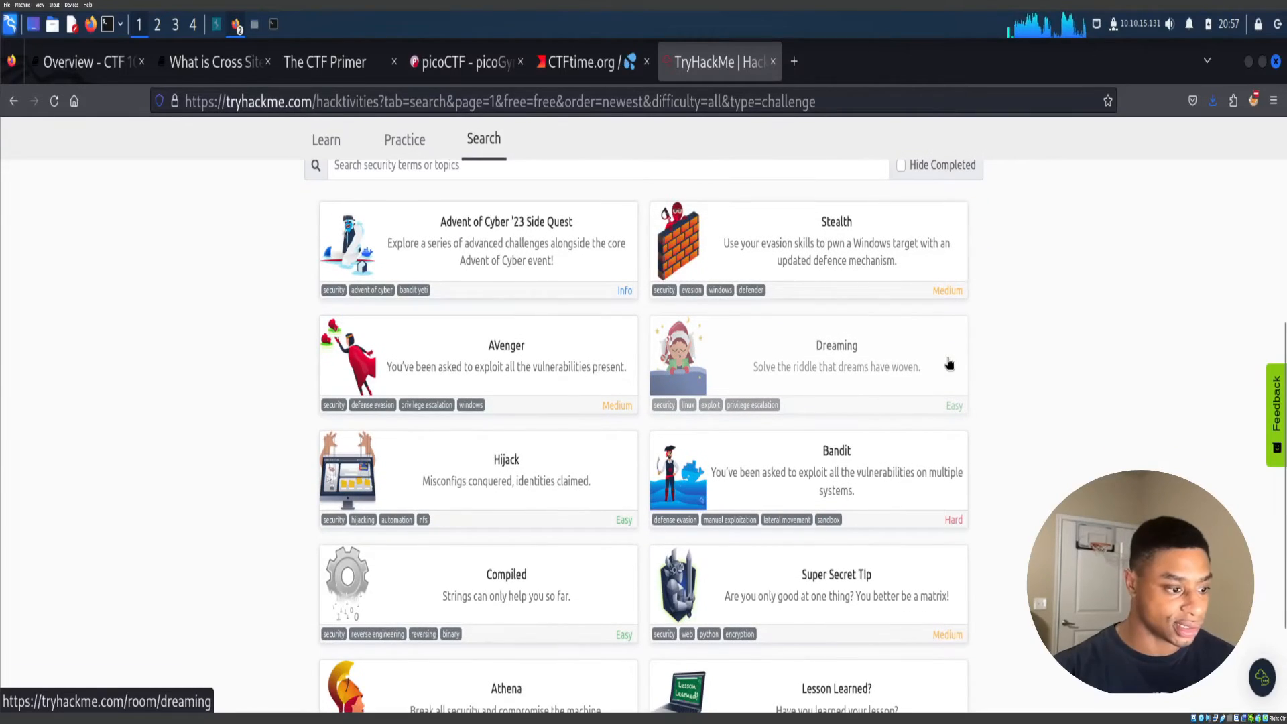
pyautogui.scroll(3)
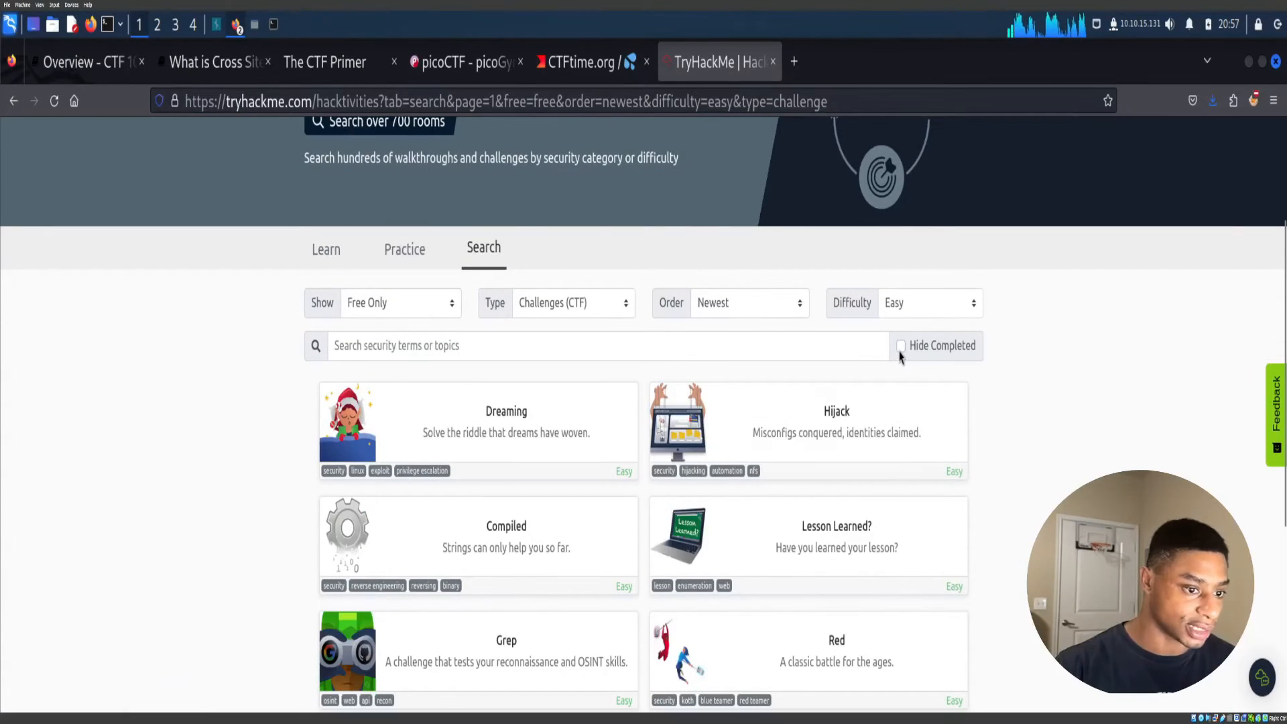
pyautogui.click(901, 345)
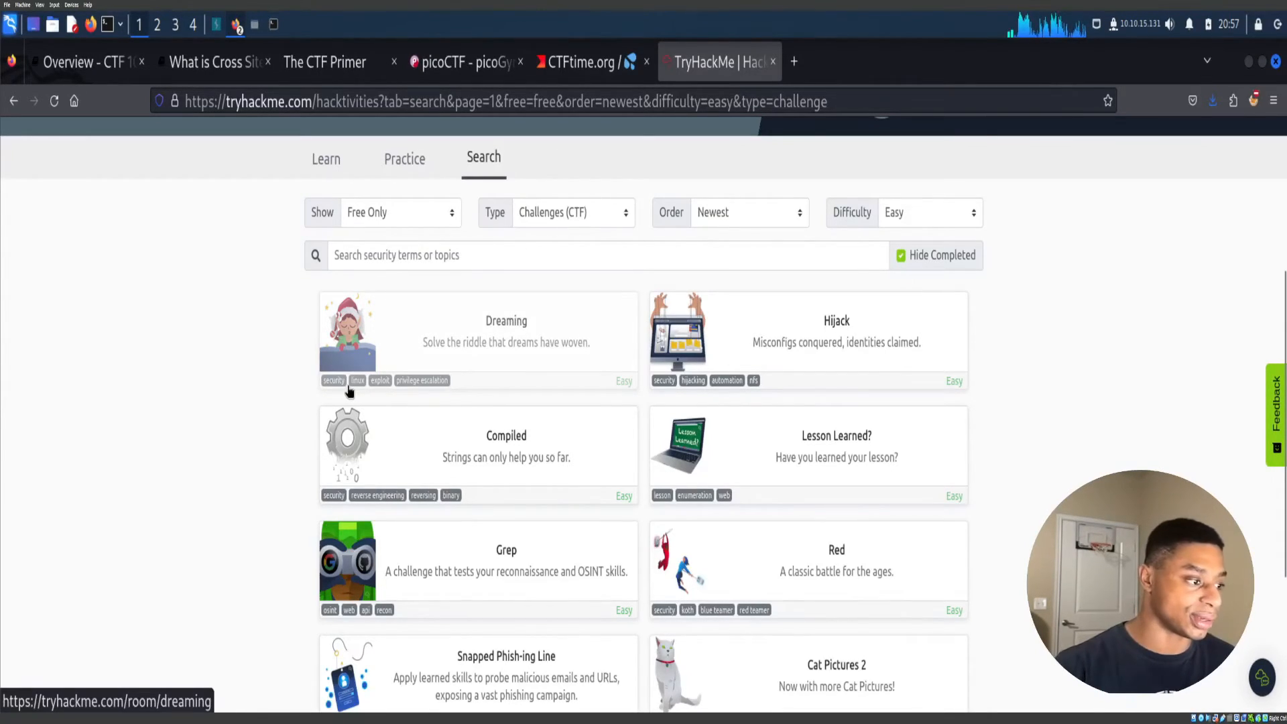
# Scroll the filtered easy CTF results and open the Flip room.
pyautogui.scroll(-3)
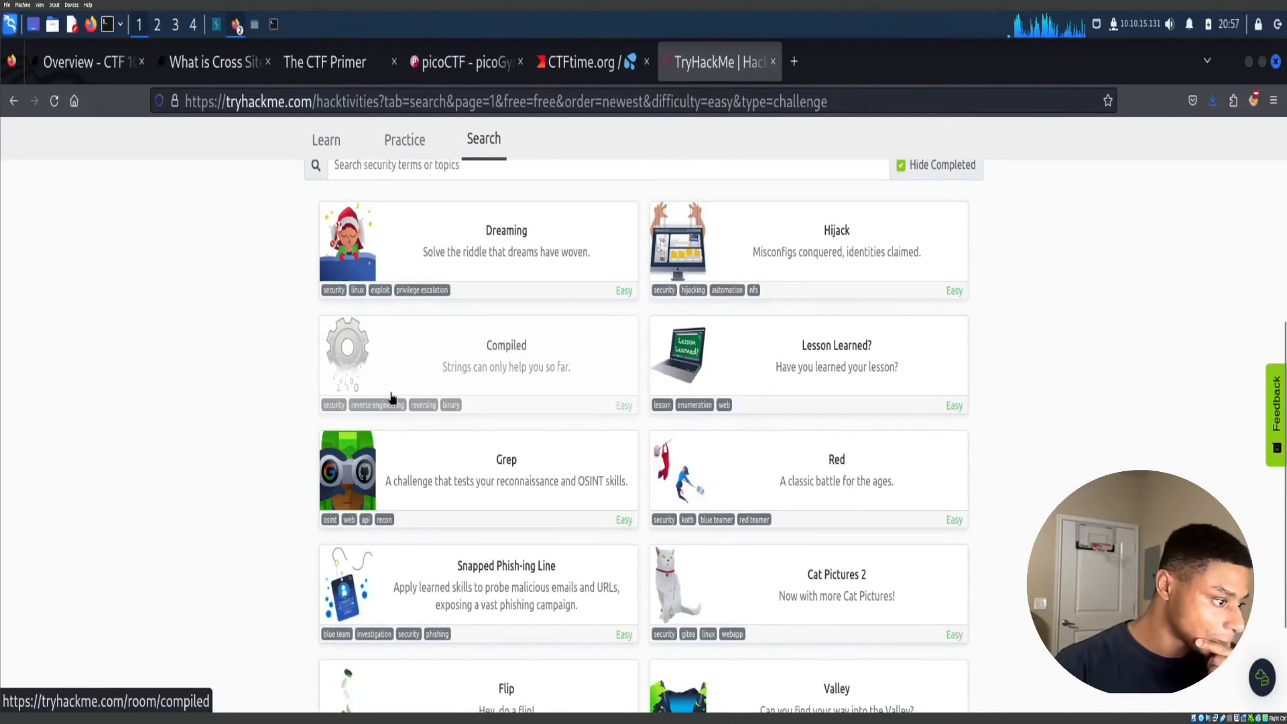
pyautogui.scroll(-3)
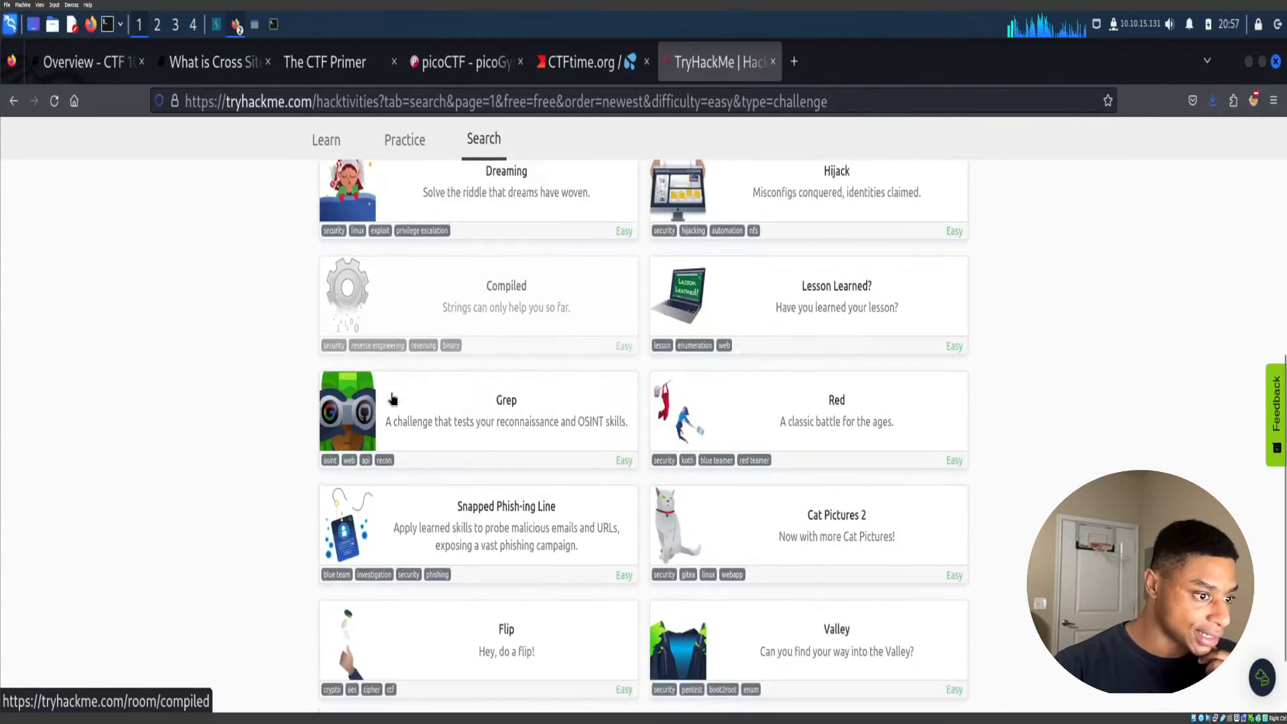
pyautogui.scroll(-3)
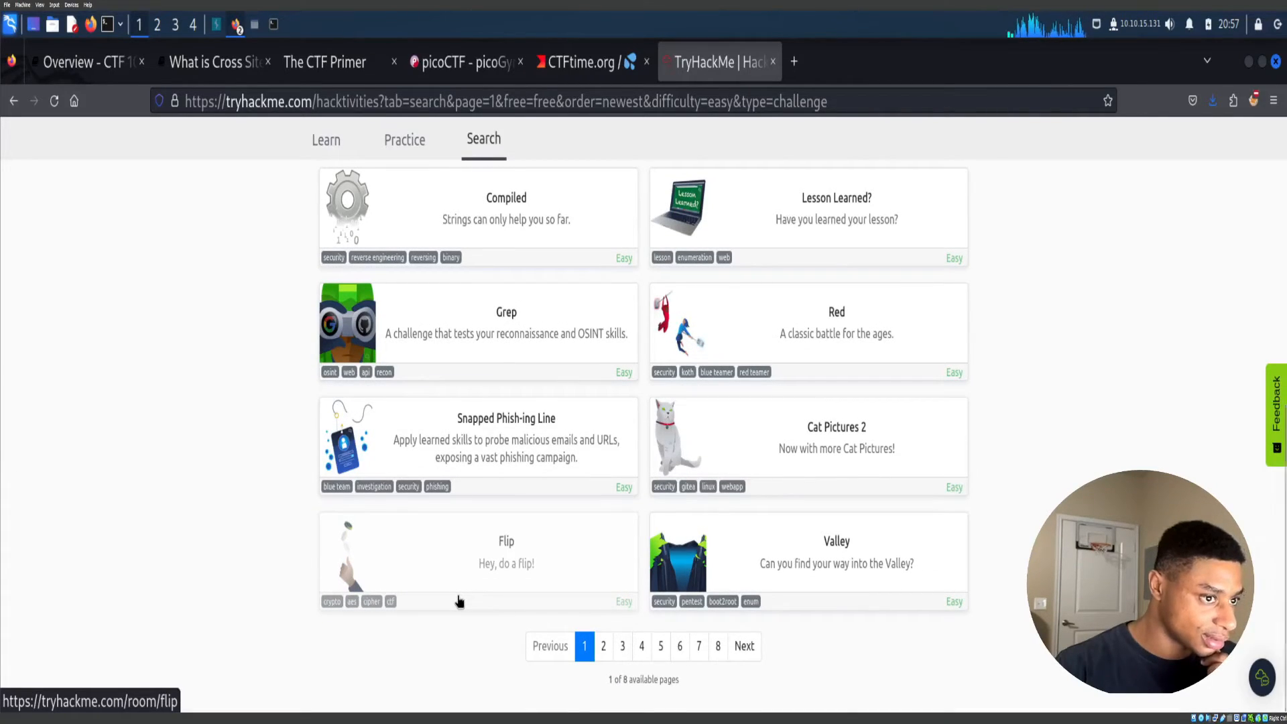
pyautogui.click(480, 561)
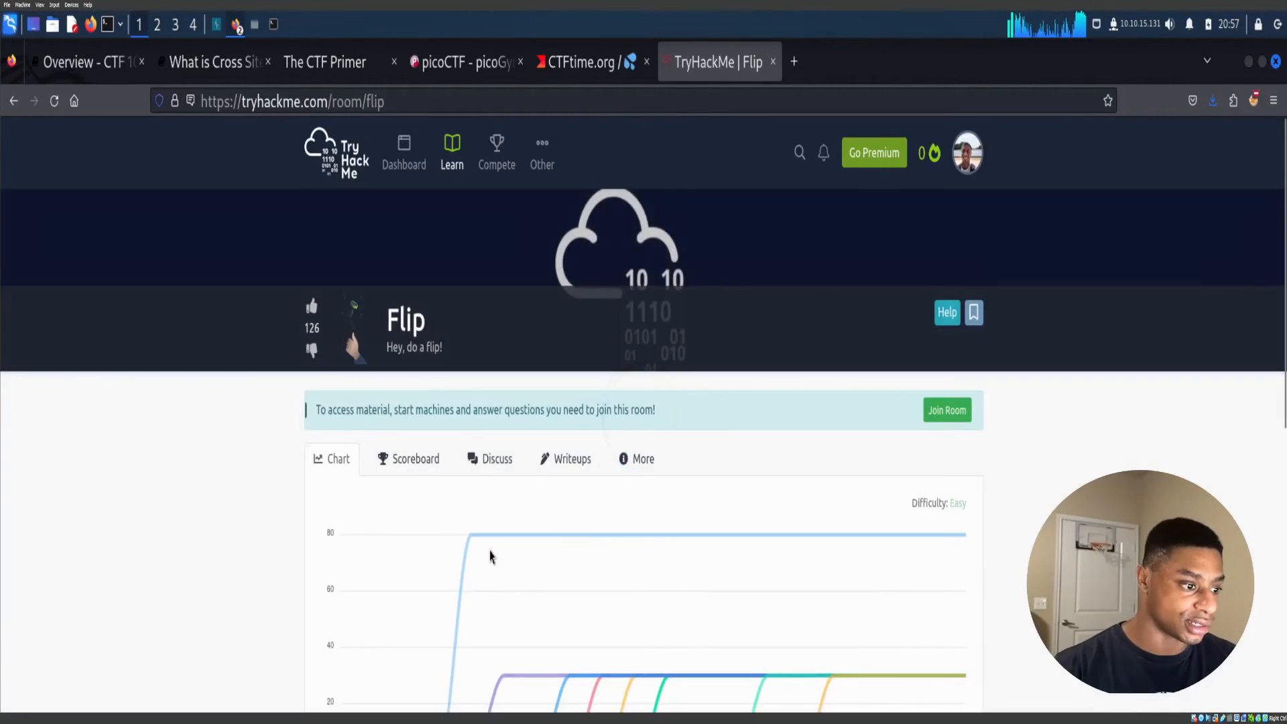
# Glance at Flip's source-code and flag tasks, then return through Learn to the Search results.
pyautogui.scroll(-3)
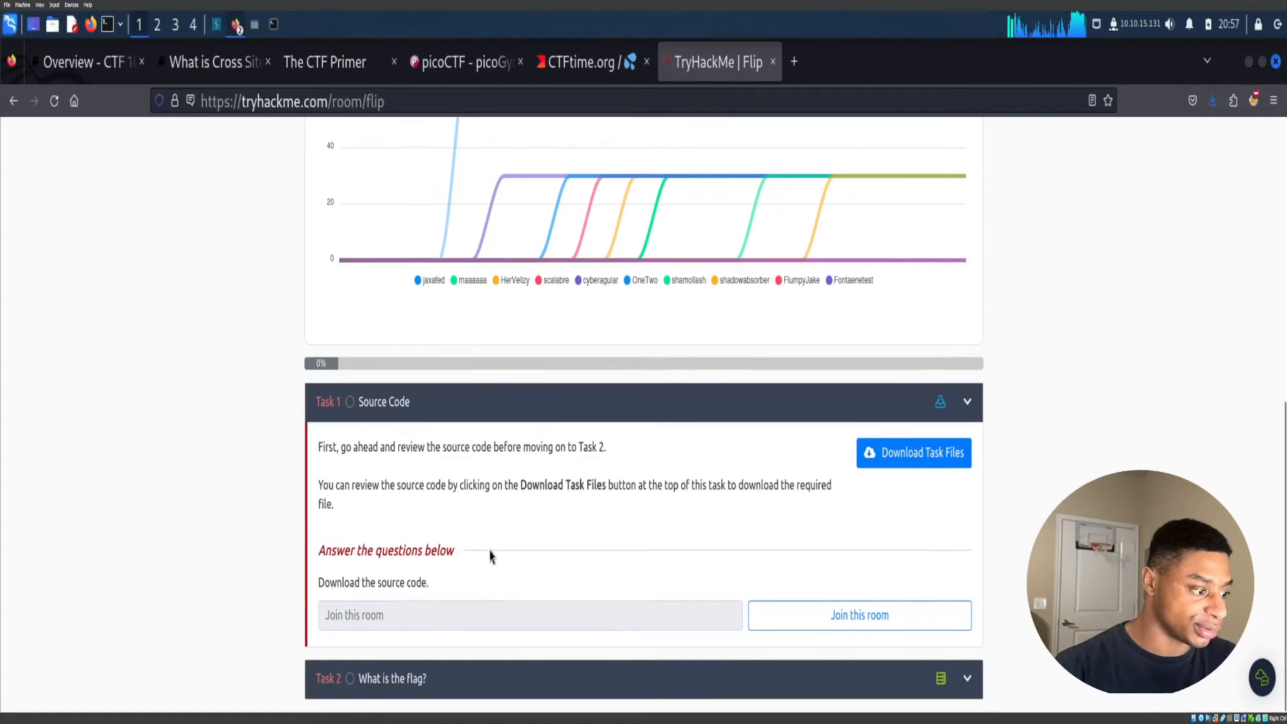
pyautogui.moveTo(564, 455)
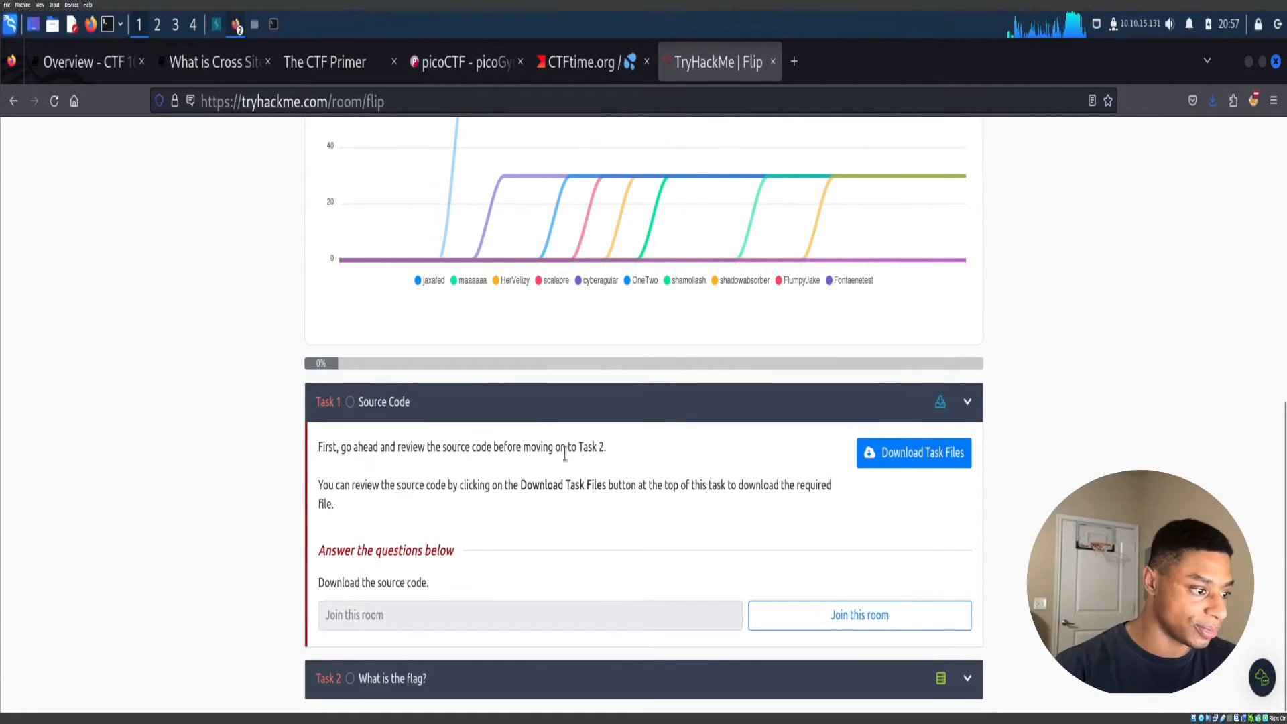
pyautogui.moveTo(538, 485)
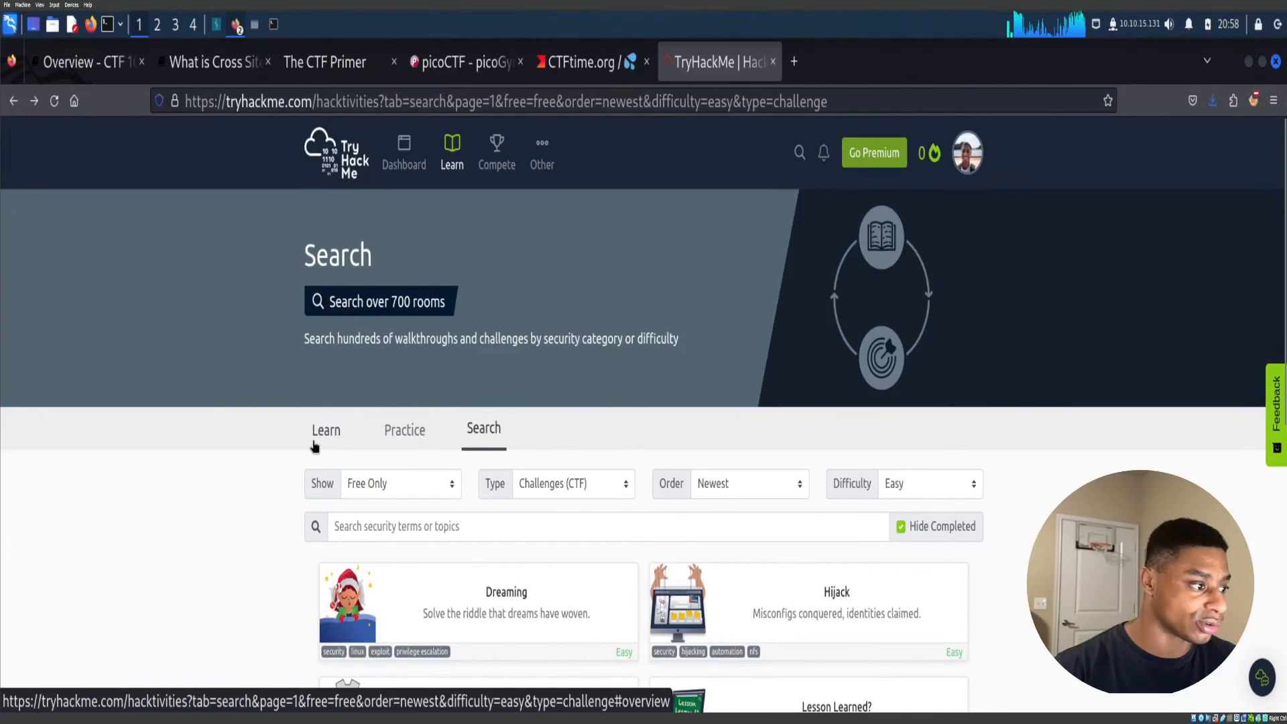
pyautogui.click(325, 430)
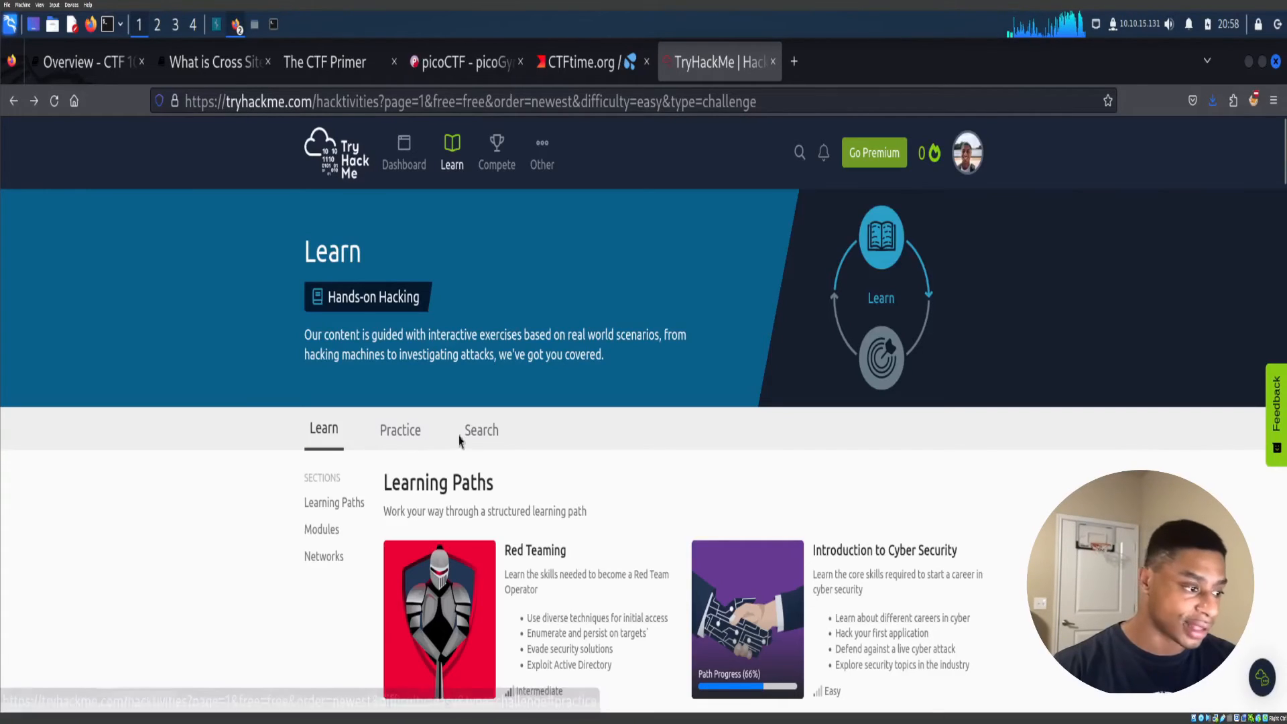
pyautogui.click(481, 430)
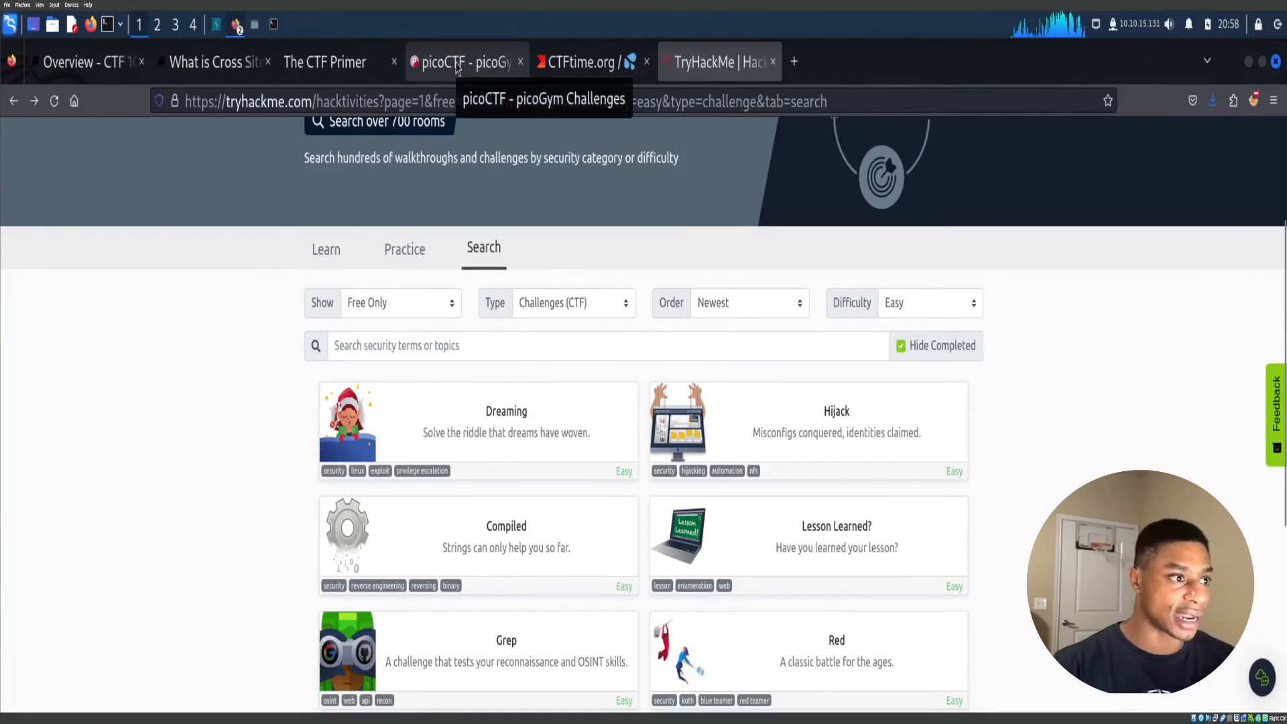
# Flip through the picoCTF and CTF Primer tabs to the CTF101 Binary Exploitation overview.
pyautogui.click(466, 62)
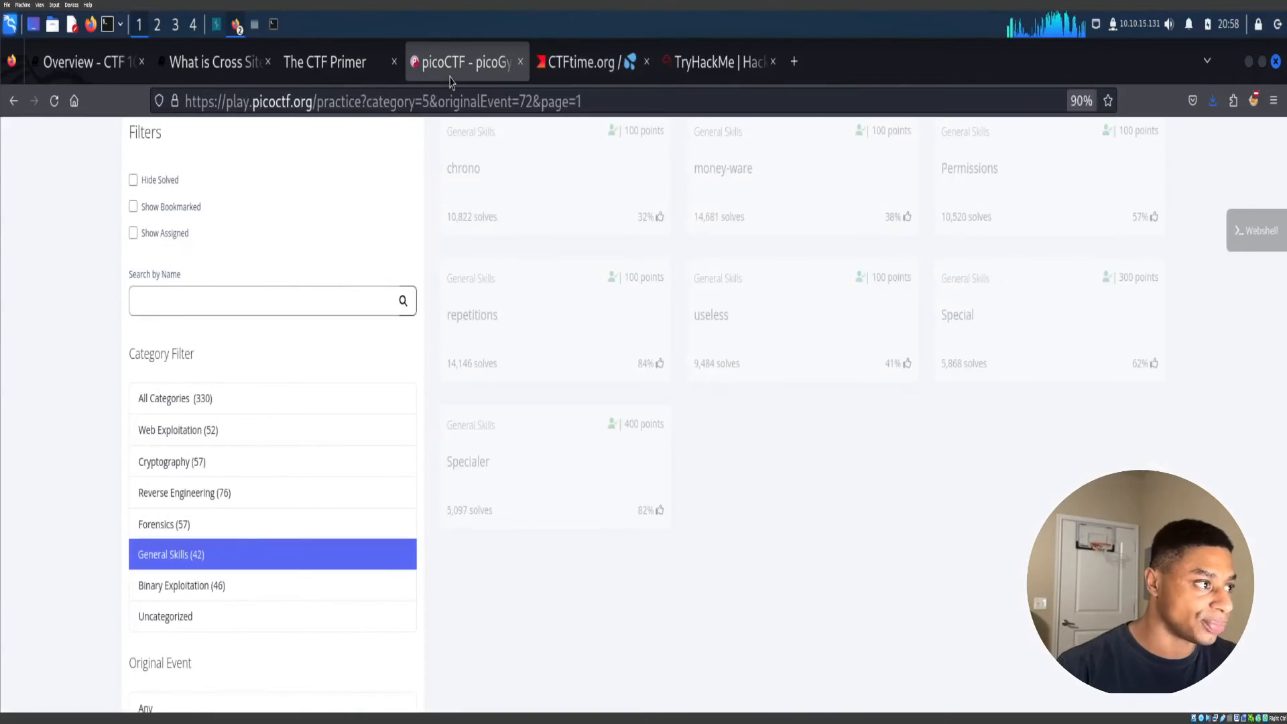
pyautogui.click(323, 62)
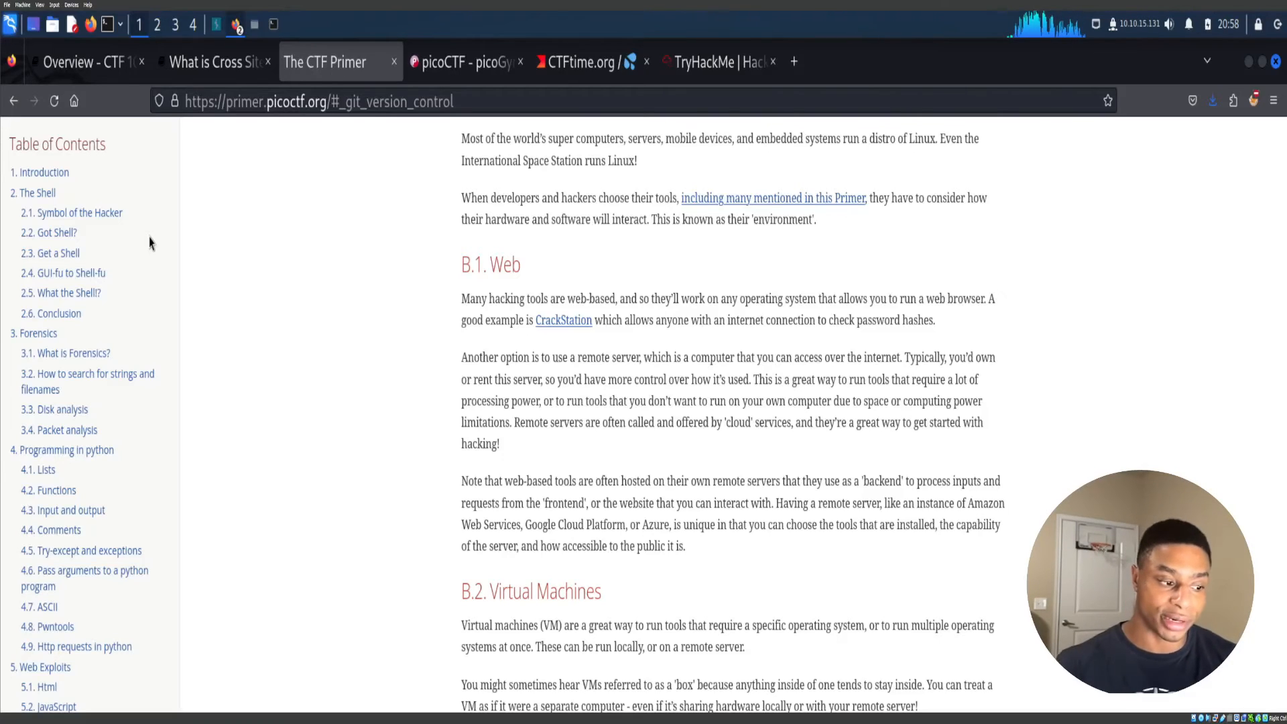
pyautogui.click(87, 61)
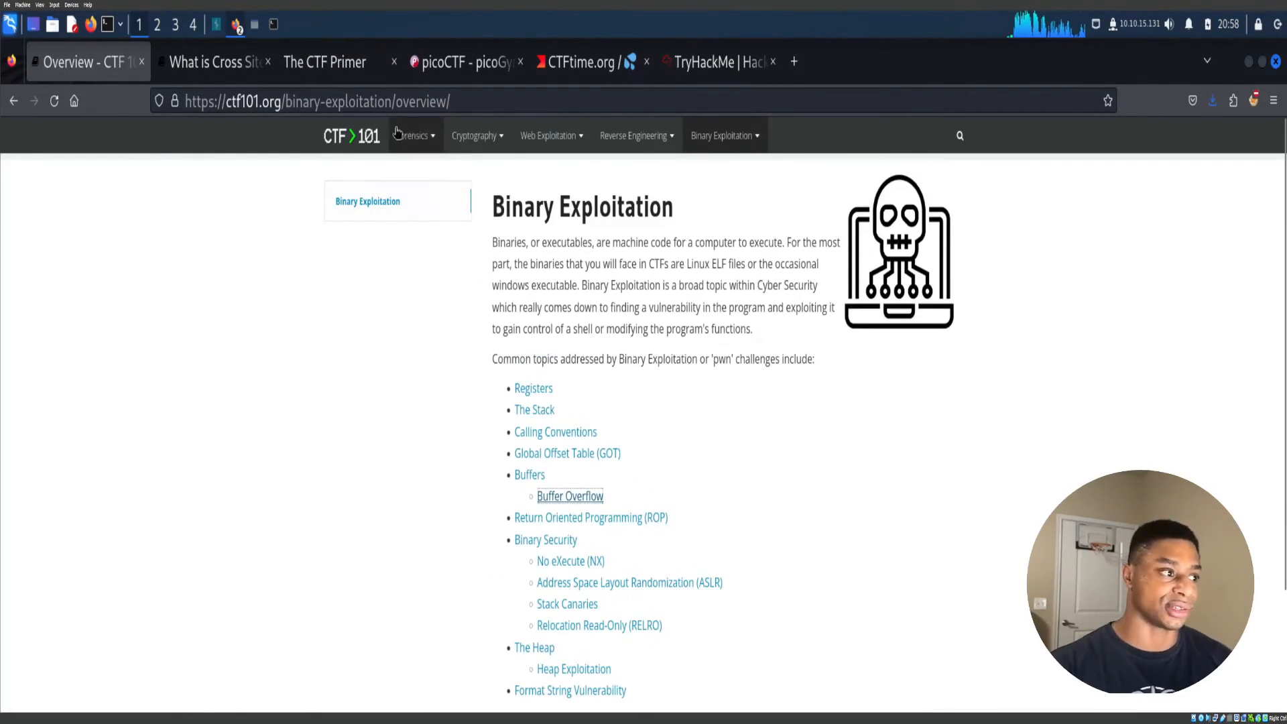
# Revisit the CTF101 welcome page and highlight its text, then return to picoGym practice challenges.
pyautogui.click(352, 135)
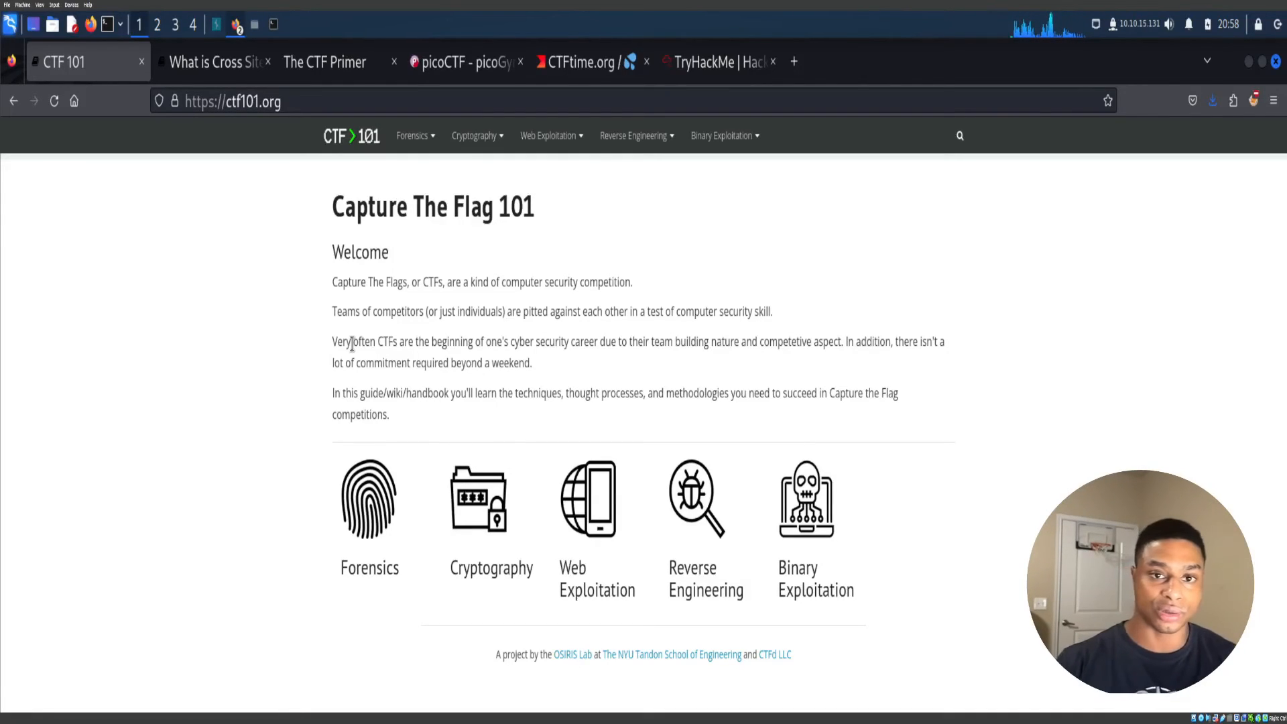
pyautogui.moveTo(353, 341); pyautogui.dragTo(530, 363)
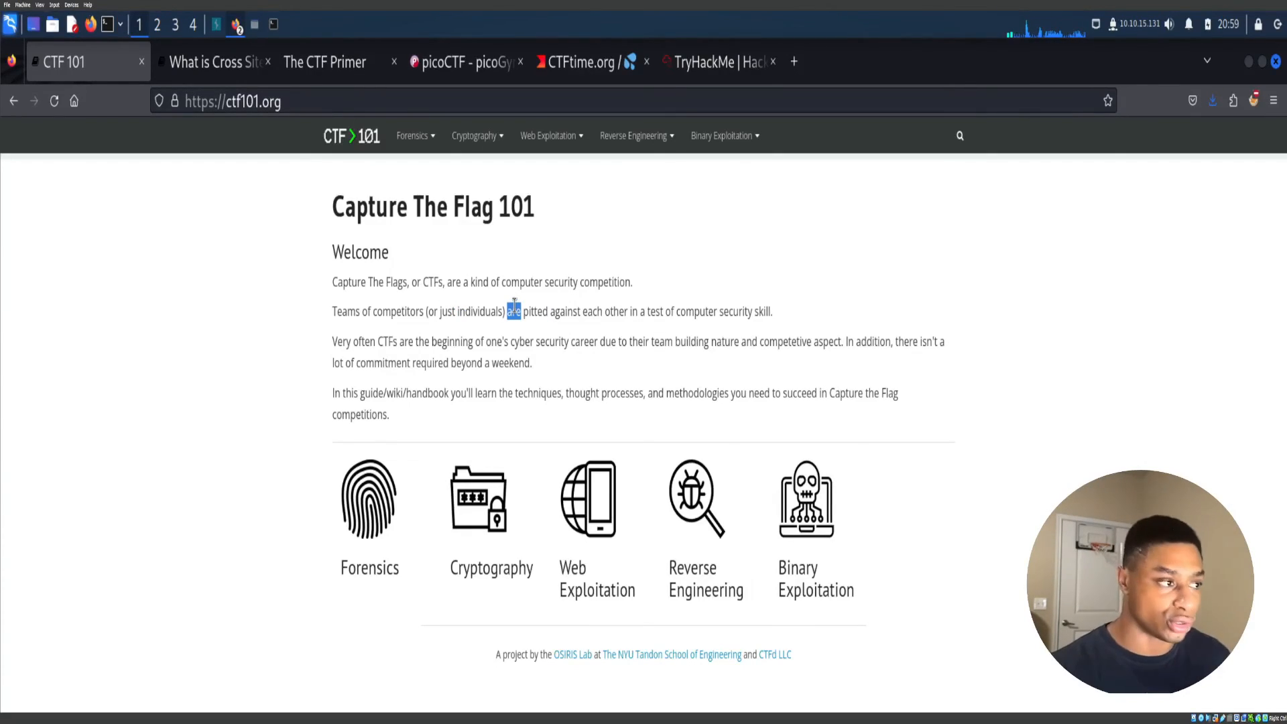
pyautogui.click(461, 62)
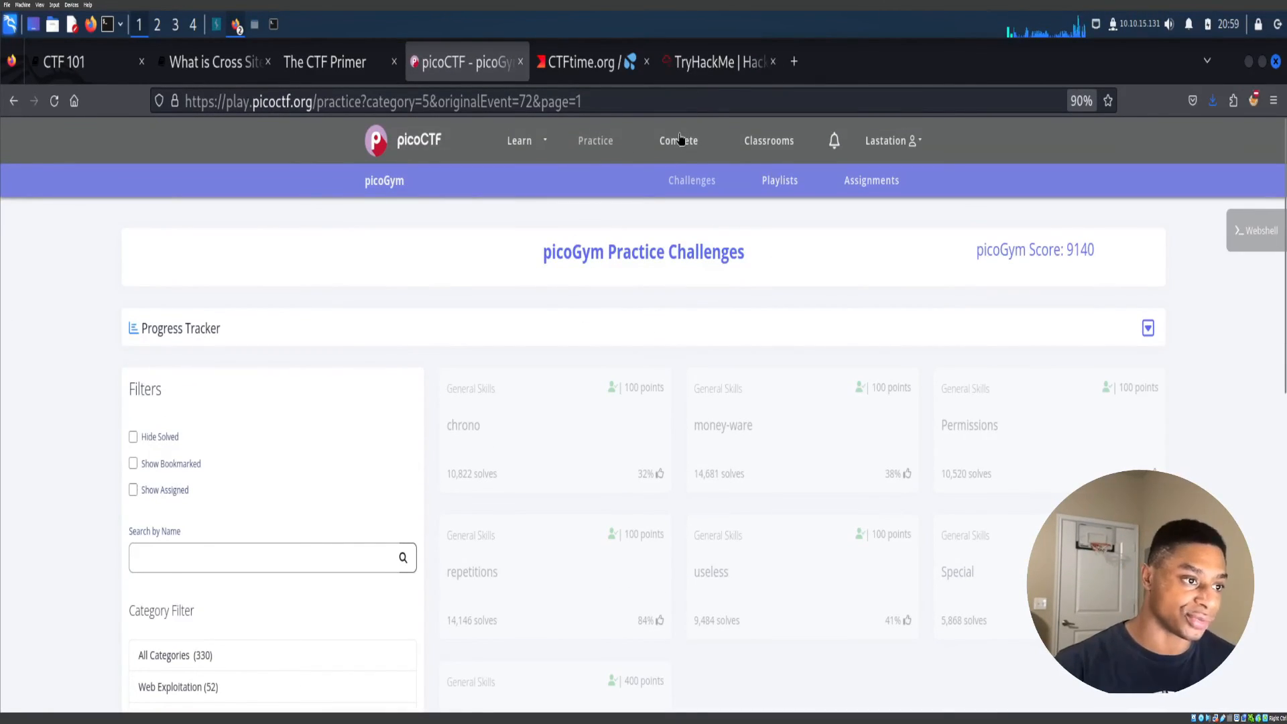
# Browse picoCTF's Compete page of past competitions, then return to The CTF Primer via the XSS tab.
pyautogui.click(678, 141)
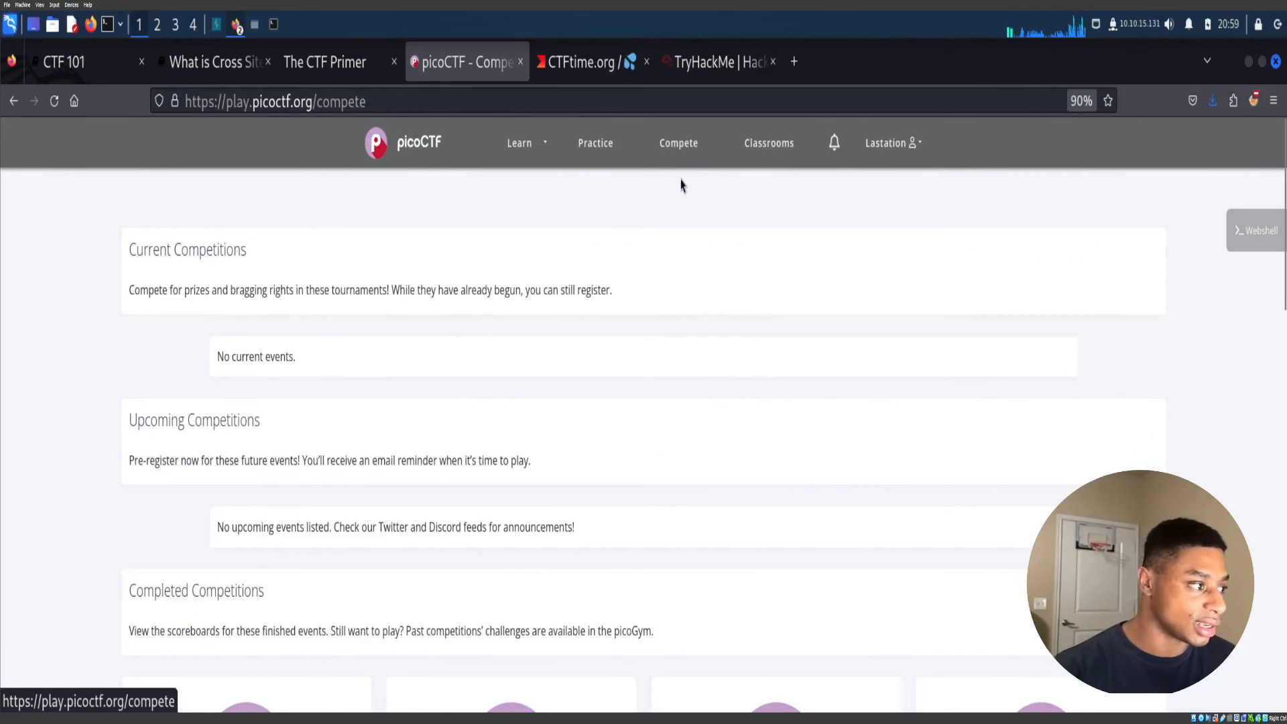
pyautogui.scroll(-3)
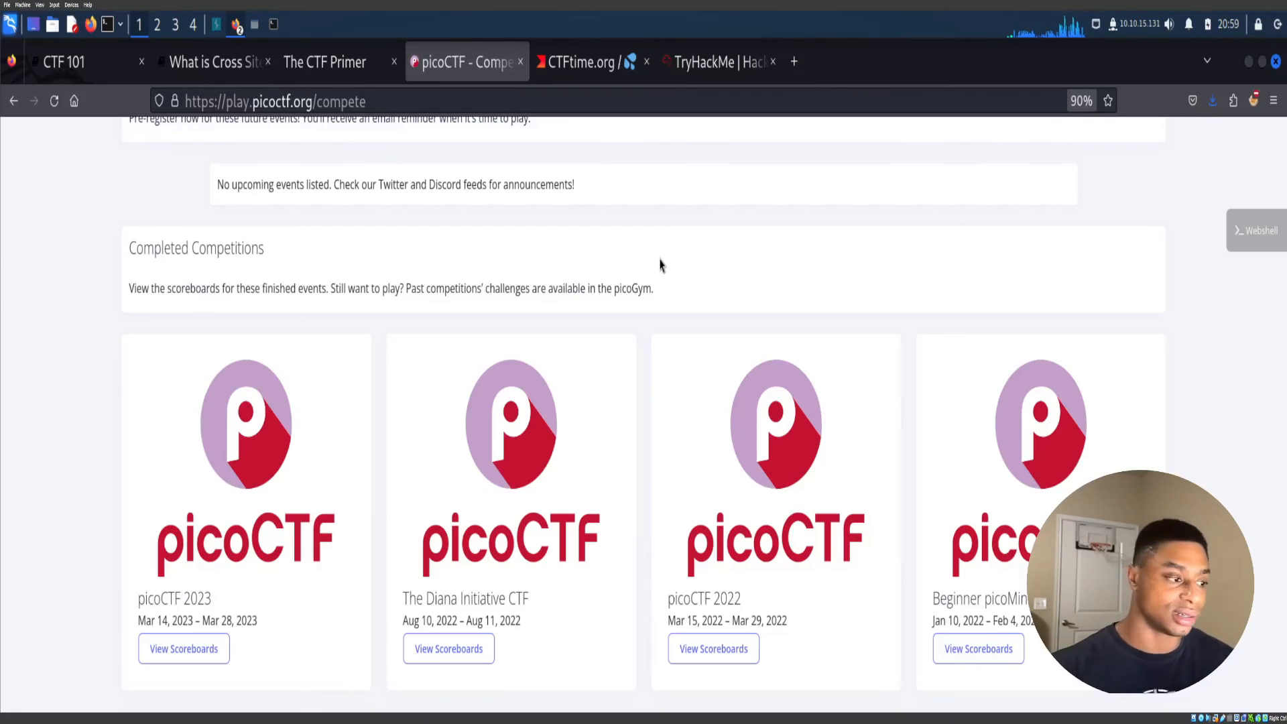
pyautogui.scroll(-3)
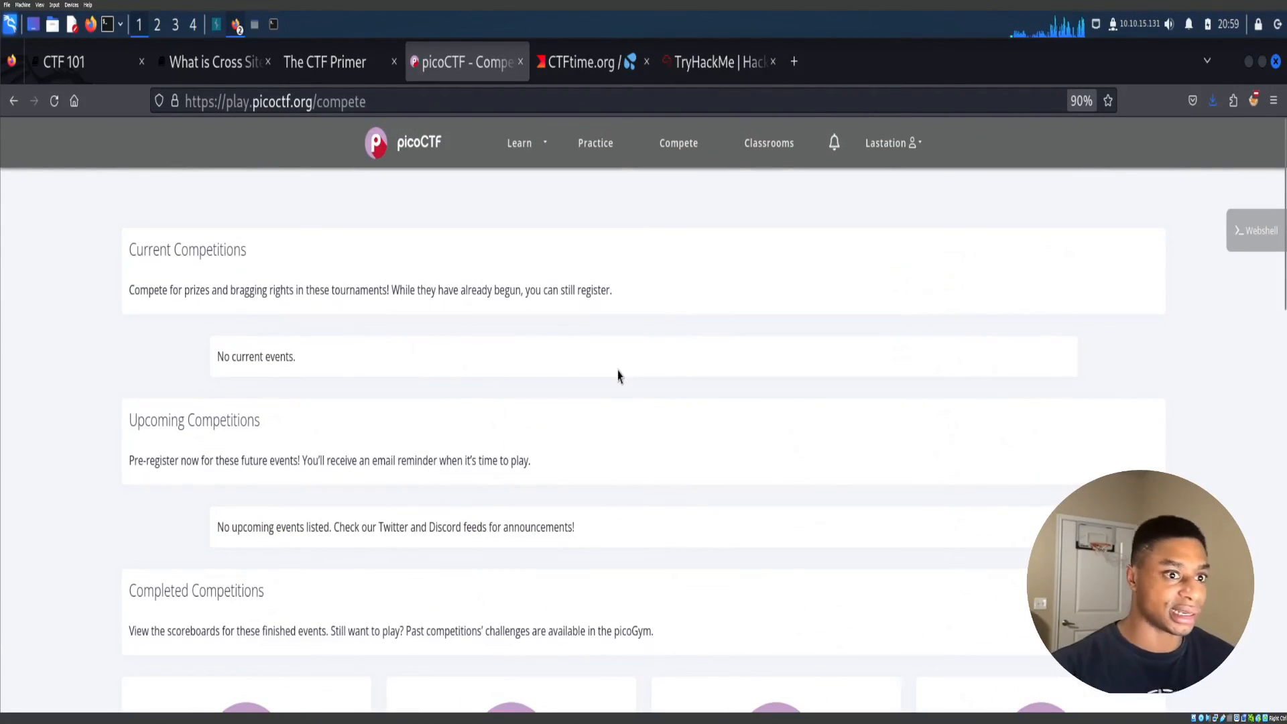
pyautogui.click(215, 62)
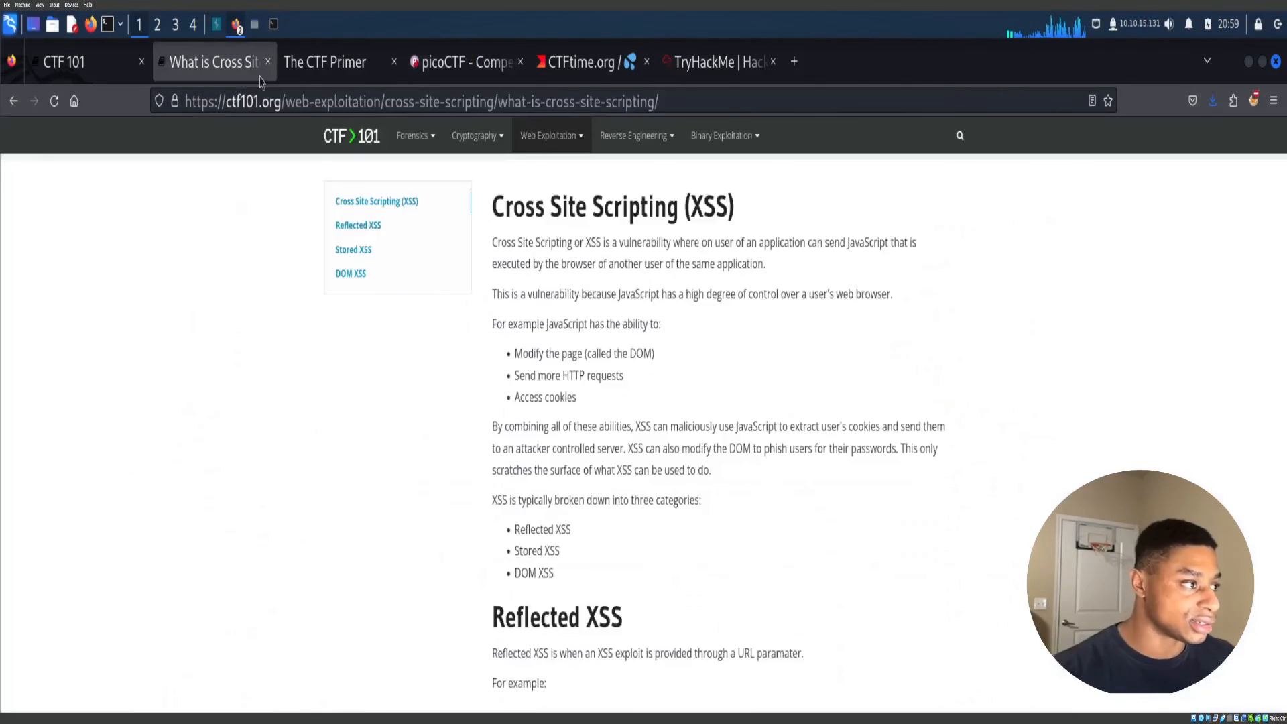
pyautogui.click(324, 61)
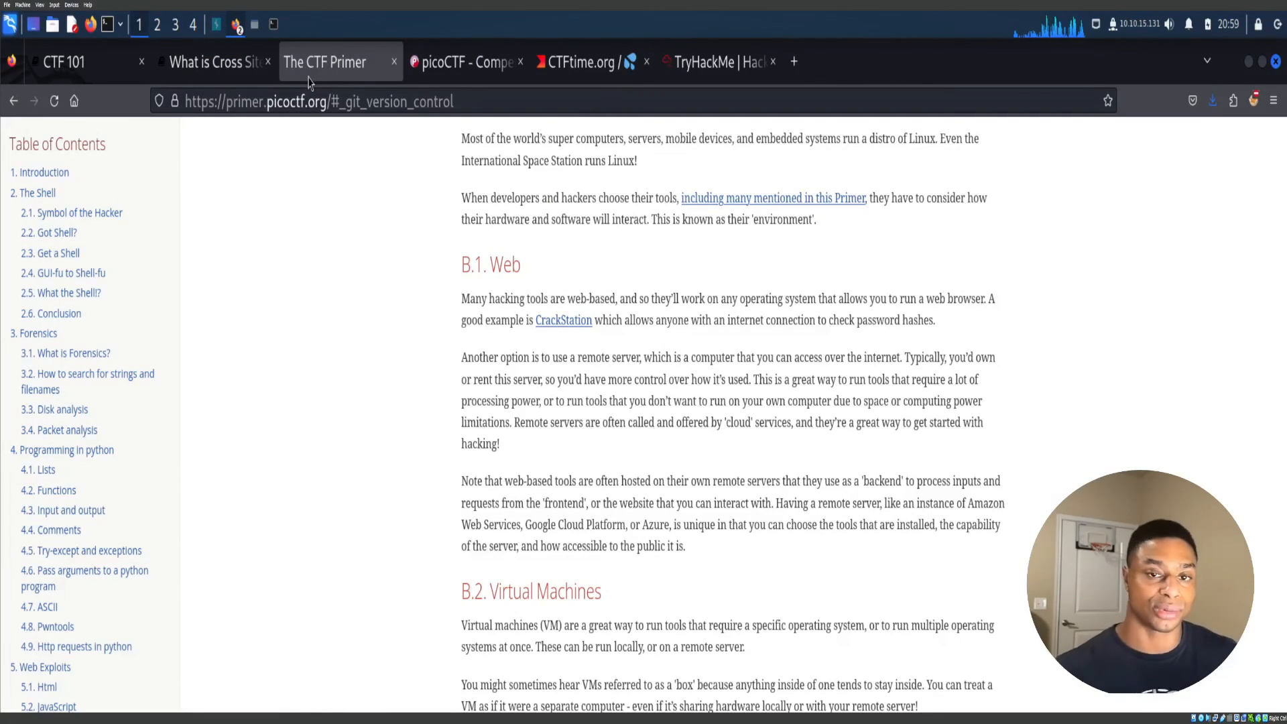